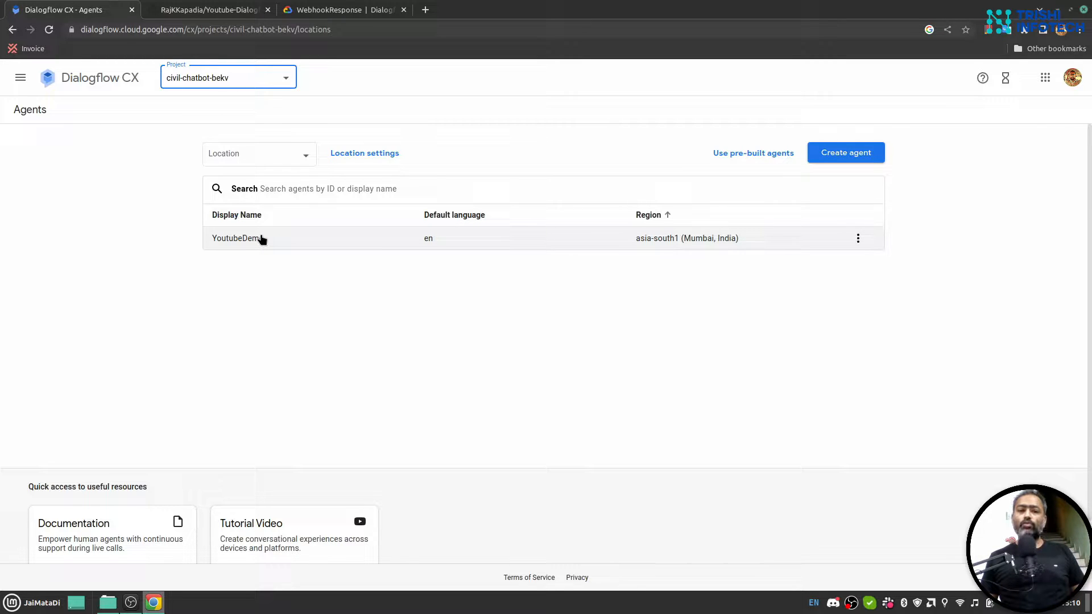
pyautogui.moveTo(303, 282)
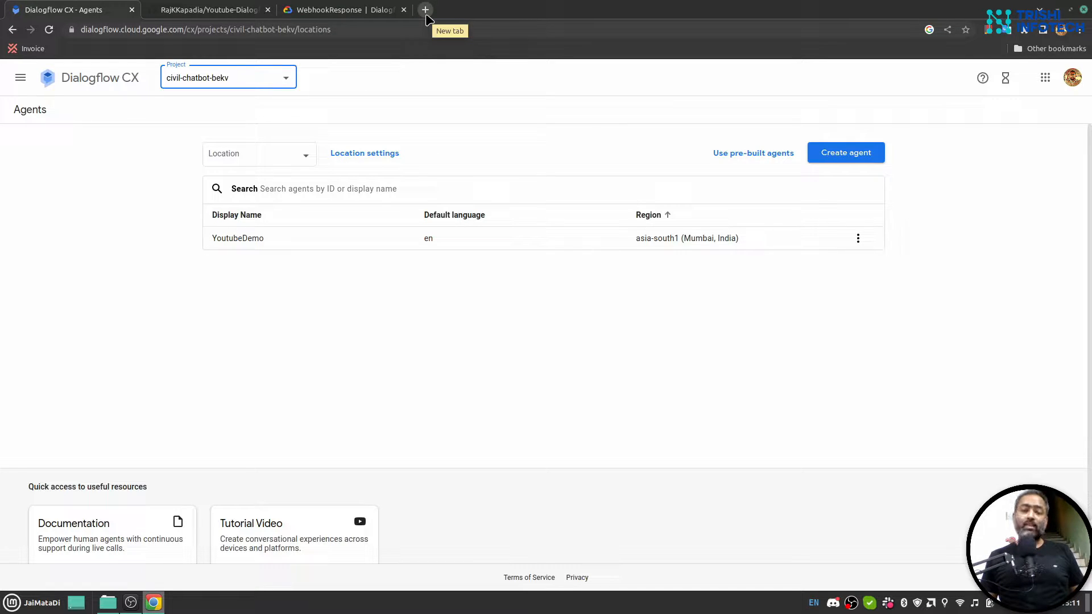
# Step: Load ngrok.com in a new browser tab, then return to the Dialogflow CX agents page
pyautogui.click(426, 10)
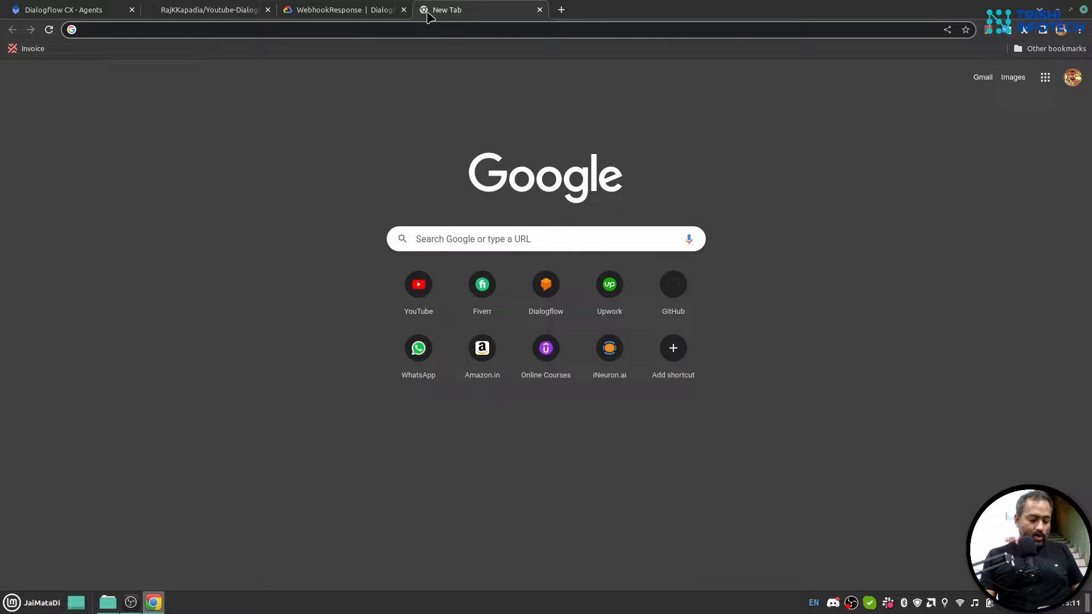
pyautogui.write('ngrok.com')
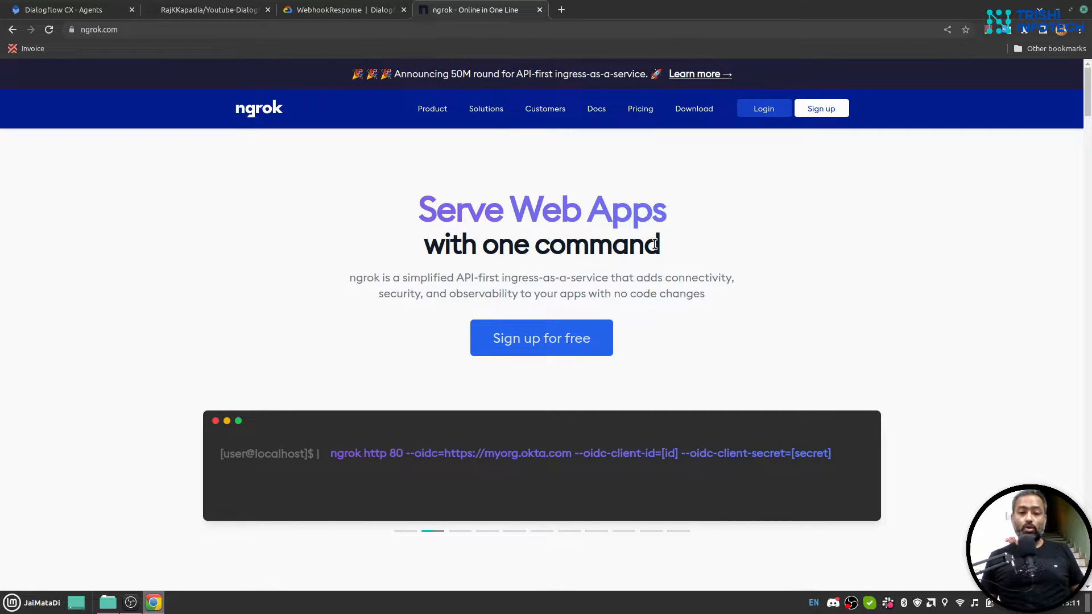
pyautogui.click(66, 10)
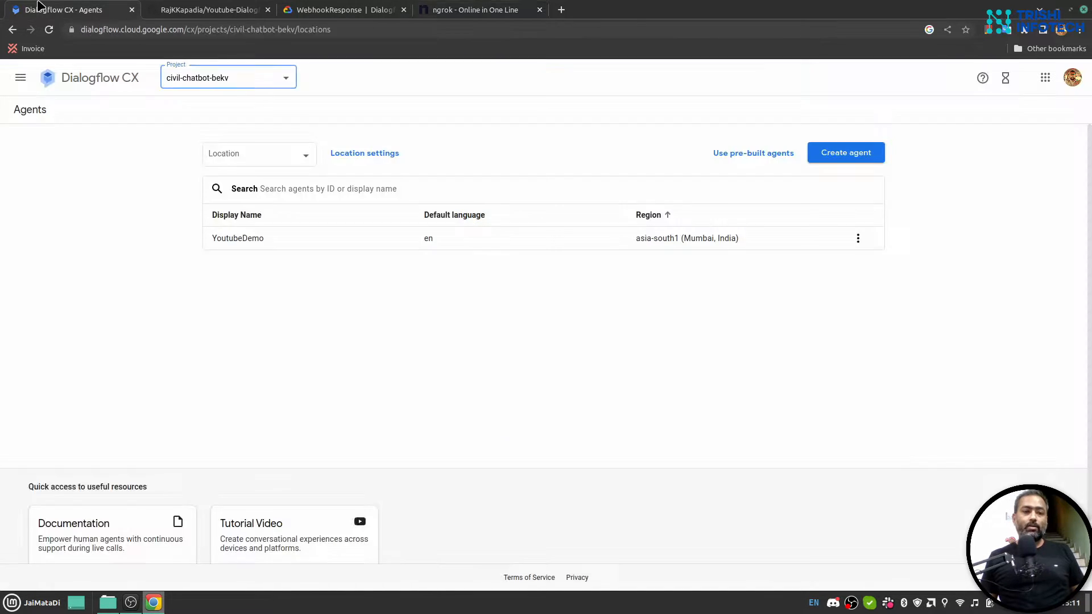
pyautogui.moveTo(108, 77)
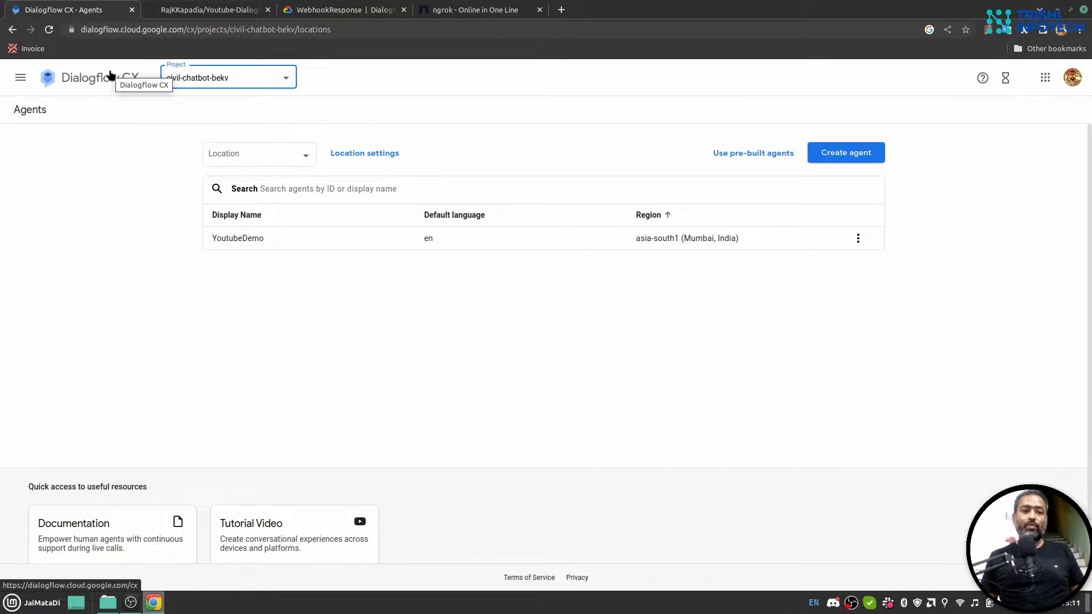
pyautogui.moveTo(272, 259)
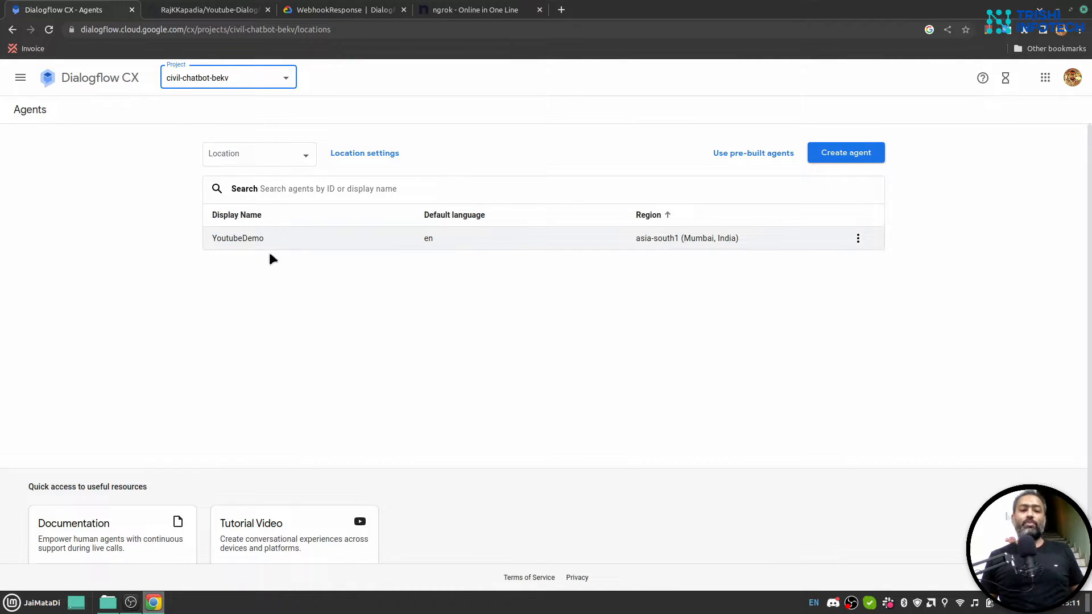
pyautogui.moveTo(762, 366)
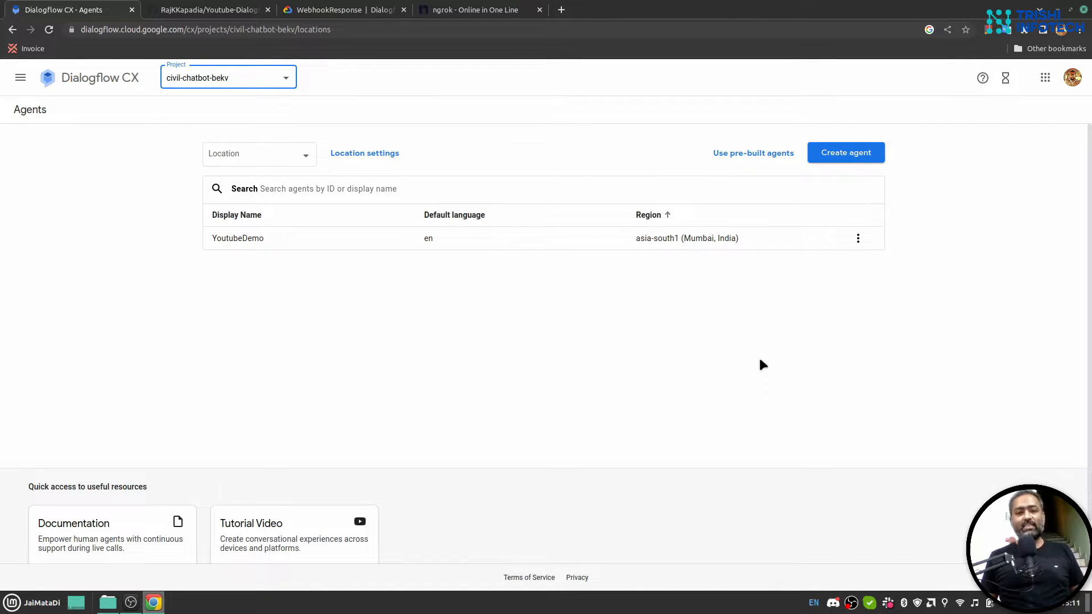
# Step: Switch from the browser to the empty project-code folder in the Nemo file manager
pyautogui.click(107, 603)
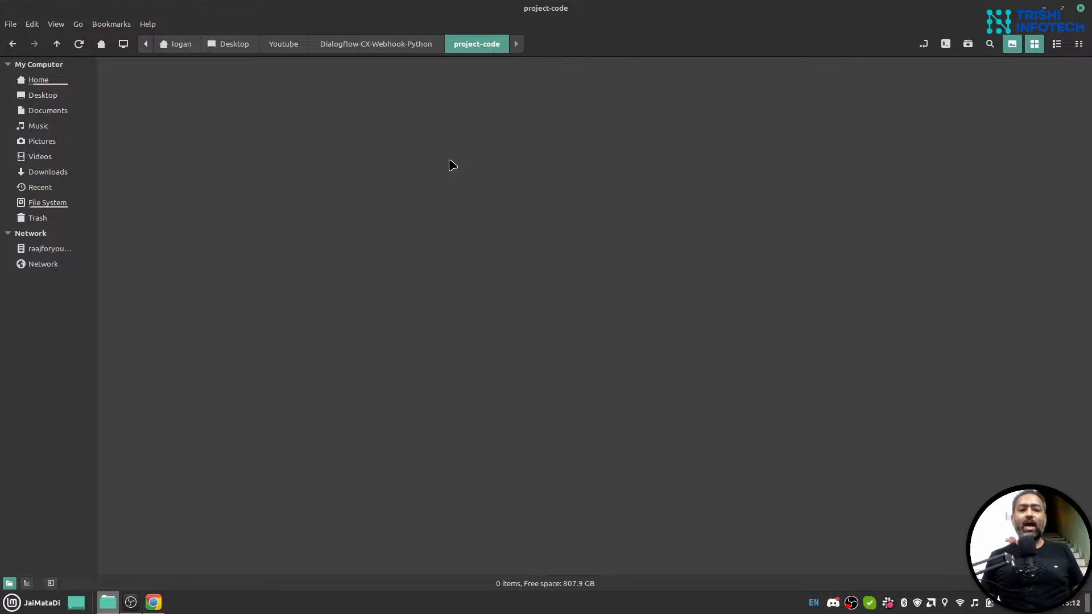
# Step: Launch a terminal for the empty project-code folder from its context menu
pyautogui.rightClick(449, 167)
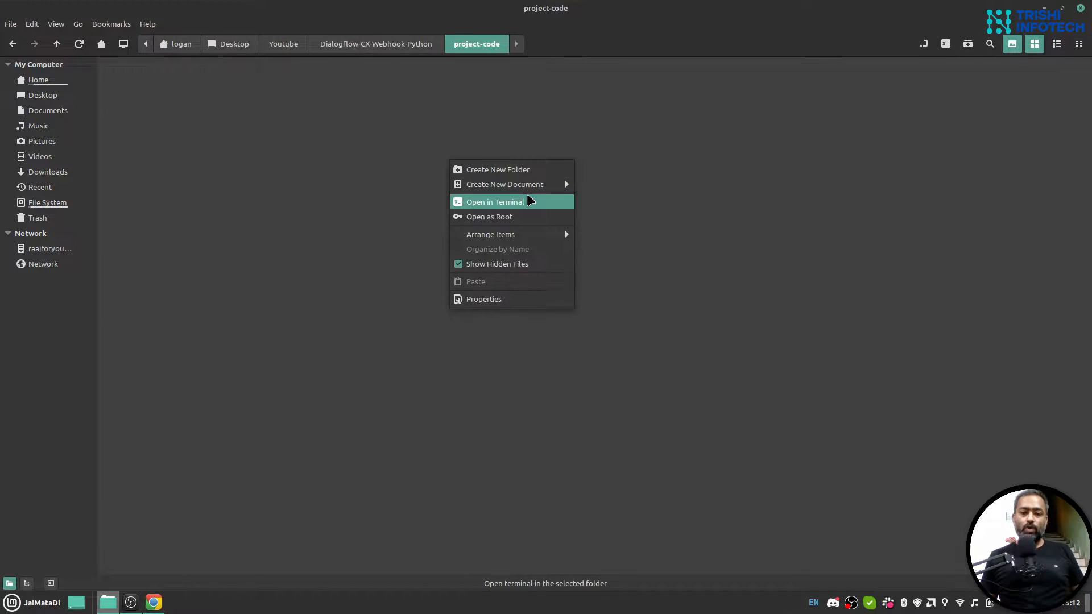
pyautogui.click(494, 201)
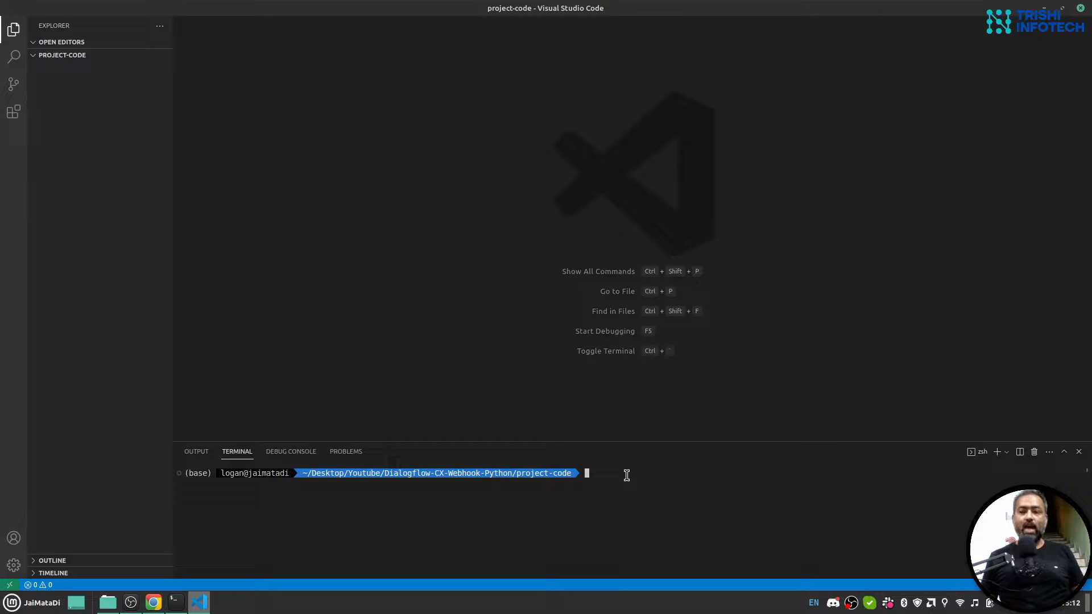
# Step: Enter the command python -m venv venv to create a virtual environment named venv
pyautogui.write('p')
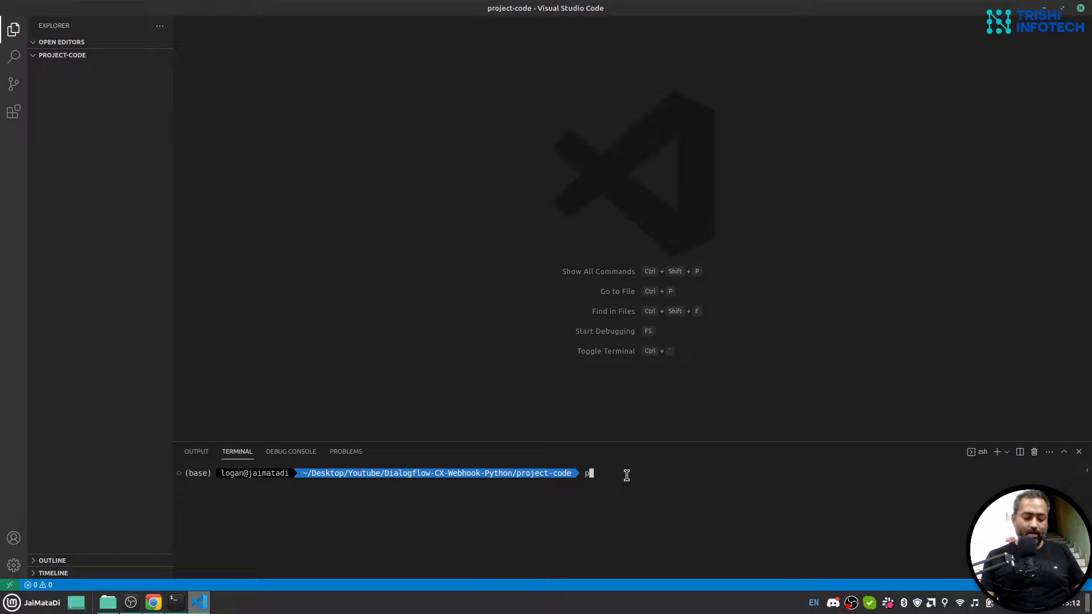
pyautogui.write('ython -m')
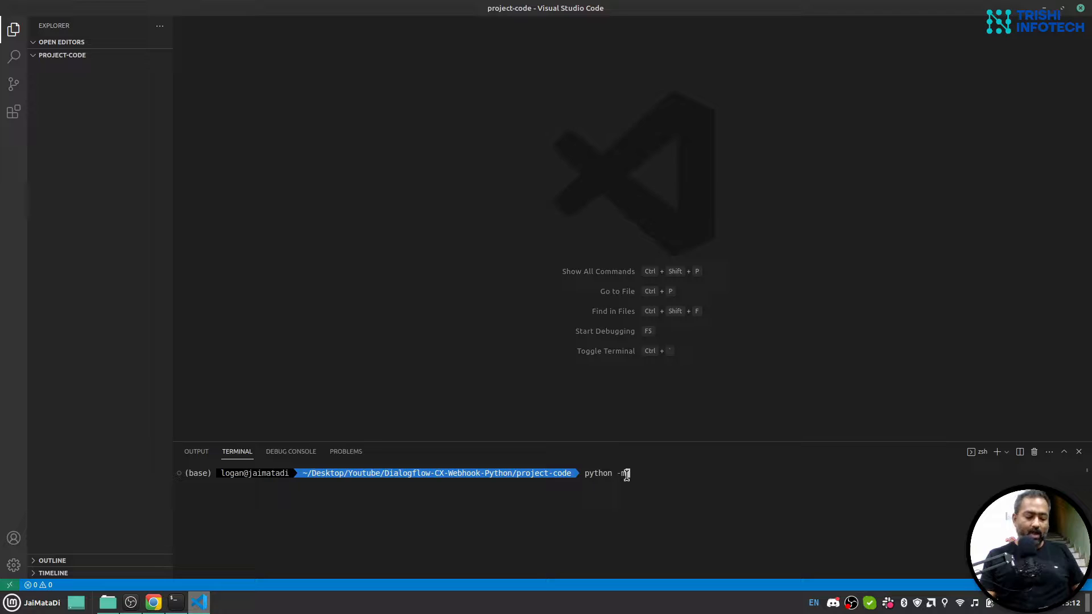
pyautogui.write('venv')
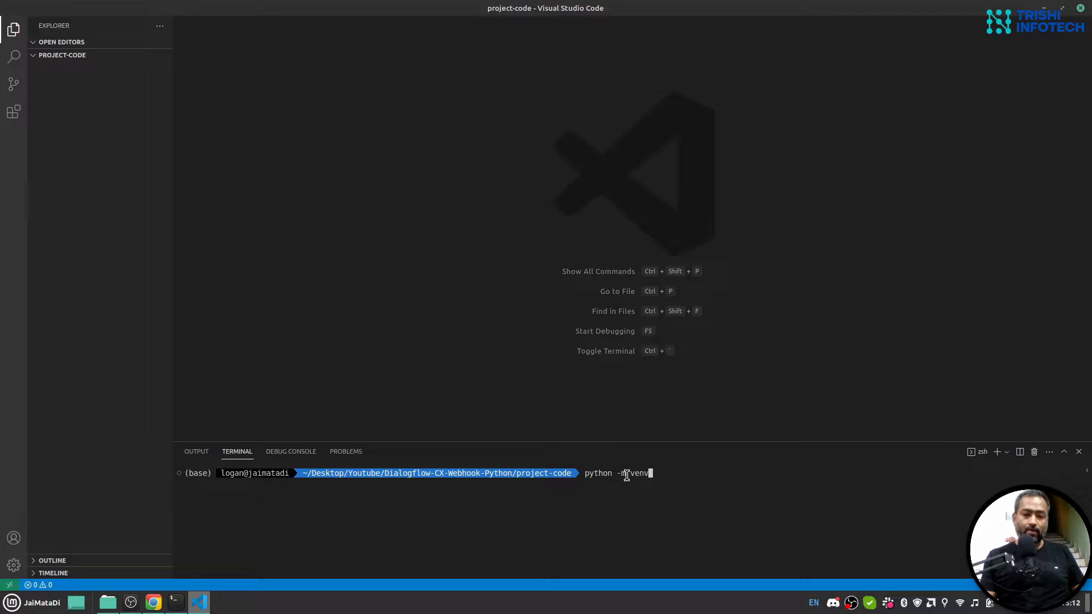
pyautogui.write('venv')
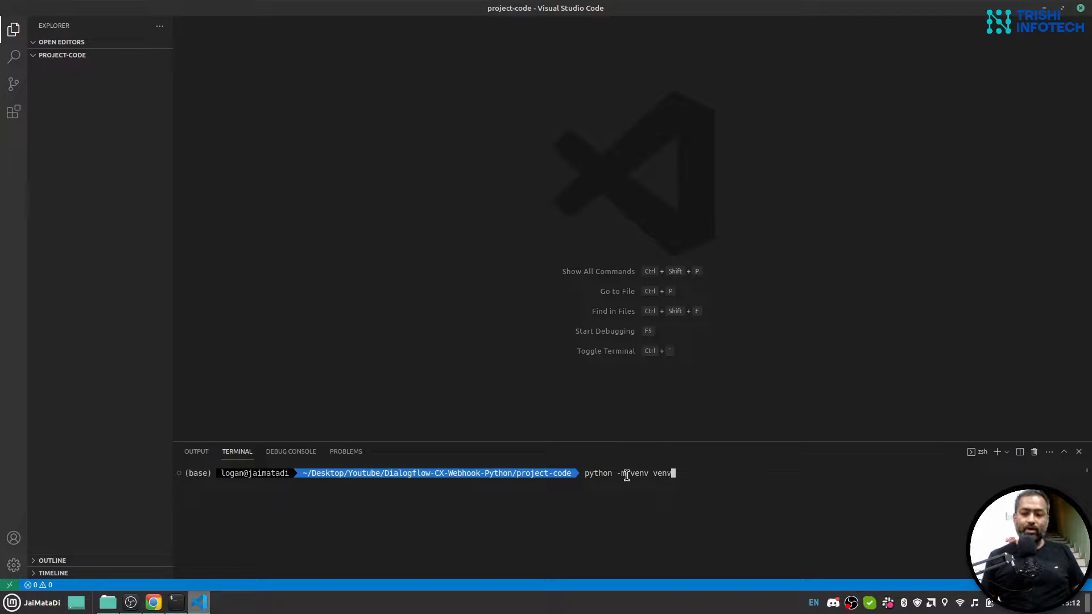
pyautogui.moveTo(663, 519)
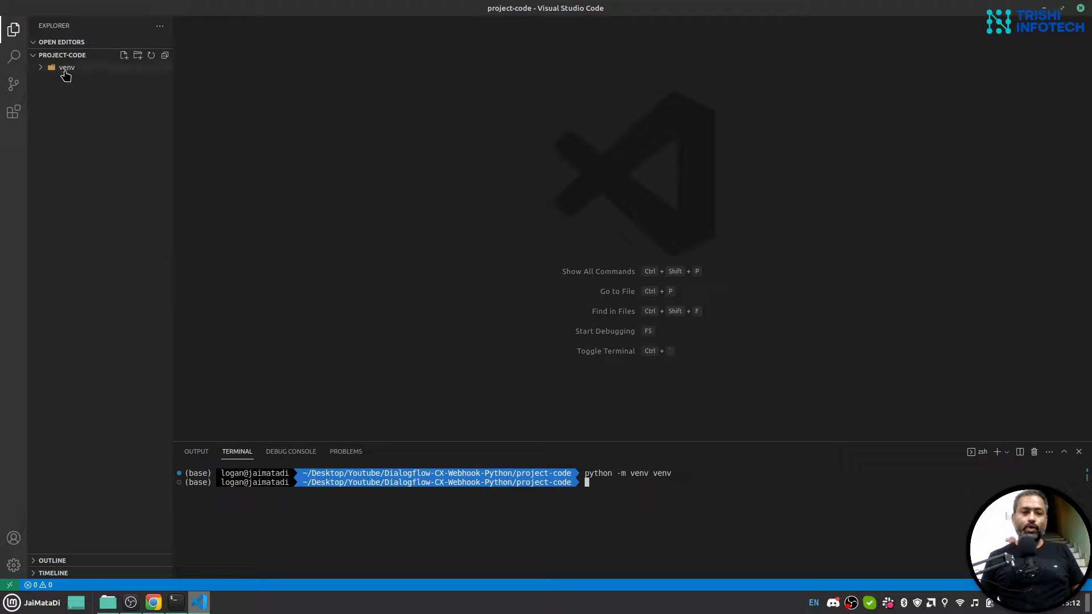
# Step: Create a .gitignore in project-code containing /venv, save it and close the editor
pyautogui.rightClick(104, 105)
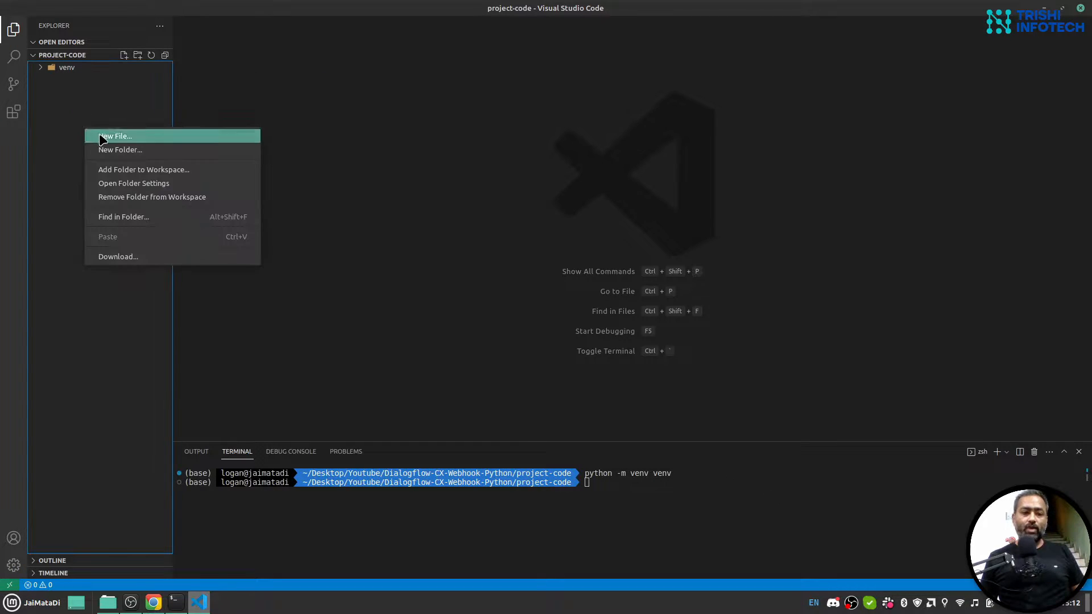
pyautogui.click(116, 135)
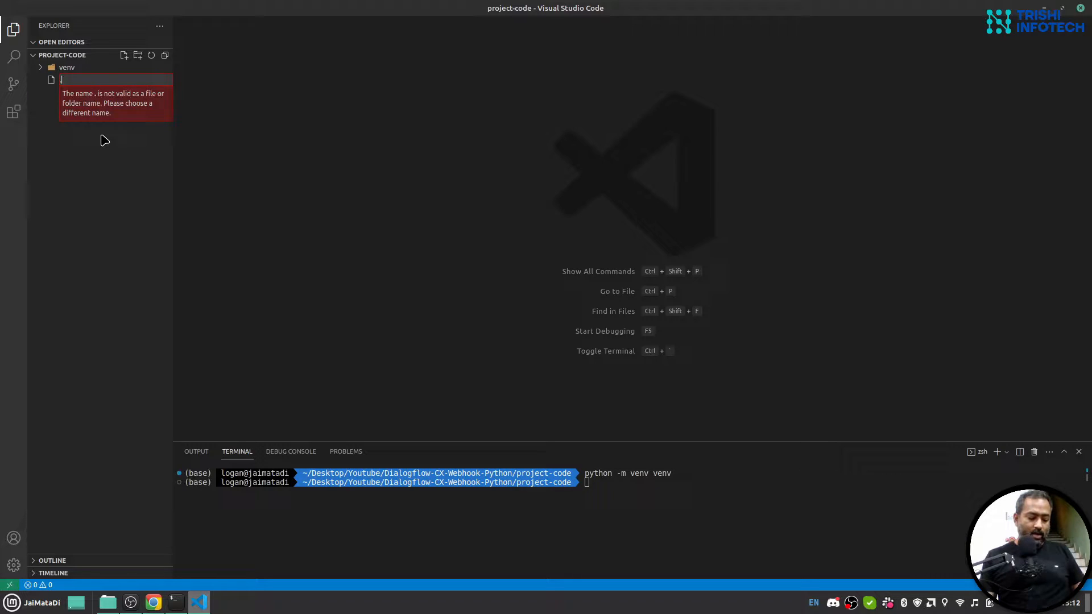
pyautogui.write('gitignore')
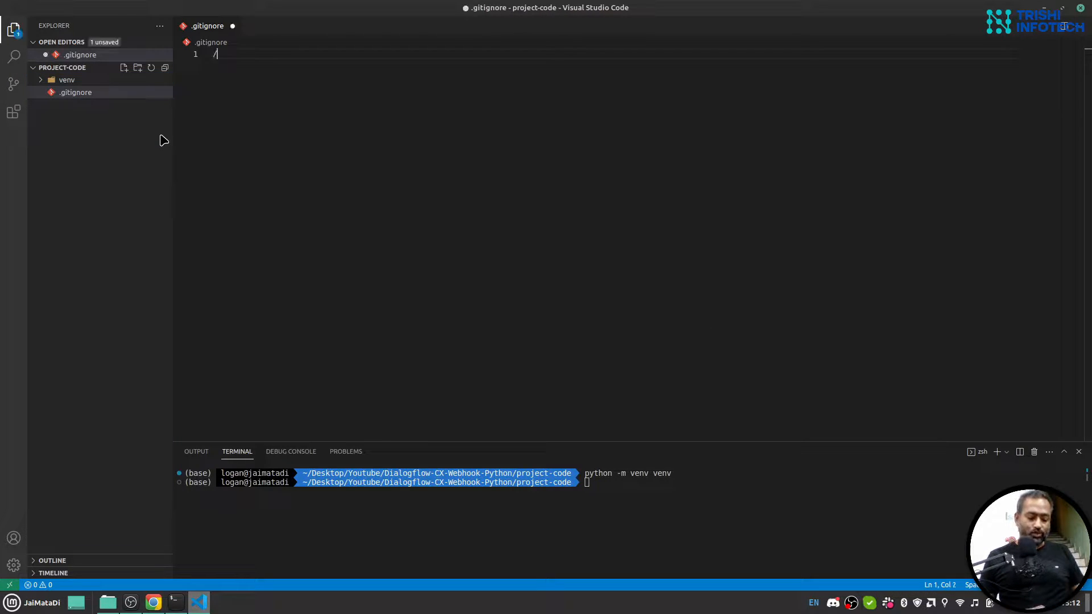
pyautogui.write('venv')
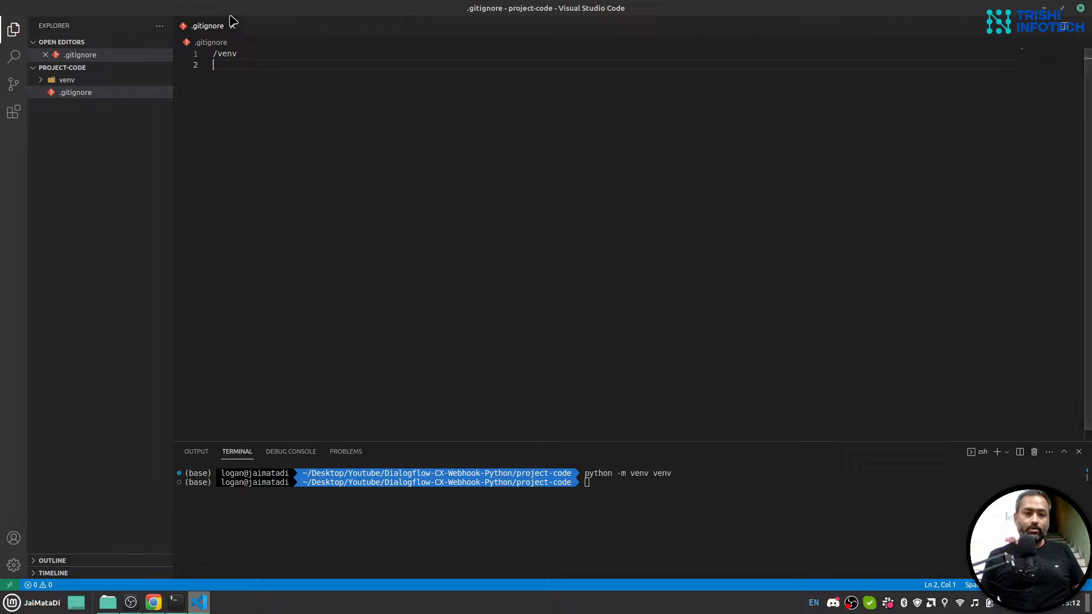
pyautogui.click(45, 55)
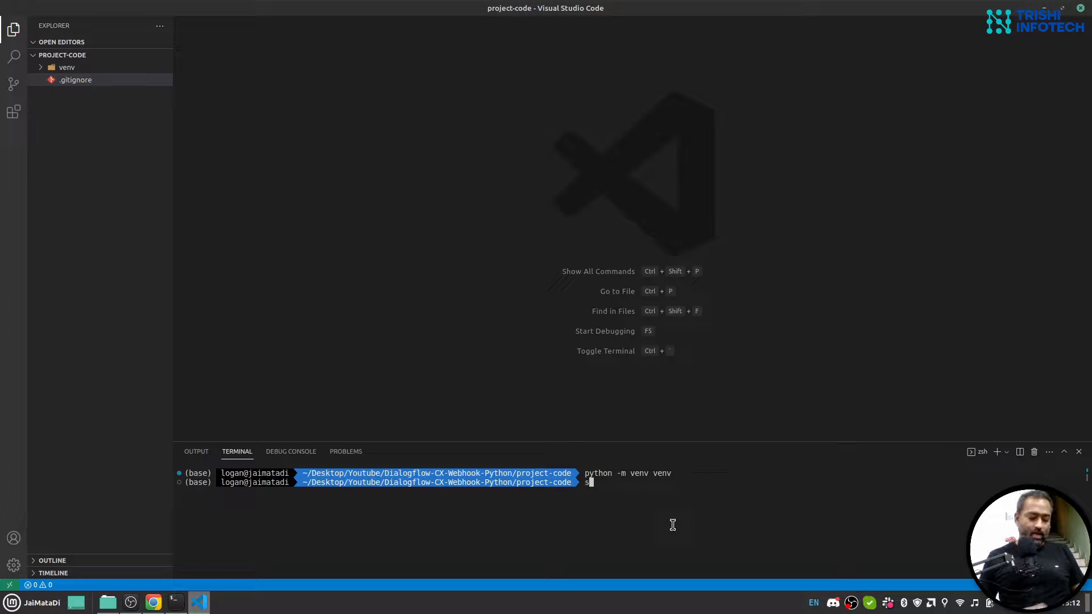
# Step: Activate the venv with source venv/bin/activate and clear the terminal
pyautogui.write('source')
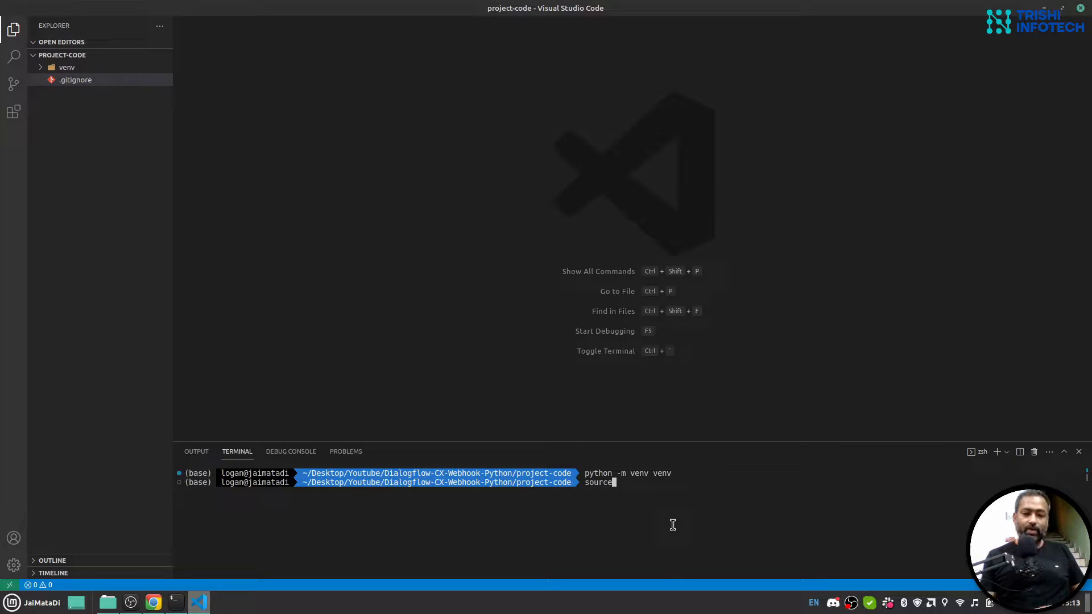
pyautogui.write('venv/bi')
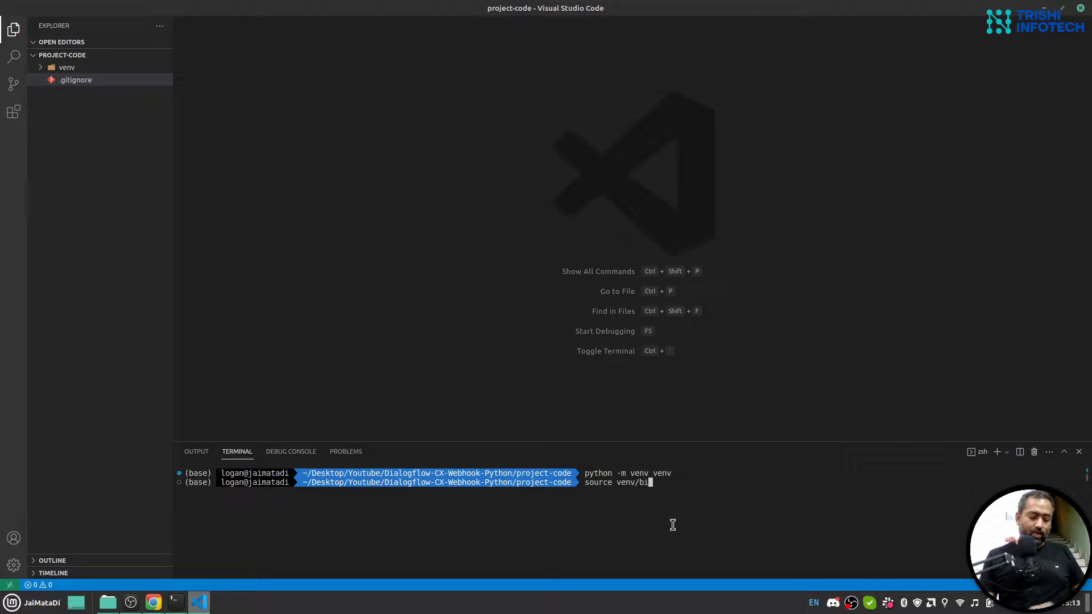
pyautogui.press('Return')
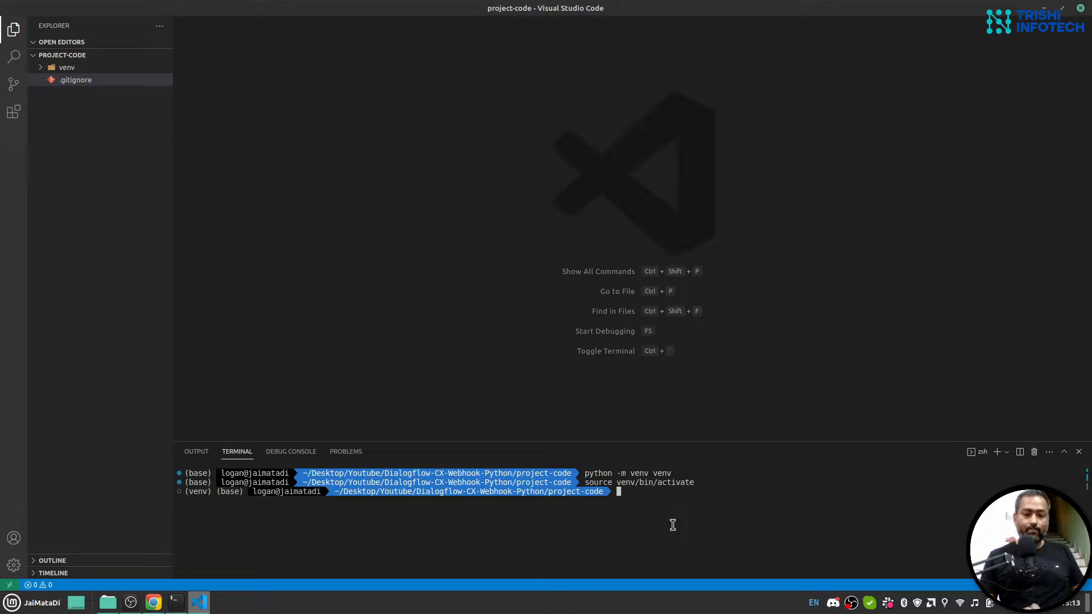
pyautogui.press('ctrl+l')
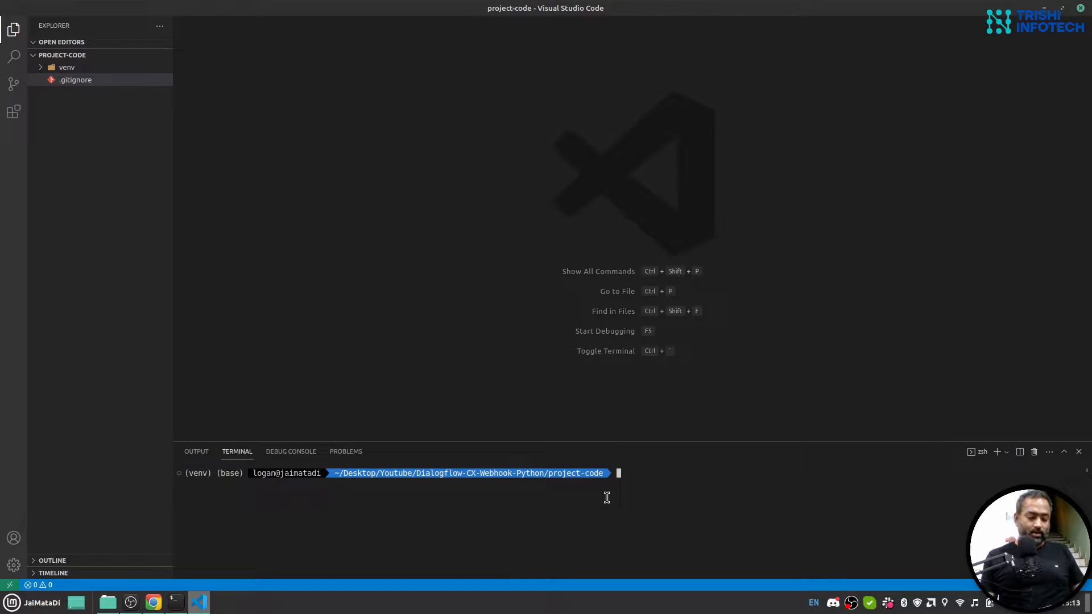
# Step: Install Flask with pip, then upgrade pip to 23.0.1 and clear the terminal
pyautogui.write('pip')
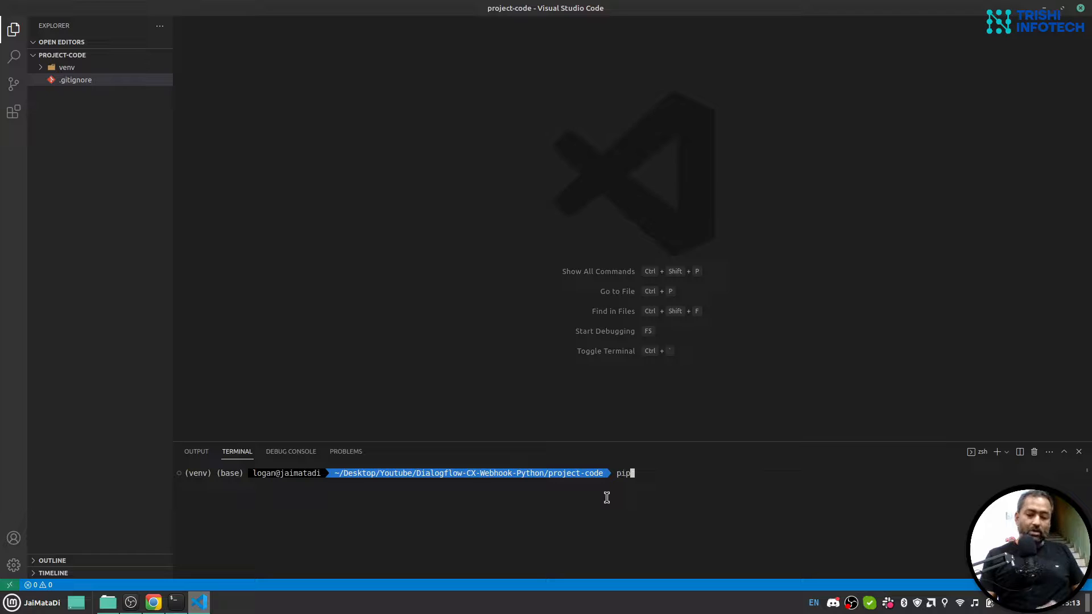
pyautogui.write('install')
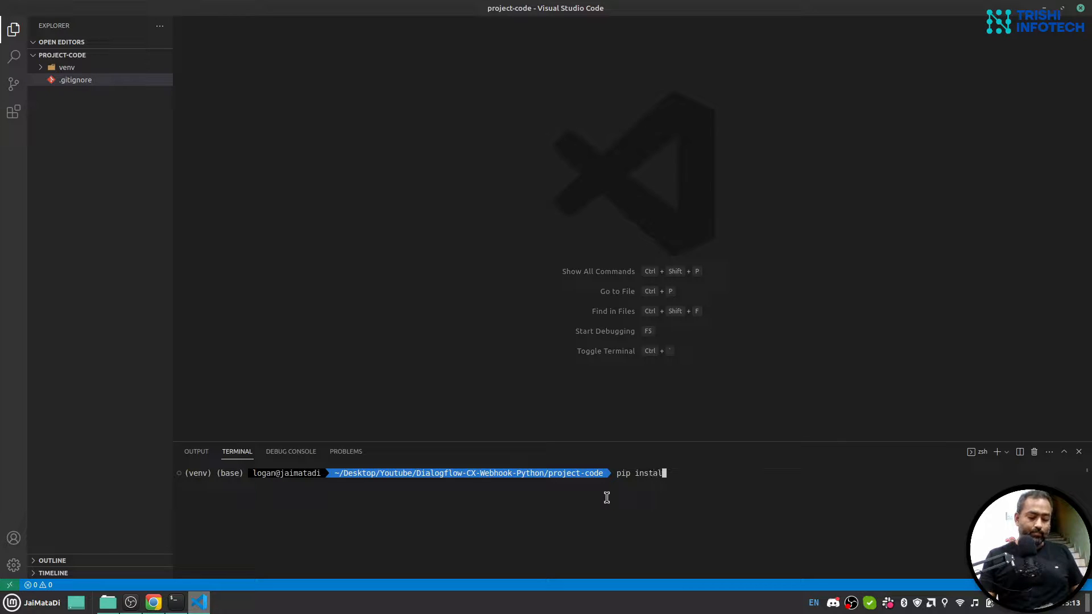
pyautogui.write('Flask')
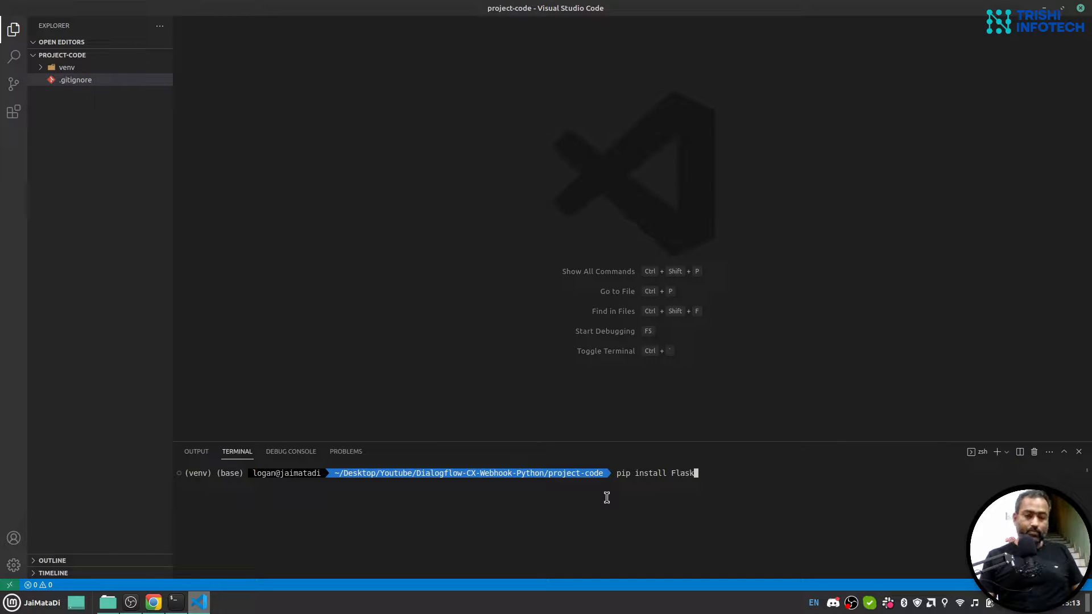
pyautogui.press('Return')
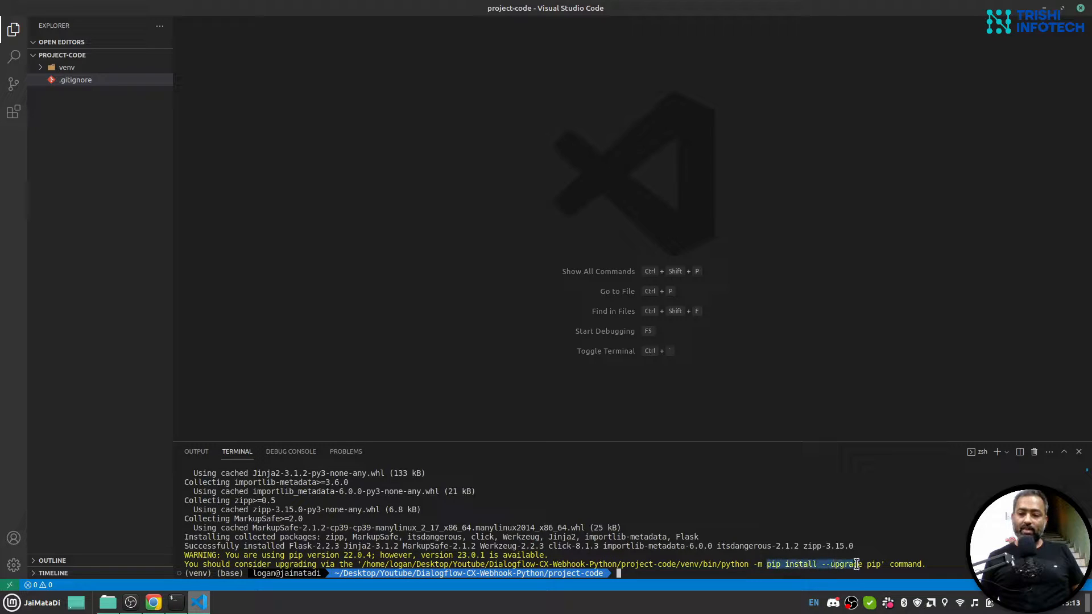
pyautogui.moveTo(872, 492)
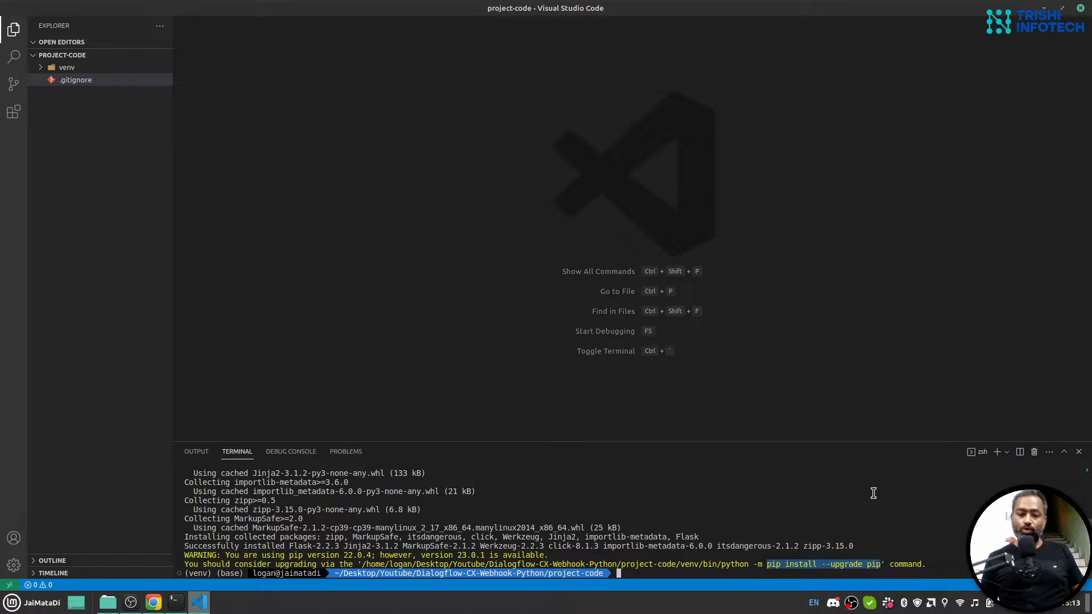
pyautogui.write('pip install --upgrade pip')
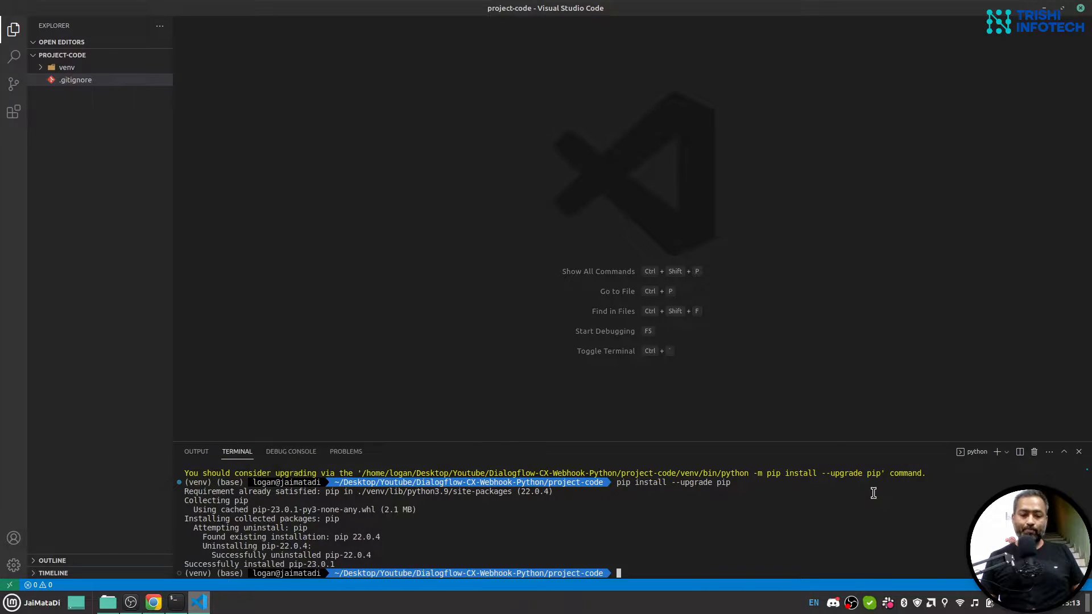
pyautogui.write('clear')
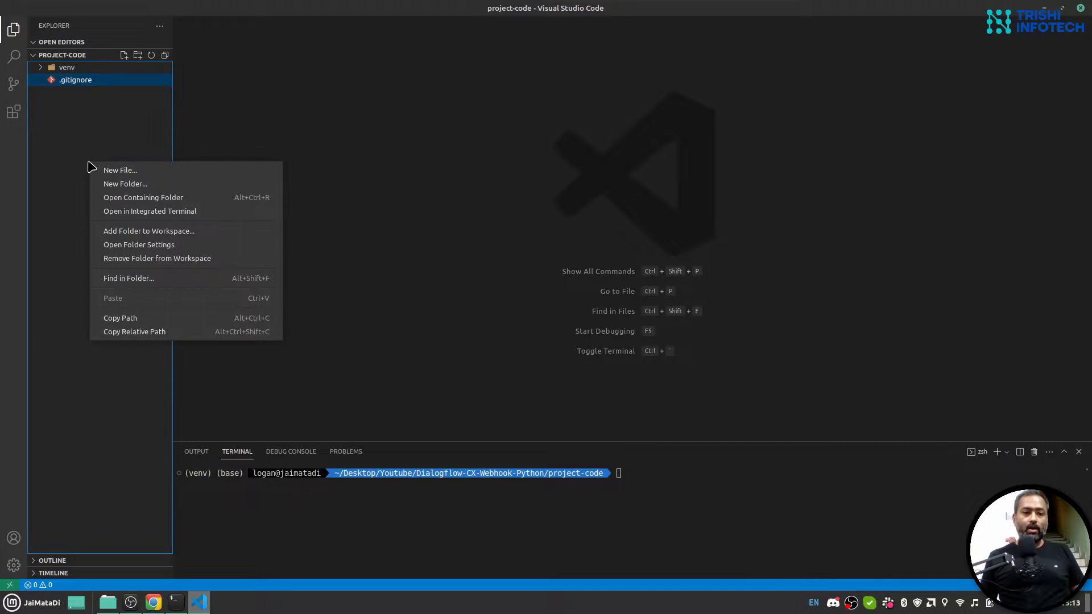
# Step: Create app.py that imports Flask and defines app = Flask(__name__)
pyautogui.click(119, 170)
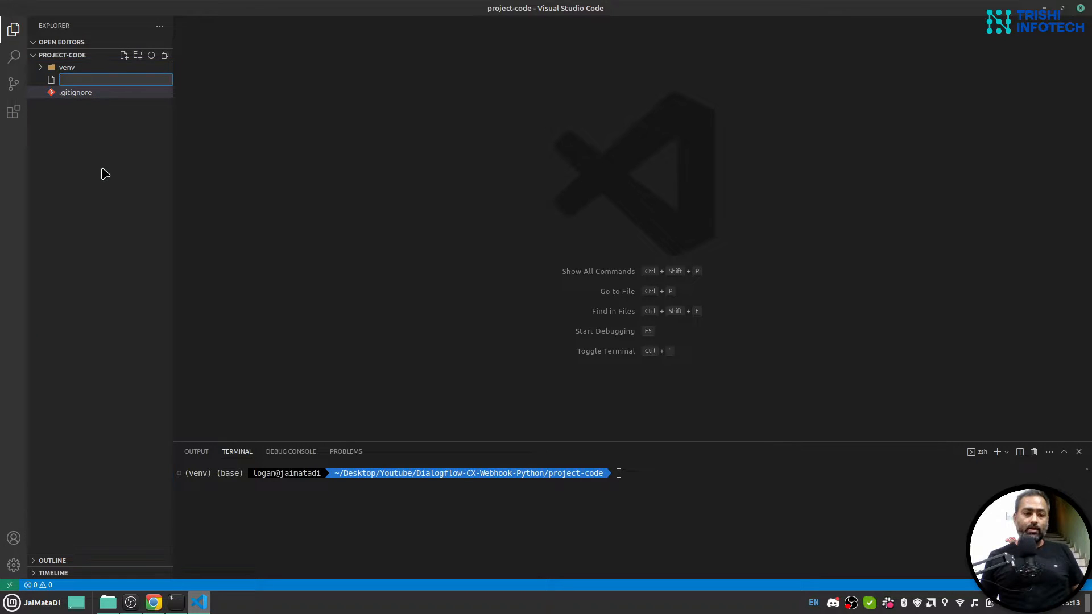
pyautogui.write('app.')
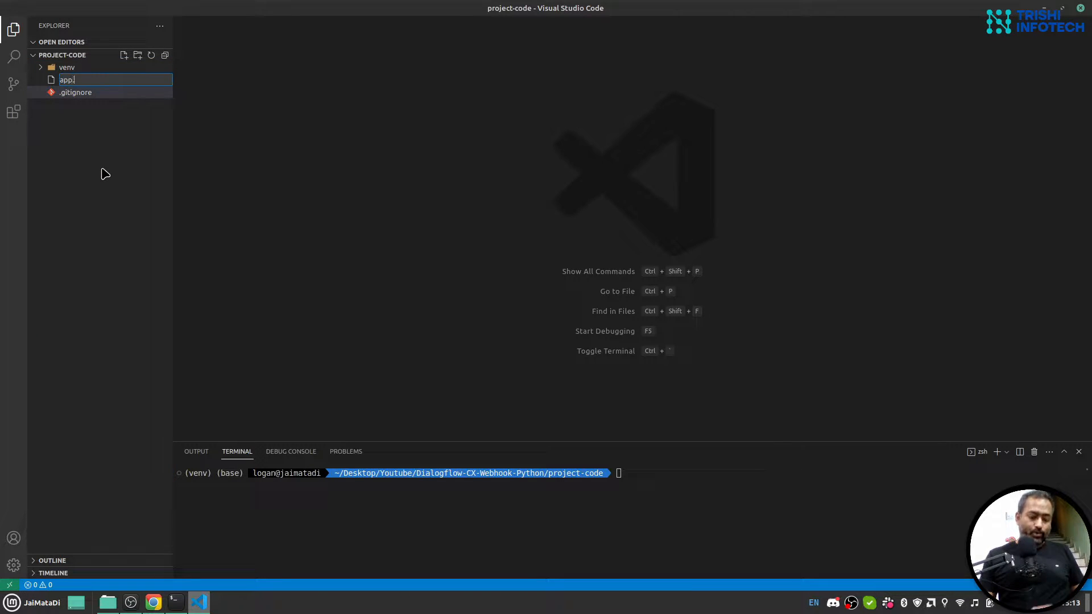
pyautogui.press('Escape')
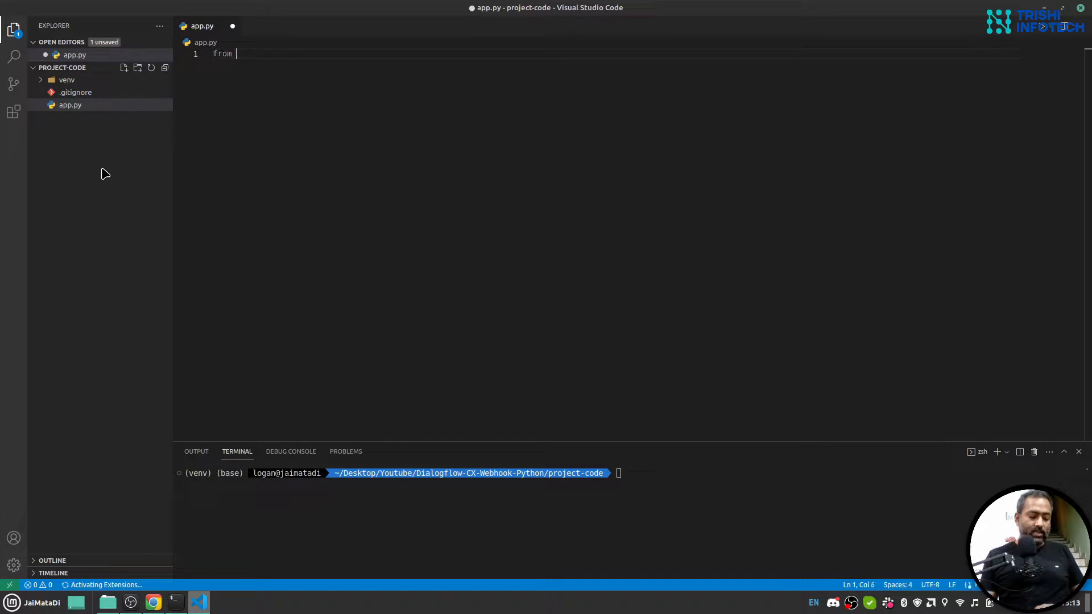
pyautogui.write('flask')
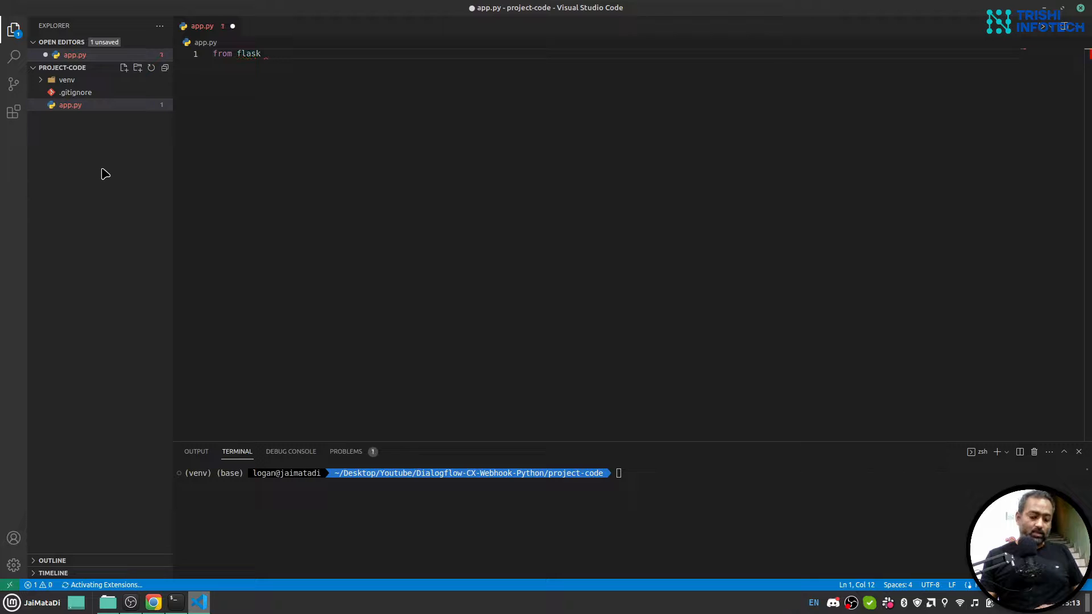
pyautogui.write('import Fa')
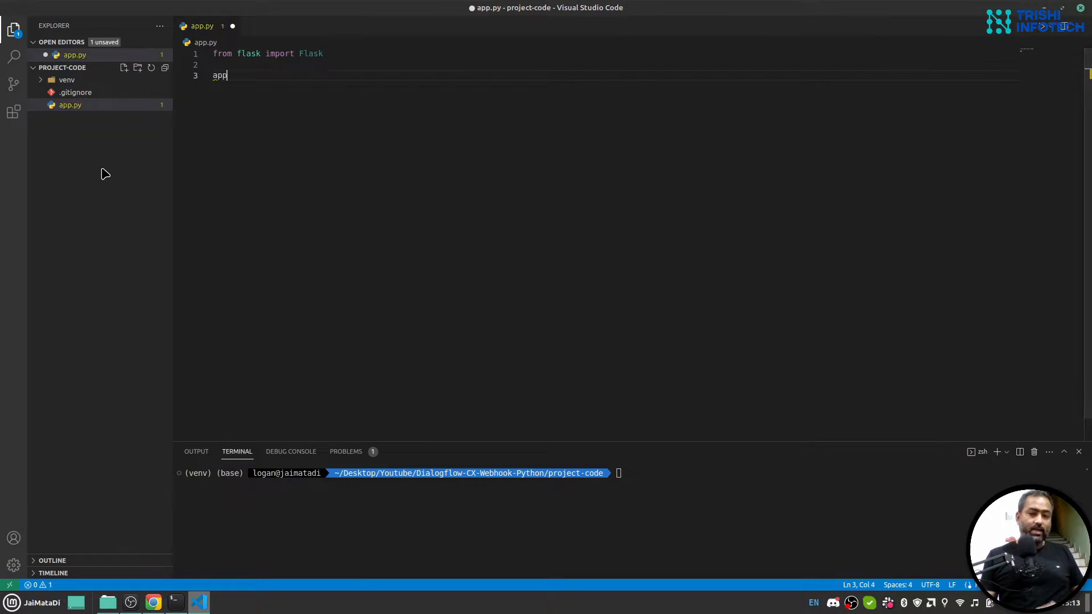
pyautogui.write('= Flask(__name__')
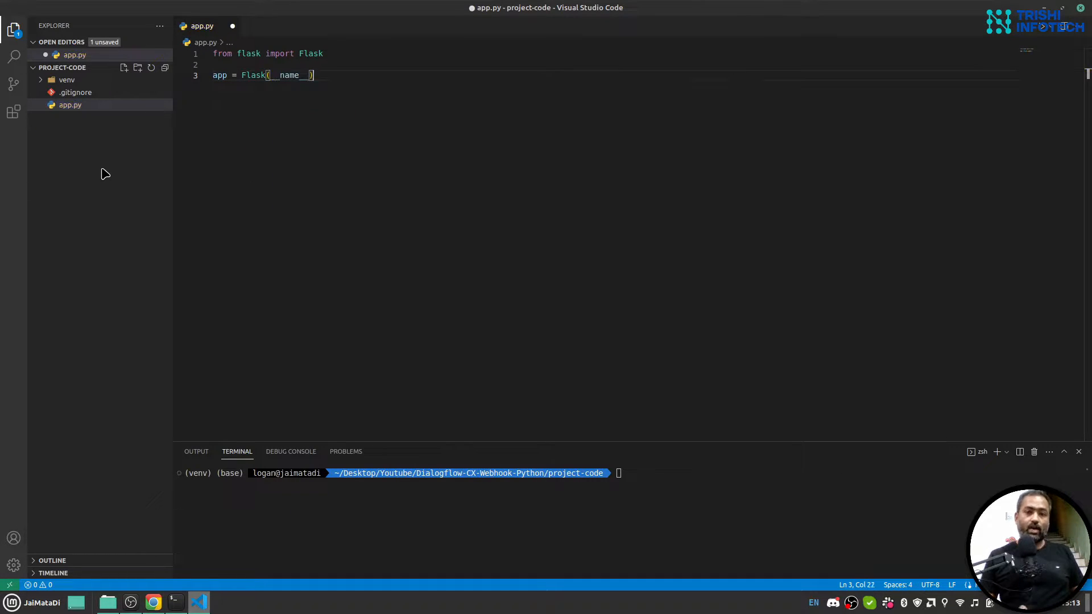
pyautogui.press('Enter')
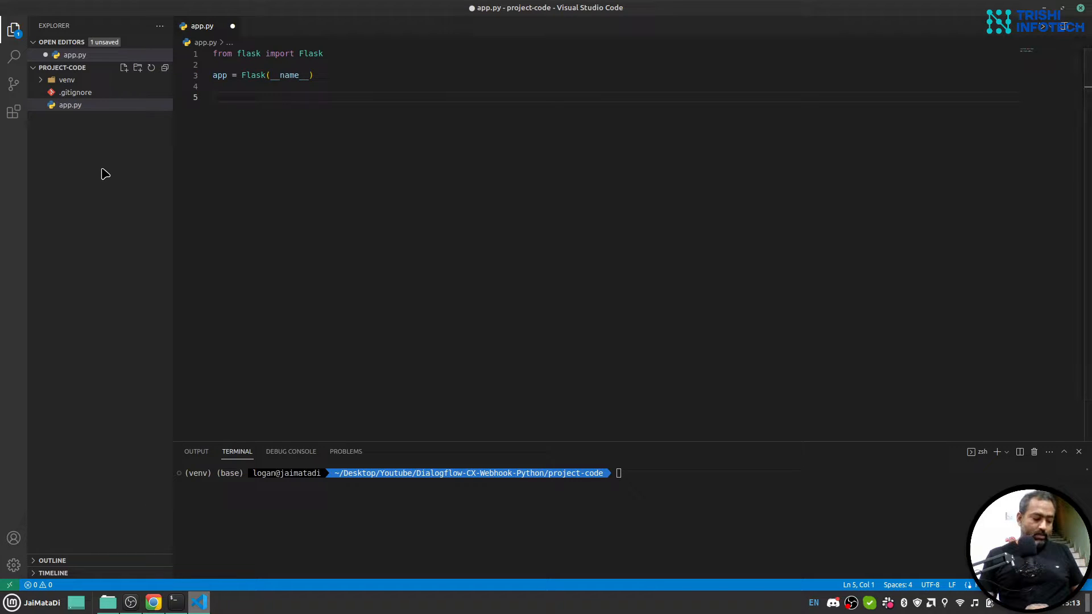
# Step: Add a '/' route for GET and POST whose home() function returns 'OK', 200
pyautogui.write('@app.ro')
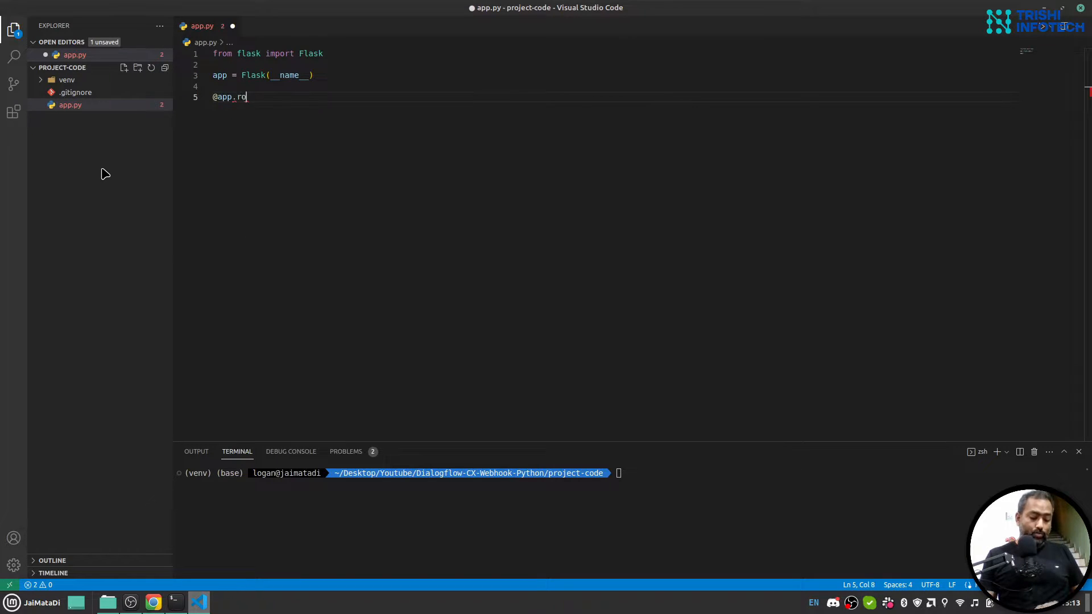
pyautogui.write('ute')
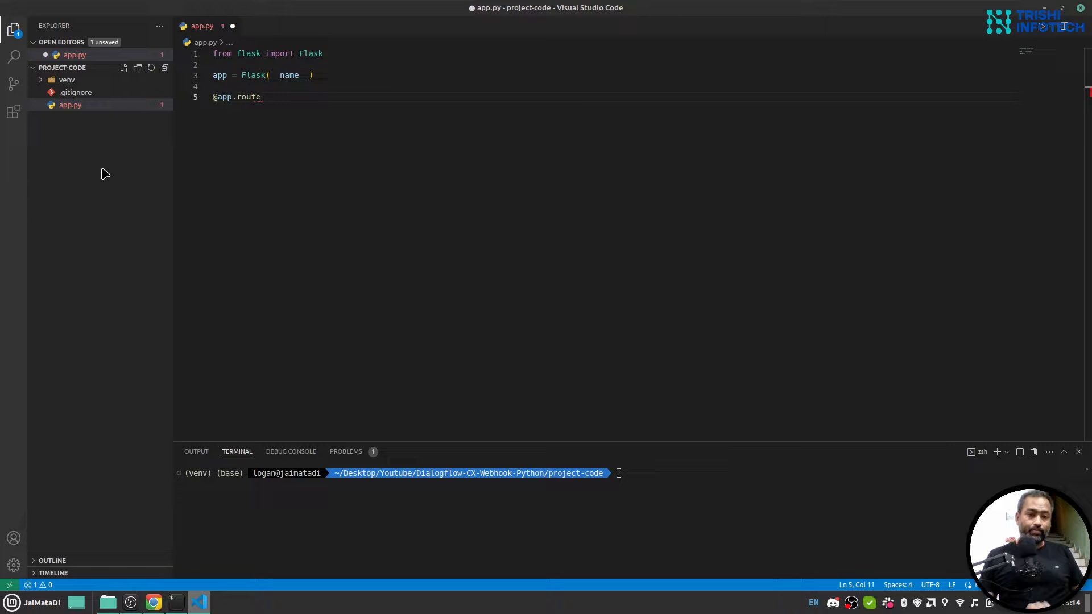
pyautogui.write("('/')")
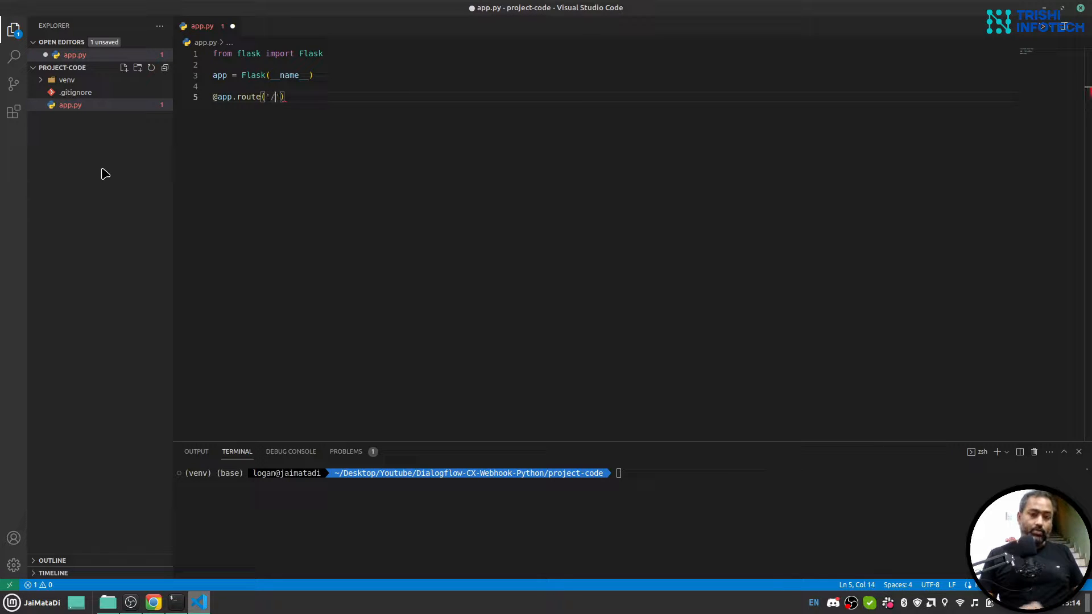
pyautogui.write(', methods=[')
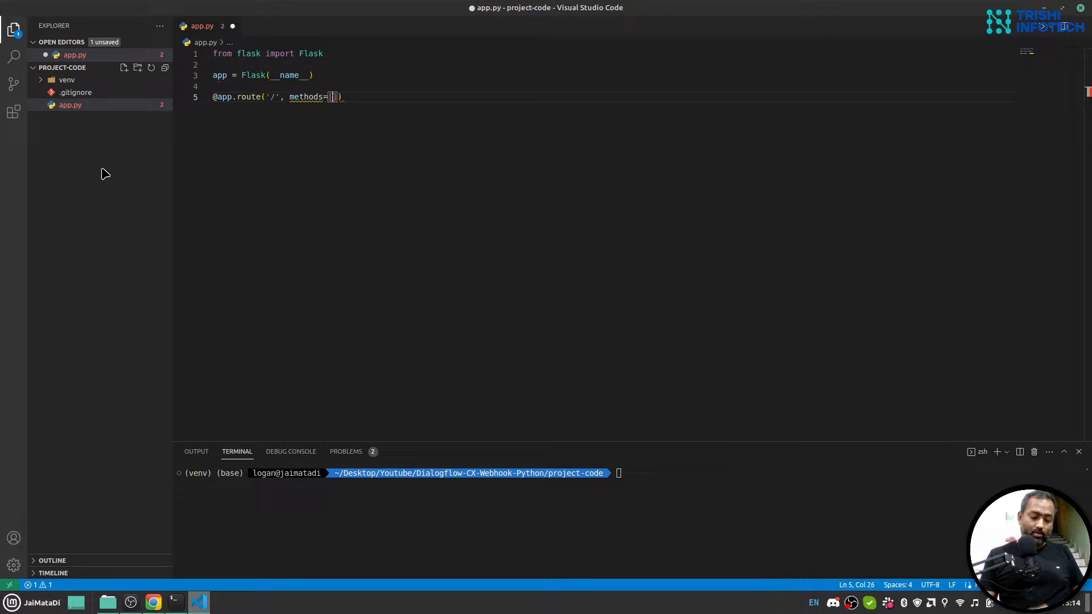
pyautogui.write("'GET', 'POST")
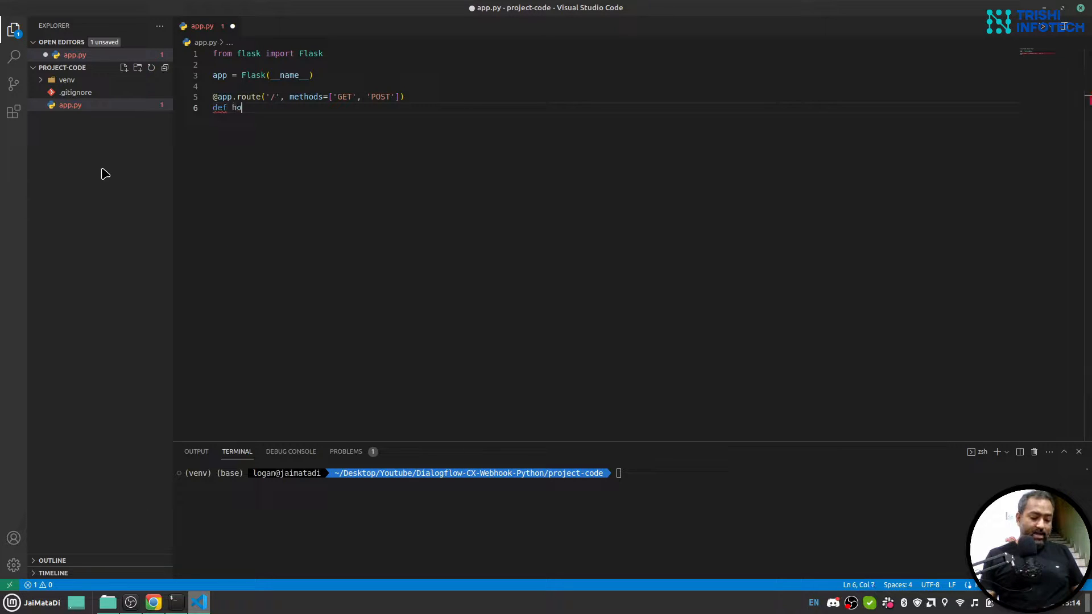
pyautogui.write('me():')
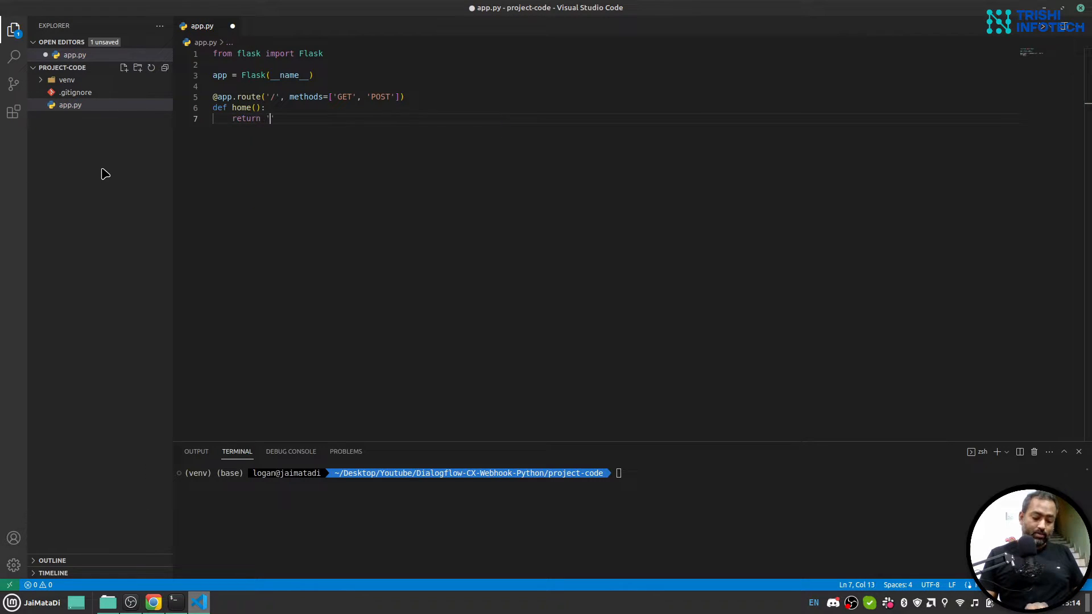
pyautogui.write("'OK', 200")
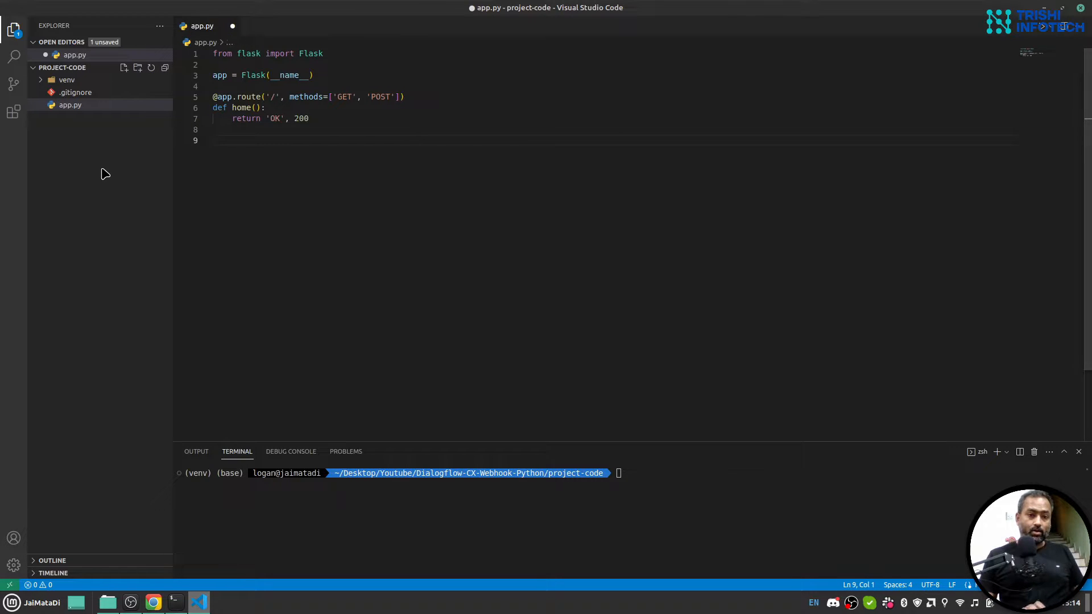
# Step: Add the __main__ guard calling app.run(debug=True) and save the file
pyautogui.write('if')
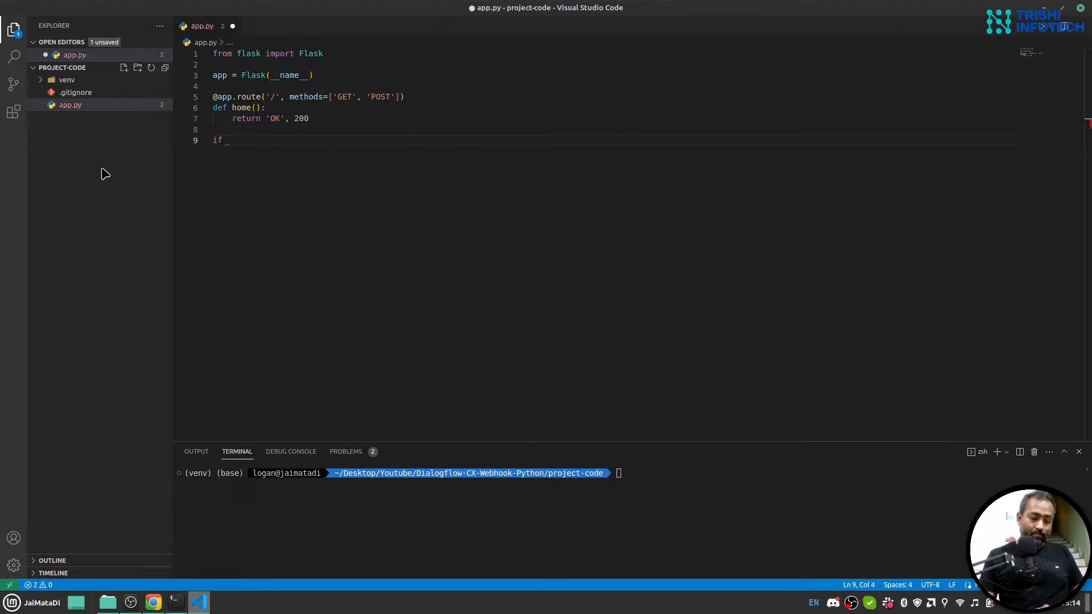
pyautogui.write('__name__ ==')
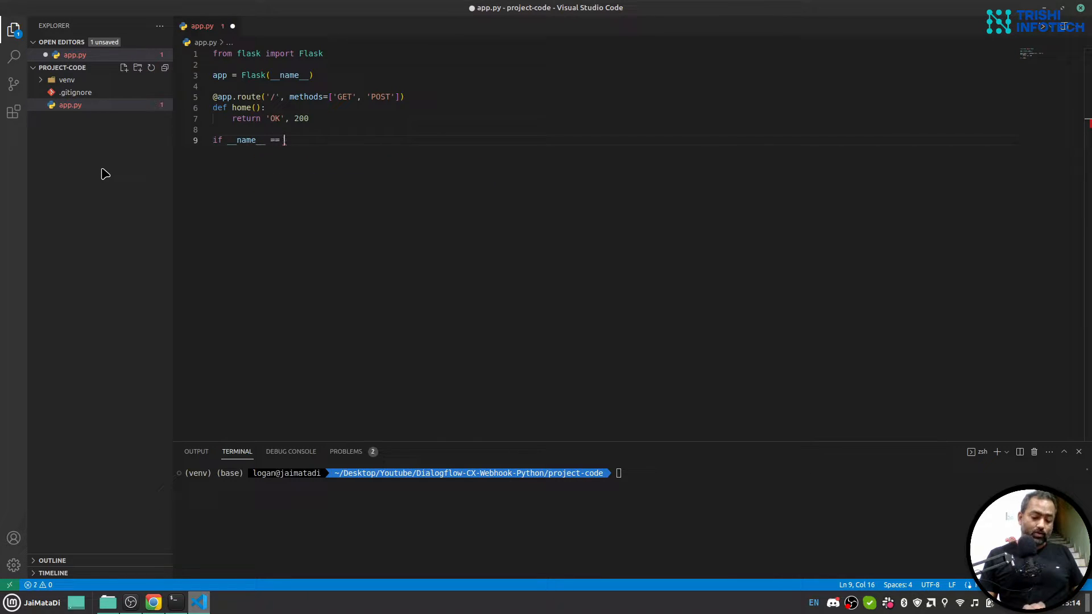
pyautogui.write("'__MA")
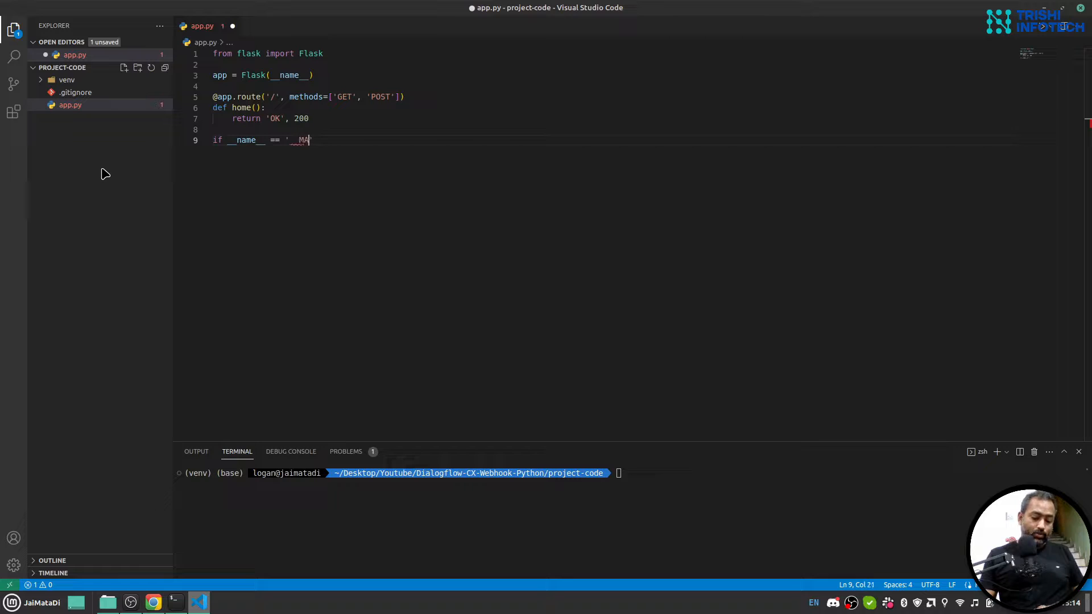
pyautogui.write("IN__'")
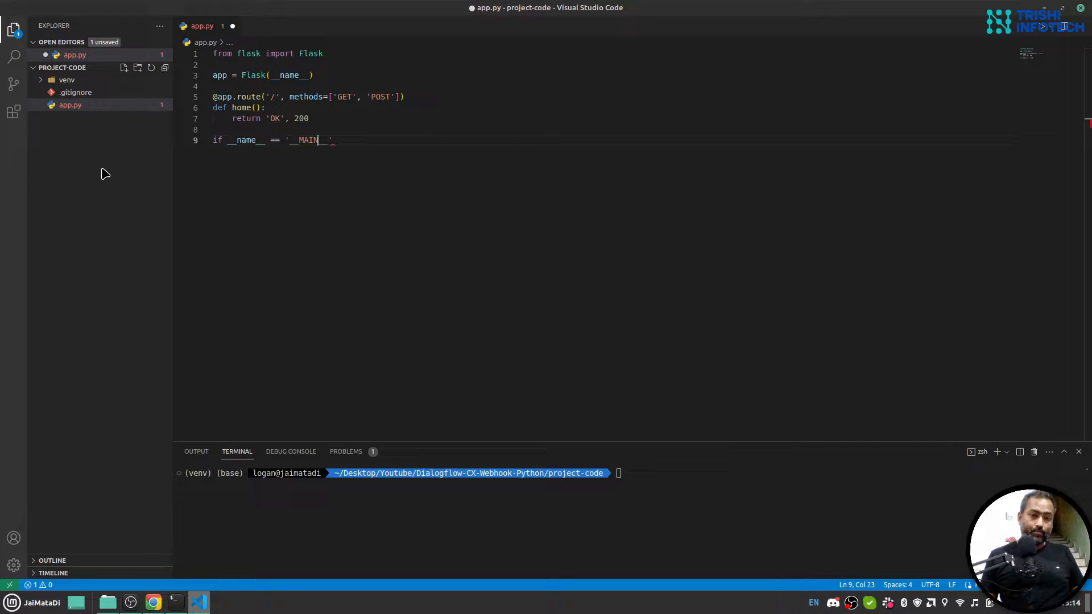
pyautogui.write('main')
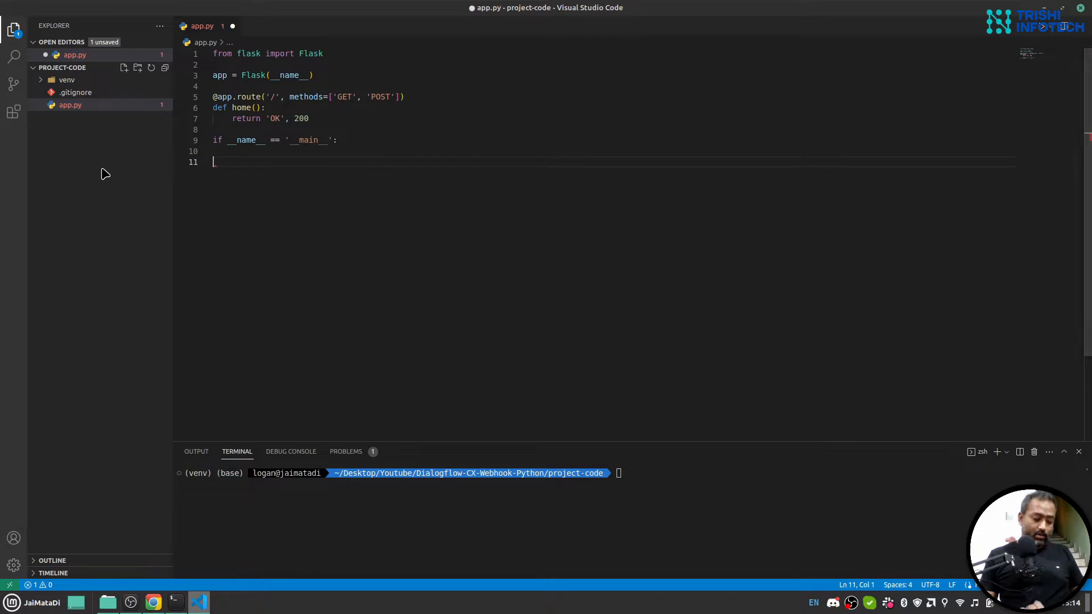
pyautogui.write('app.run(debug')
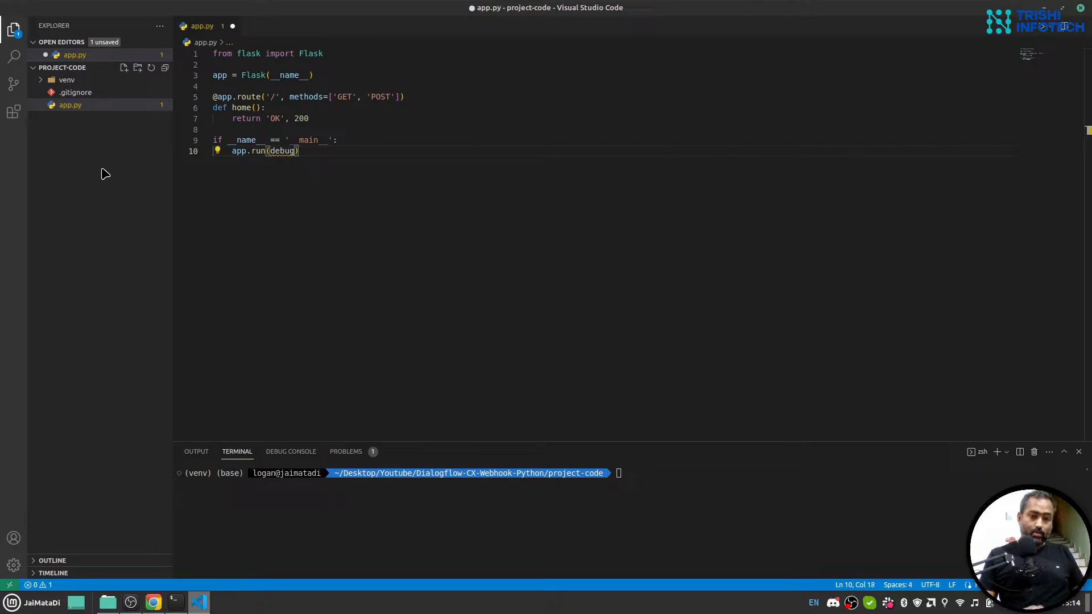
pyautogui.write('=True')
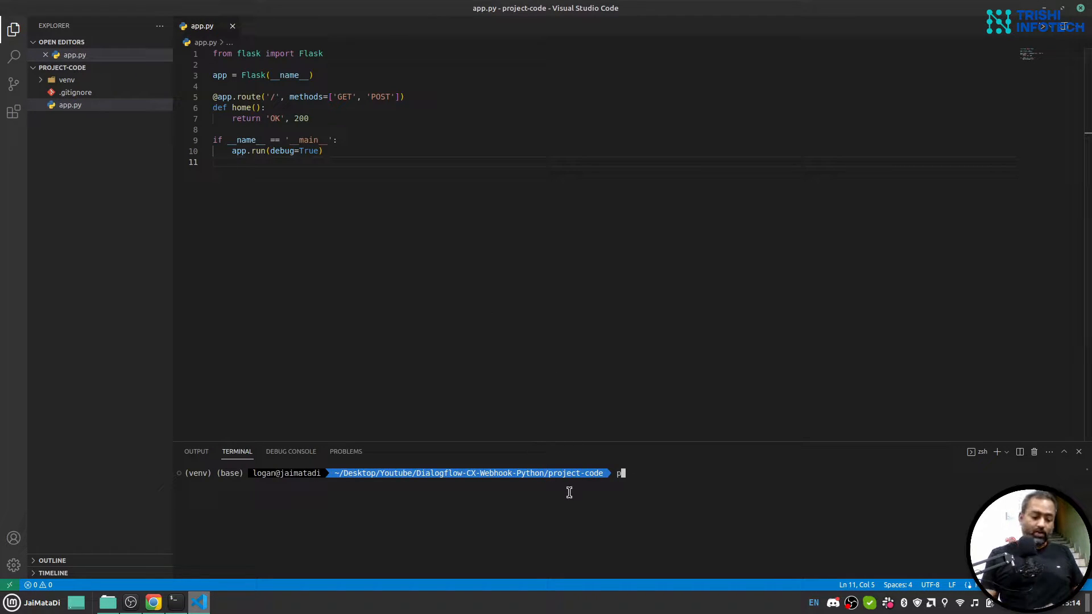
# Step: Run python app.py to serve on 127.0.0.1:5000, hit it from Chrome, and return to the server log
pyautogui.write('ython app.py')
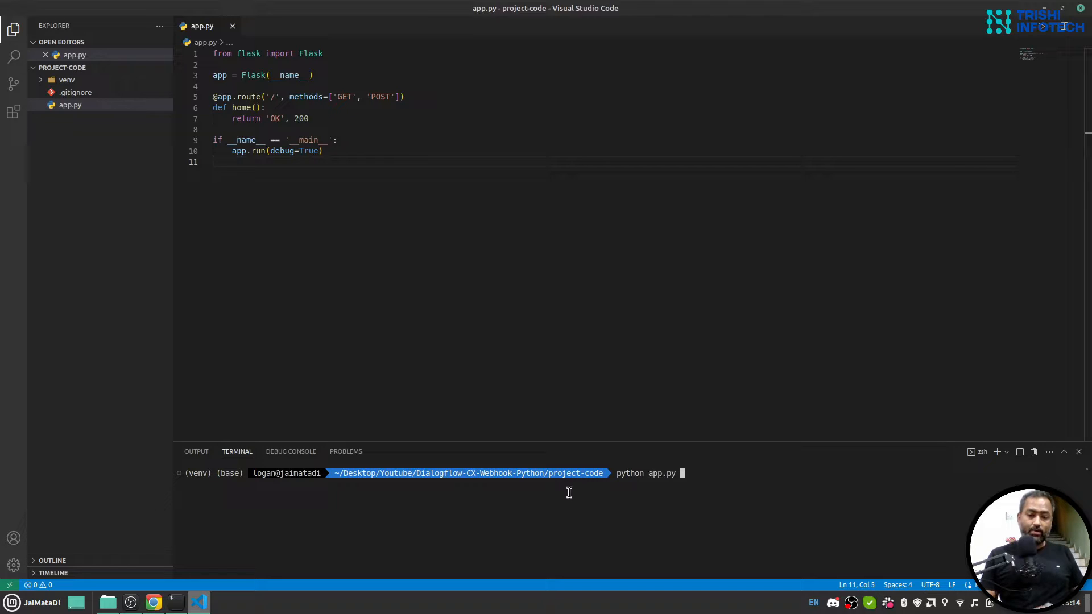
pyautogui.press('Return')
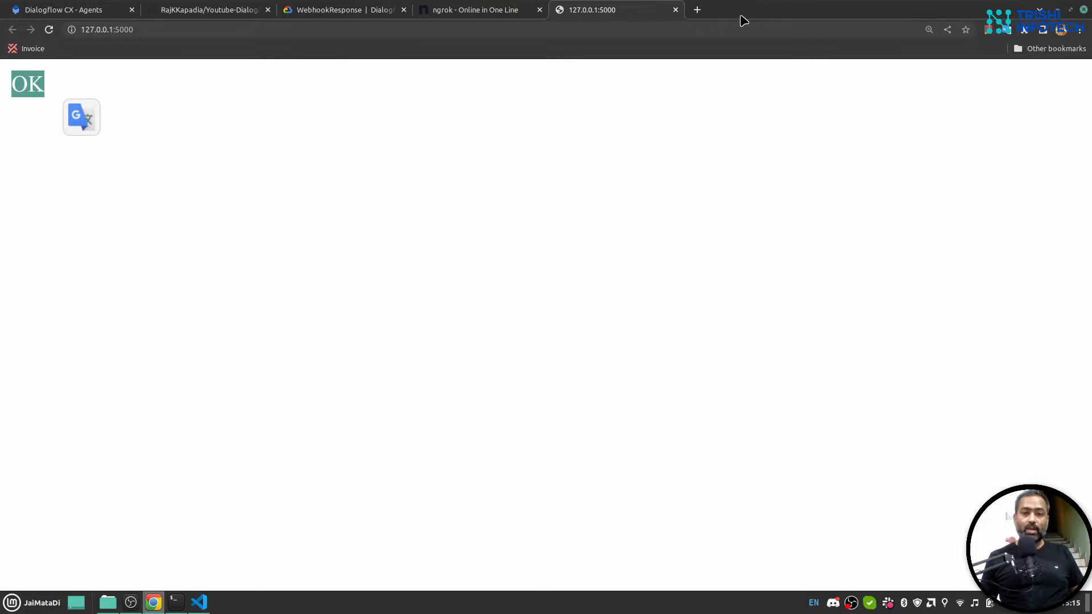
pyautogui.click(198, 602)
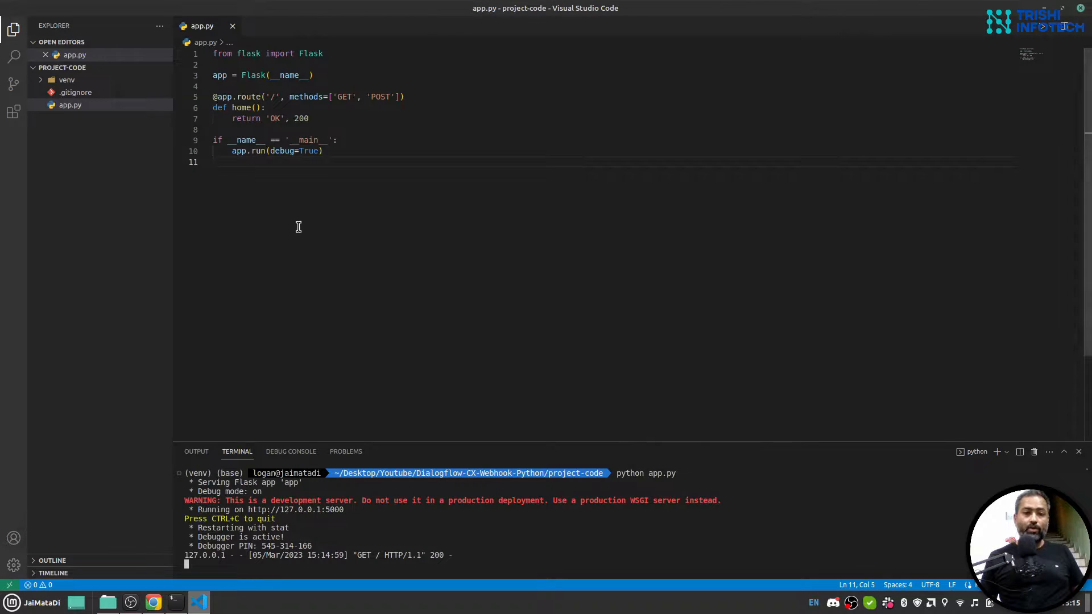
pyautogui.moveTo(152, 600)
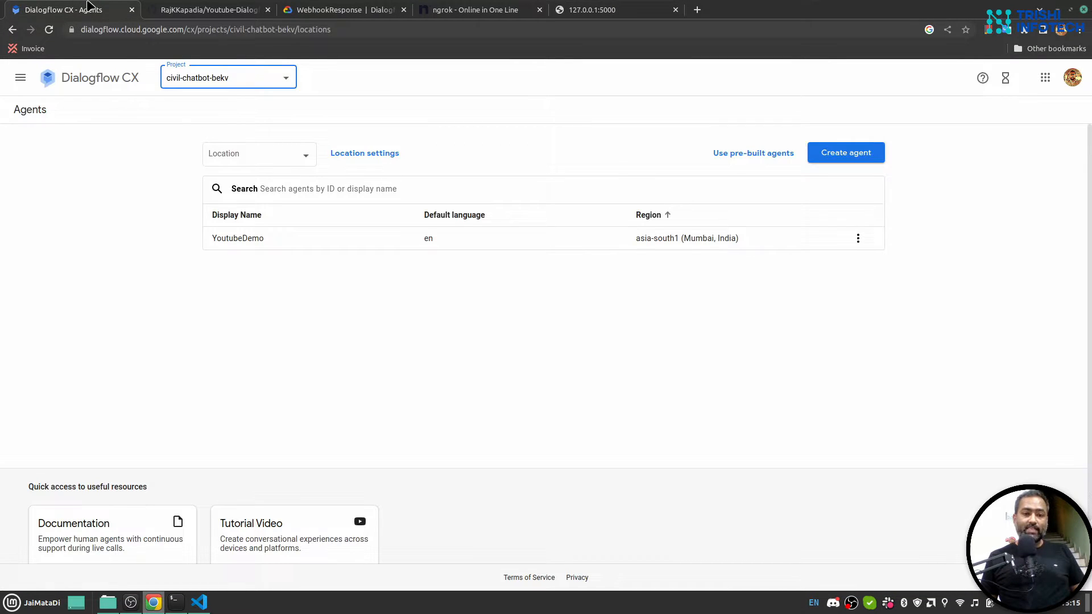
pyautogui.moveTo(246, 247)
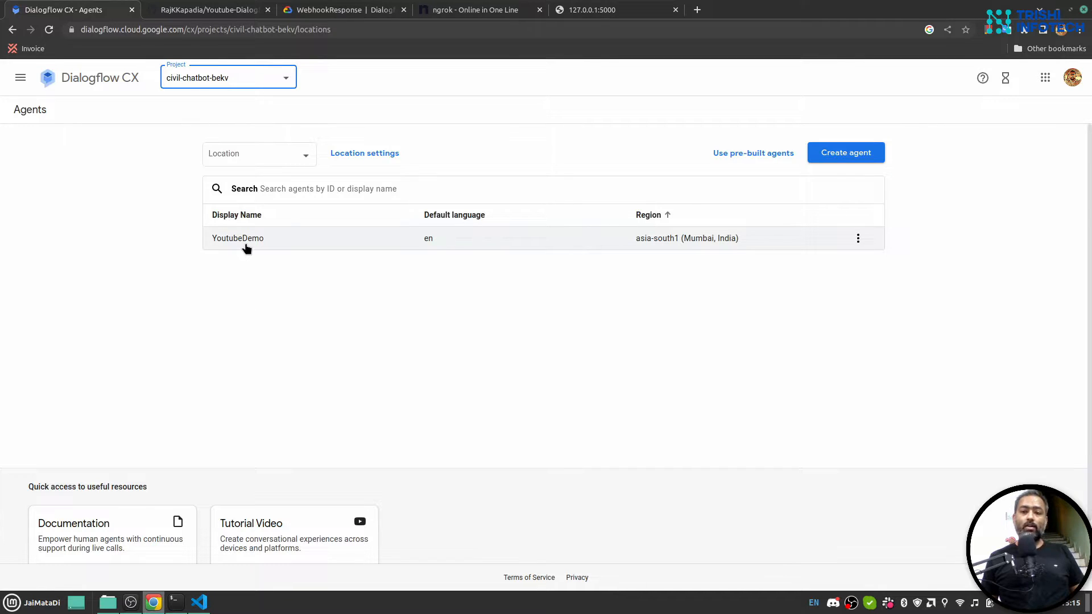
pyautogui.moveTo(243, 241)
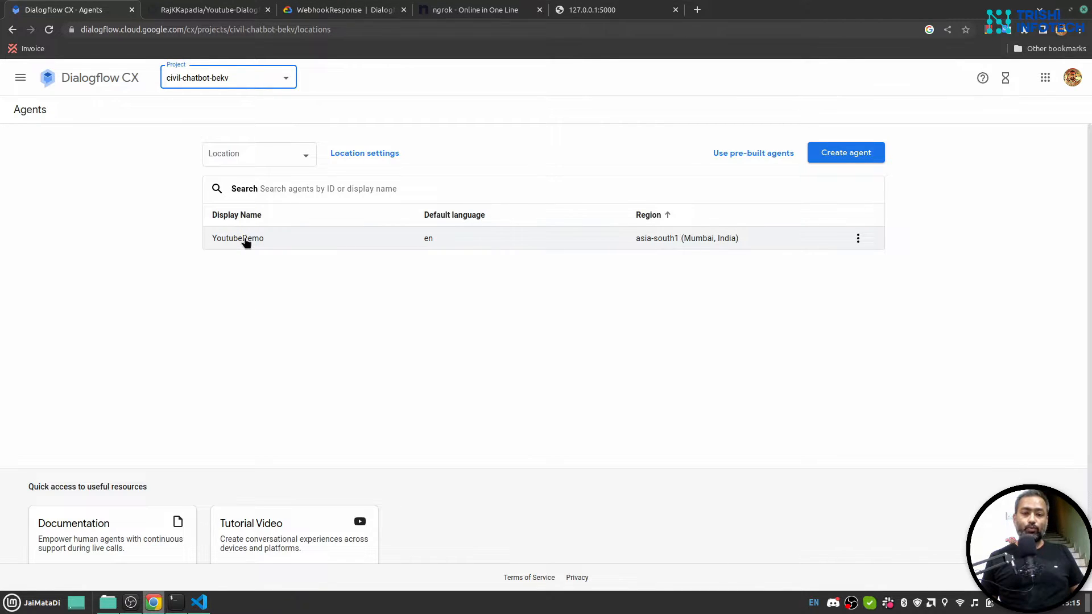
# Step: In the YoutubeDemo agent, delete the Appontment flow and show the Default Start Flow
pyautogui.click(237, 237)
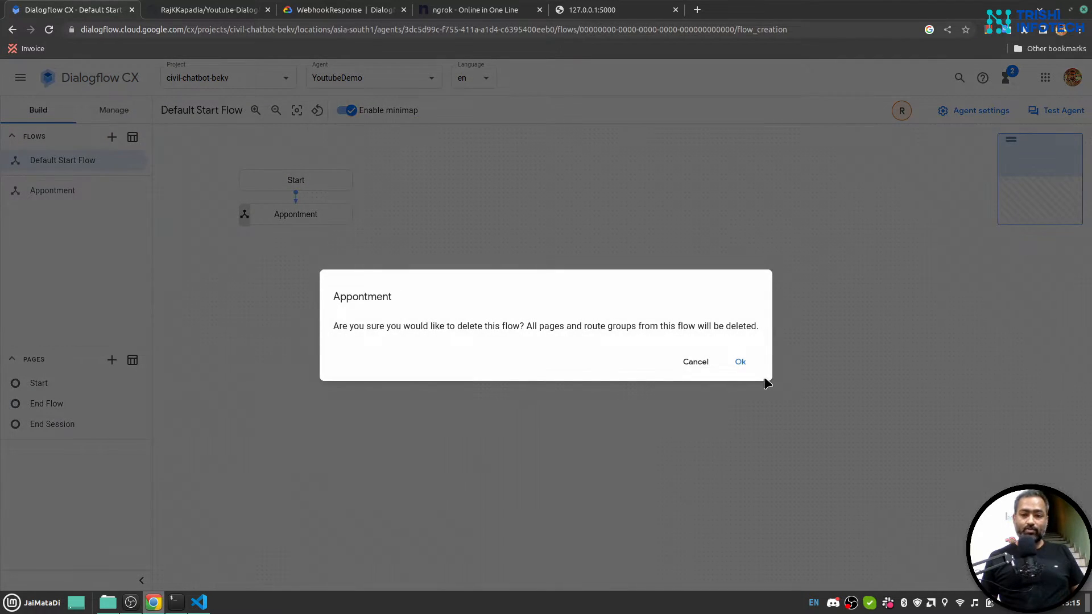
pyautogui.click(739, 362)
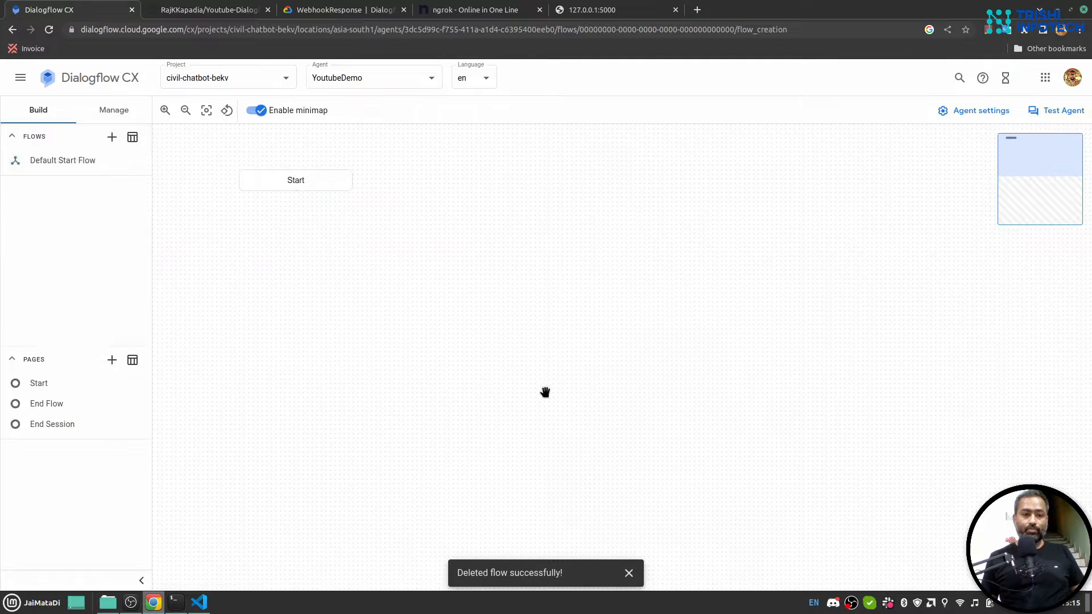
pyautogui.click(61, 161)
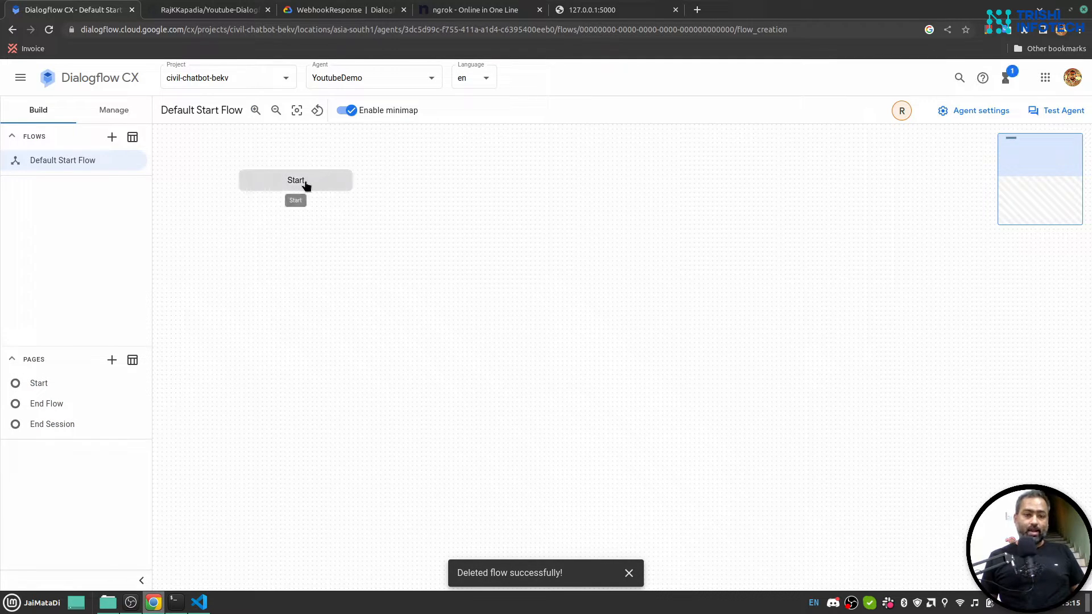
pyautogui.moveTo(62, 161)
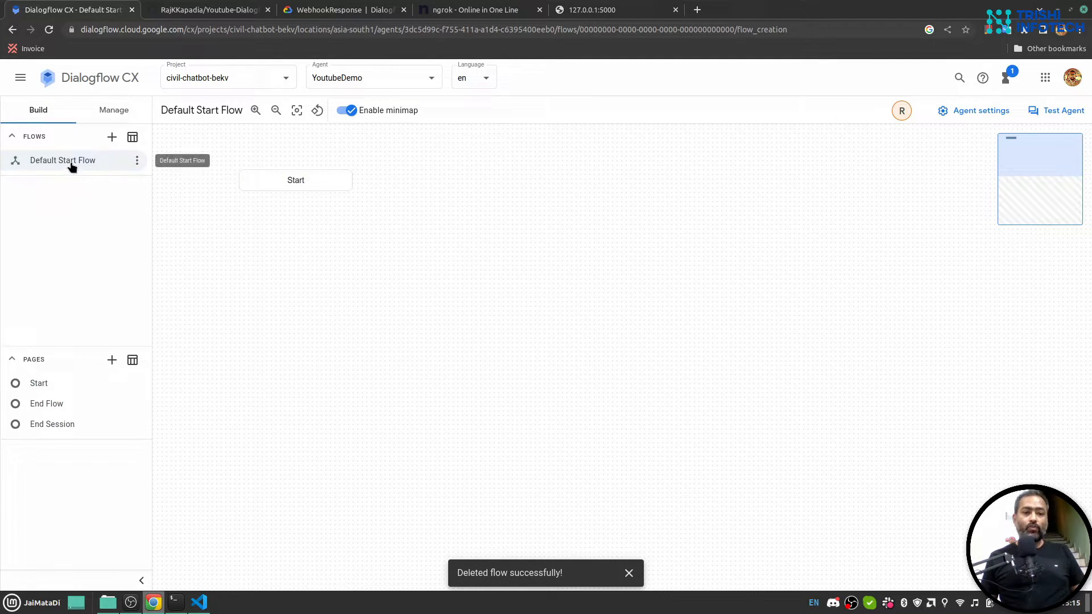
pyautogui.moveTo(295, 179)
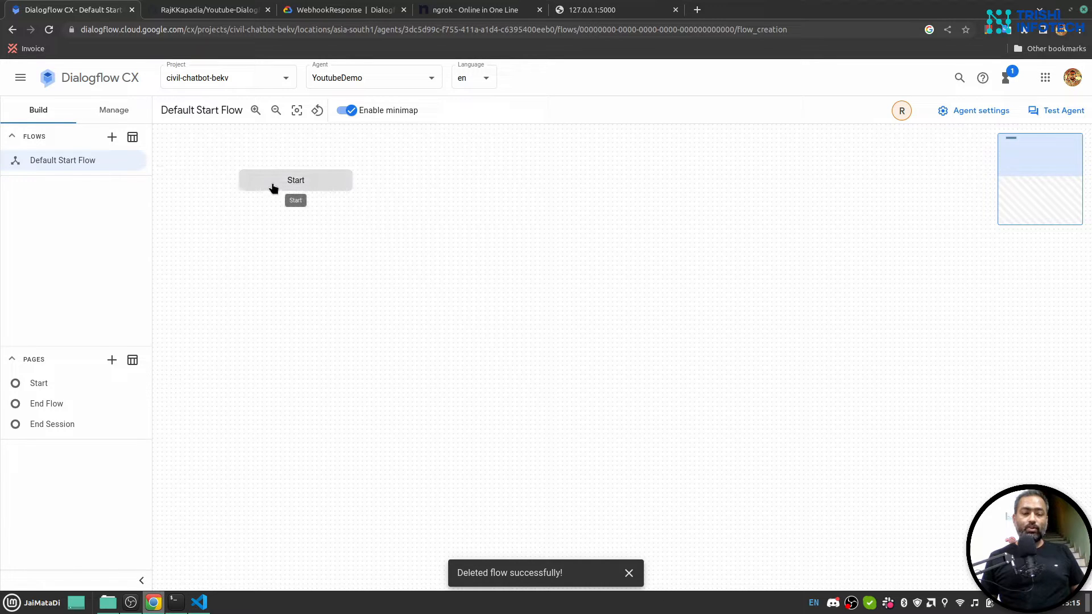
# Step: Remove the redirect-schedule-appontment route from the Start page, keeping Default Welcome Intent
pyautogui.click(296, 180)
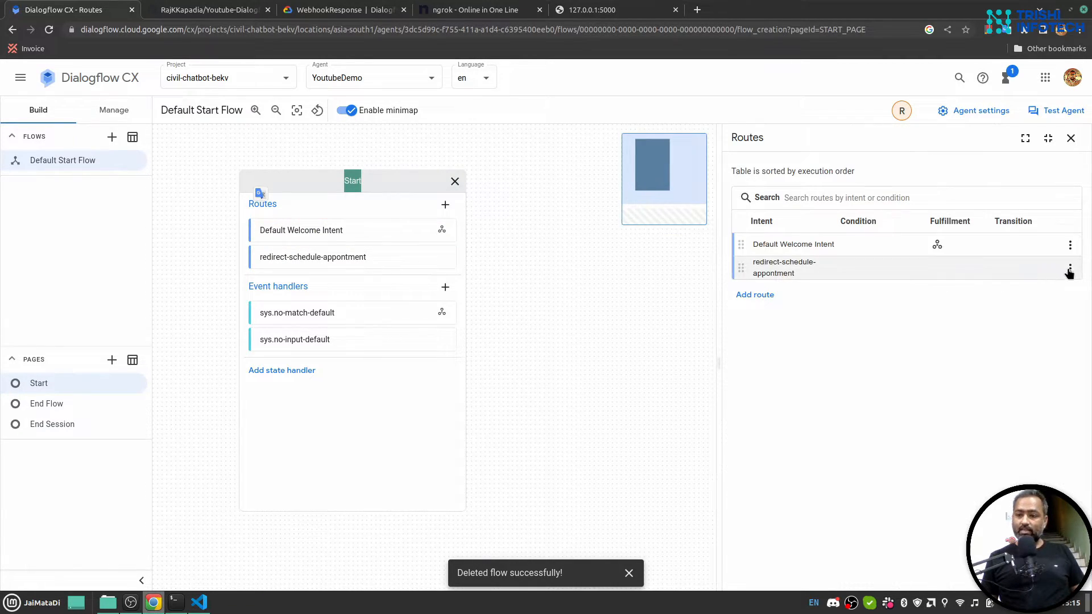
pyautogui.click(1070, 269)
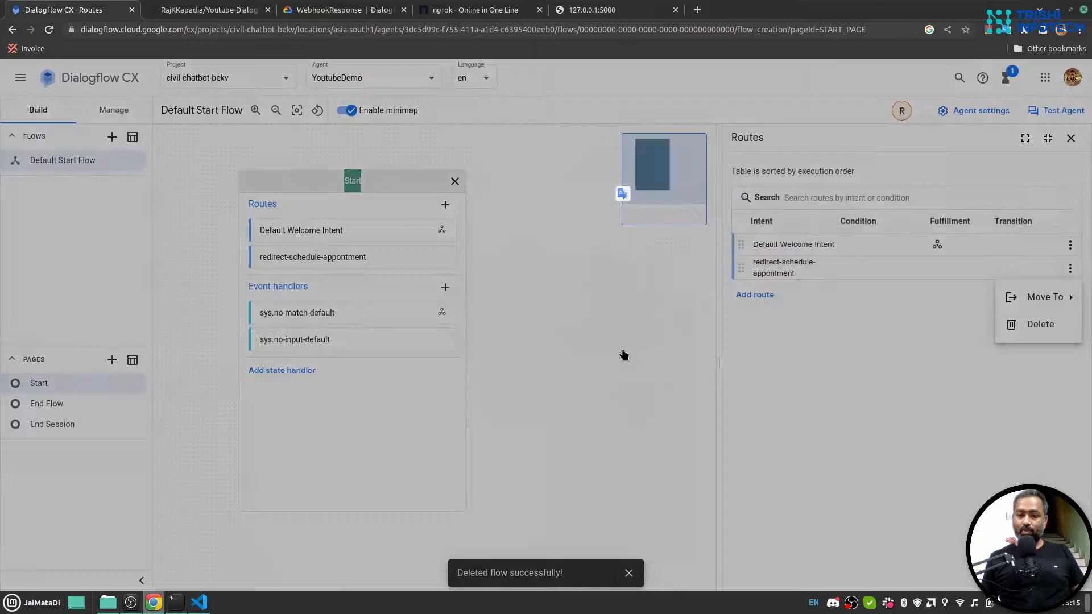
pyautogui.click(1039, 325)
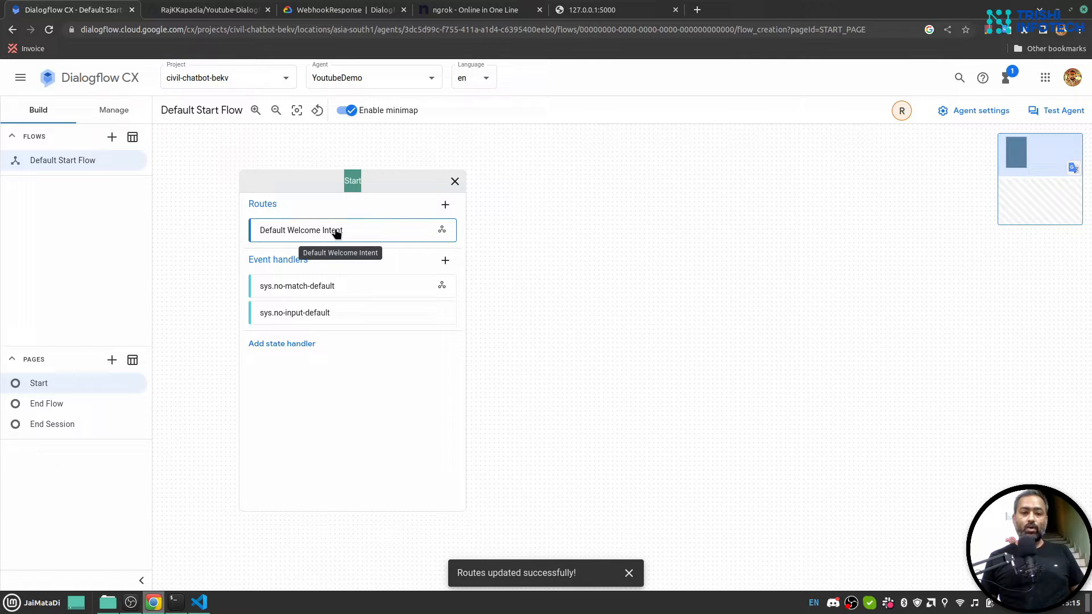
pyautogui.moveTo(341, 243)
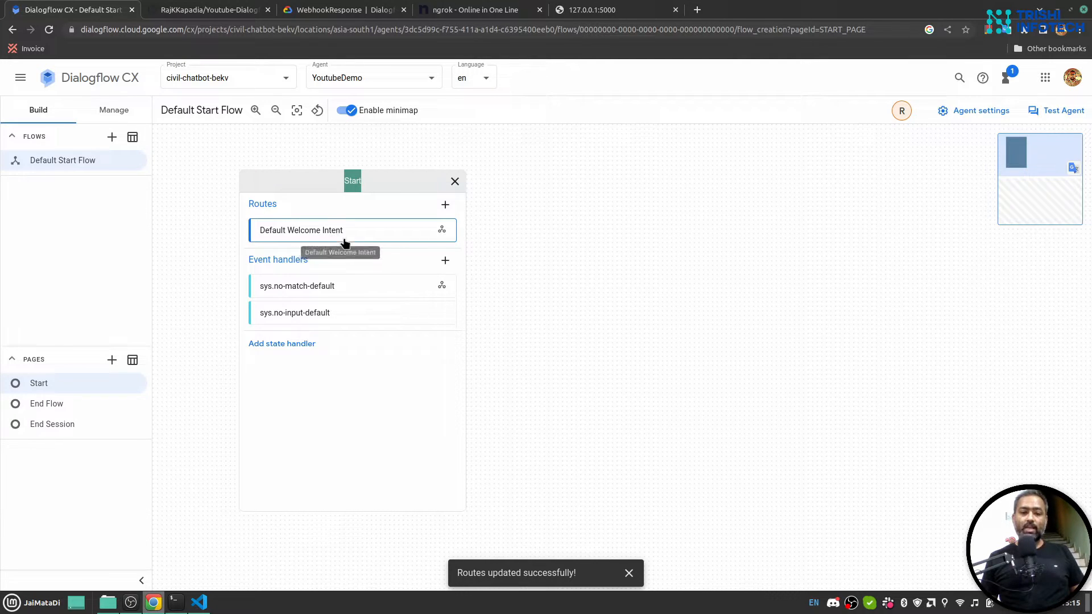
pyautogui.moveTo(343, 230)
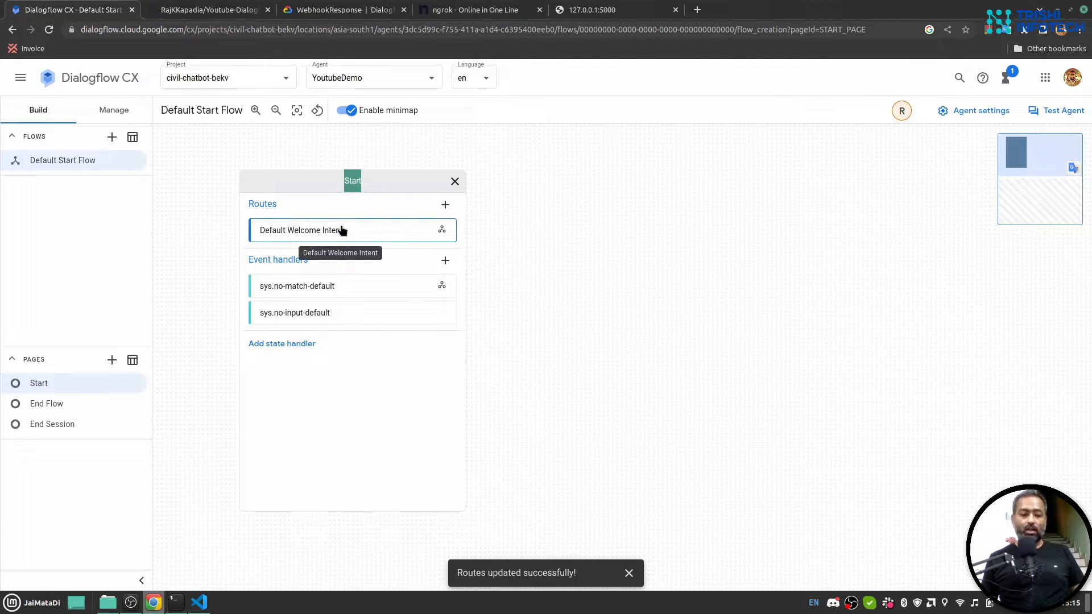
# Step: Enable the Backend webhook with tag simpleResponse on the Default Welcome Intent route and save it
pyautogui.click(300, 230)
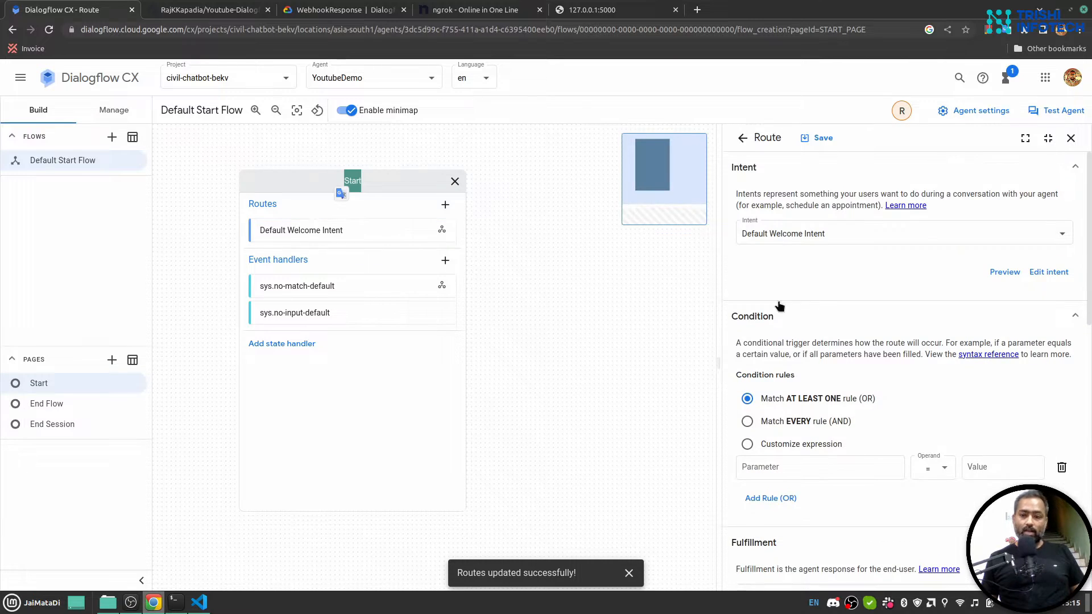
pyautogui.scroll(-3)
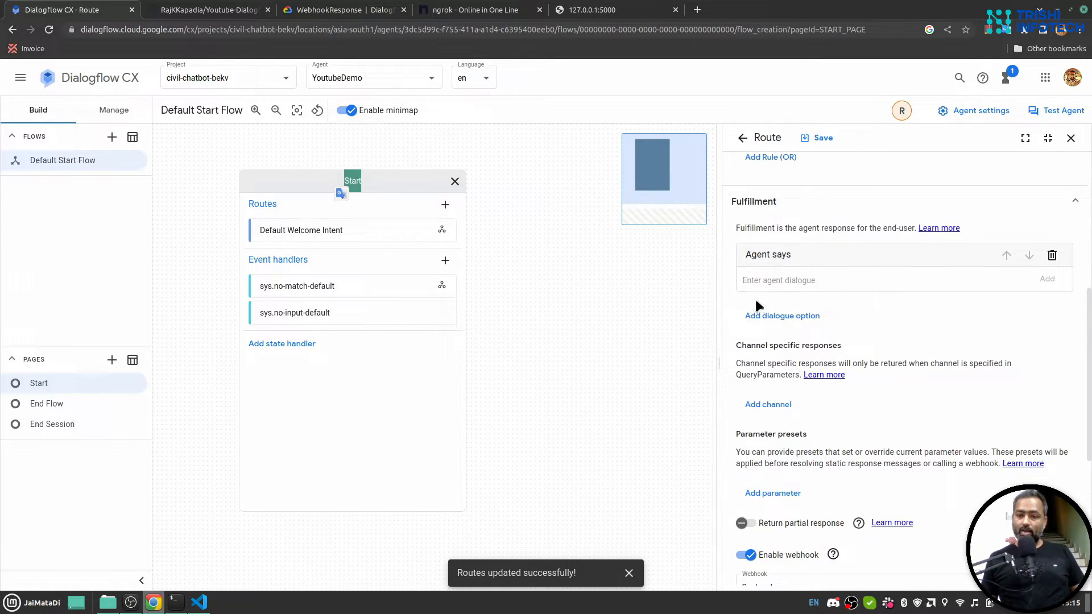
pyautogui.scroll(-3)
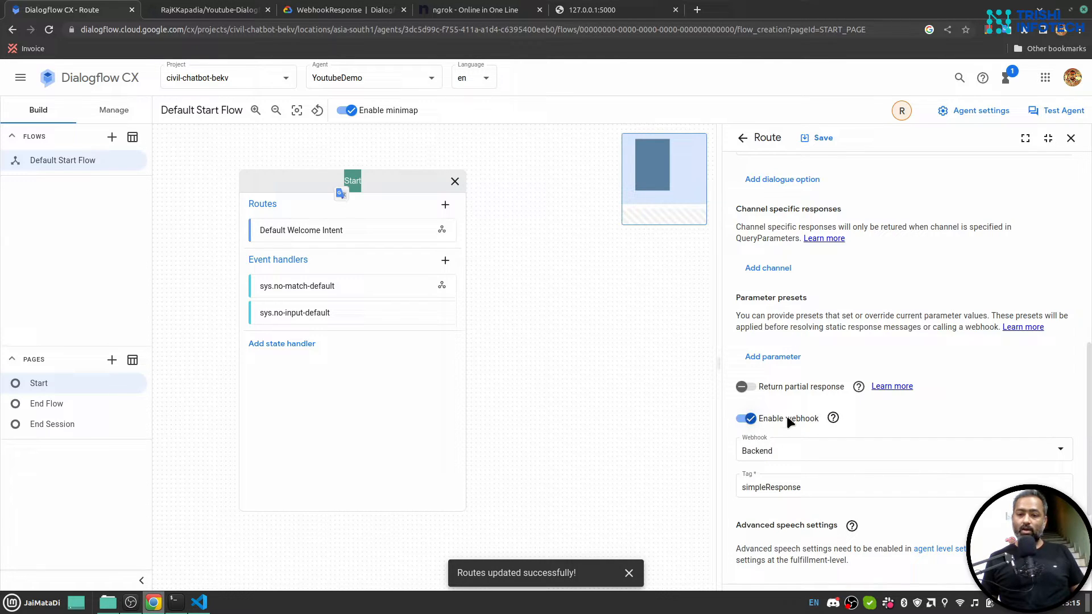
pyautogui.moveTo(787, 507)
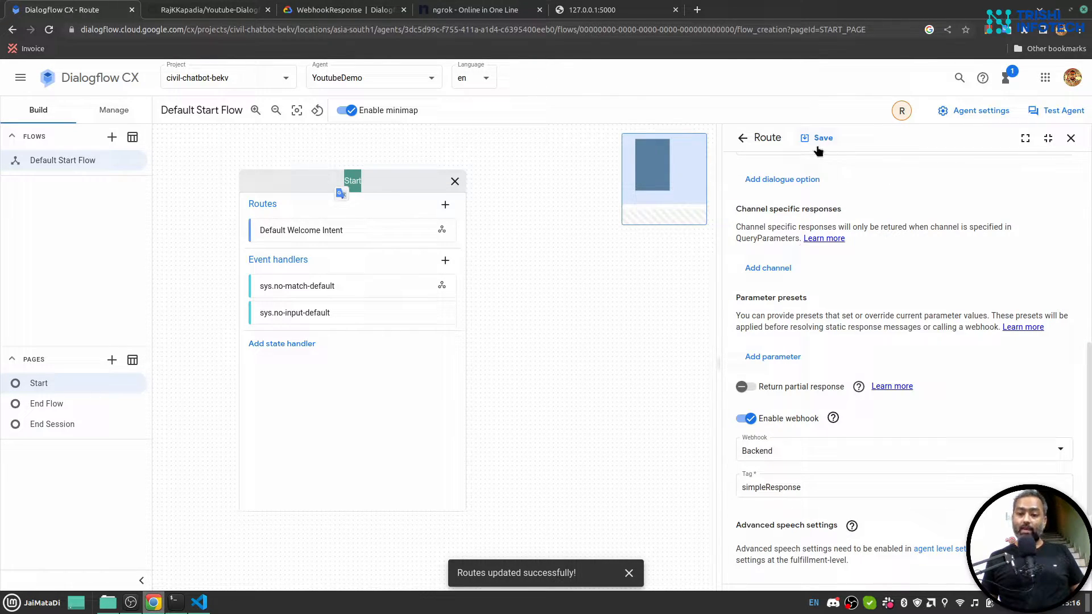
pyautogui.click(821, 138)
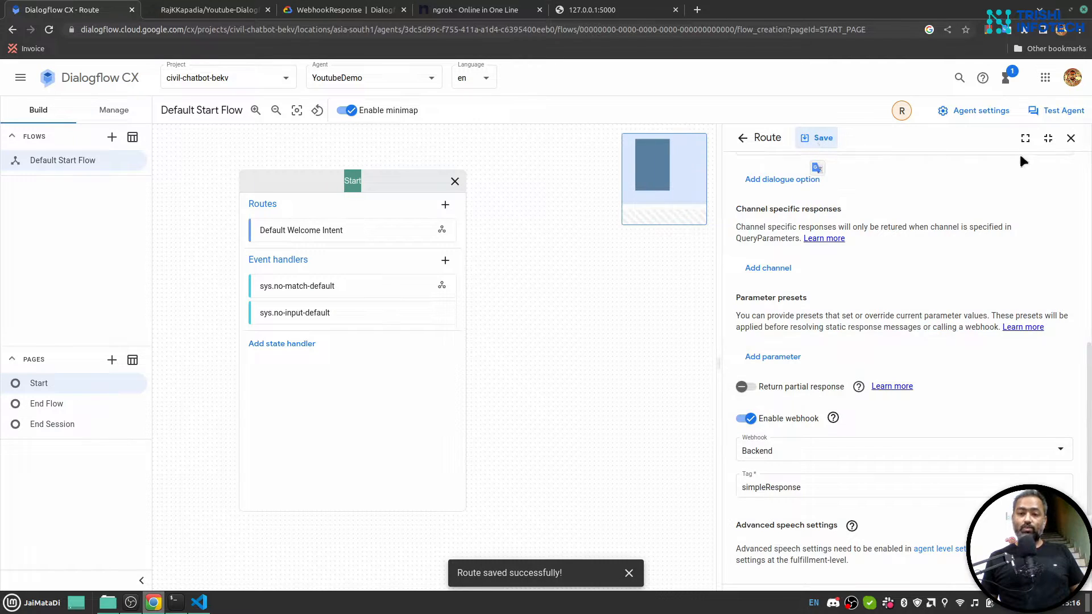
pyautogui.click(1071, 138)
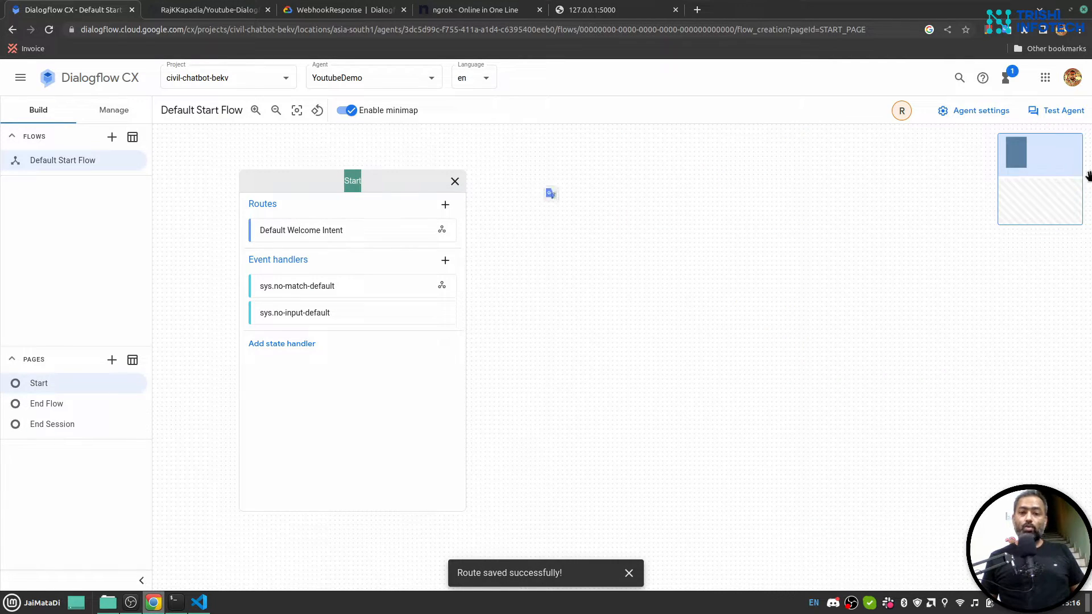
# Step: Send 'hi' to the agent in the simulator, matching Default Welcome Intent
pyautogui.click(1061, 110)
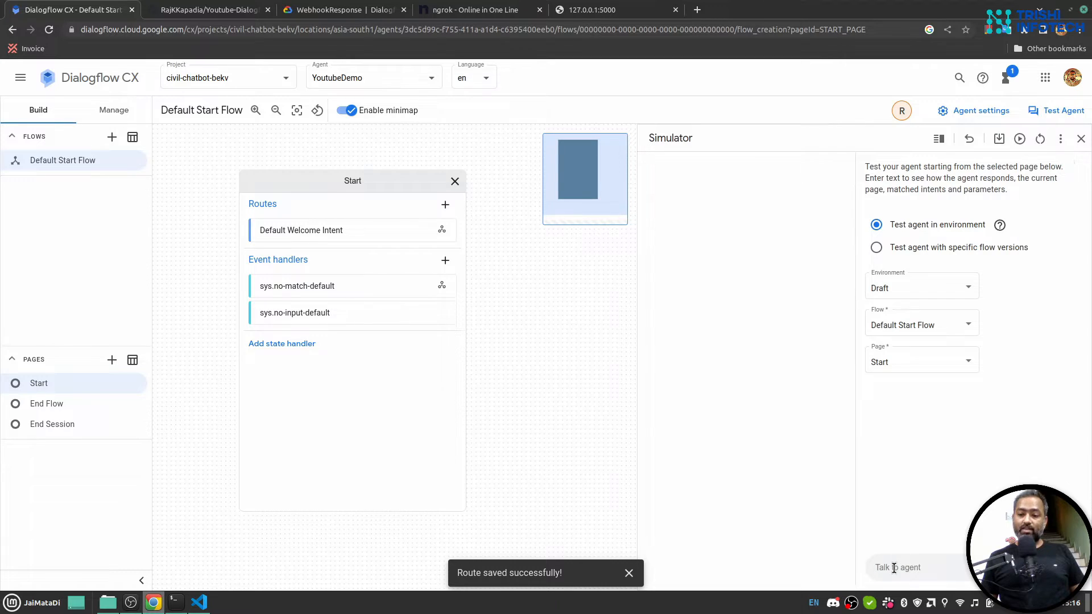
pyautogui.write('hi')
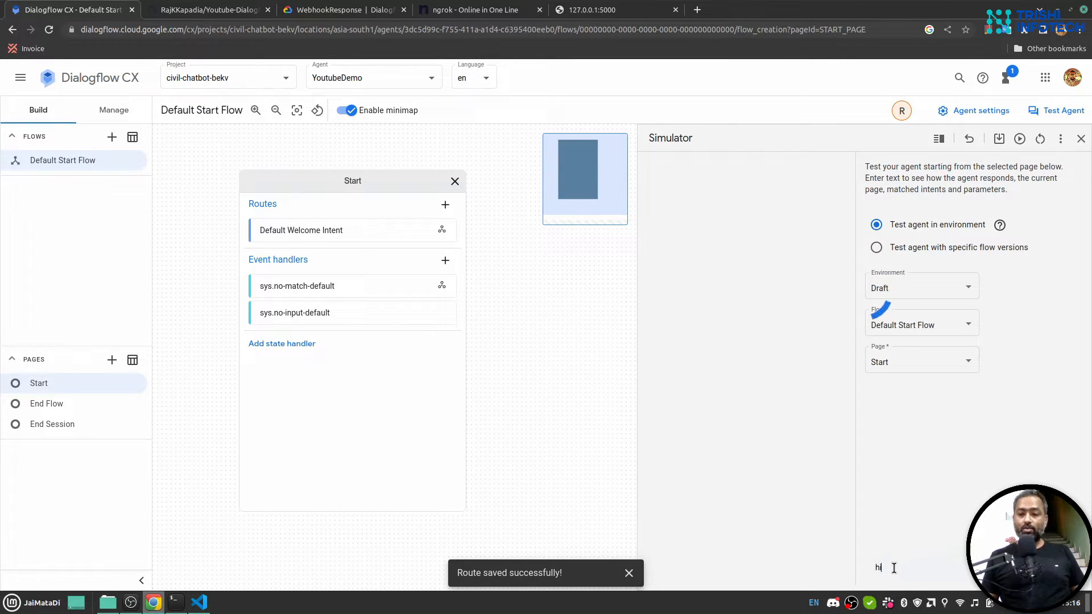
pyautogui.press('Return')
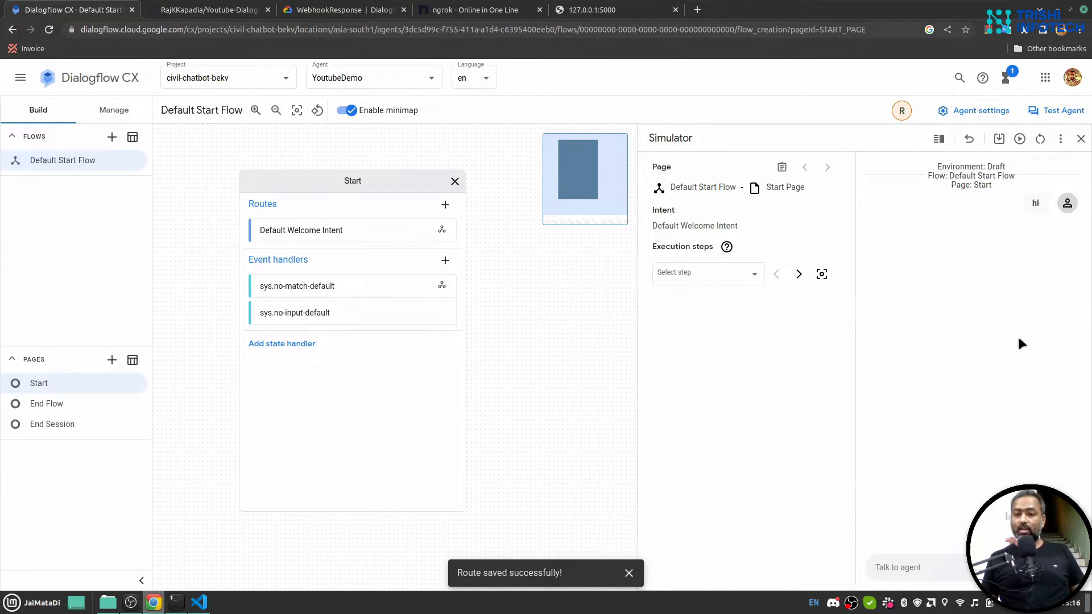
pyautogui.moveTo(782, 168)
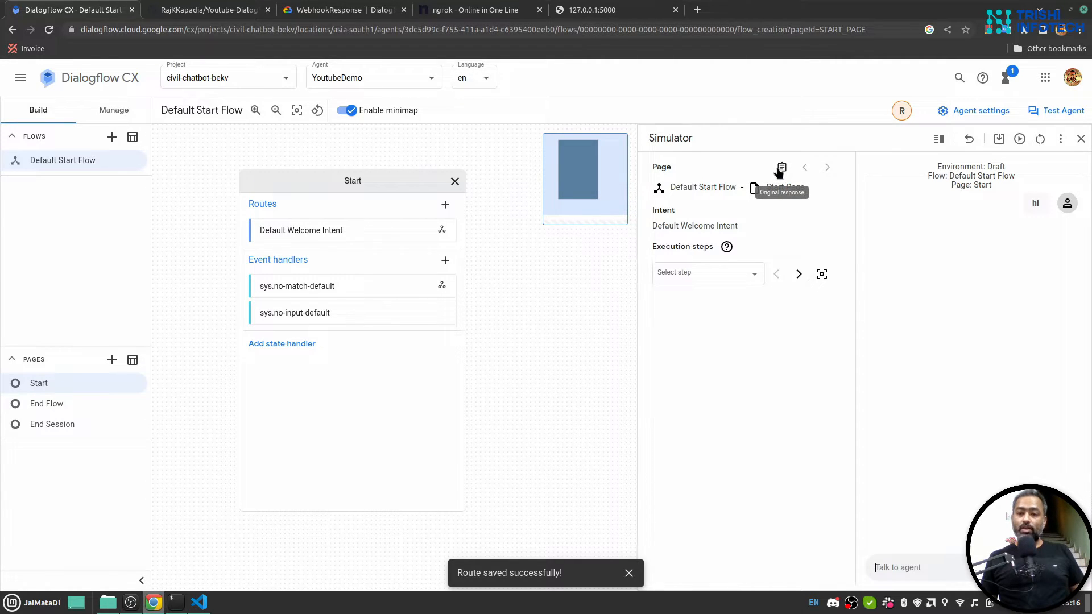
# Step: Review the original response showing the Backend webhook 404 error, then close it
pyautogui.click(780, 169)
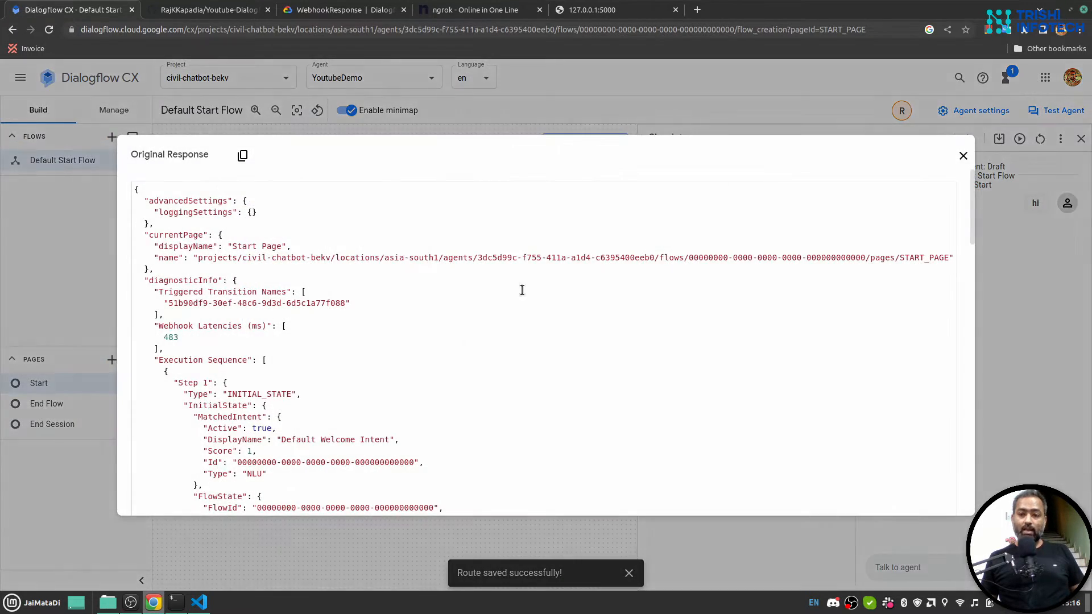
pyautogui.scroll(-3)
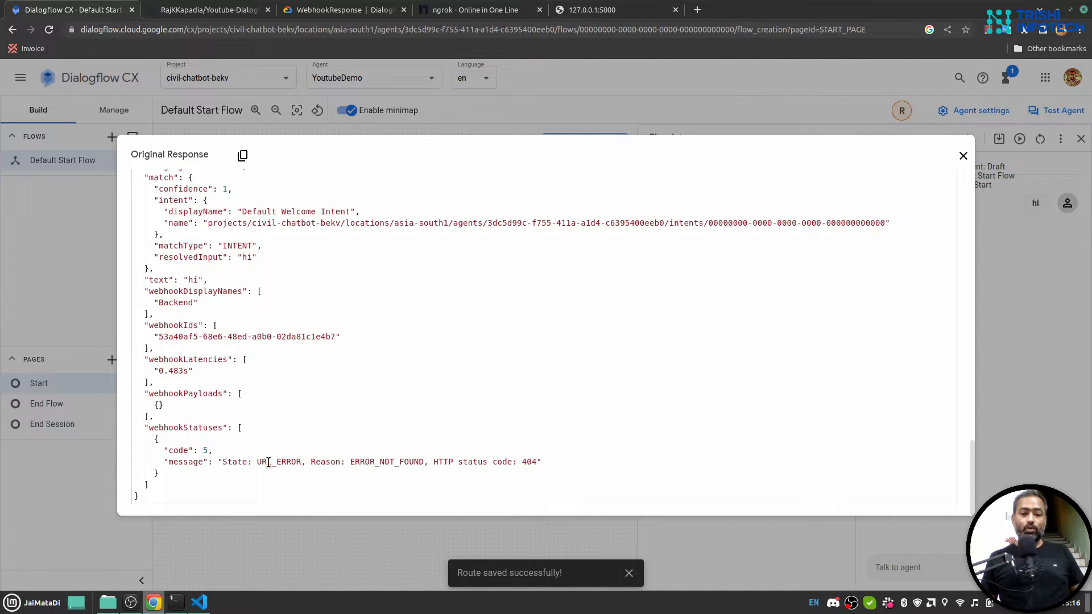
pyautogui.moveTo(380, 461)
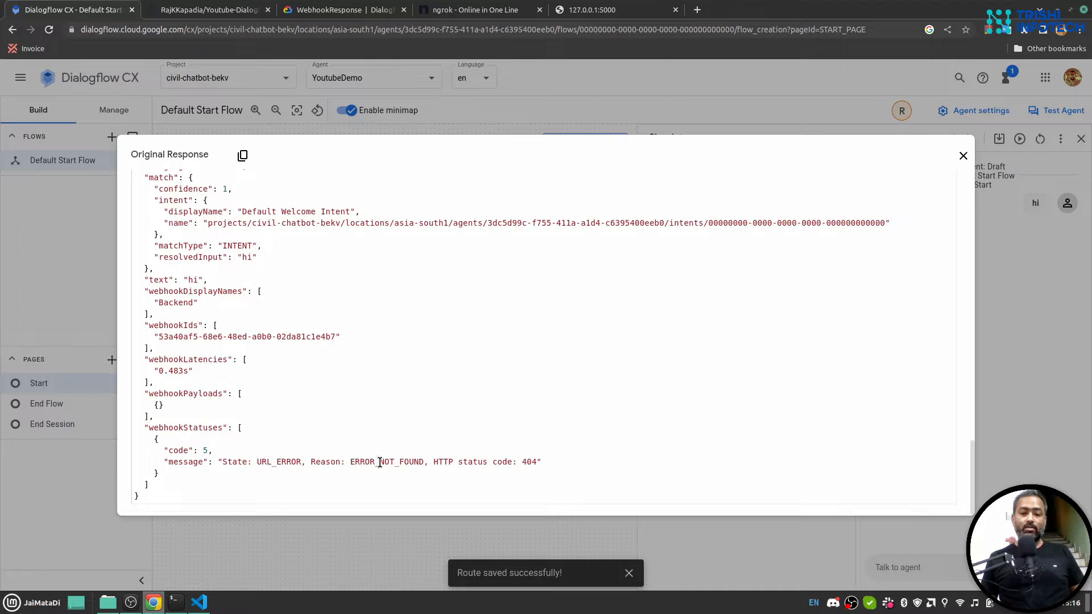
pyautogui.moveTo(433, 462)
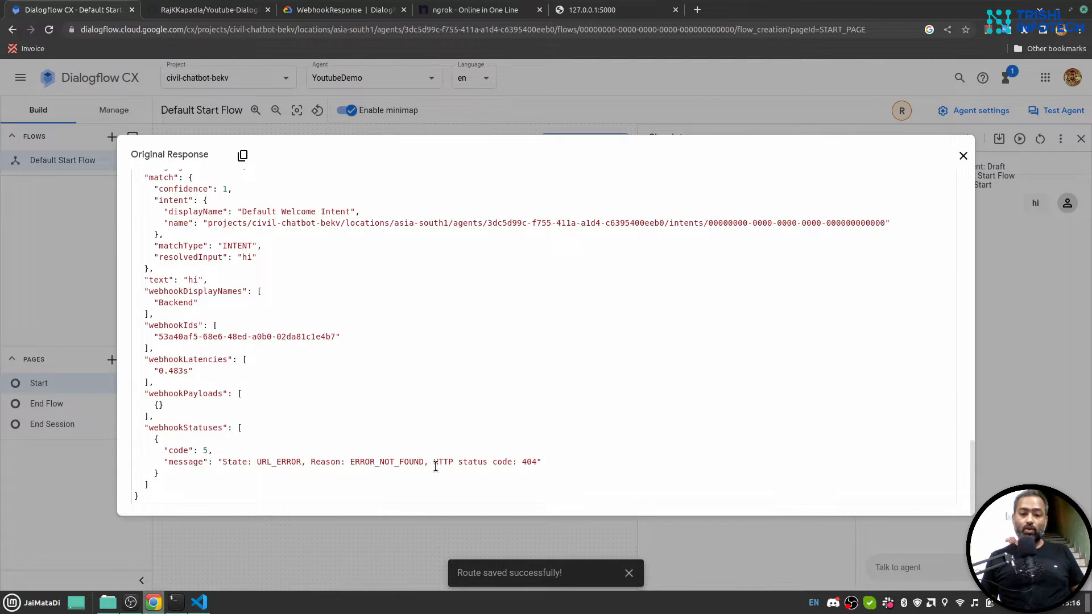
pyautogui.click(963, 156)
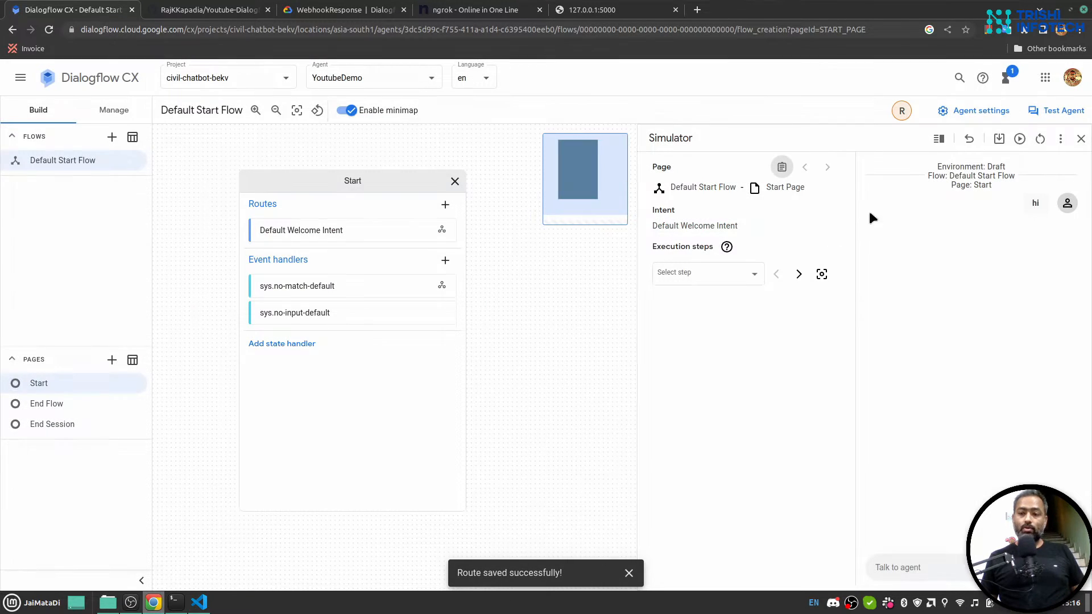
# Step: Start an ngrok tunnel forwarding to port 5000 in Terminal and return to app.py
pyautogui.click(174, 601)
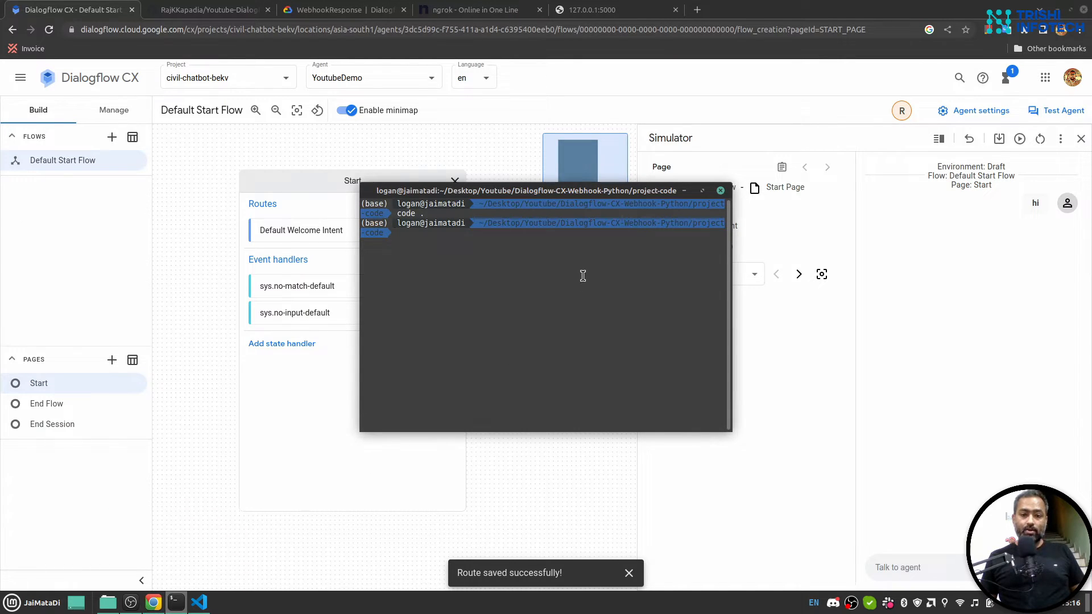
pyautogui.write('ngrok http 5000')
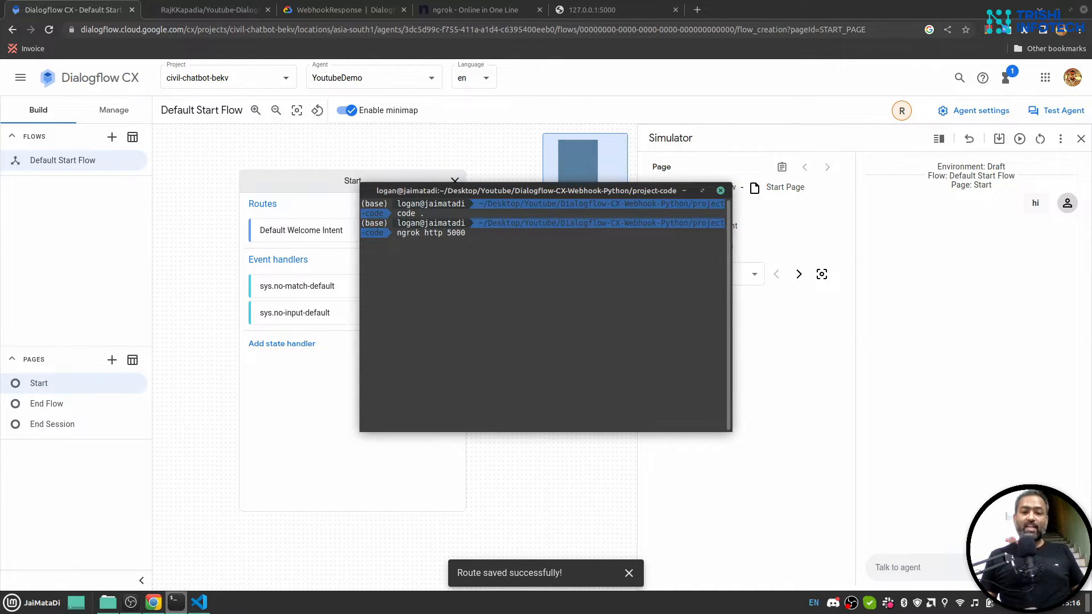
pyautogui.press('Return')
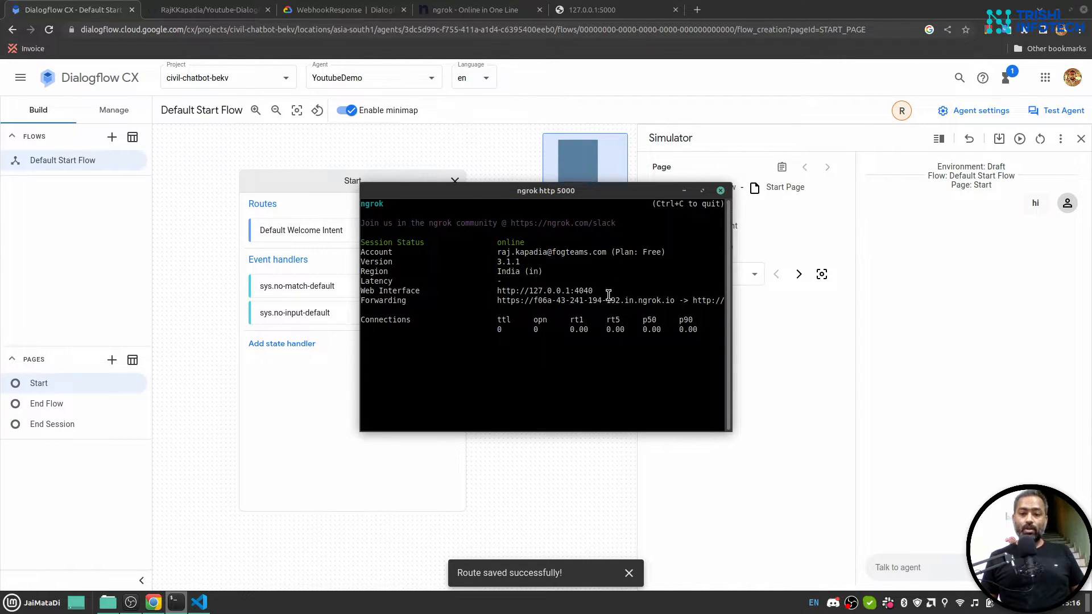
pyautogui.moveTo(585, 300)
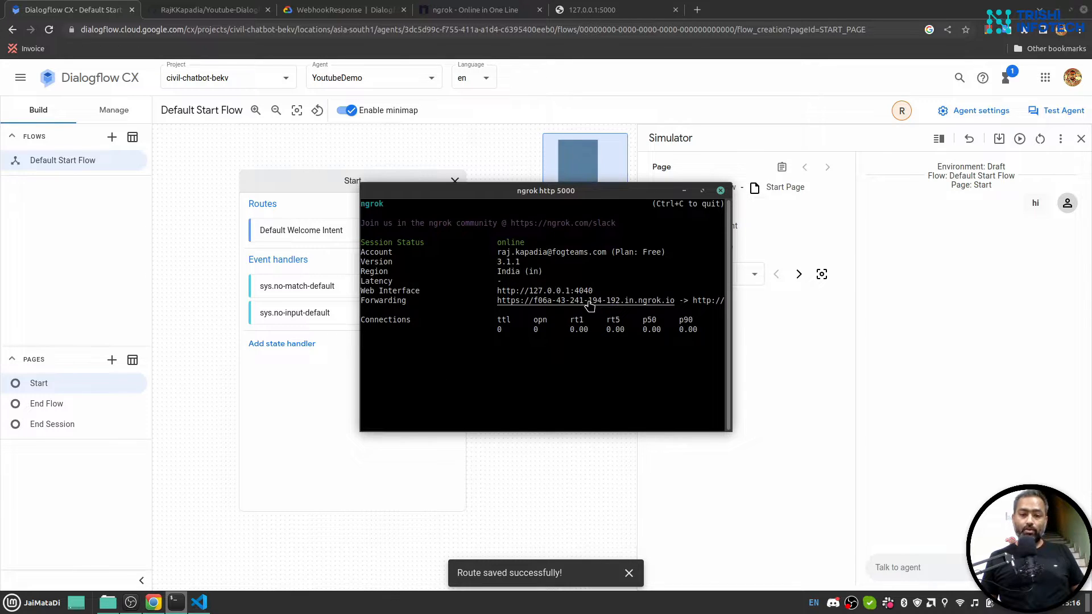
pyautogui.click(199, 602)
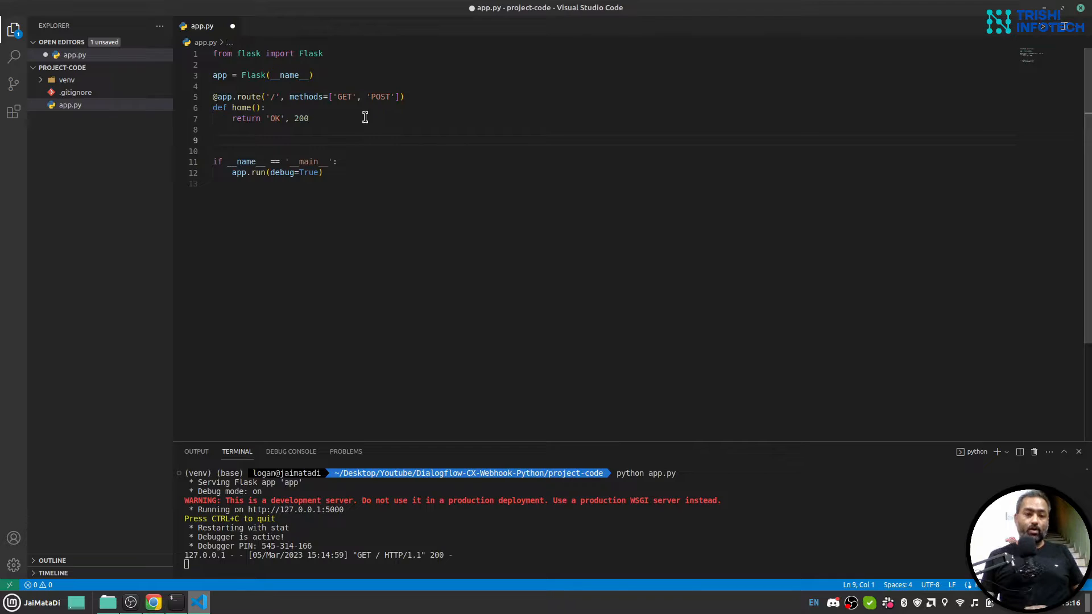
# Step: Add request to the flask import and declare a POST route '/dialogflow' with def dialogflow()
pyautogui.write('@app')
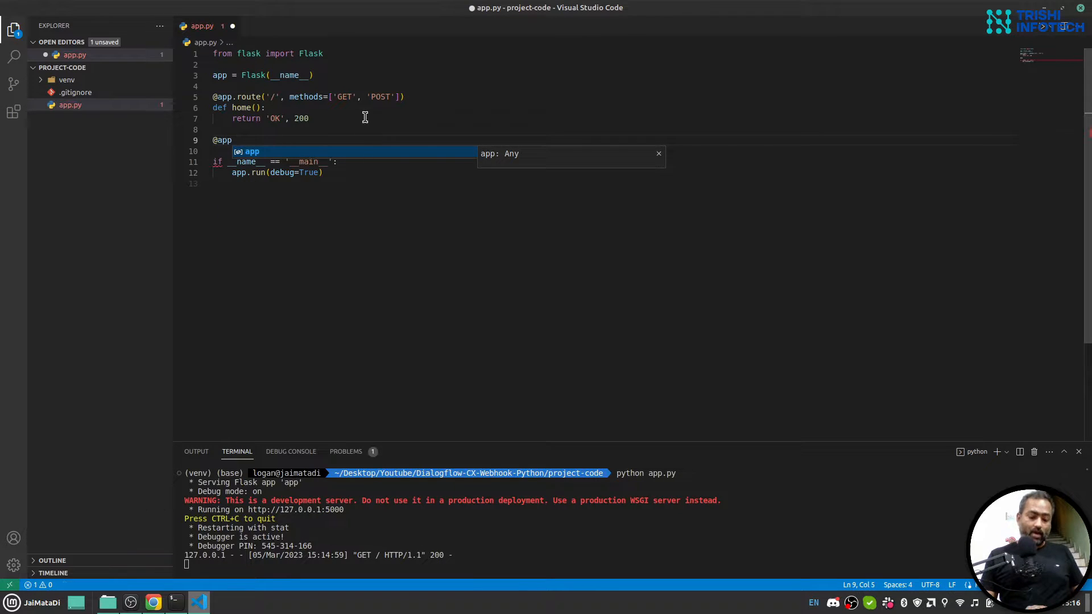
pyautogui.write(".route('/dialogflow',")
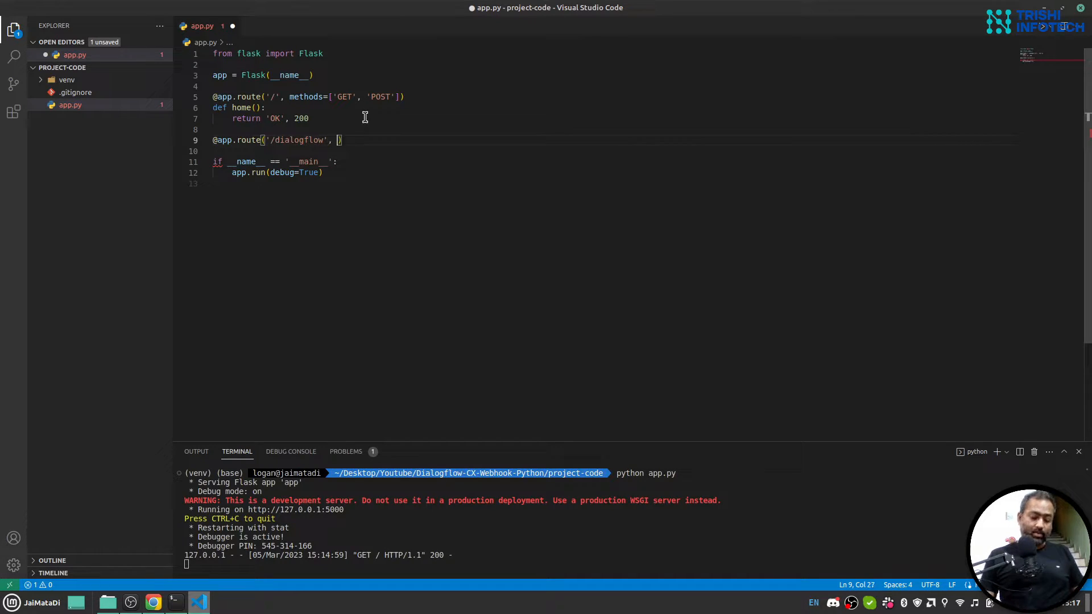
pyautogui.write("methods=['P")
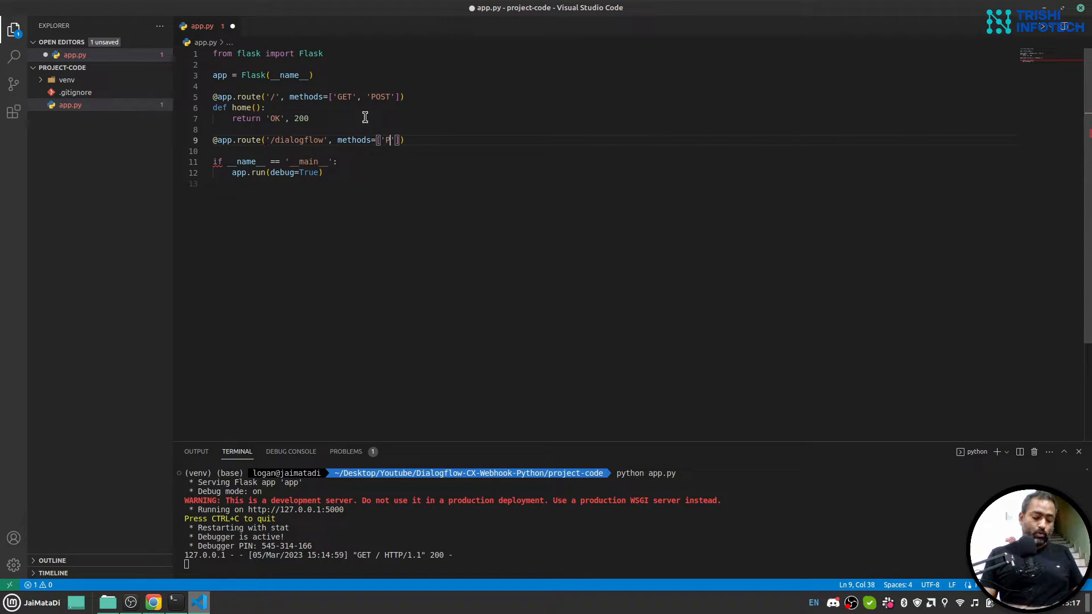
pyautogui.write('OST')
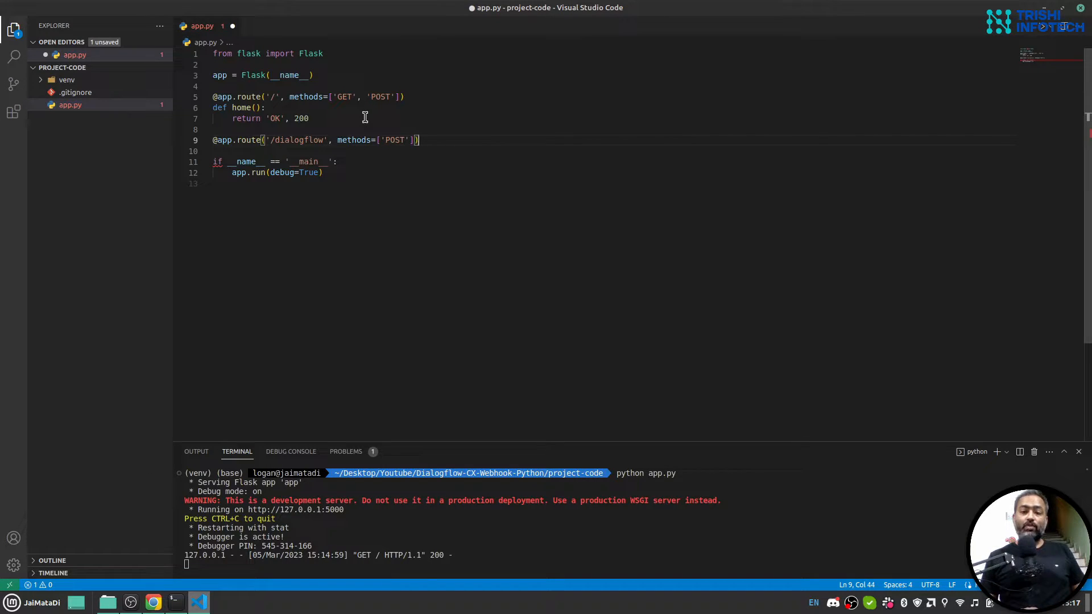
pyautogui.write('de')
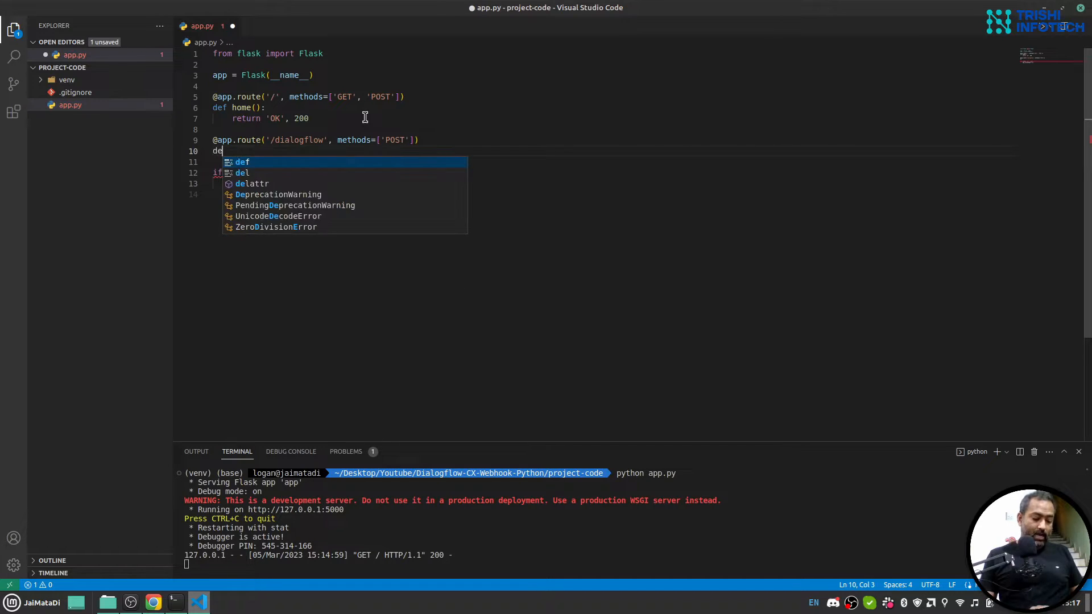
pyautogui.write('d')
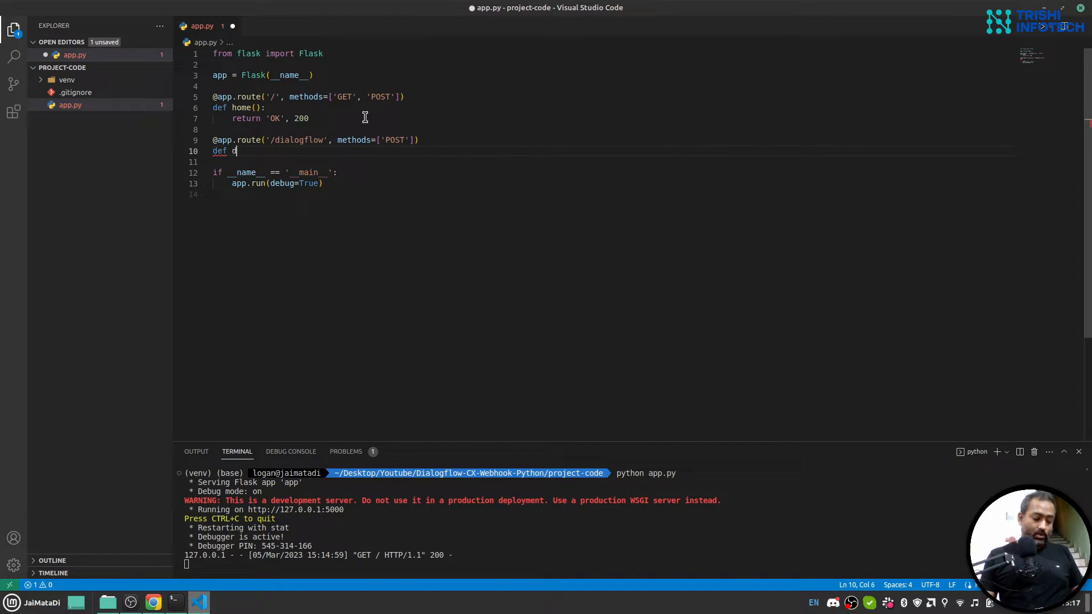
pyautogui.write('dialogflow')
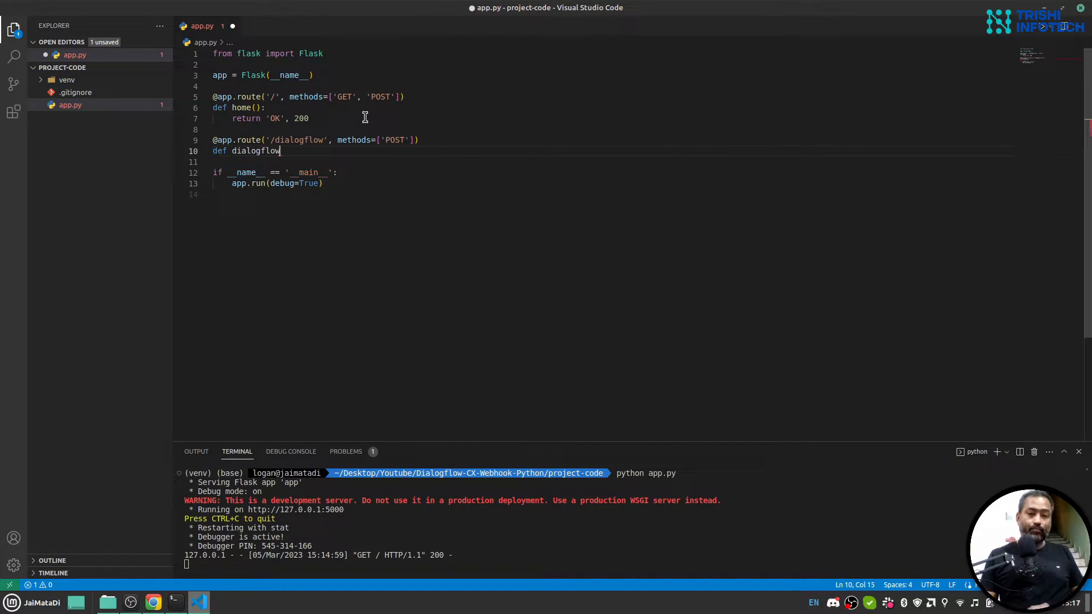
pyautogui.write('()')
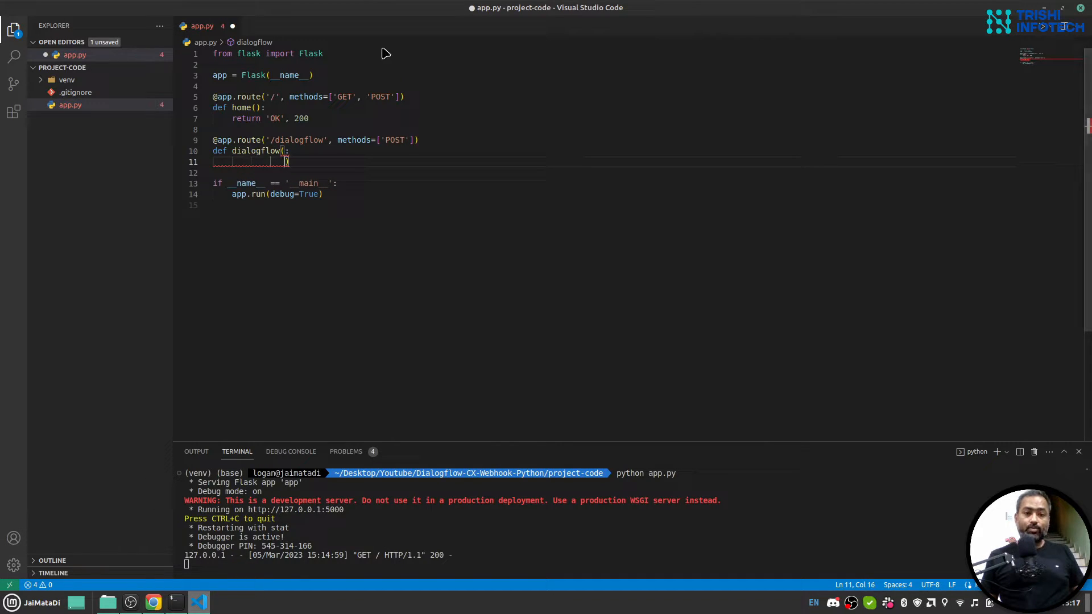
pyautogui.write(', request')
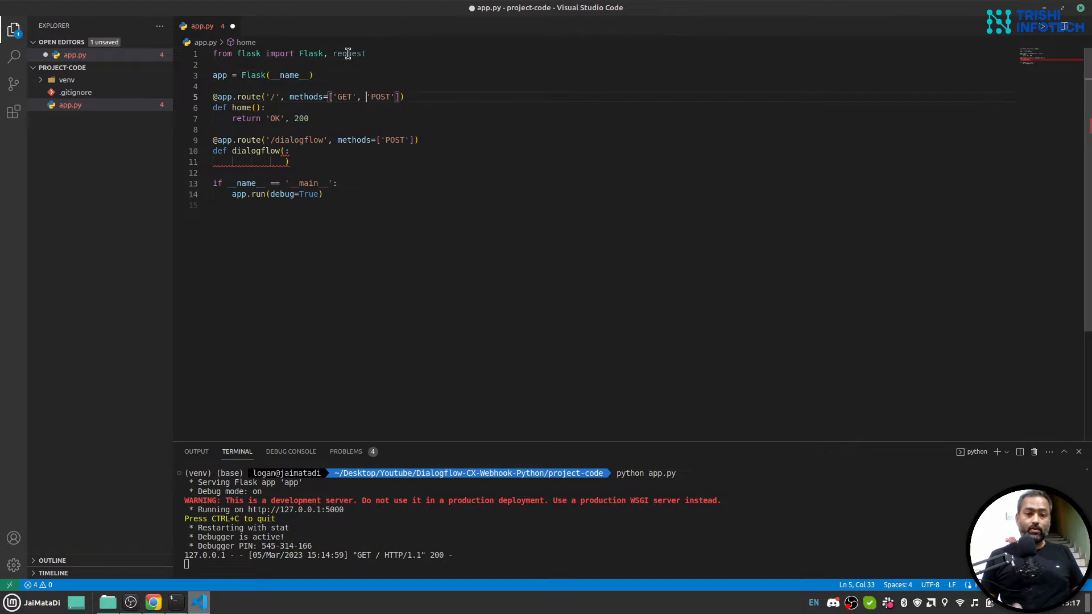
pyautogui.click(285, 161)
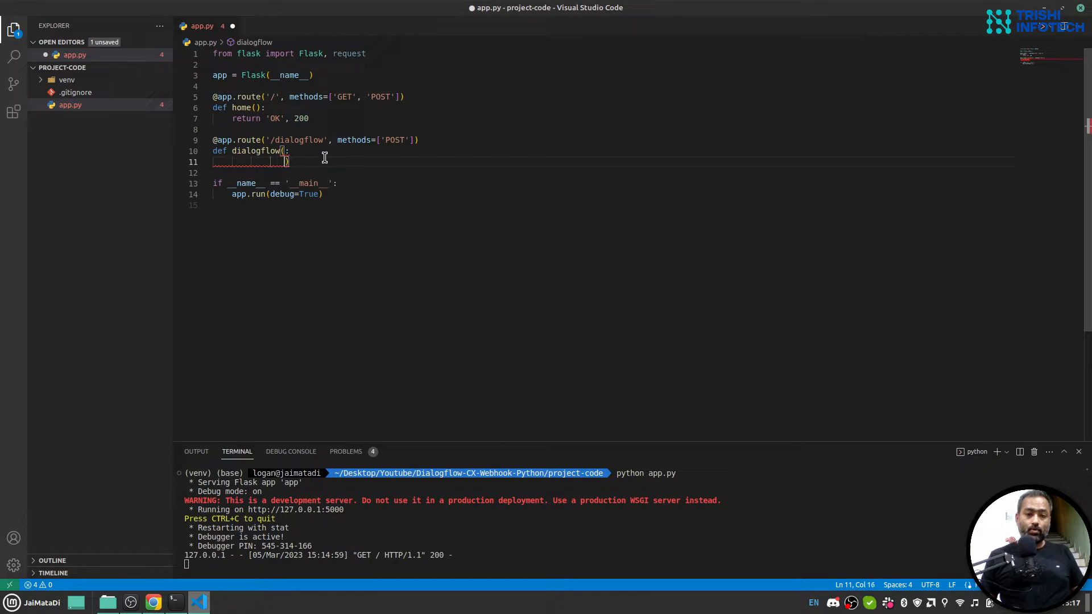
pyautogui.press('Backspace')
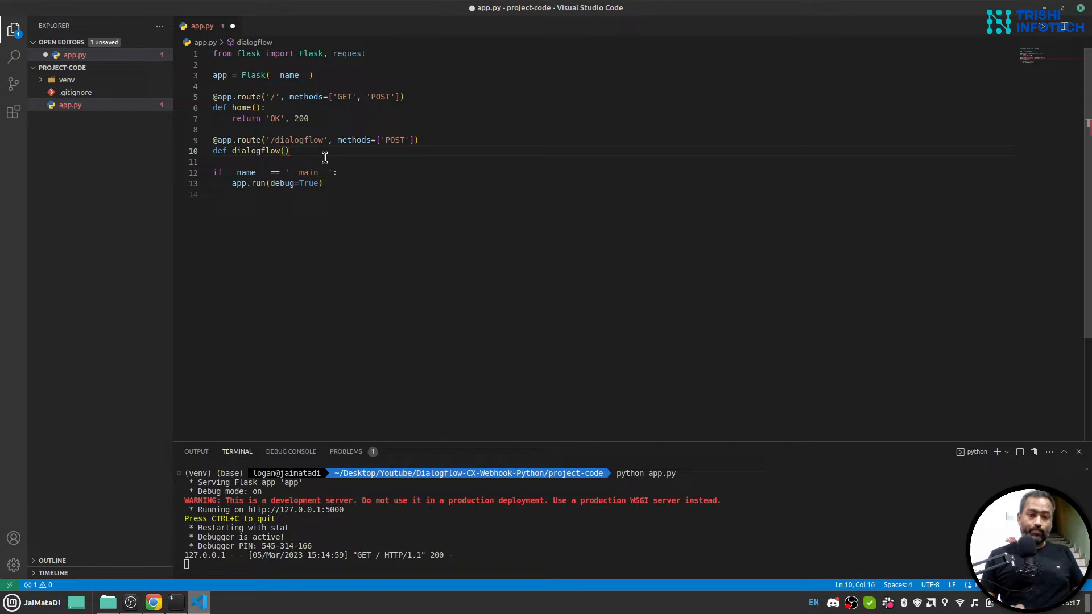
# Step: Have dialogflow() read request.get_json(), print the data, return 'OK', 200, and save app.py
pyautogui.write('d')
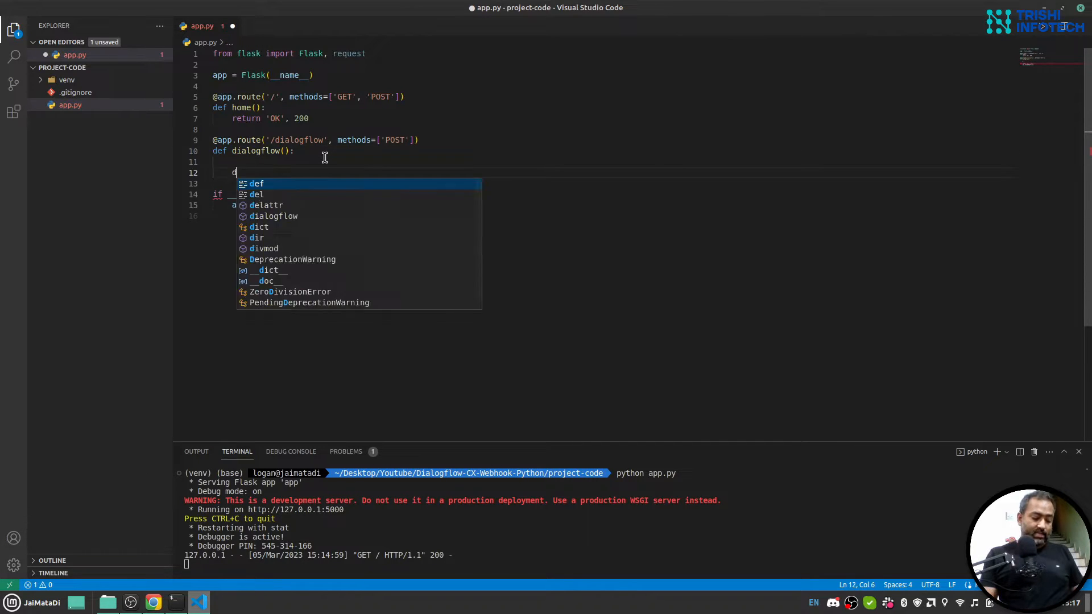
pyautogui.write('ata = r')
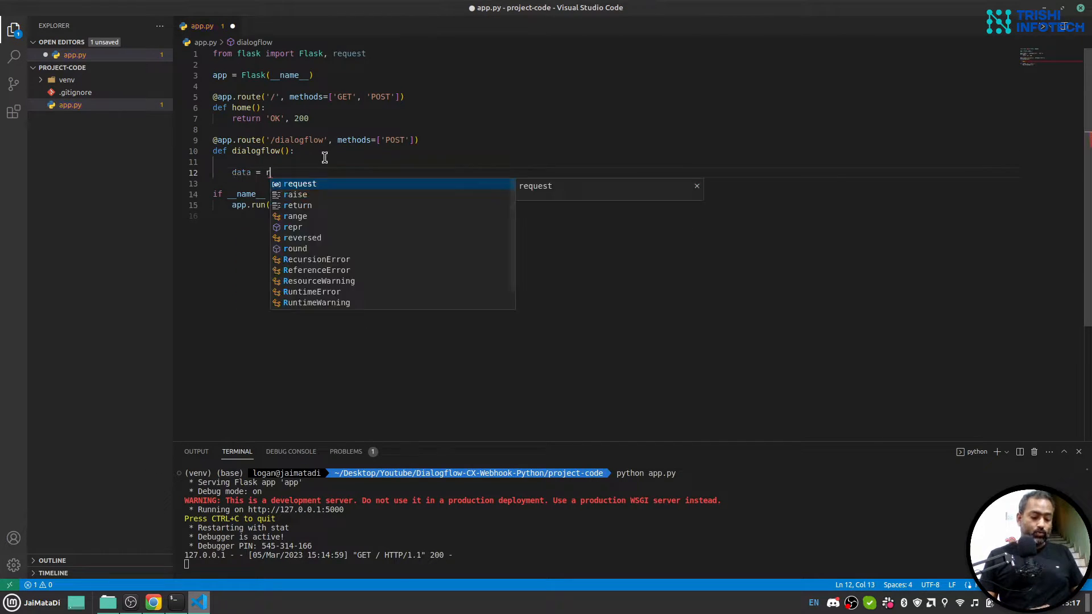
pyautogui.write('equest.g')
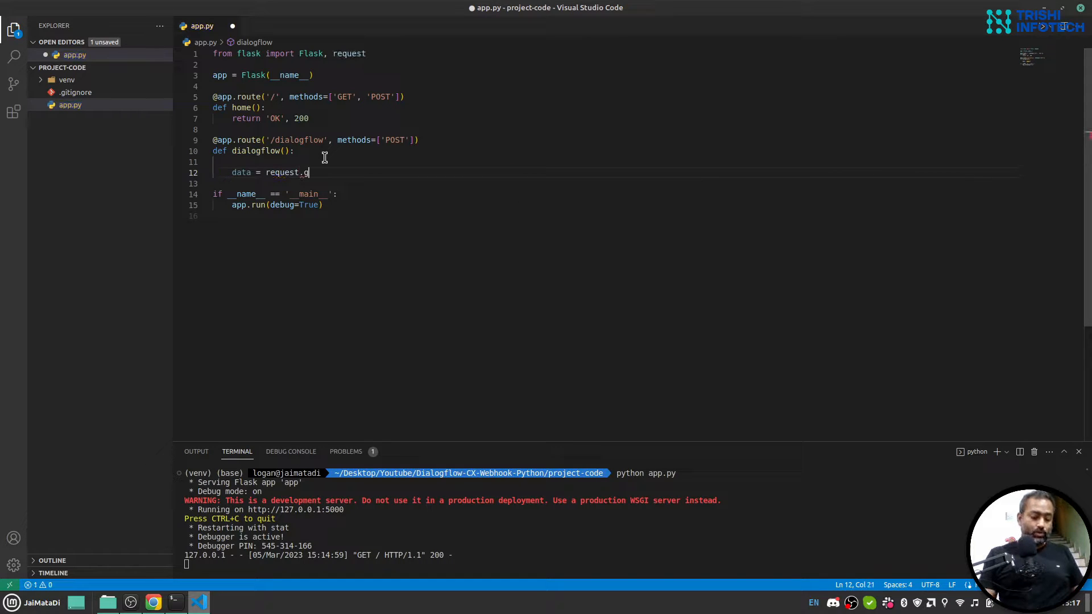
pyautogui.write('et_json(')
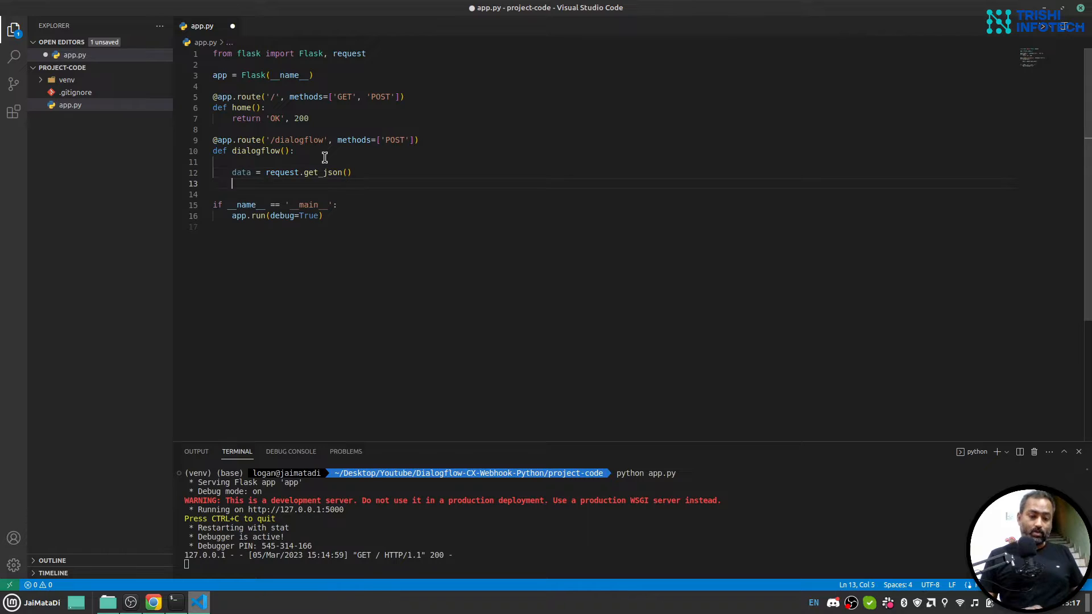
pyautogui.write('print(data)')
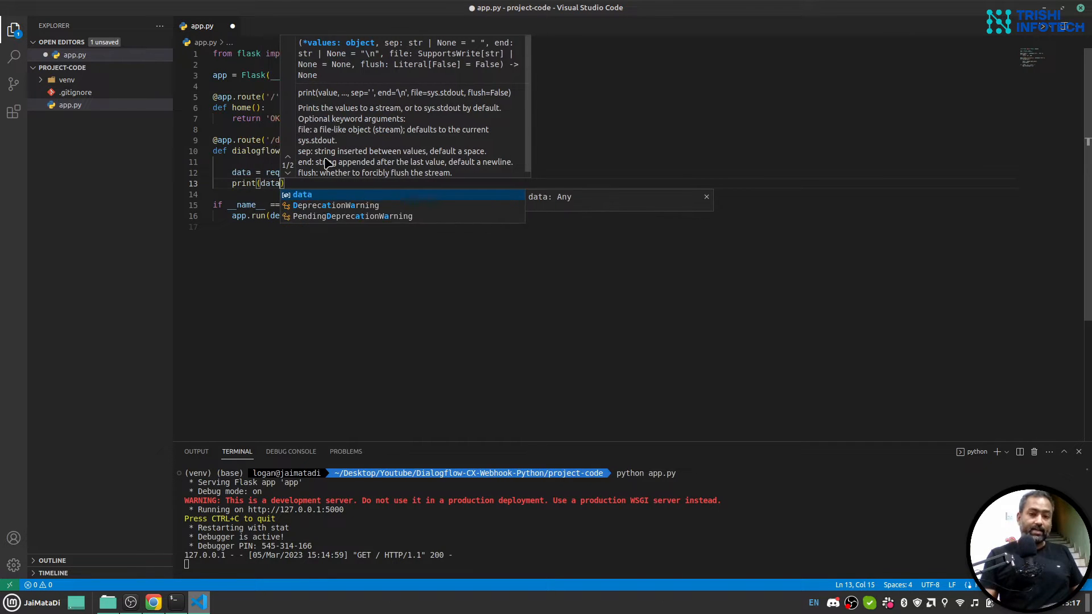
pyautogui.press('Escape')
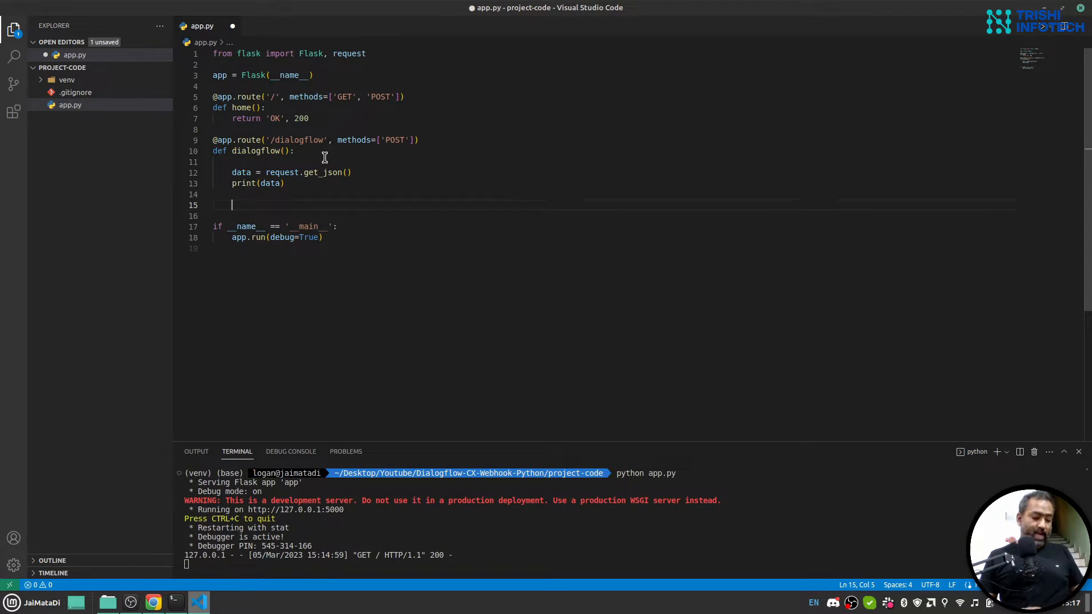
pyautogui.write("return 'OK")
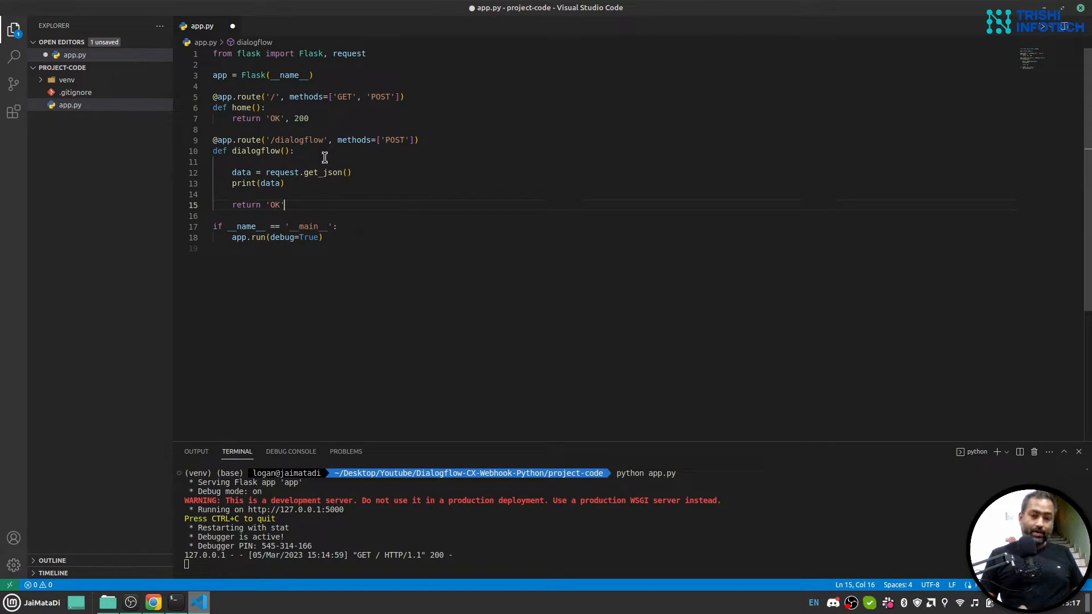
pyautogui.write(', 200')
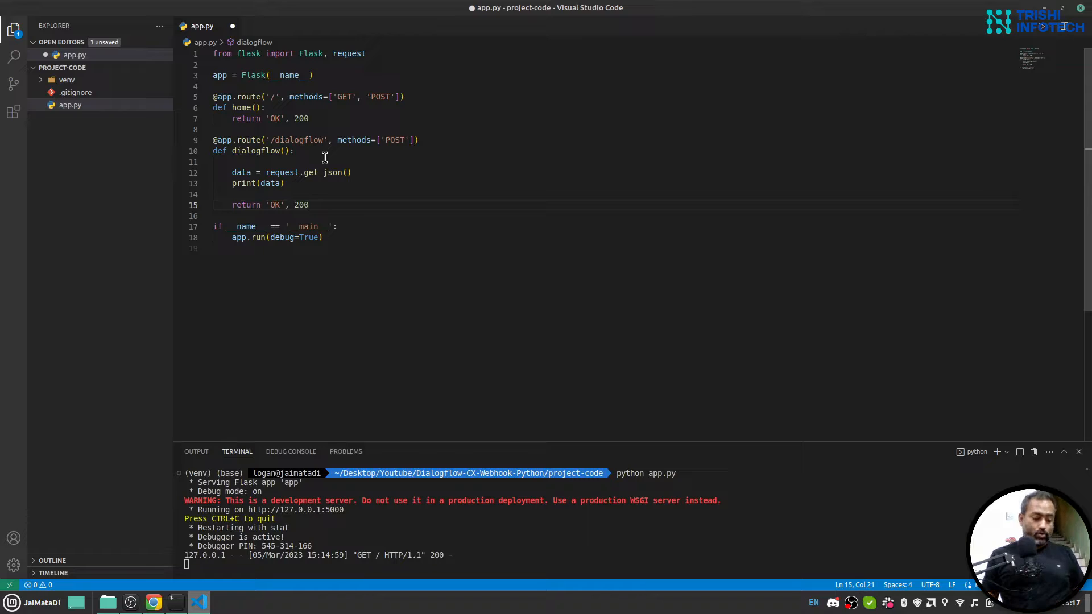
pyautogui.press('ctrl+s')
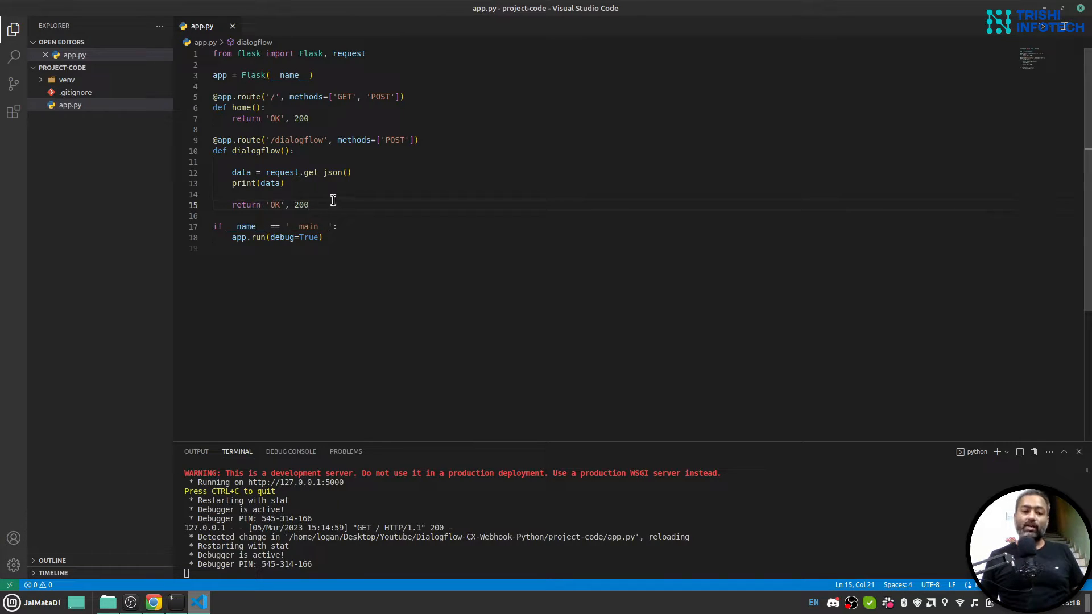
pyautogui.moveTo(258, 299)
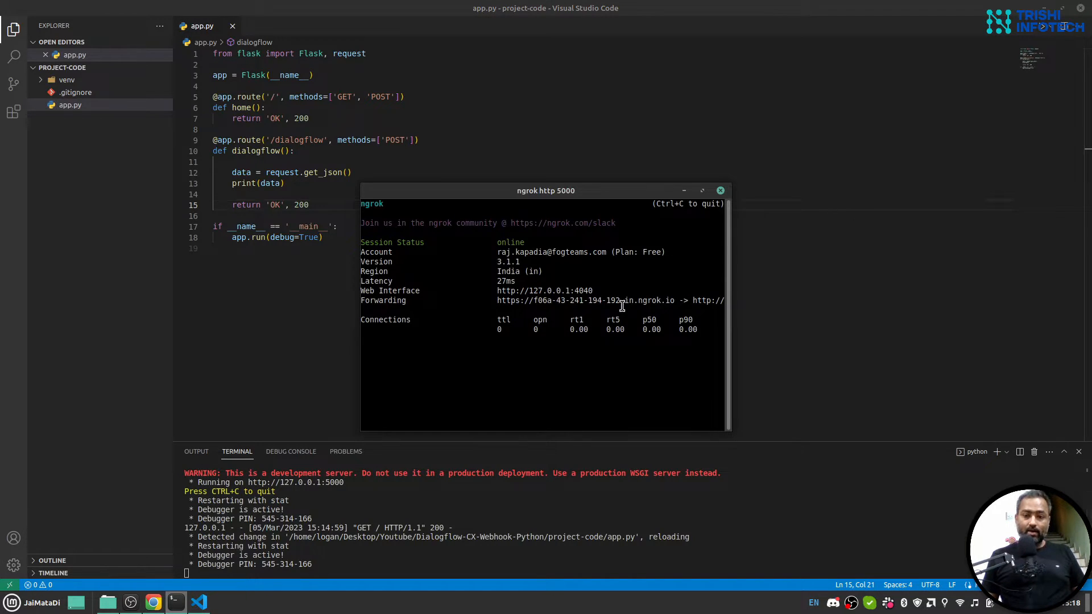
pyautogui.moveTo(597, 437)
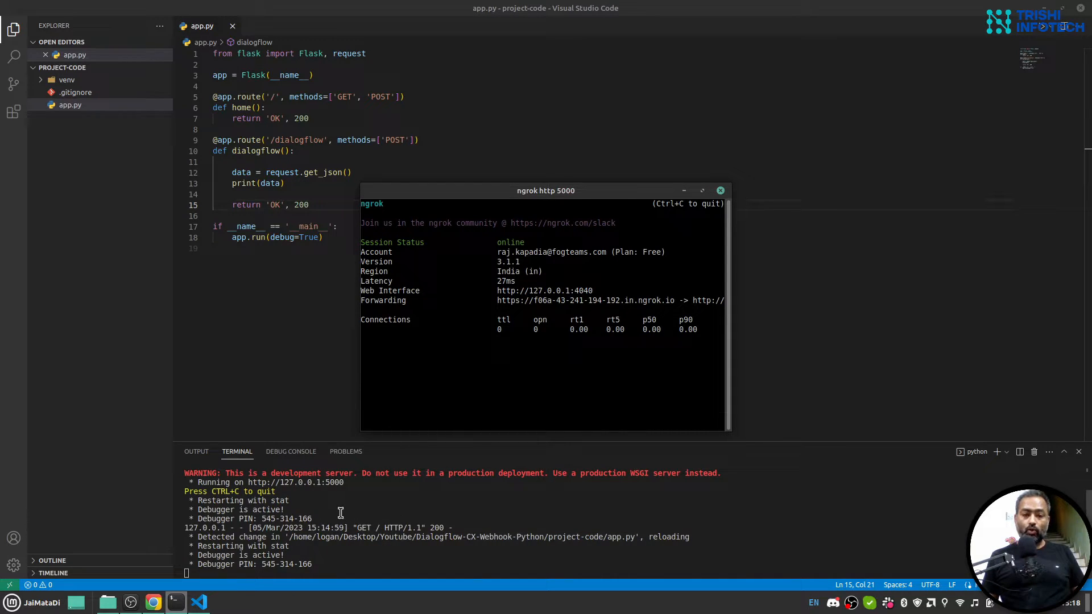
pyautogui.moveTo(253, 422)
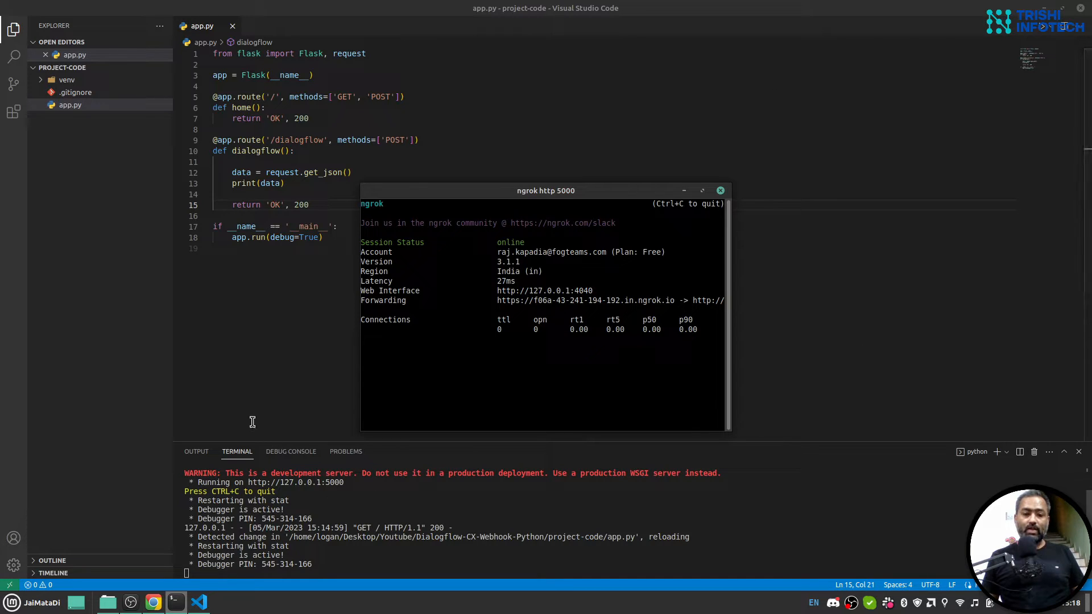
pyautogui.moveTo(375, 198)
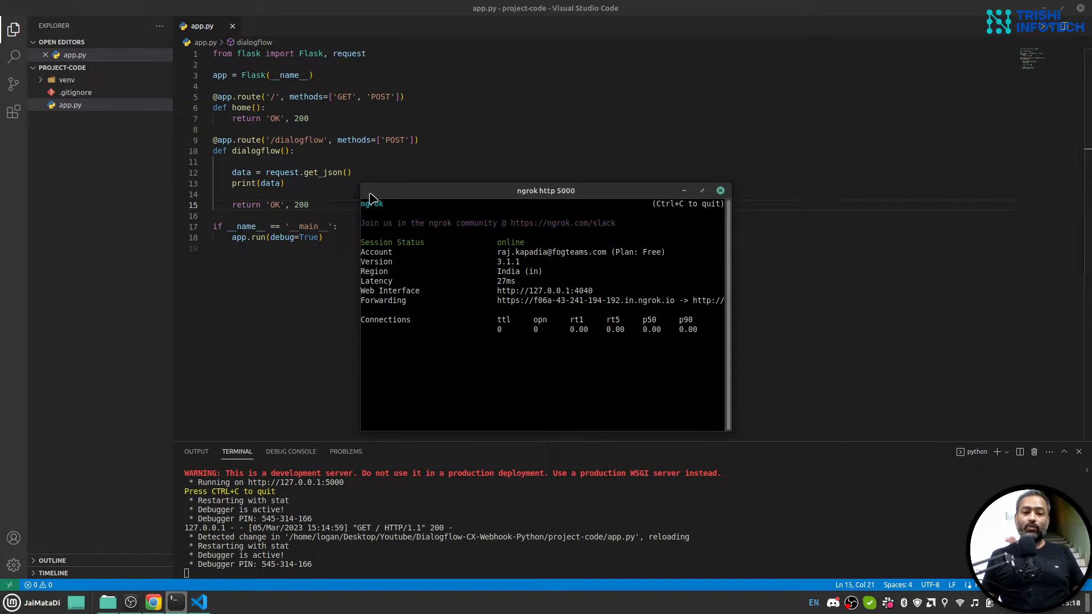
pyautogui.moveTo(604, 501)
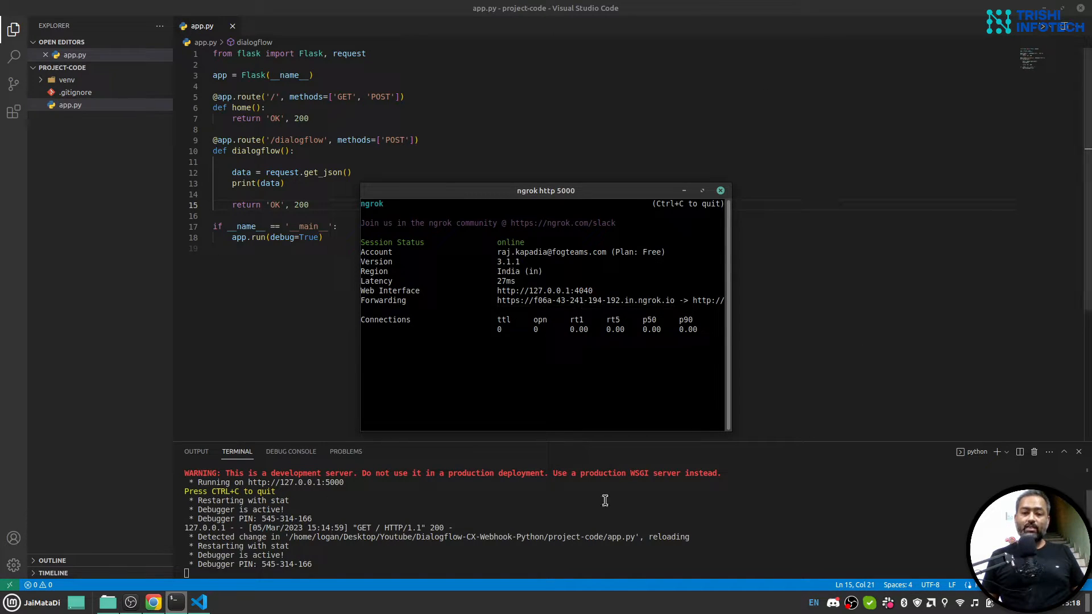
pyautogui.moveTo(377, 371)
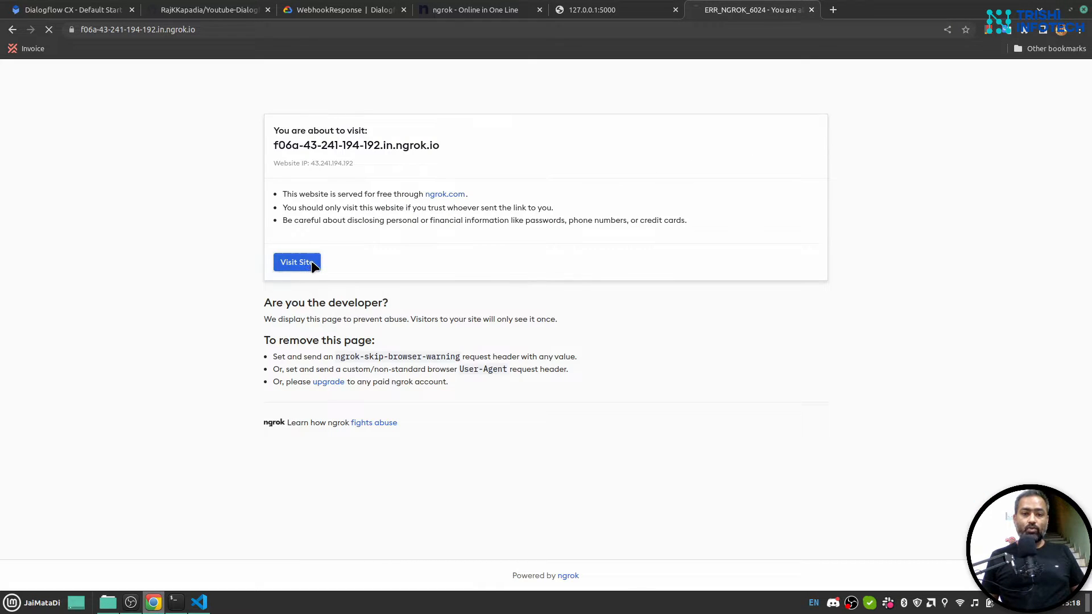
# Step: Continue past the ngrok warning so /dialogflow shows OK, then return to the Dialogflow CX tab
pyautogui.click(297, 261)
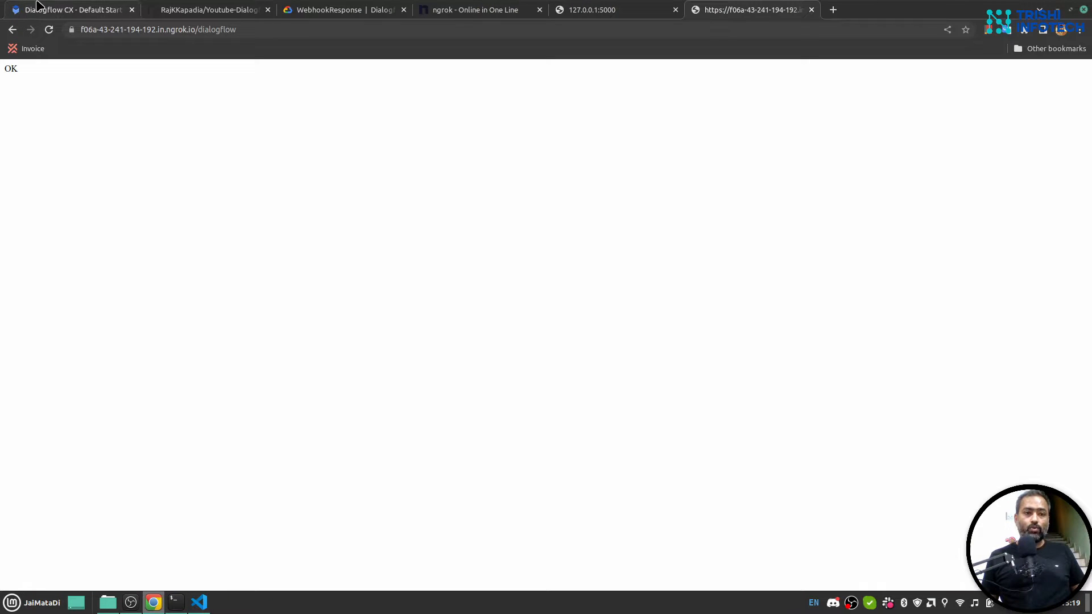
pyautogui.click(70, 11)
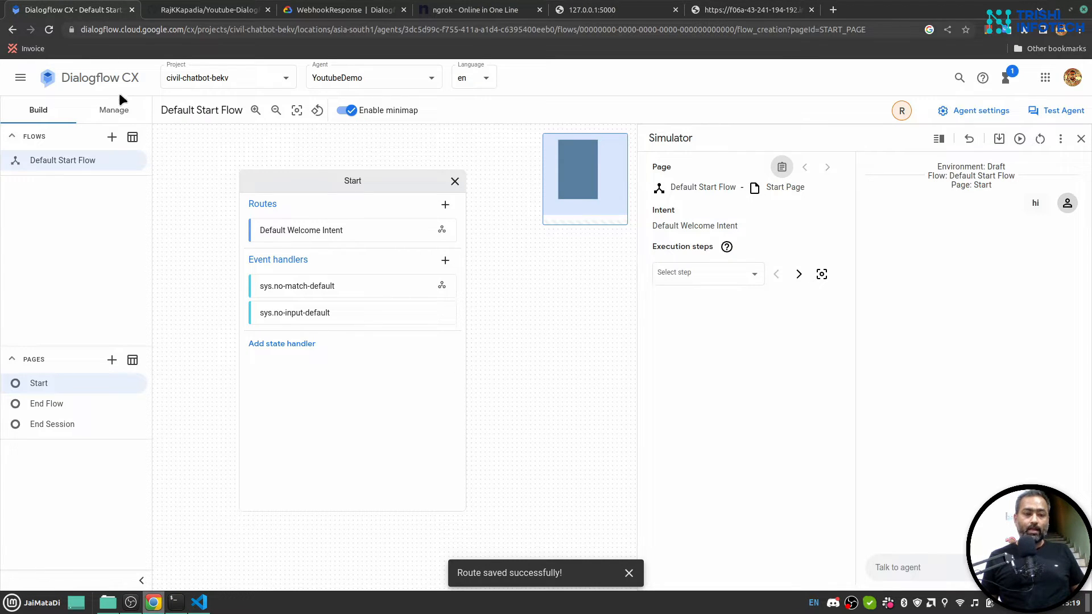
# Step: Delete the old Backend webhook under Manage > Webhooks
pyautogui.click(114, 109)
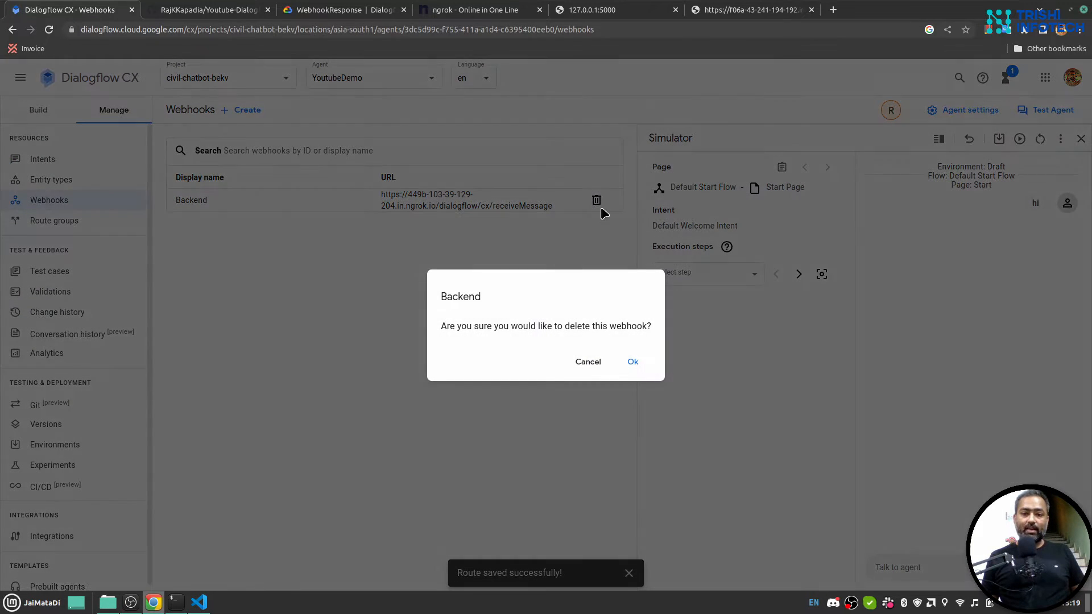
pyautogui.click(631, 362)
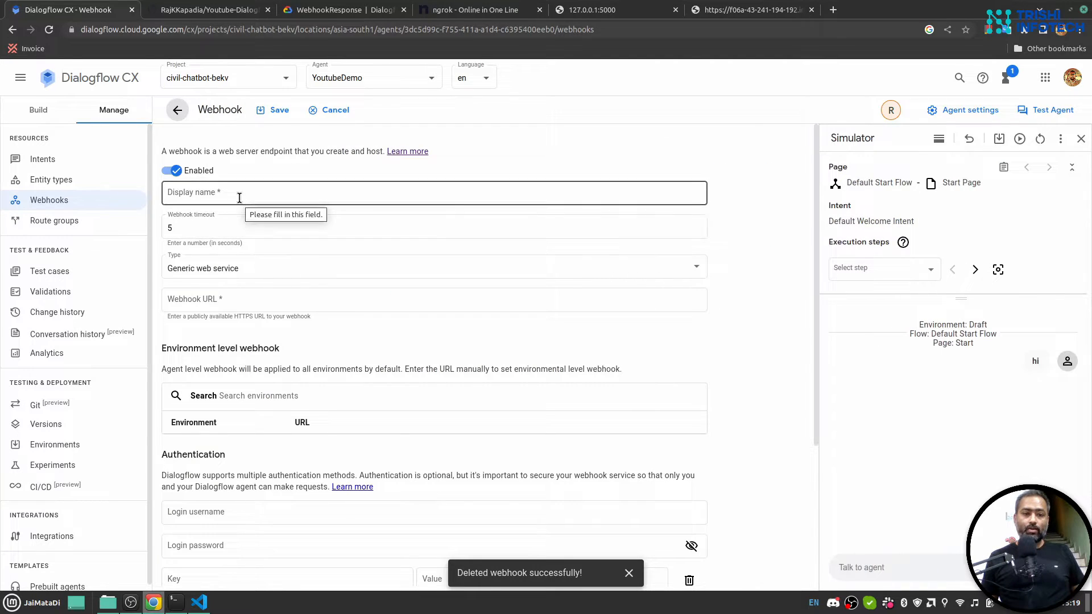
pyautogui.write('Back')
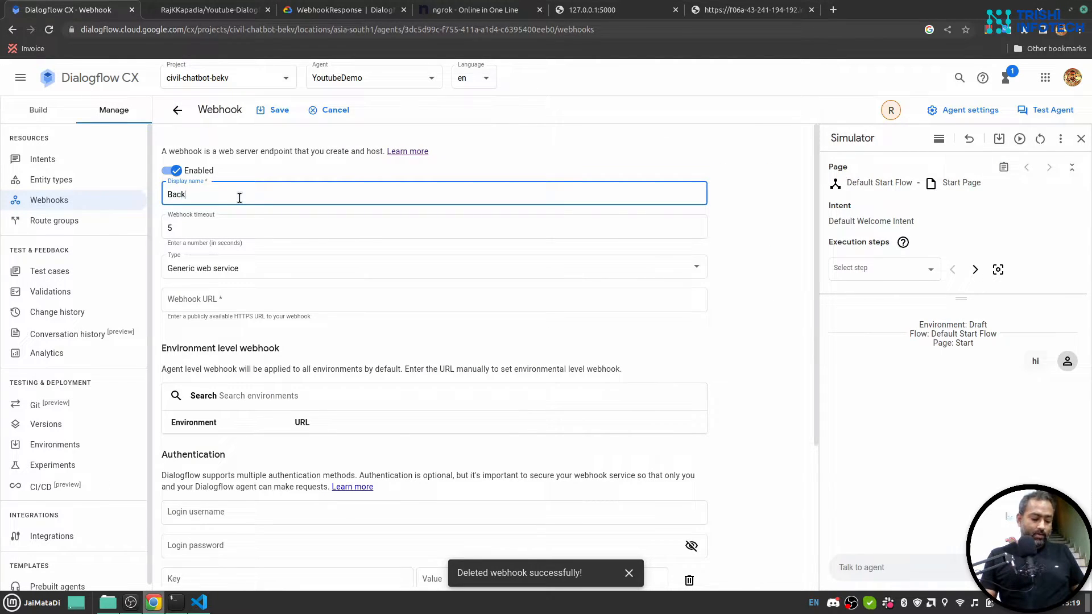
pyautogui.click(433, 299)
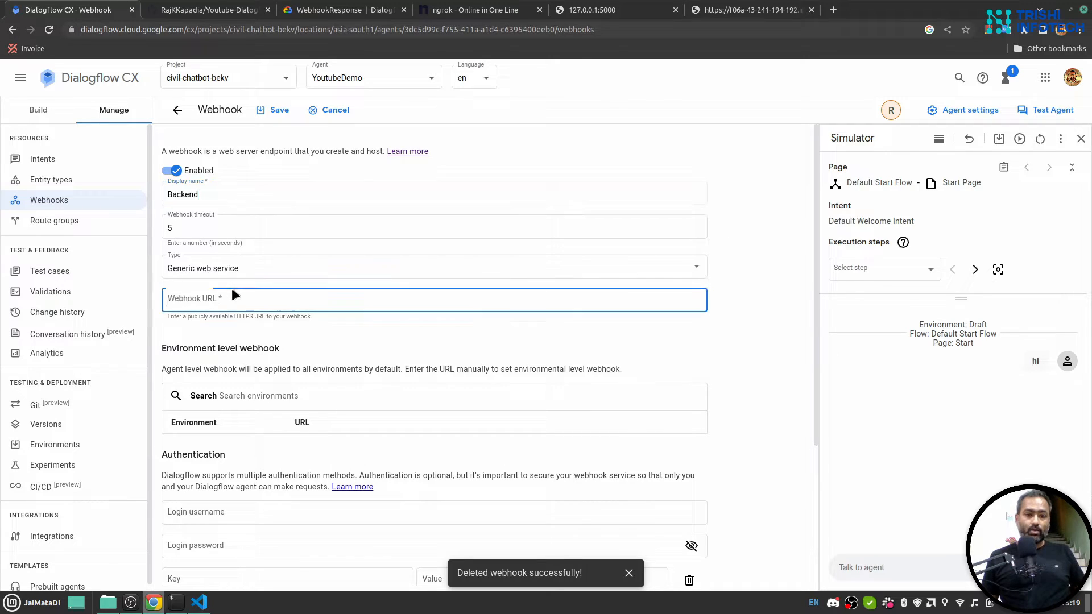
pyautogui.write('https://f06a-43-241-194-192.in.ngrok.io/dialogflow')
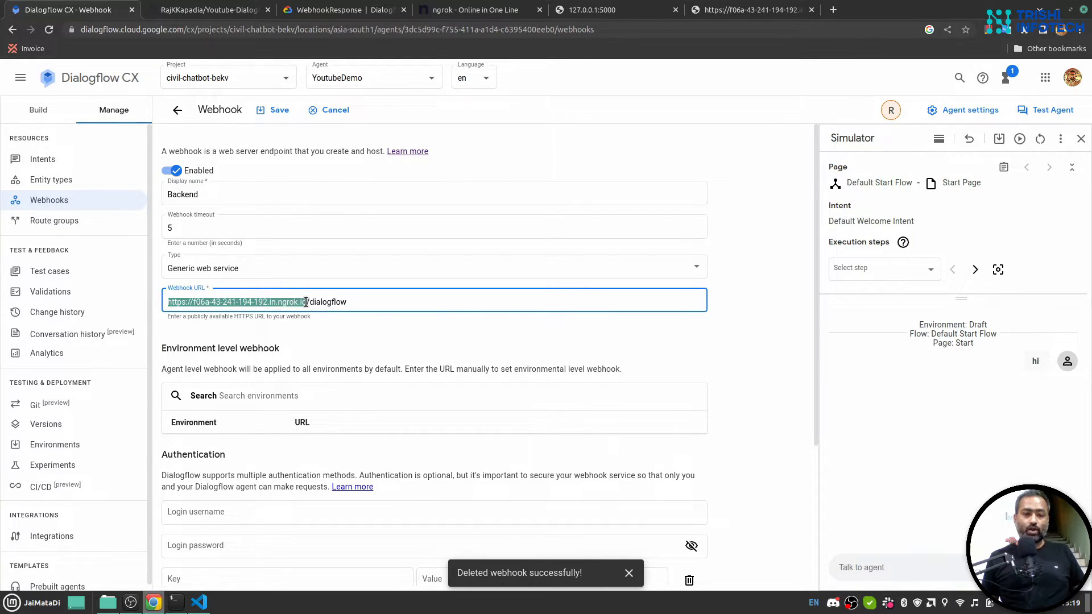
pyautogui.doubleClick(328, 301)
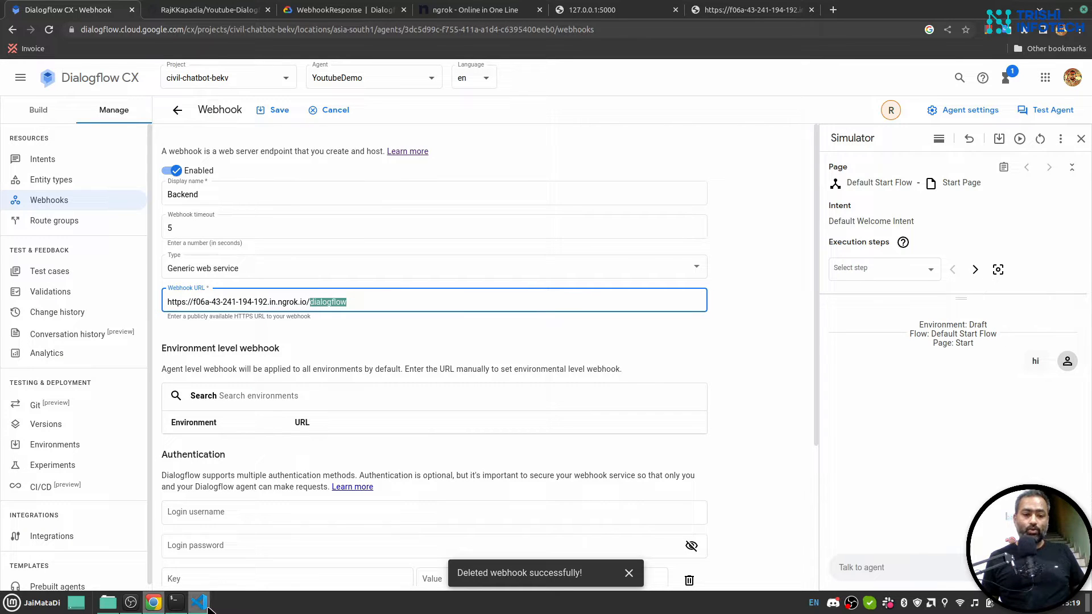
pyautogui.click(199, 602)
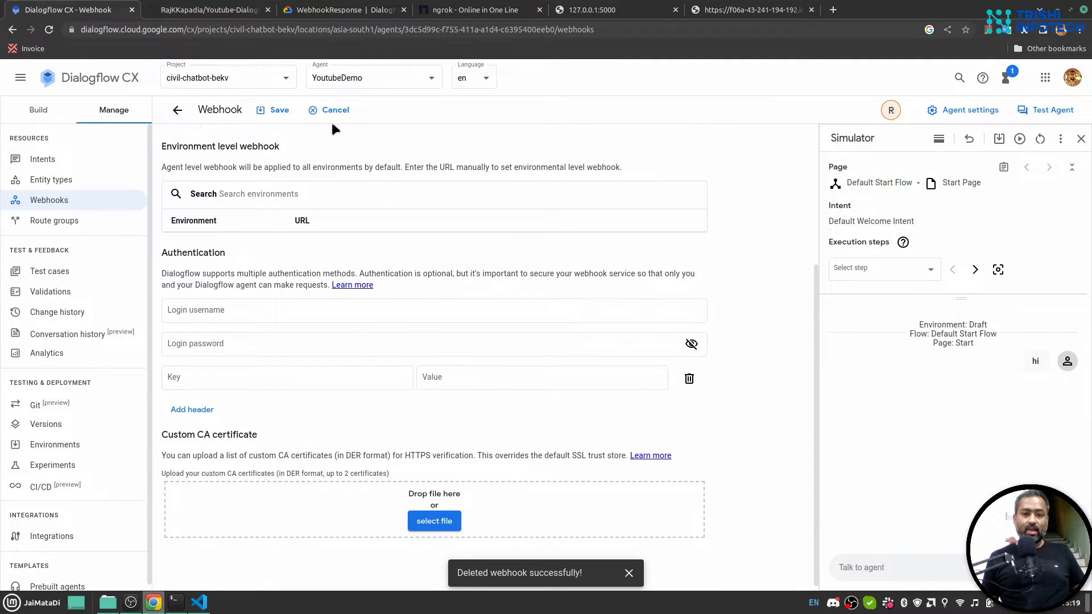
pyautogui.click(277, 110)
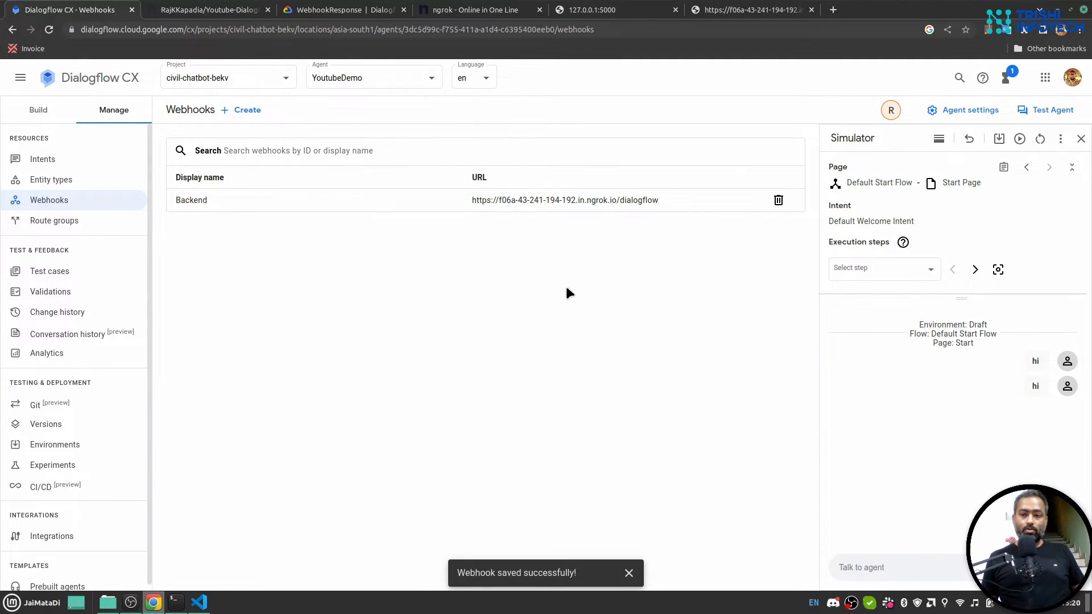
pyautogui.moveTo(641, 214)
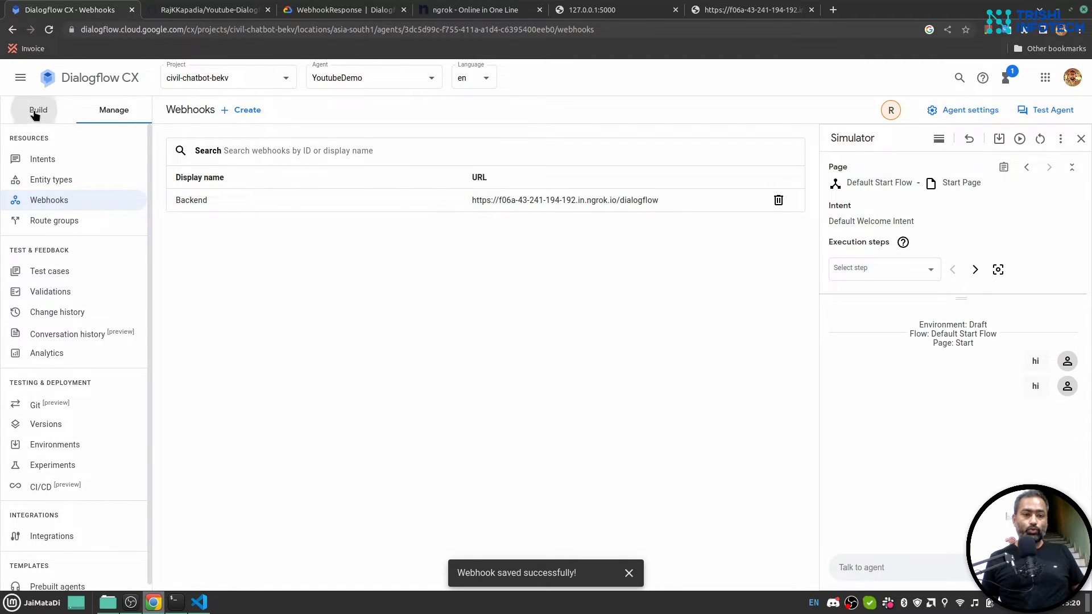
# Step: Enable the webhook on the Default Welcome Intent route and choose Backend
pyautogui.click(38, 110)
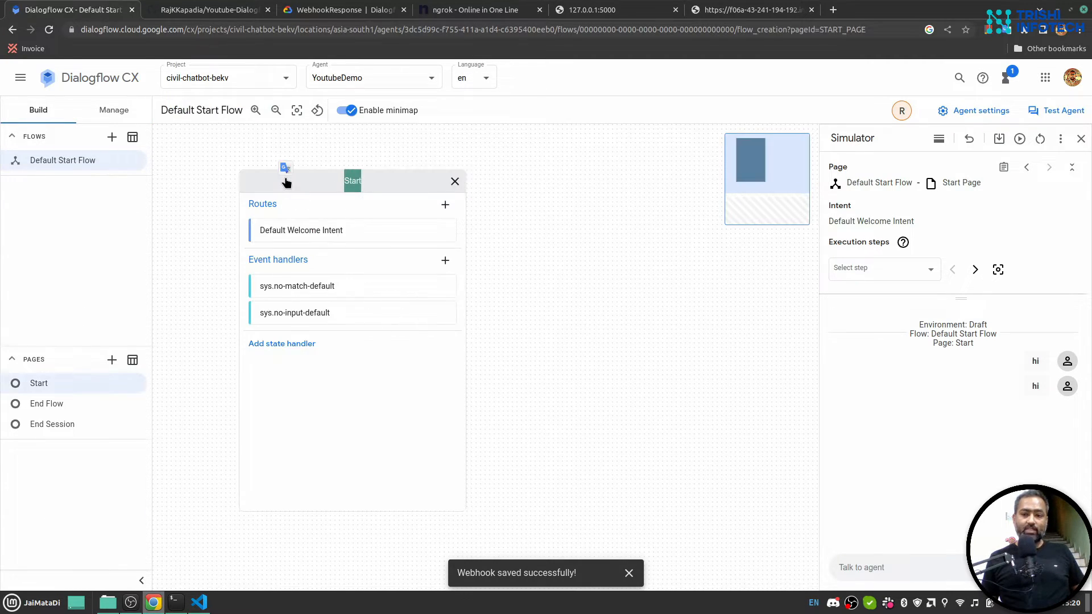
pyautogui.click(301, 229)
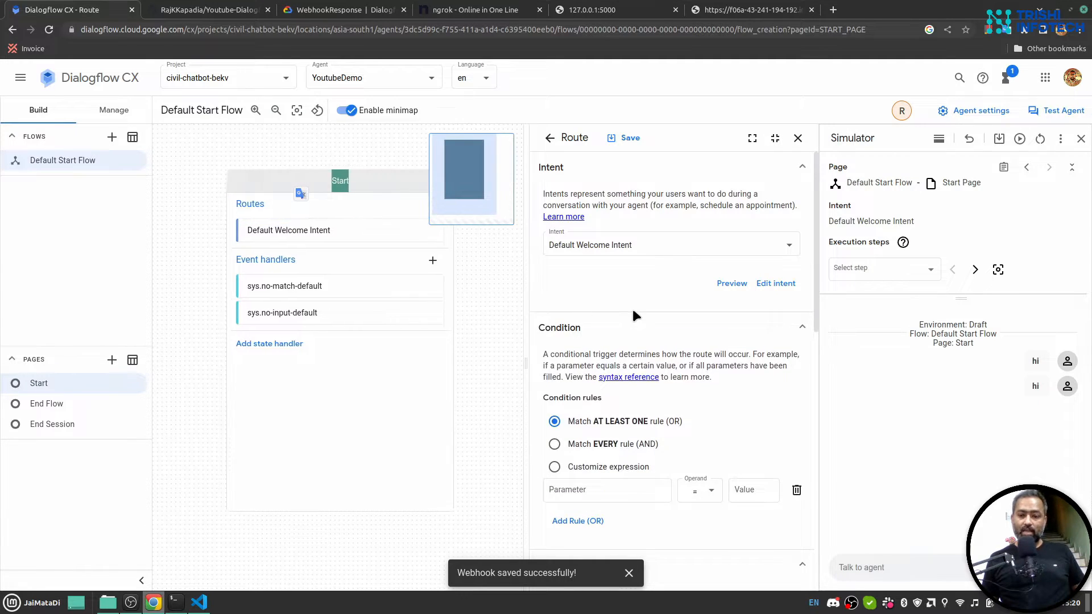
pyautogui.scroll(-3)
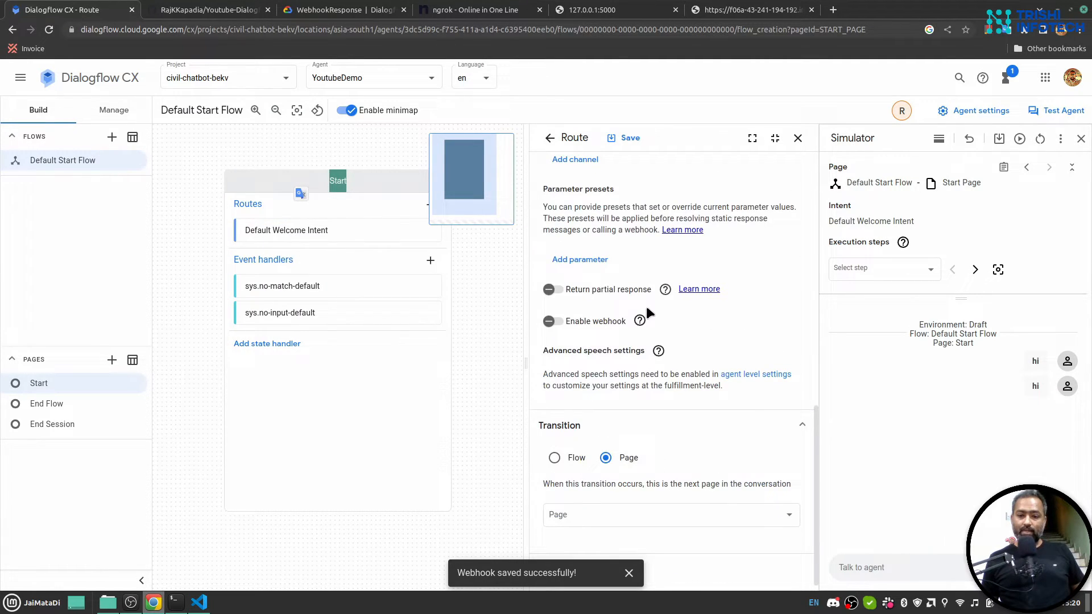
pyautogui.click(552, 321)
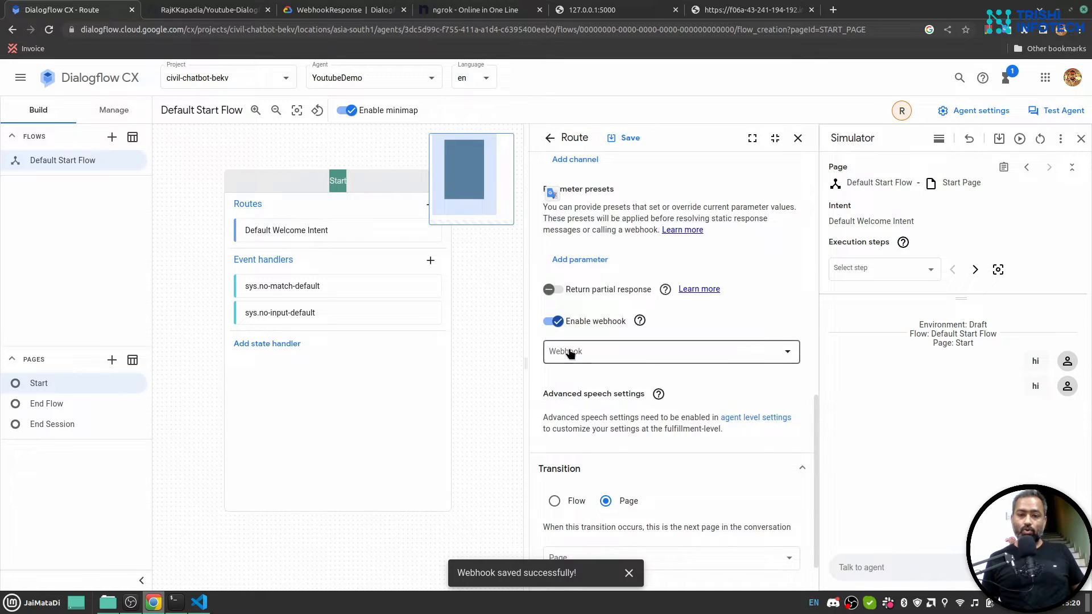
pyautogui.click(671, 351)
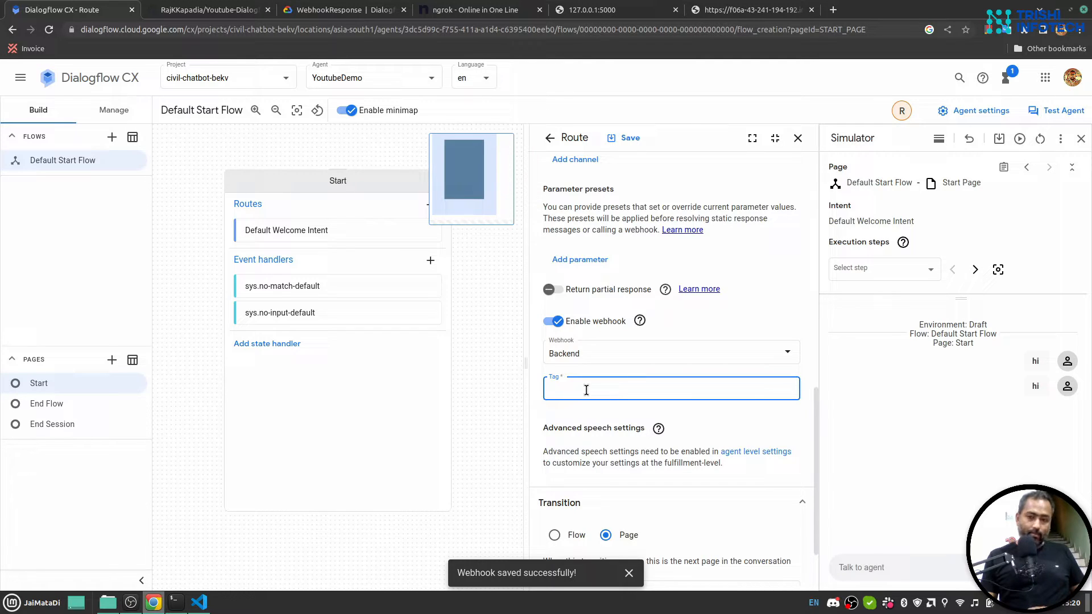
# Step: Enter the tag DefaultWelcomeIntent and save the route
pyautogui.write('Defa')
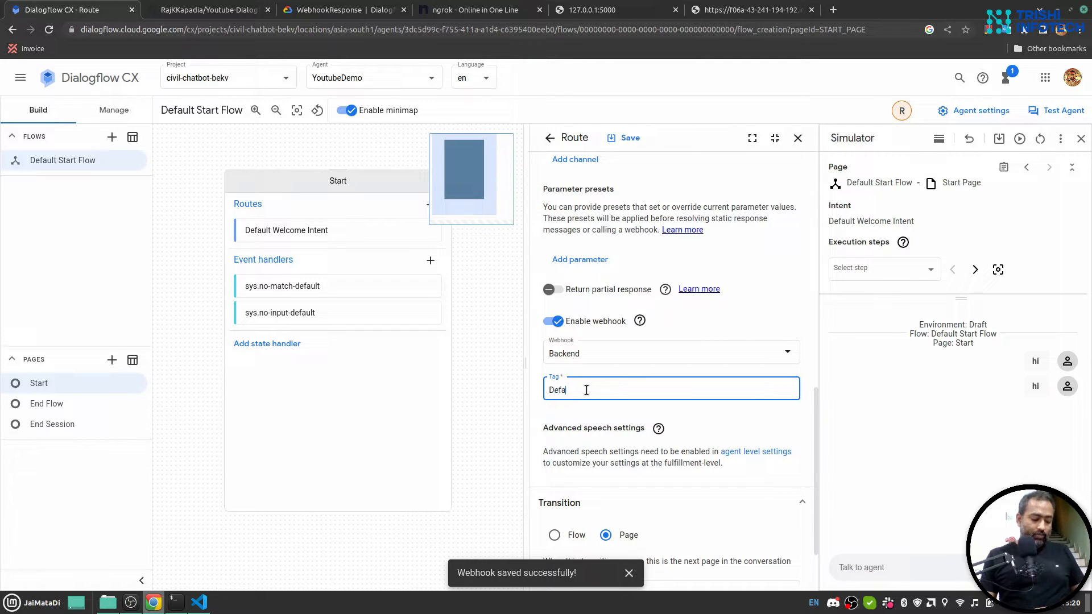
pyautogui.write('ultWe')
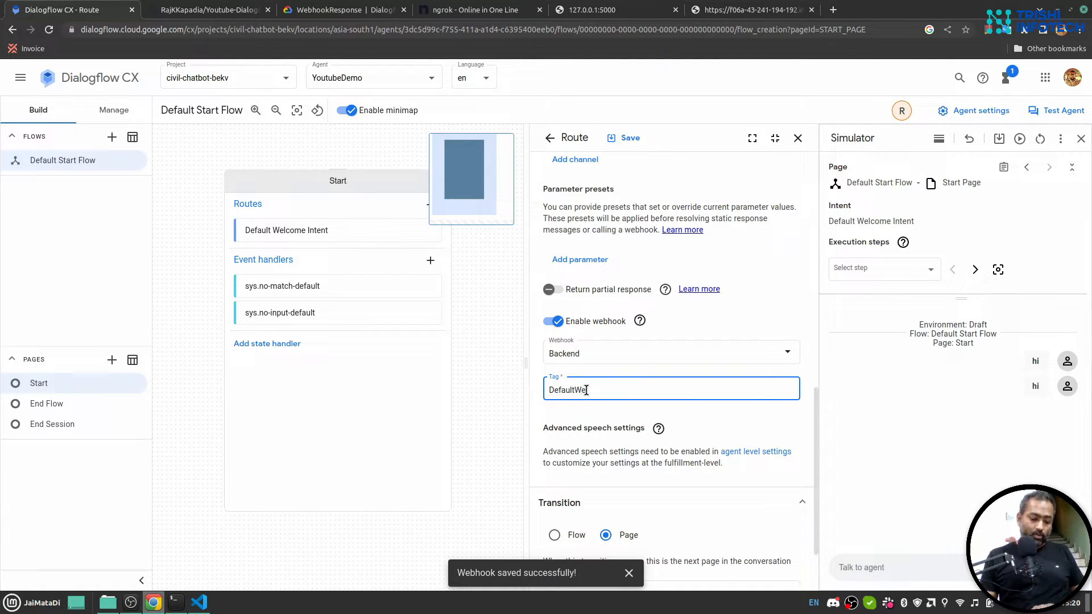
pyautogui.write('cm')
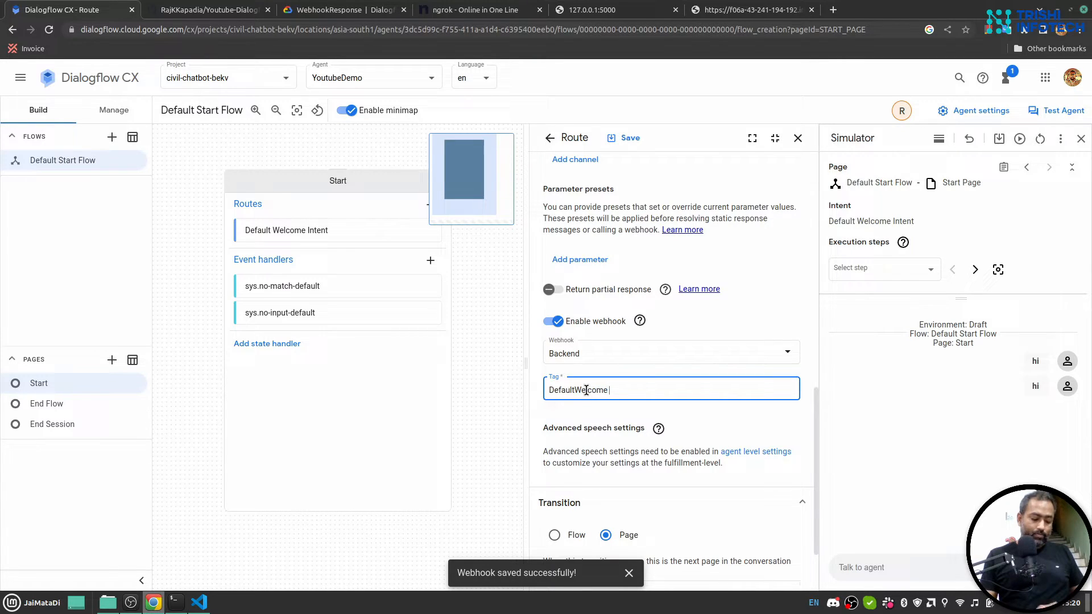
pyautogui.write('Intent')
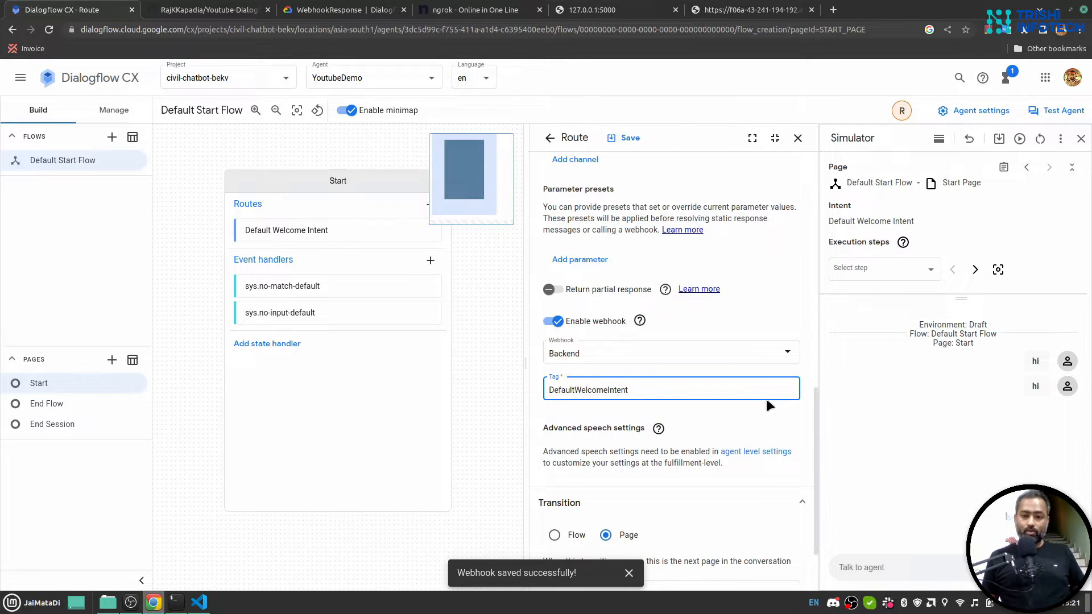
pyautogui.click(623, 137)
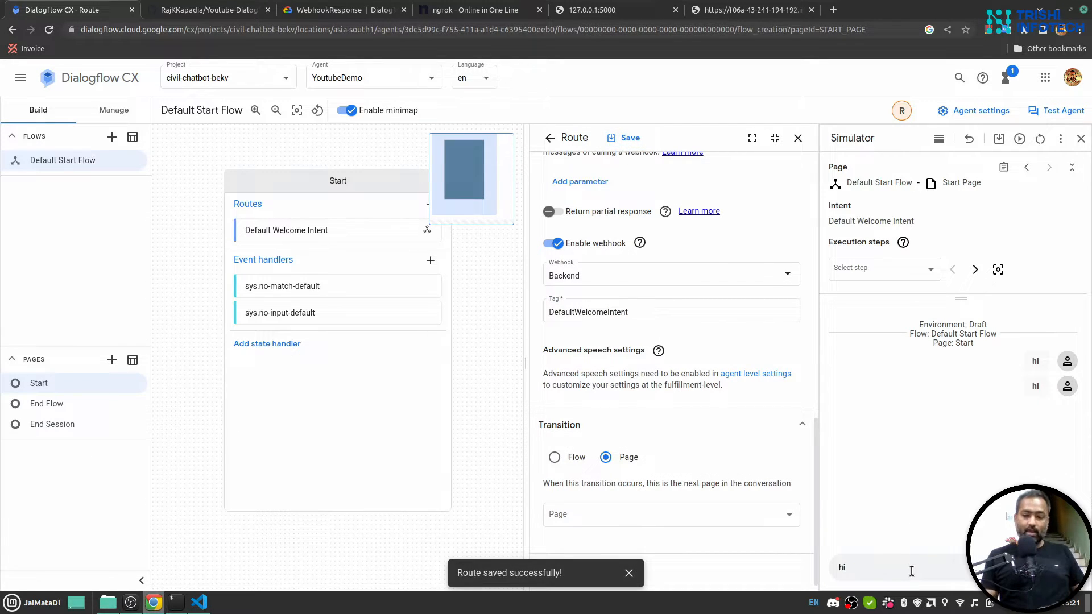
# Step: Send 'hi' in the simulator and bring up the turn's original response
pyautogui.press('Return')
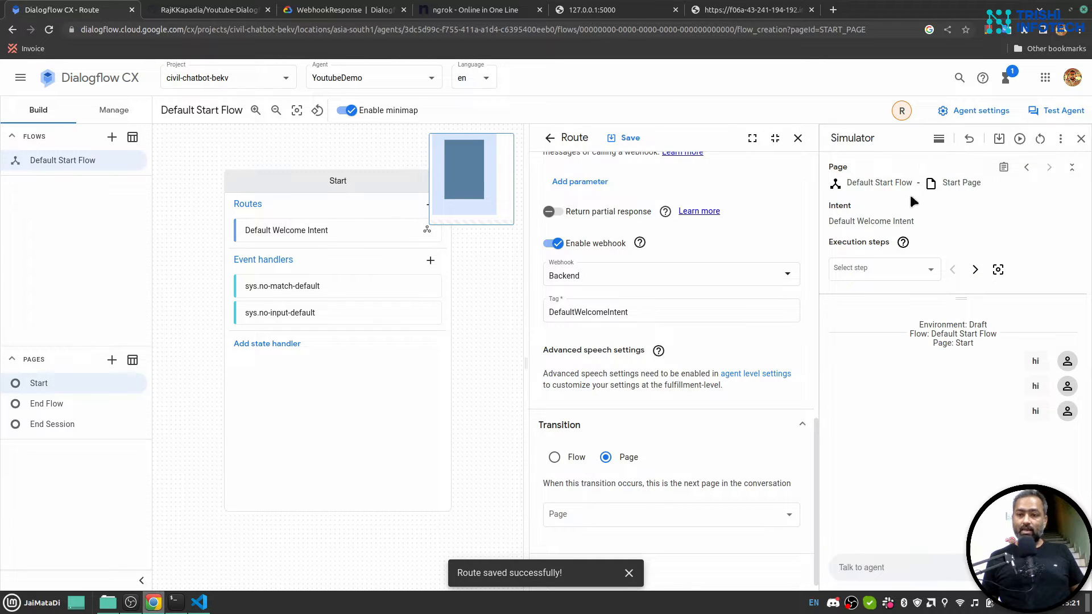
pyautogui.moveTo(1003, 167)
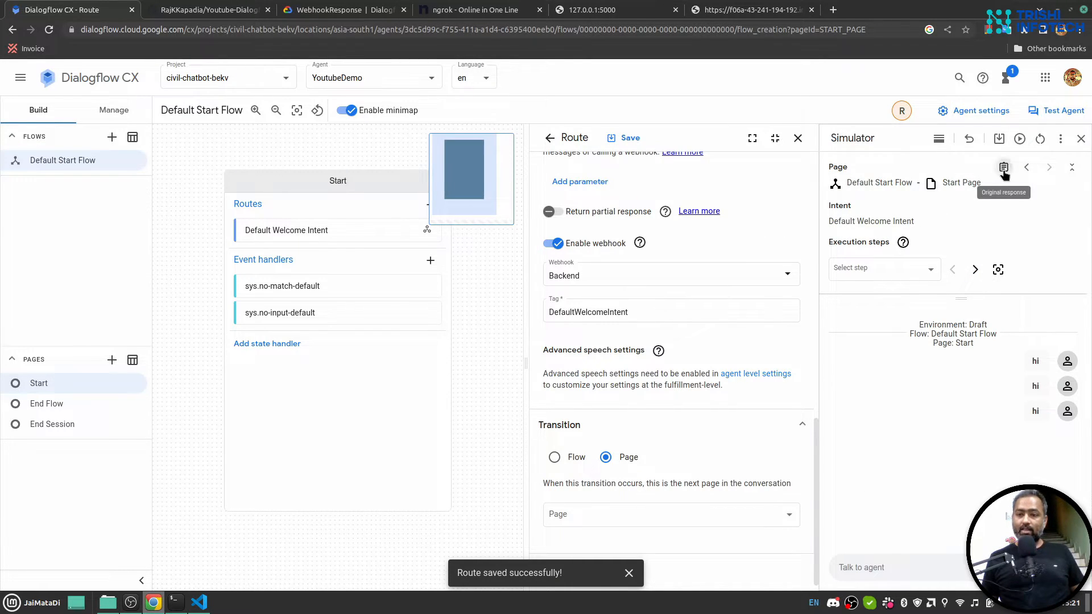
pyautogui.click(1003, 167)
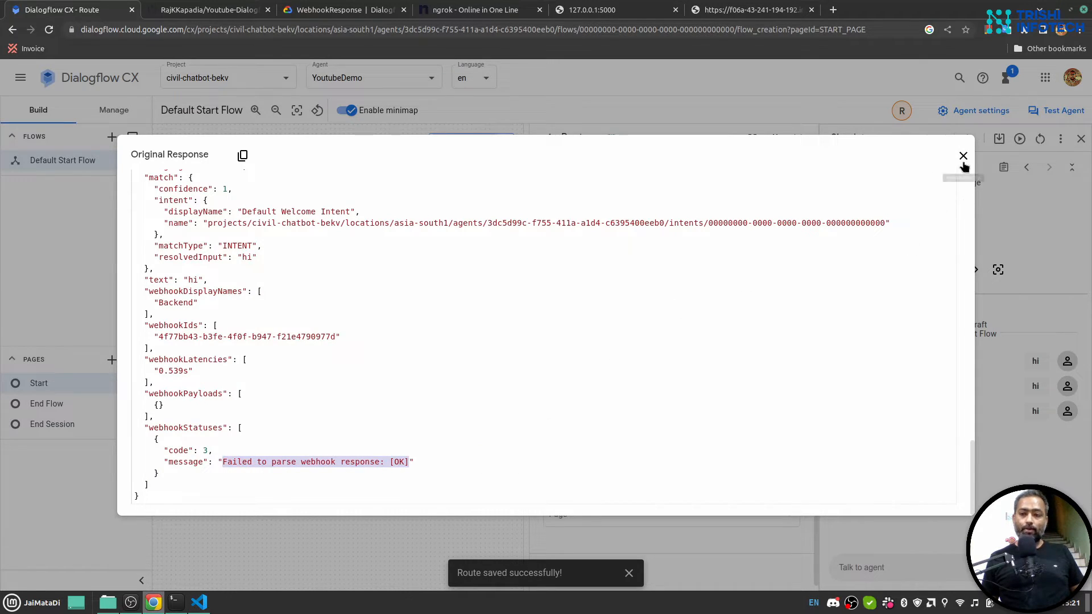
# Step: Close the original response after reading 'Failed to parse webhook response: [OK]'
pyautogui.click(199, 602)
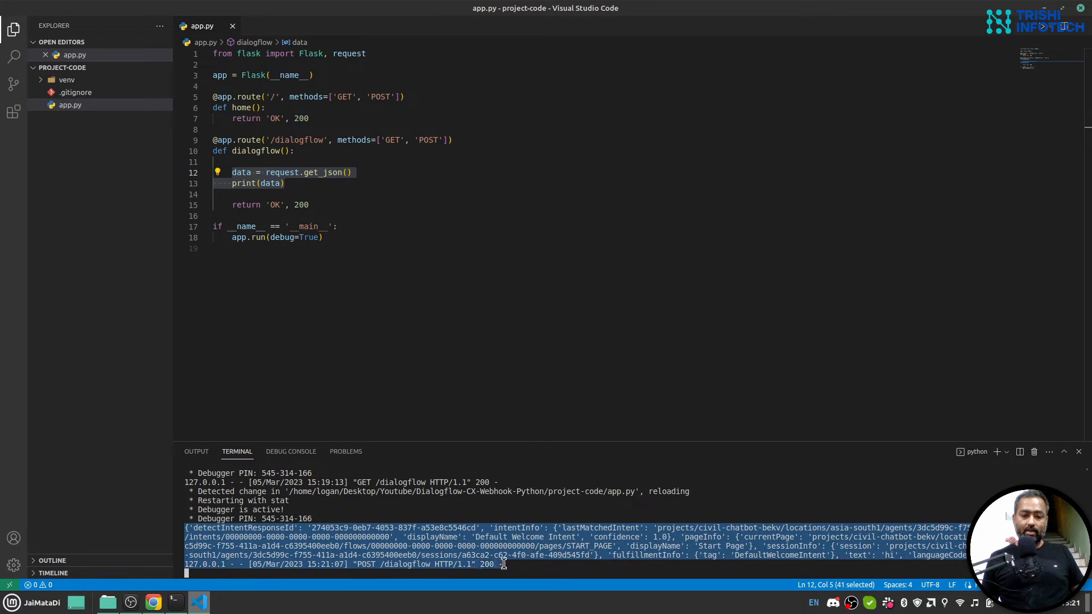
# Step: Confirm POST /dialogflow 200 OK in the ngrok log, return to Dialogflow CX and close the route editor
pyautogui.click(175, 600)
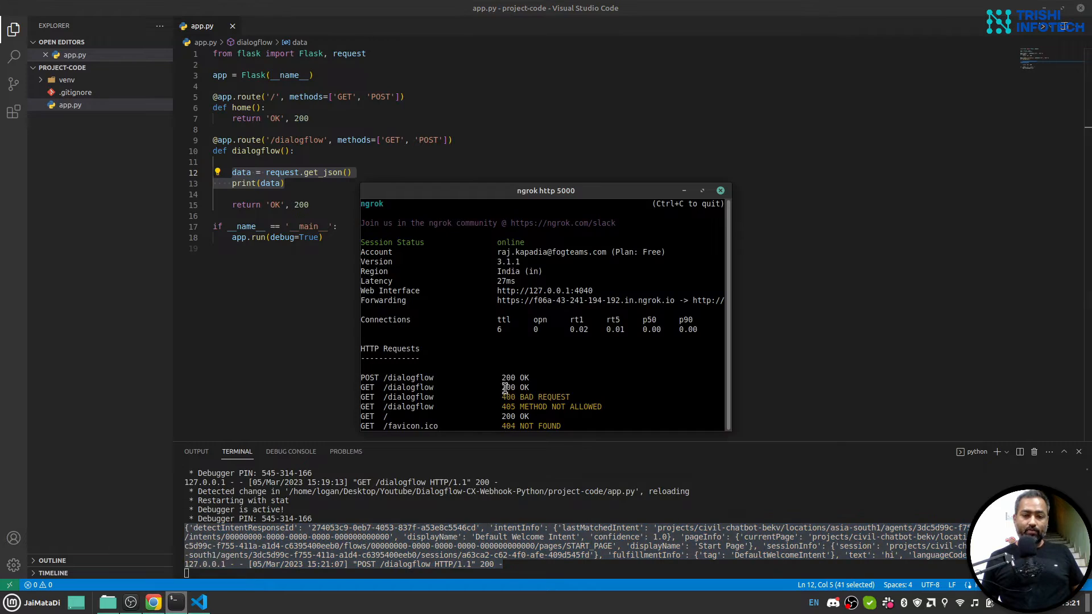
pyautogui.doubleClick(514, 377)
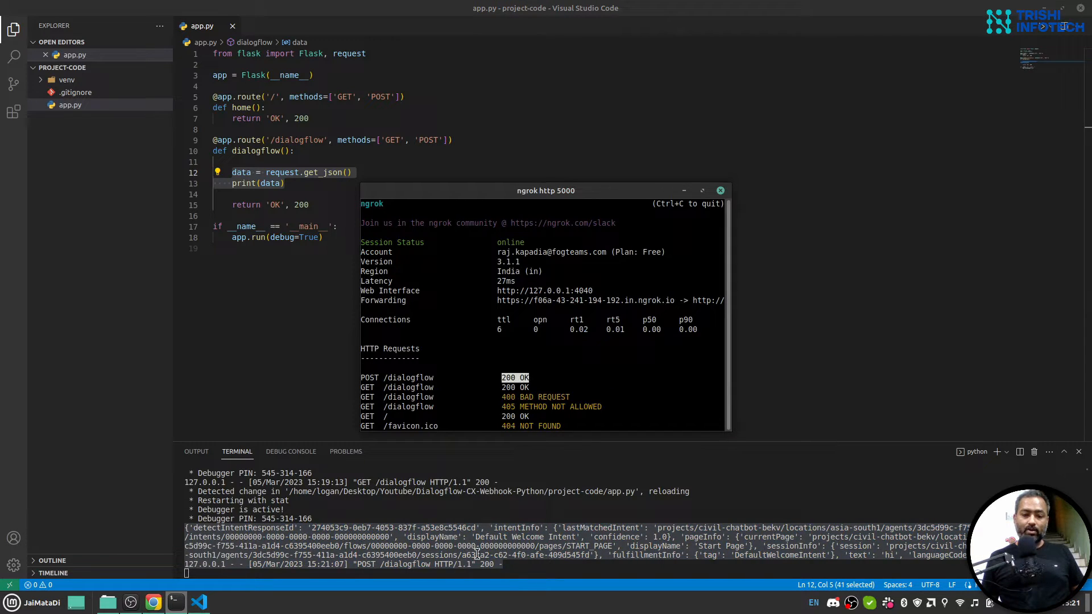
pyautogui.click(718, 190)
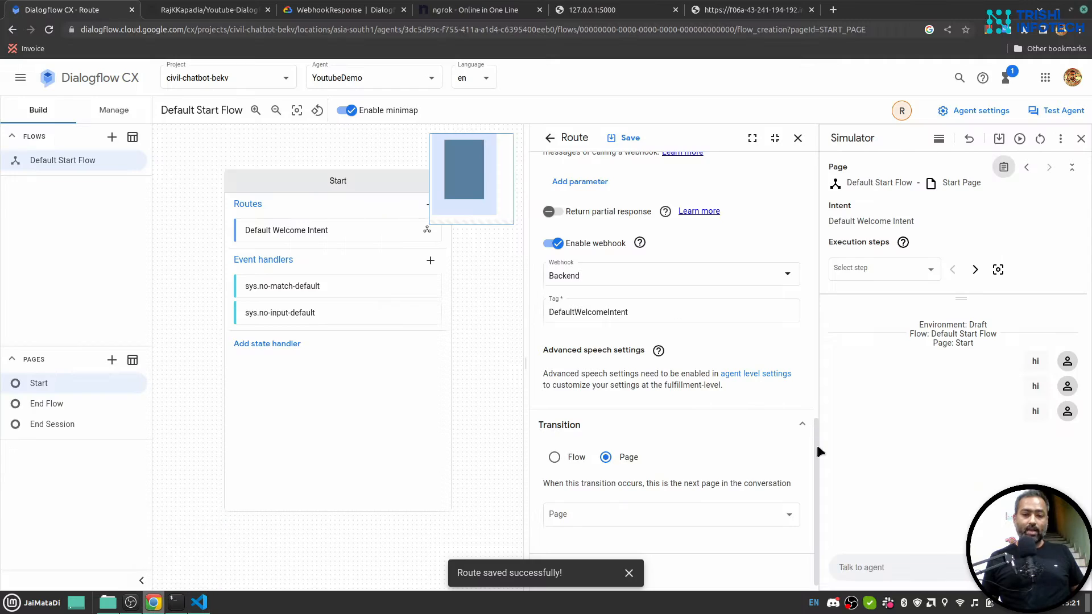
pyautogui.moveTo(1059, 138)
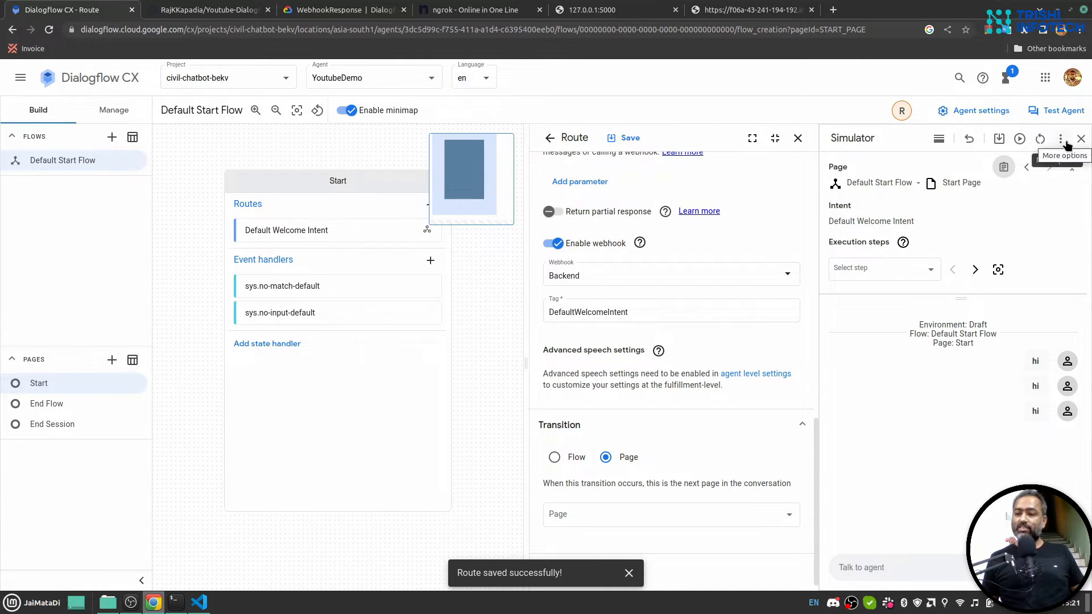
pyautogui.click(798, 138)
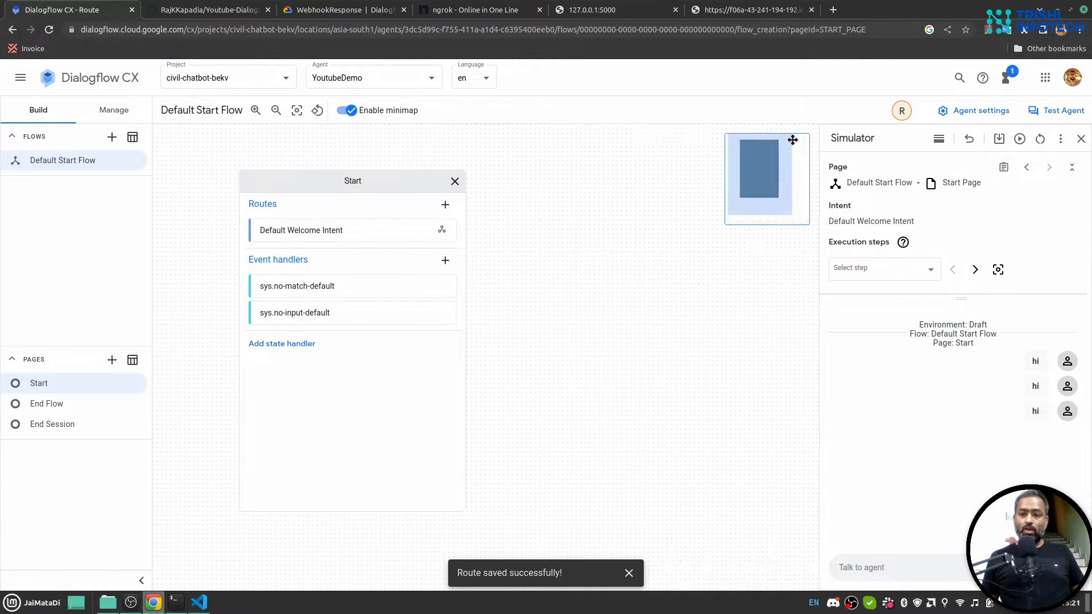
# Step: Review fulfillmentResponse in the WebhookResponse reference docs, then bring app.py back to the front
pyautogui.click(1082, 139)
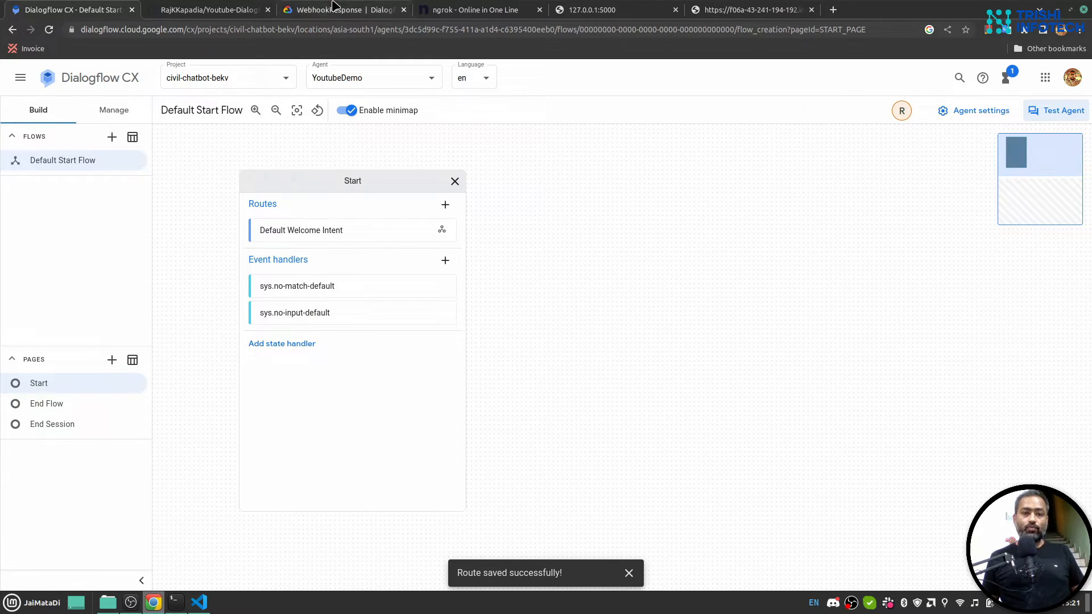
pyautogui.click(341, 10)
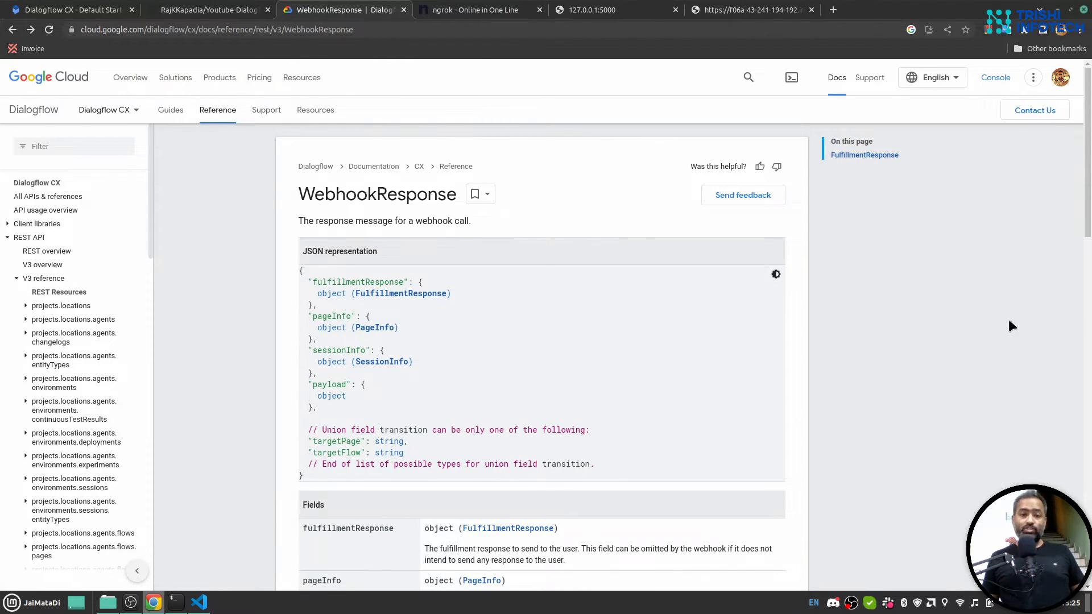
pyautogui.moveTo(469, 334)
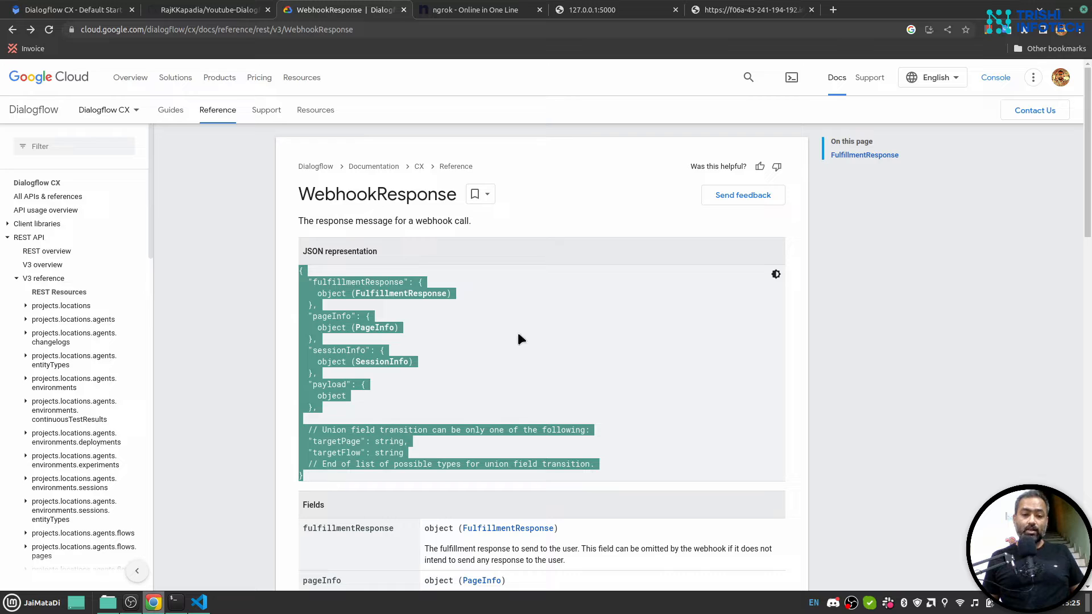
pyautogui.moveTo(411, 298)
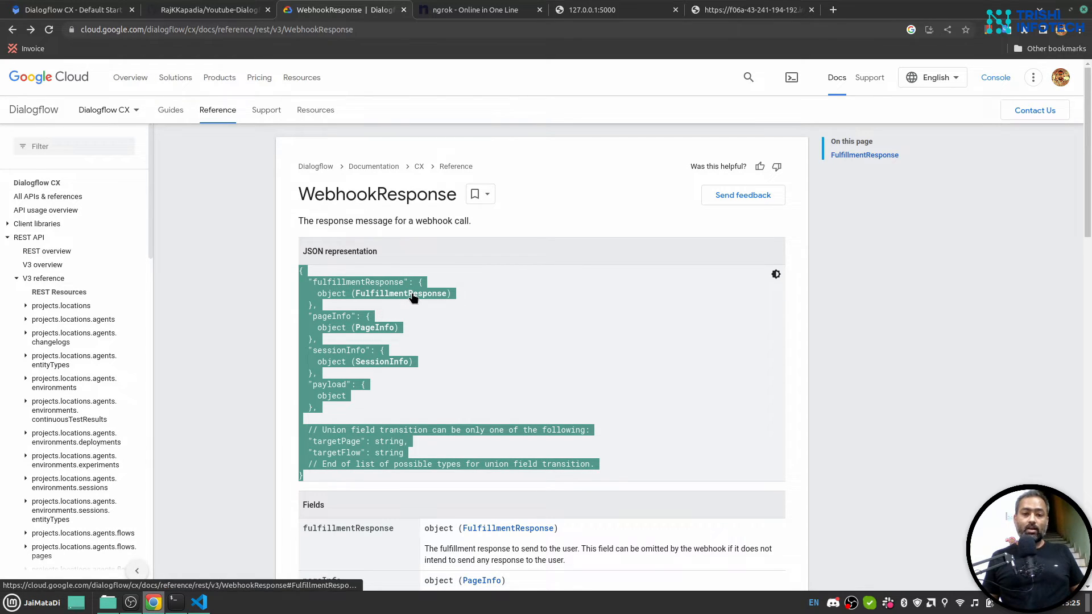
pyautogui.moveTo(550, 321)
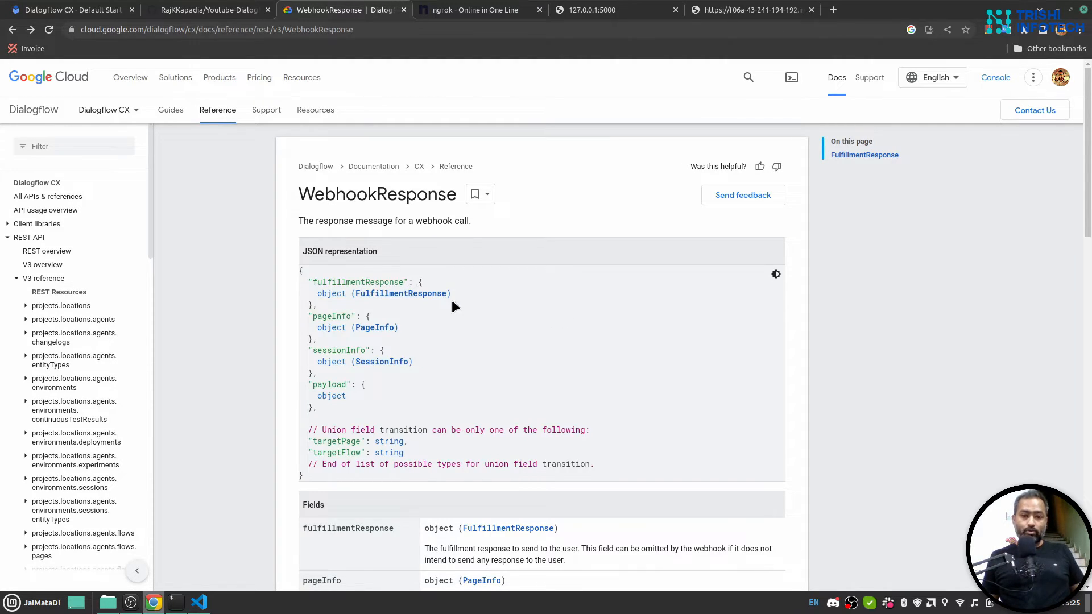
pyautogui.moveTo(333, 283)
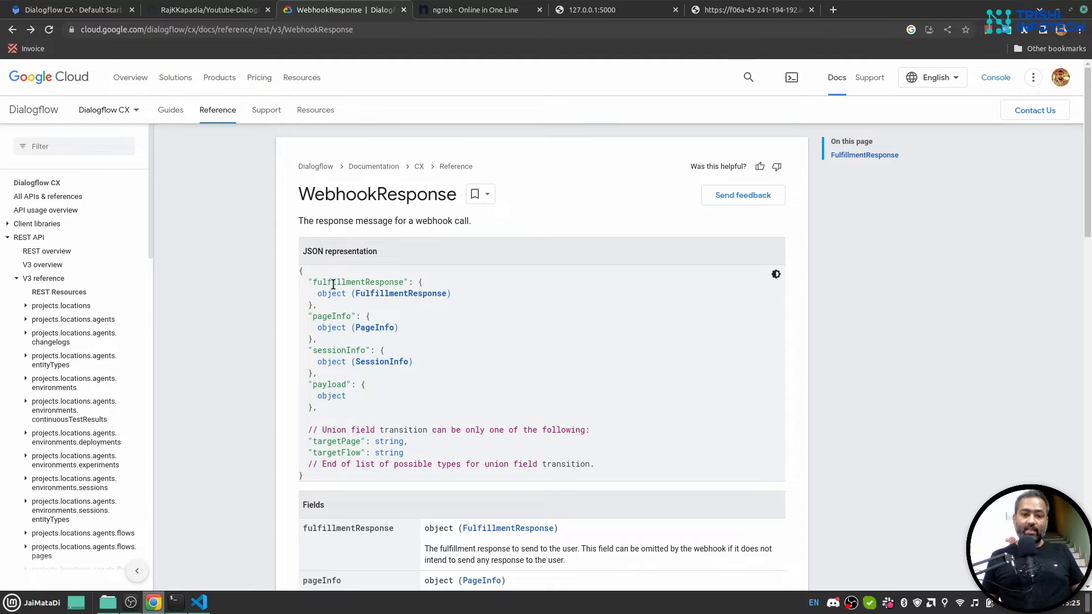
pyautogui.doubleClick(357, 282)
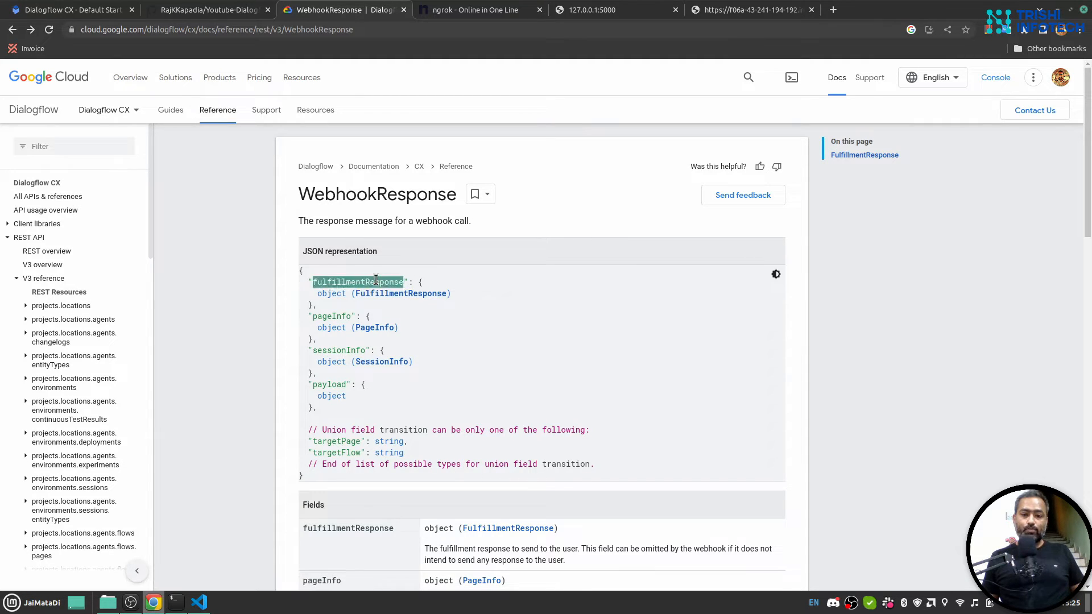
pyautogui.doubleClick(358, 282)
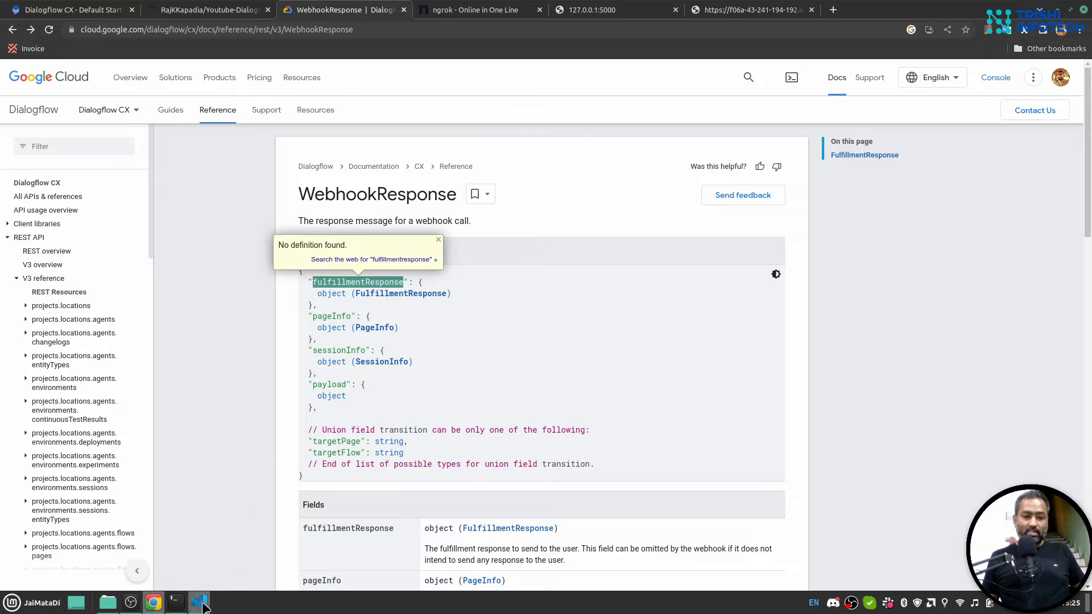
pyautogui.click(199, 602)
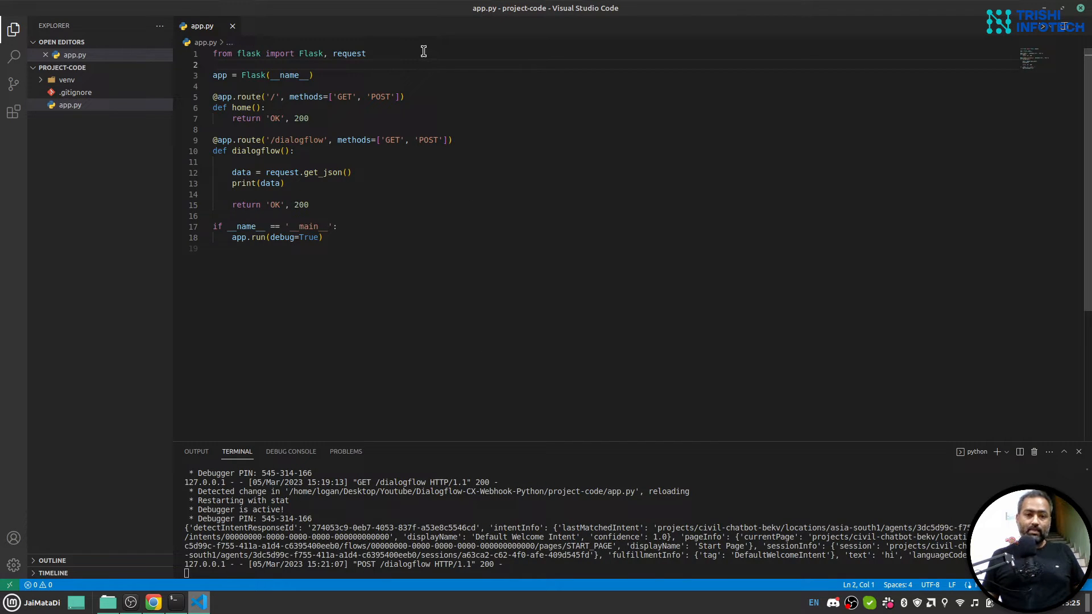
# Step: Import jsonify and start returning jsonify({'fulfillmentResponse'}) from the dialogflow route
pyautogui.write(', jsonify')
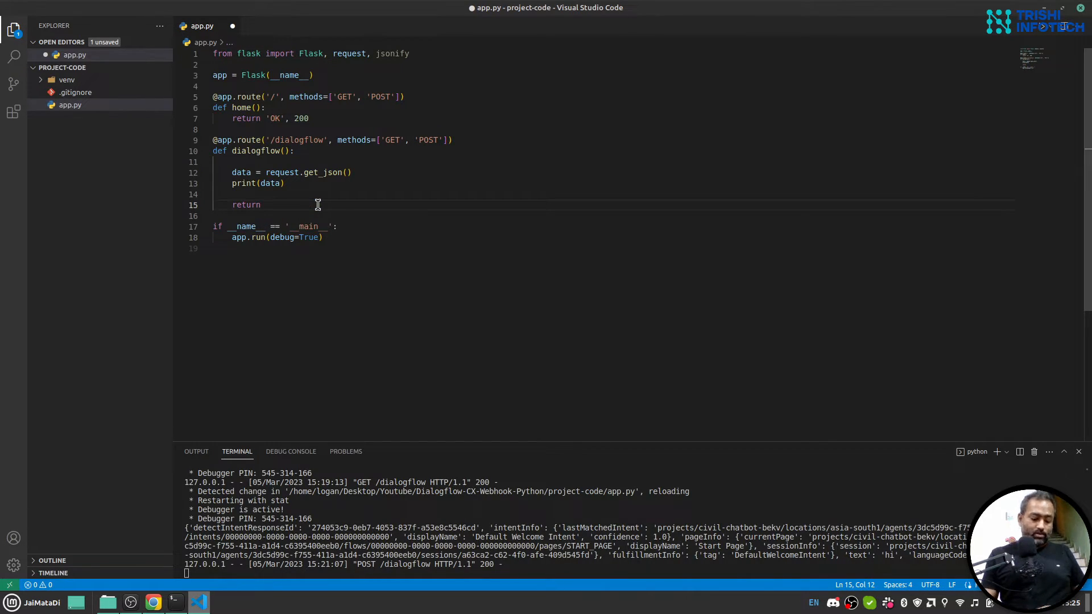
pyautogui.write('jsonify()')
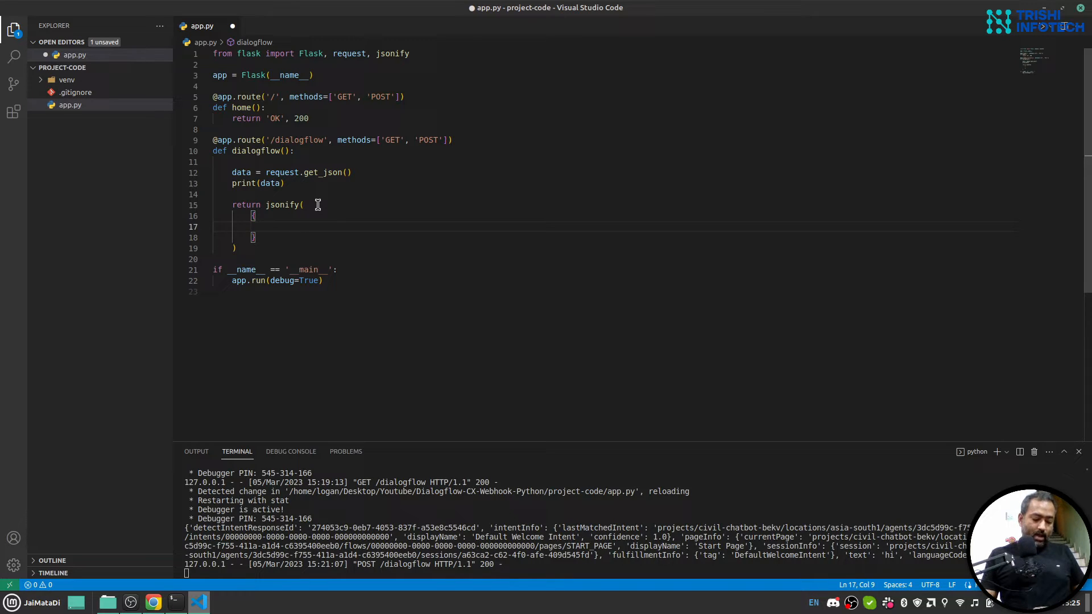
pyautogui.write("'fulfillmentResponse'")
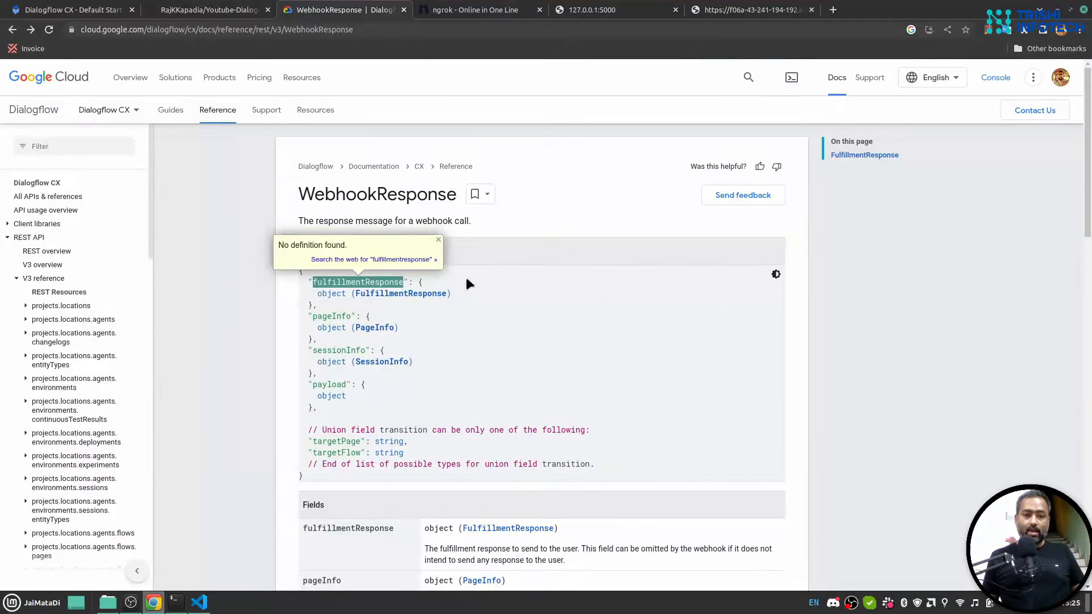
# Step: Look up the FulfillmentResponse object definition in the docs and return to app.py
pyautogui.click(438, 240)
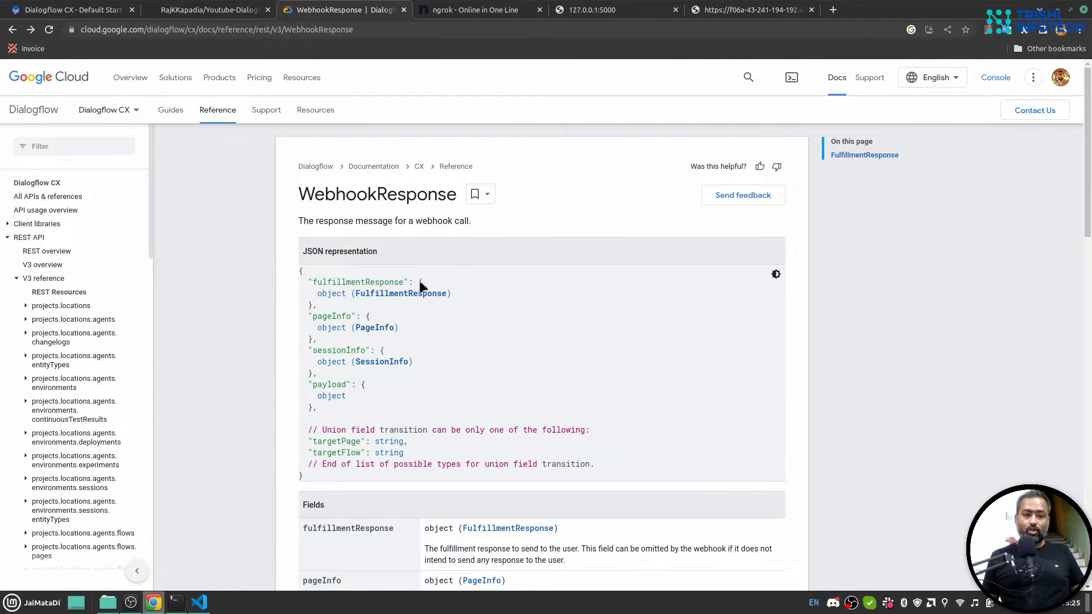
pyautogui.click(198, 603)
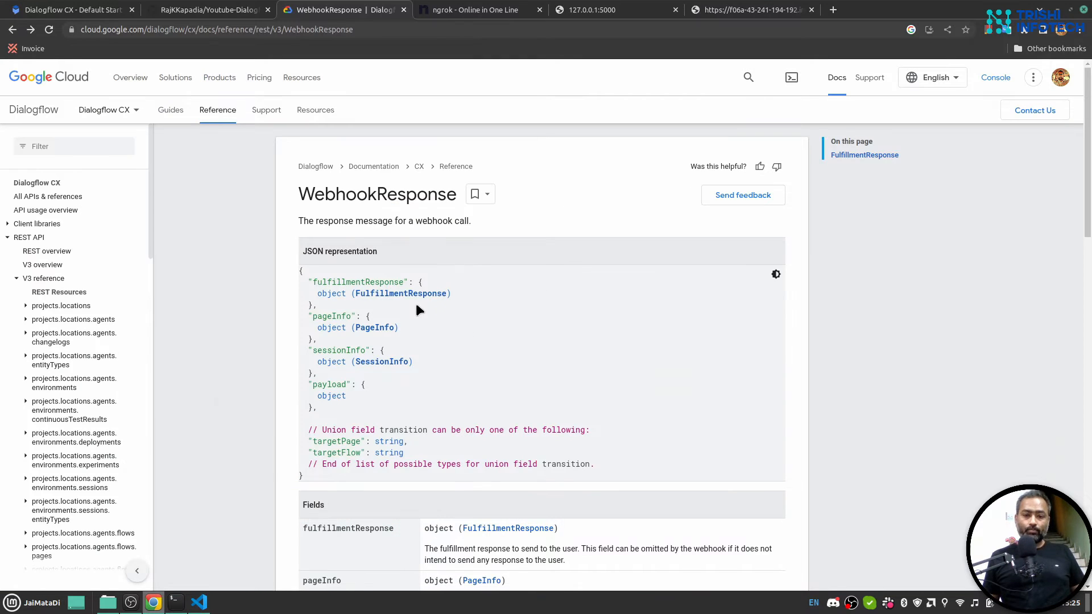
pyautogui.click(863, 155)
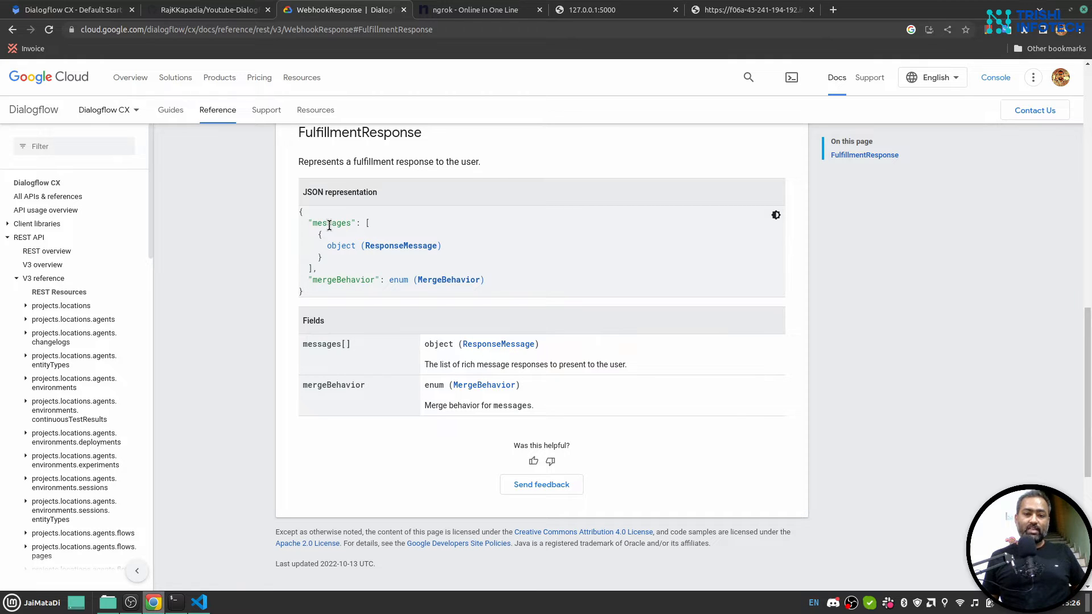
pyautogui.click(198, 602)
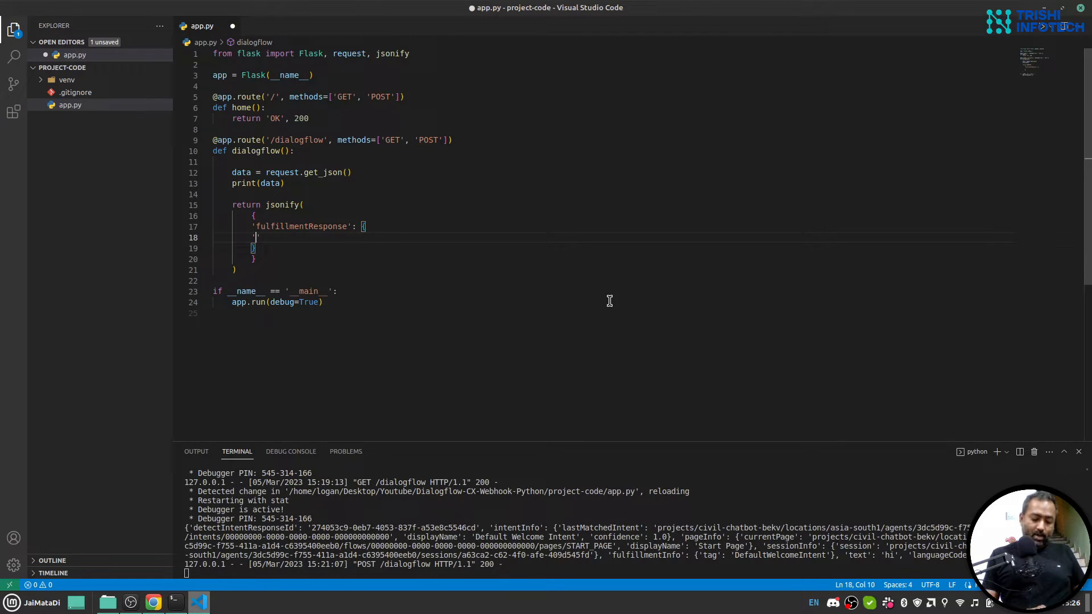
# Step: Add a 'messages': [ {} ] list under fulfillmentResponse, checking the ResponseMessage reference
pyautogui.write("'messages'")
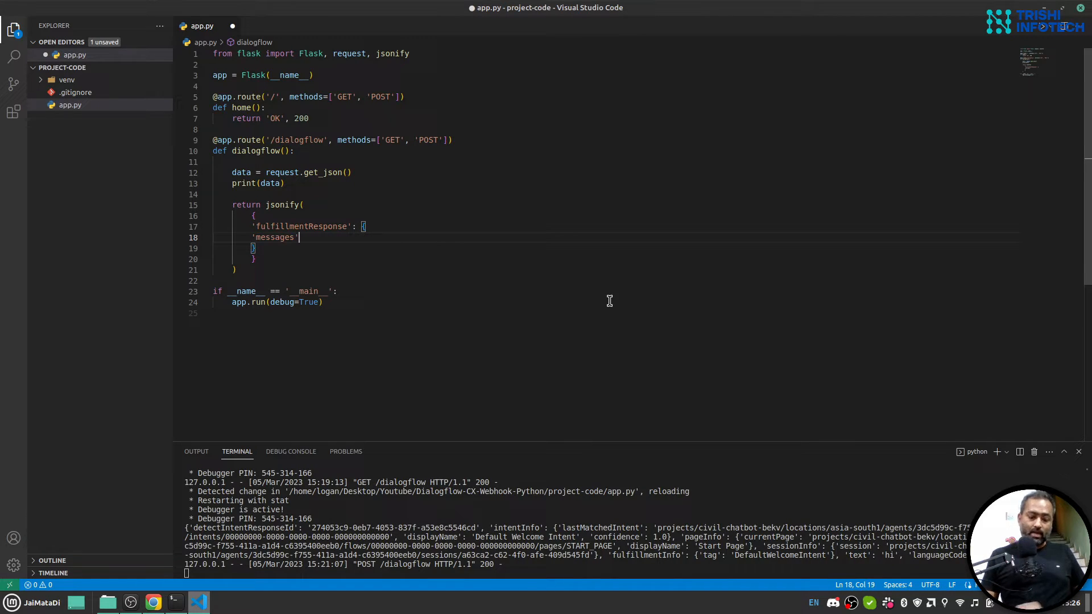
pyautogui.write(': [')
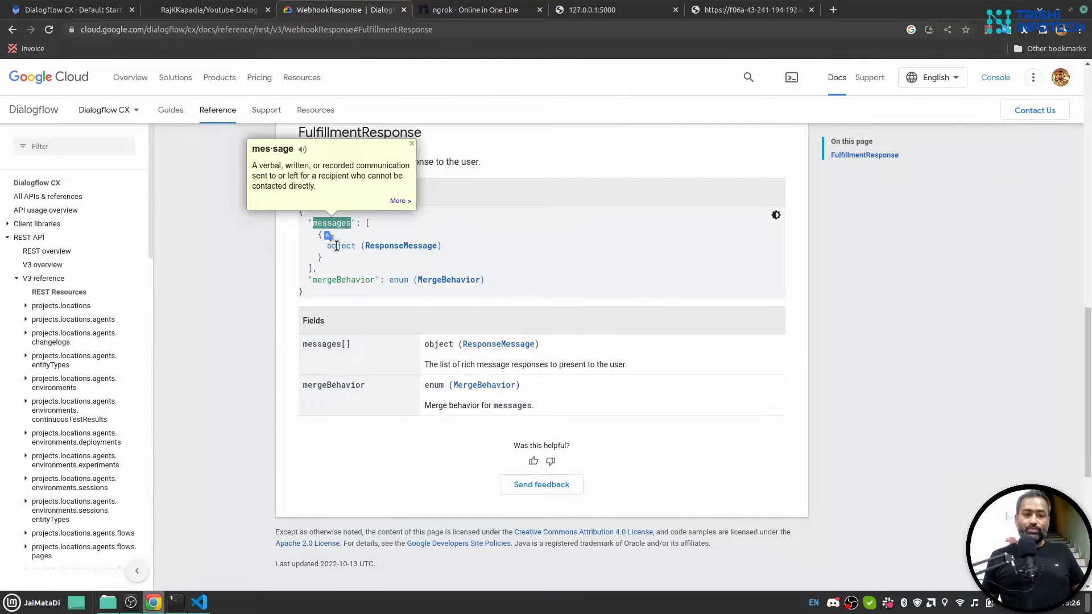
pyautogui.moveTo(399, 250)
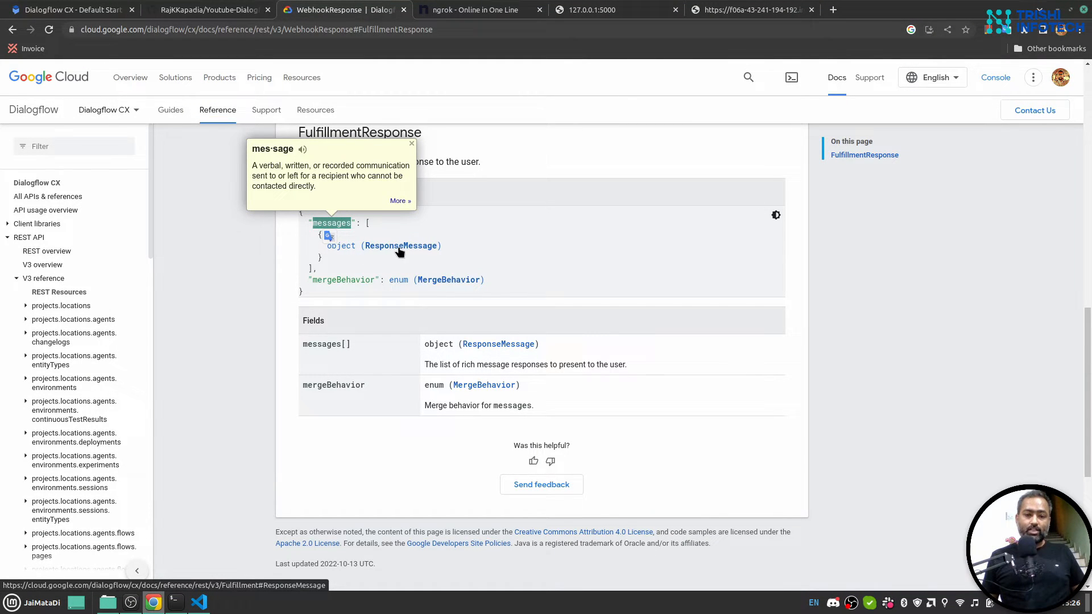
pyautogui.click(198, 602)
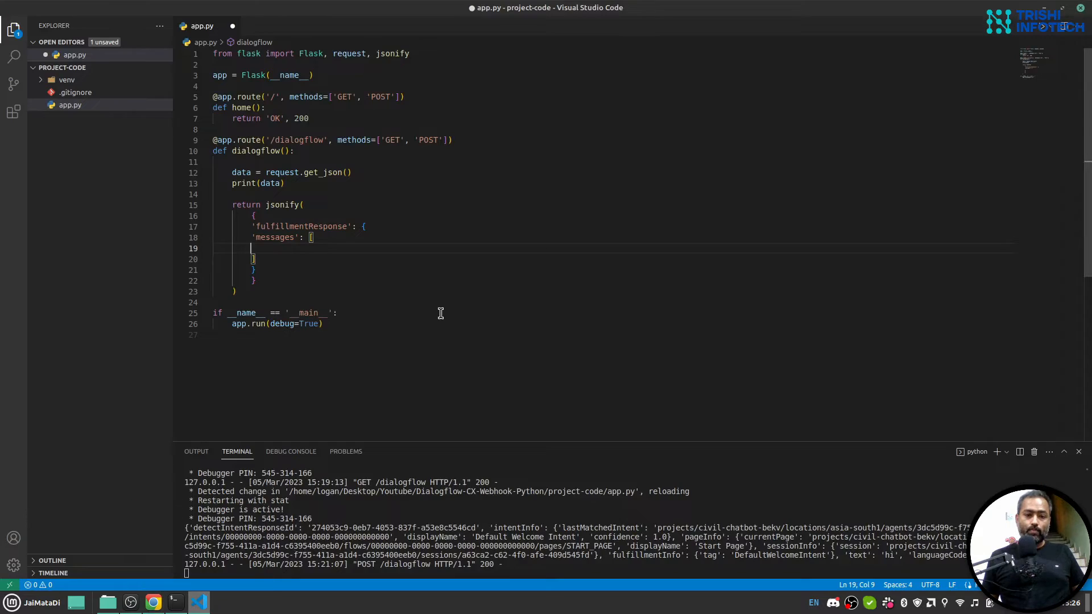
pyautogui.write('{}')
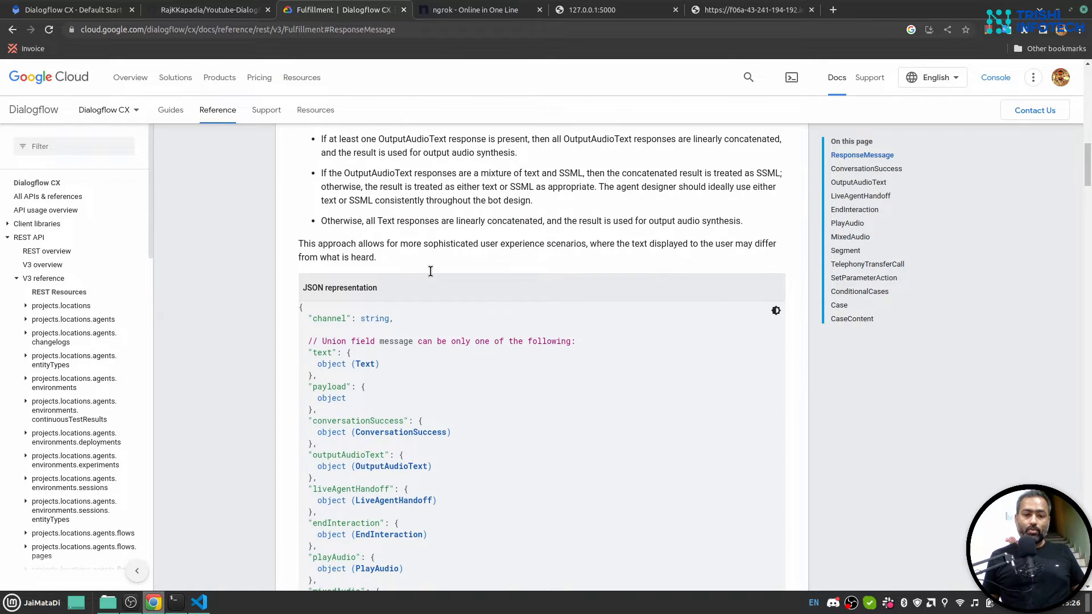
# Step: Scroll through the ResponseMessage reference covering its JSON representation and union fields
pyautogui.scroll(-3)
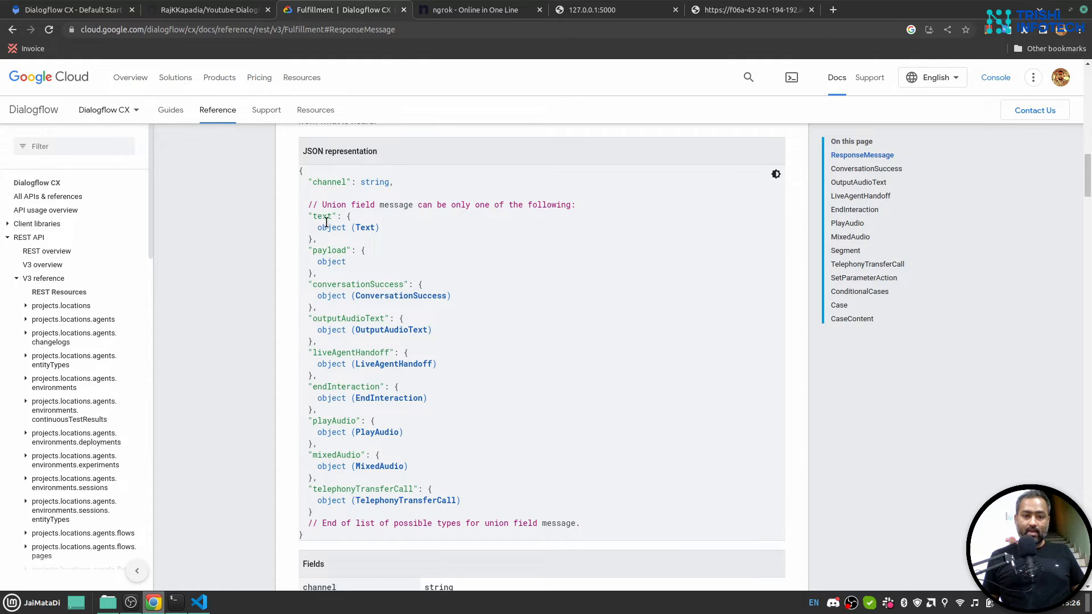
pyautogui.scroll(-3)
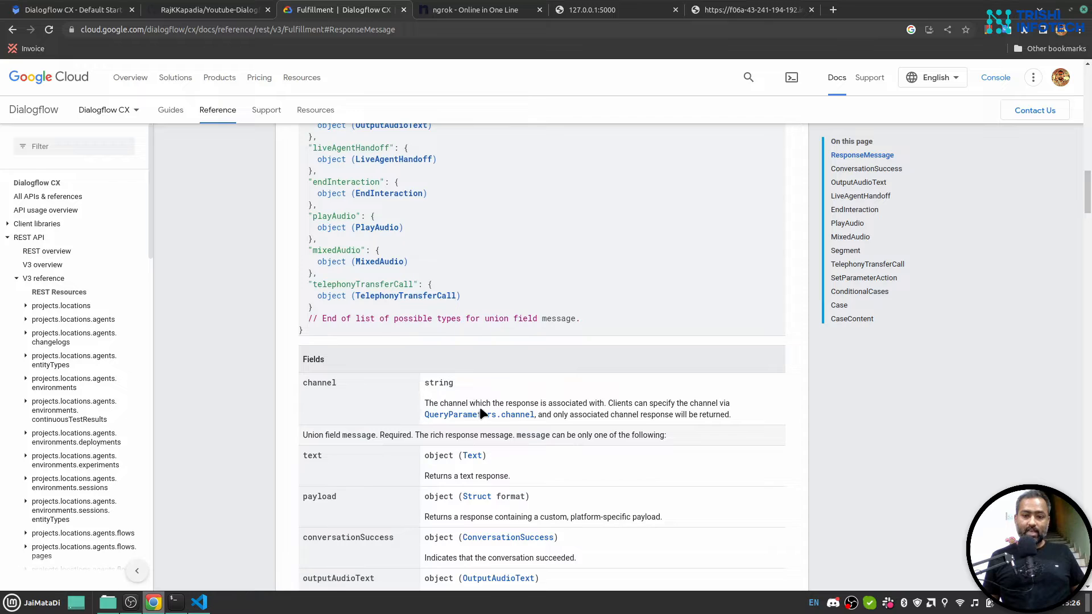
pyautogui.moveTo(588, 406)
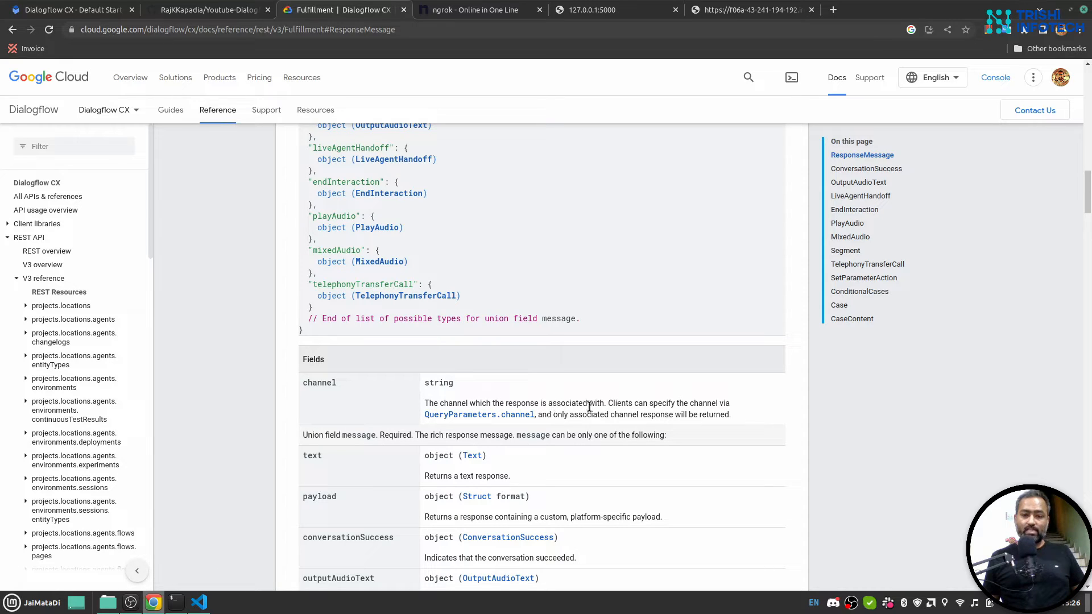
pyautogui.moveTo(675, 414)
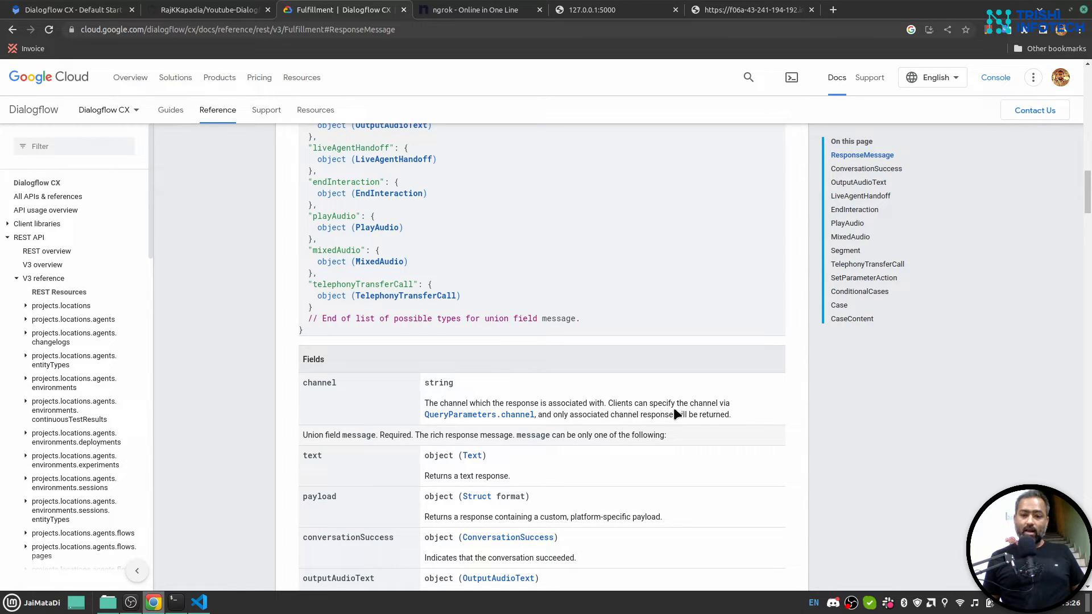
pyautogui.moveTo(484, 436)
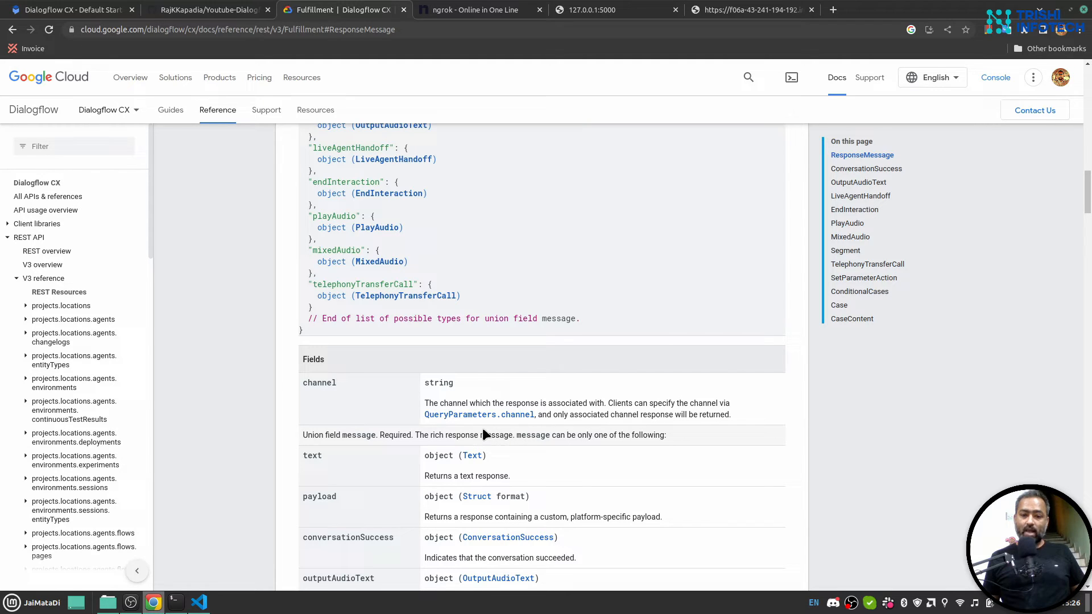
pyautogui.moveTo(574, 428)
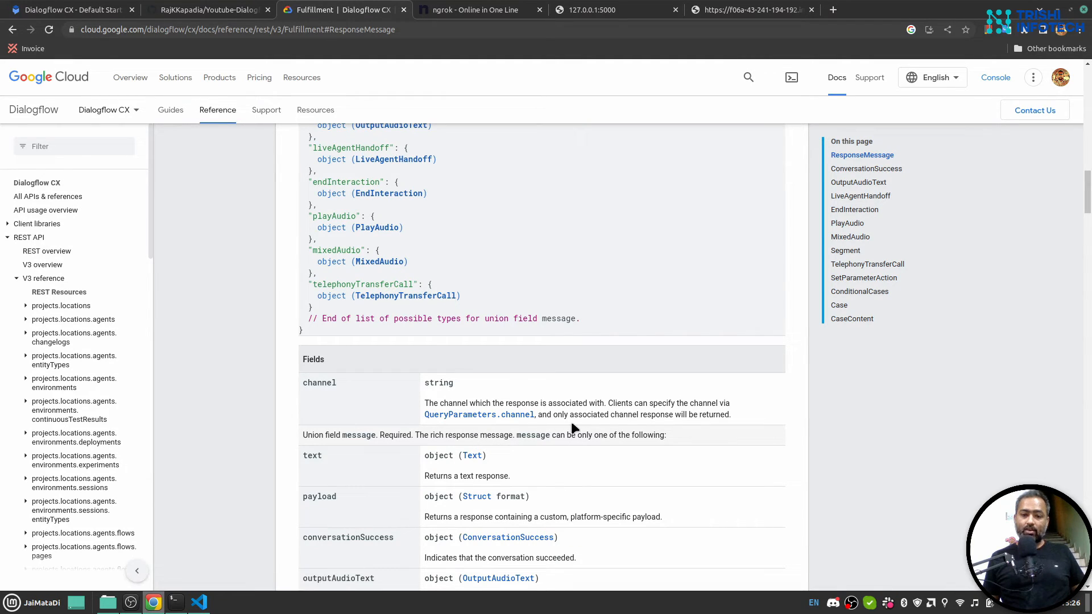
pyautogui.moveTo(738, 421)
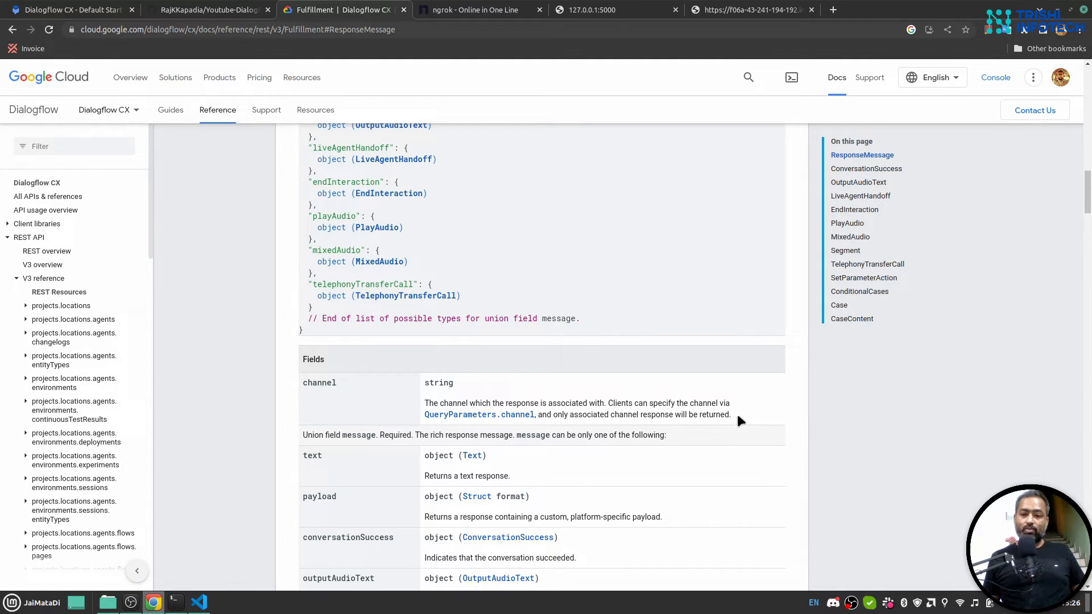
pyautogui.scroll(3)
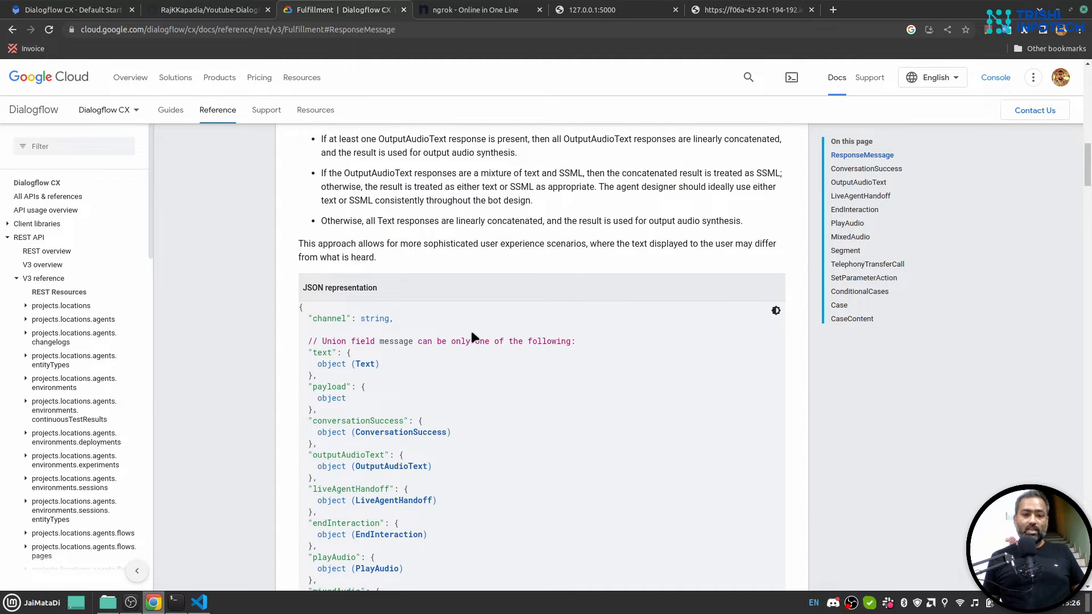
pyautogui.moveTo(322, 354)
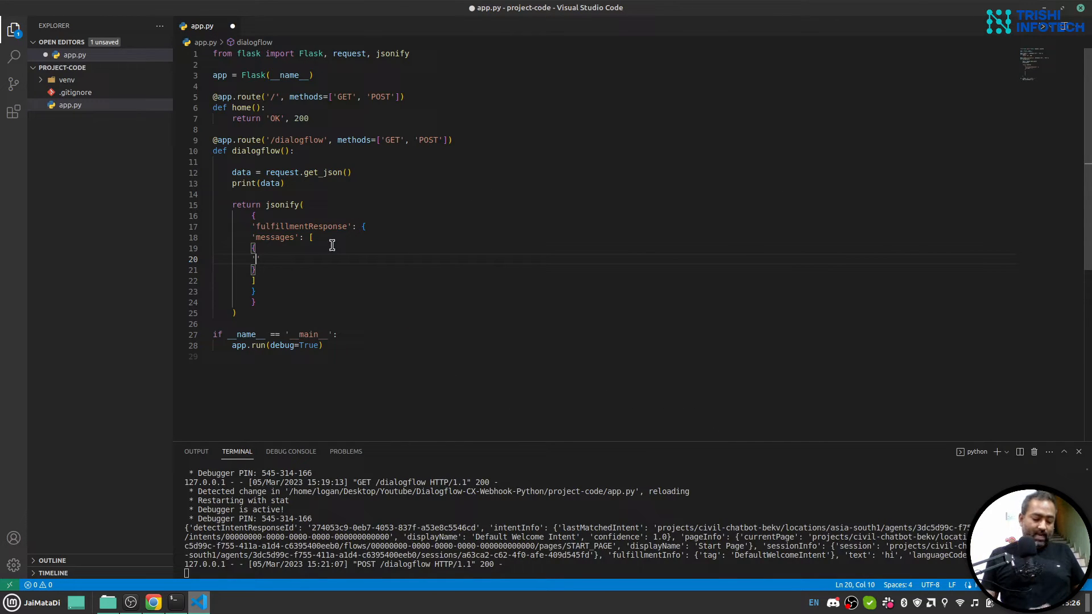
# Step: Add a 'text': key inside the message object, checking the Text message type reference
pyautogui.write("'text':")
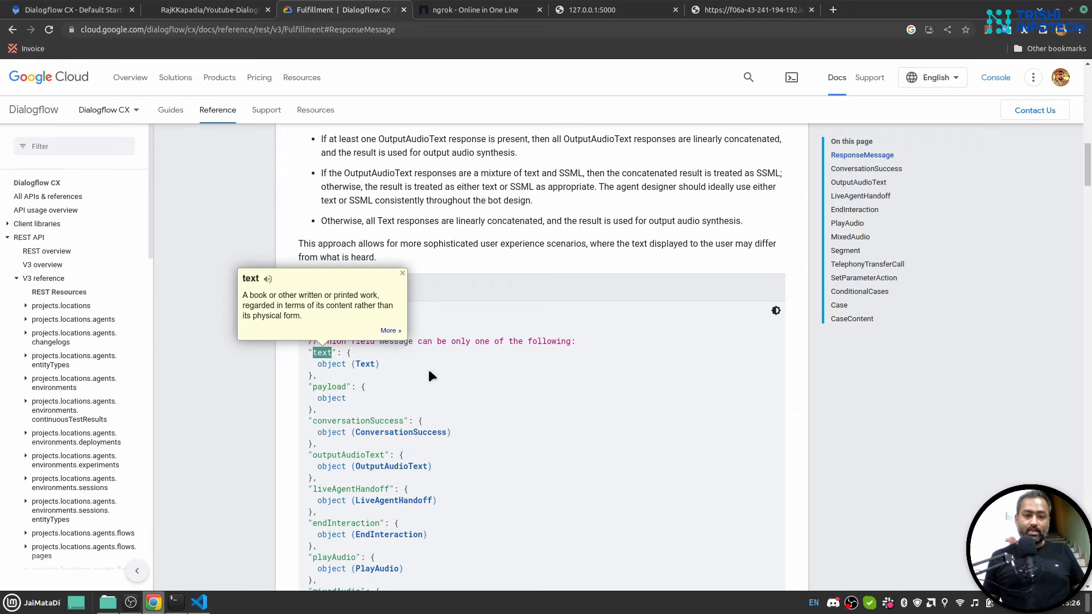
pyautogui.click(365, 364)
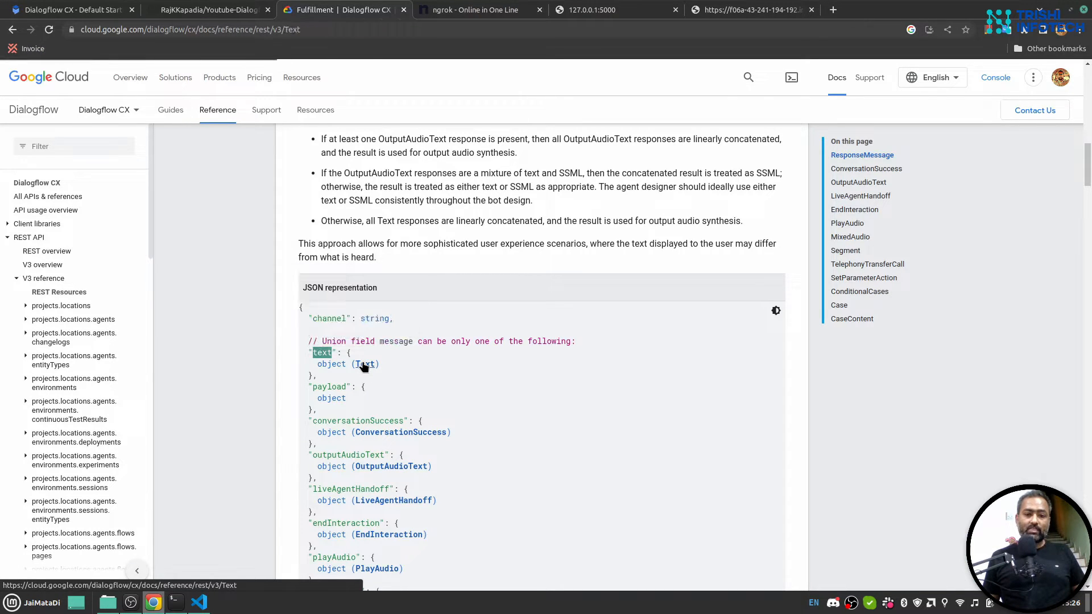
pyautogui.click(365, 364)
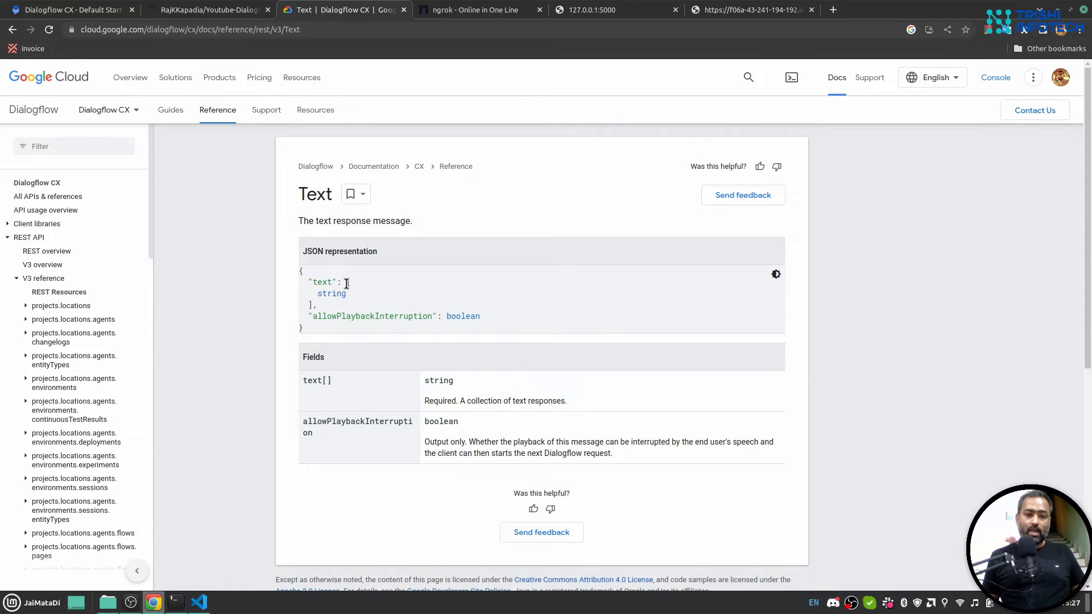
pyautogui.click(197, 601)
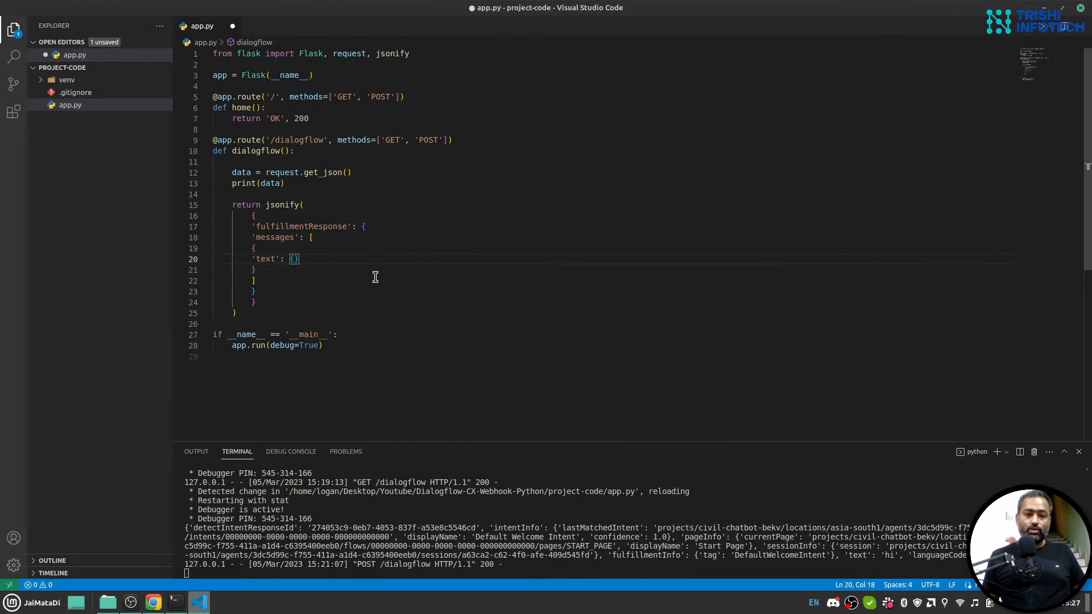
# Step: Set the inner 'text' value to 'This is a sample rewponse from webhopok'
pyautogui.press('Enter')
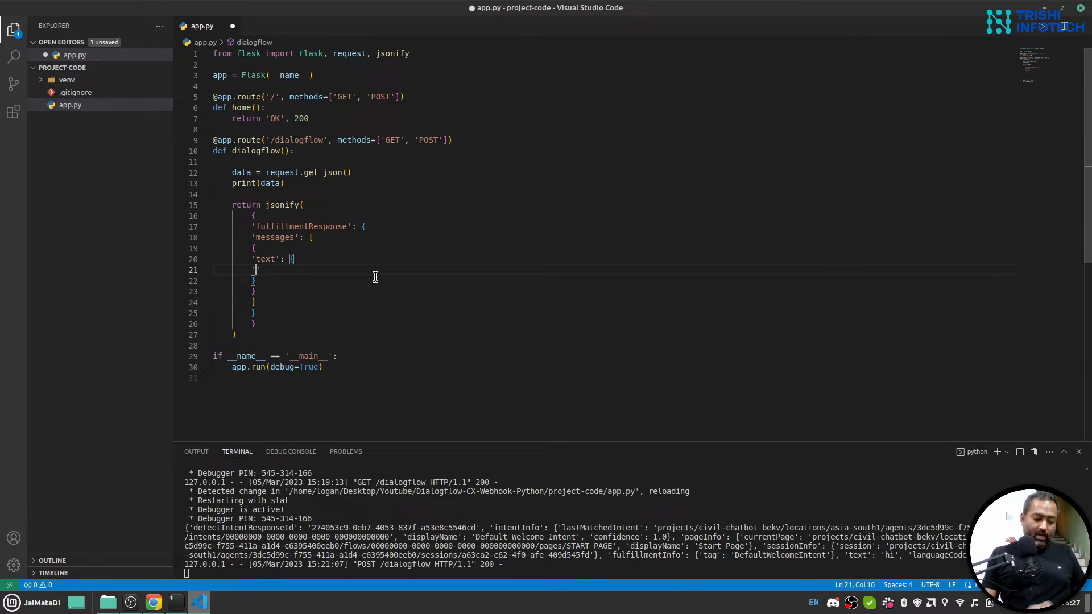
pyautogui.write("'text'")
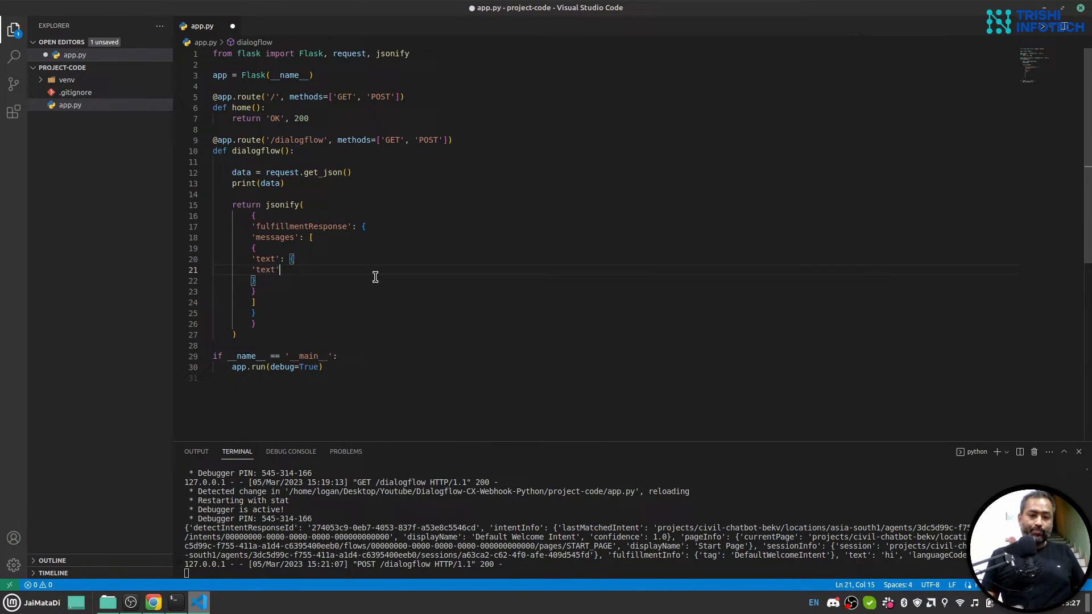
pyautogui.write("This is a samp'")
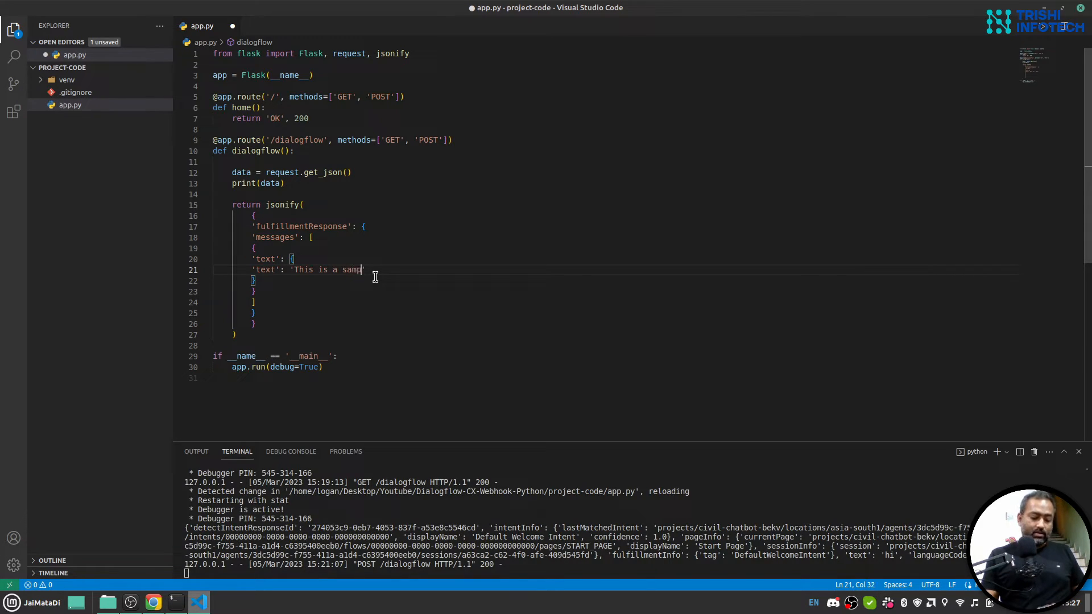
pyautogui.write('le rewponse')
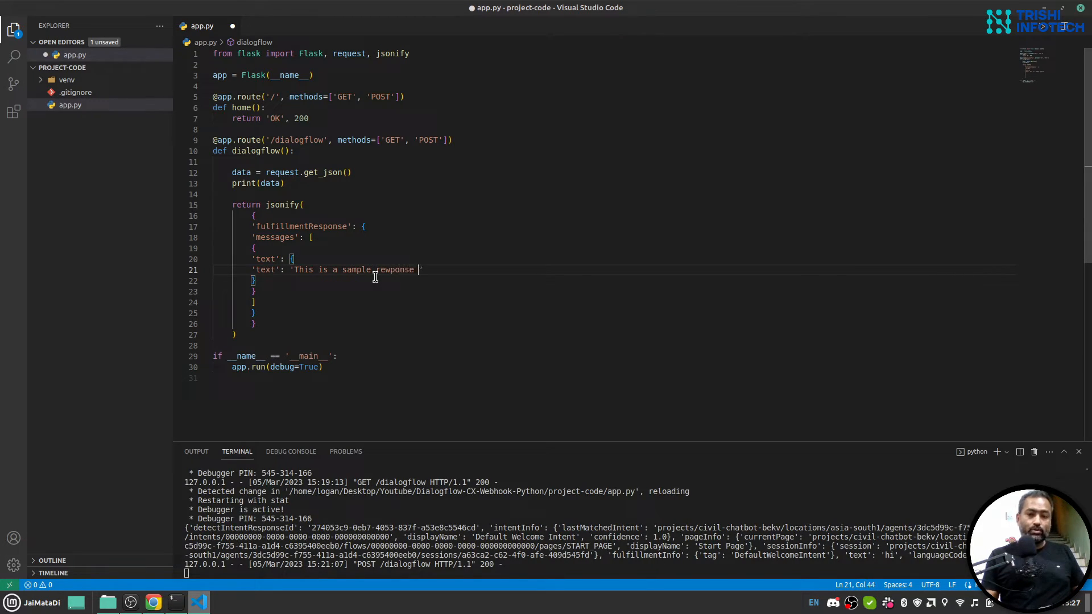
pyautogui.write('from')
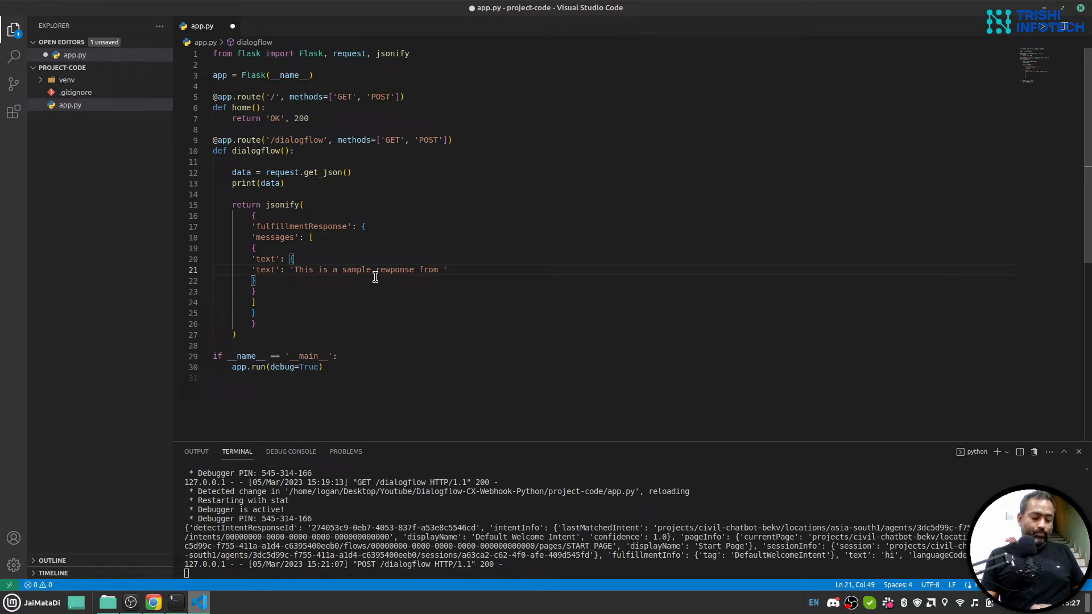
pyautogui.write('webhopok')
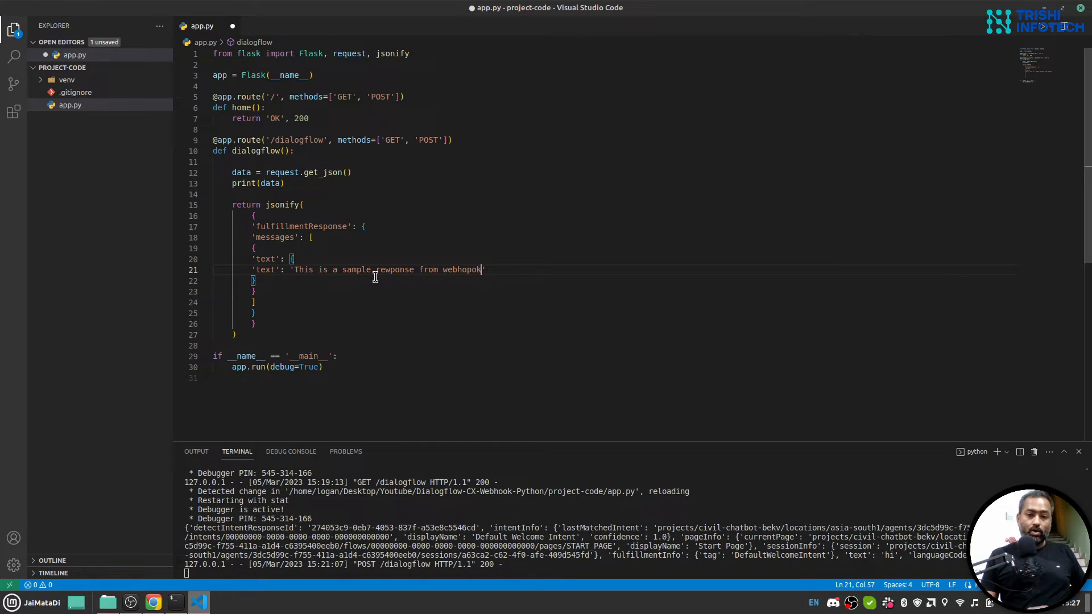
# Step: End the string with a period and run pip install autopep8 in the terminal
pyautogui.write('.')
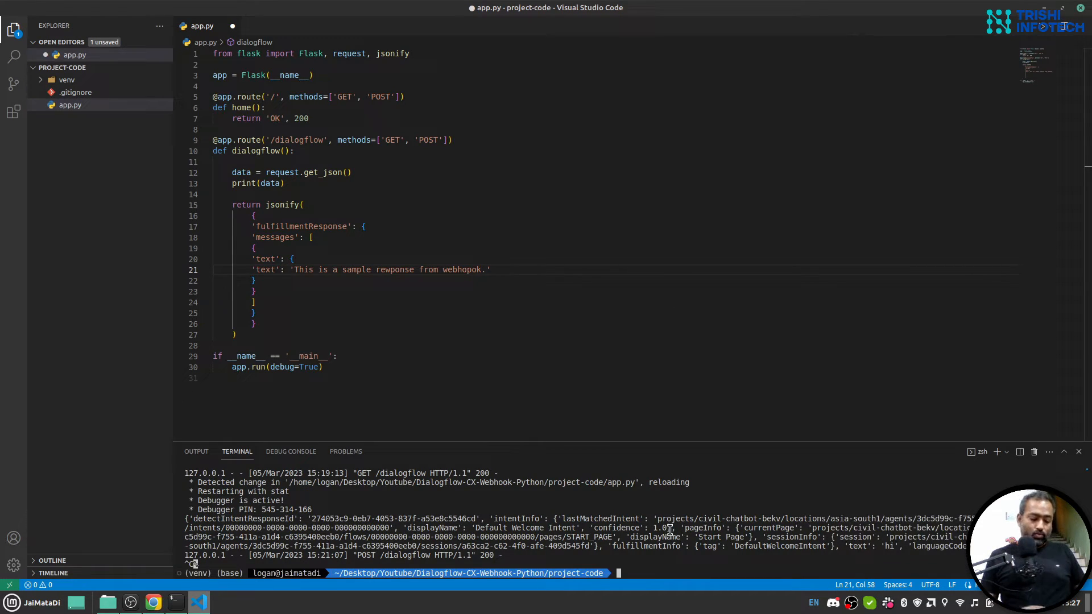
pyautogui.write('pip i')
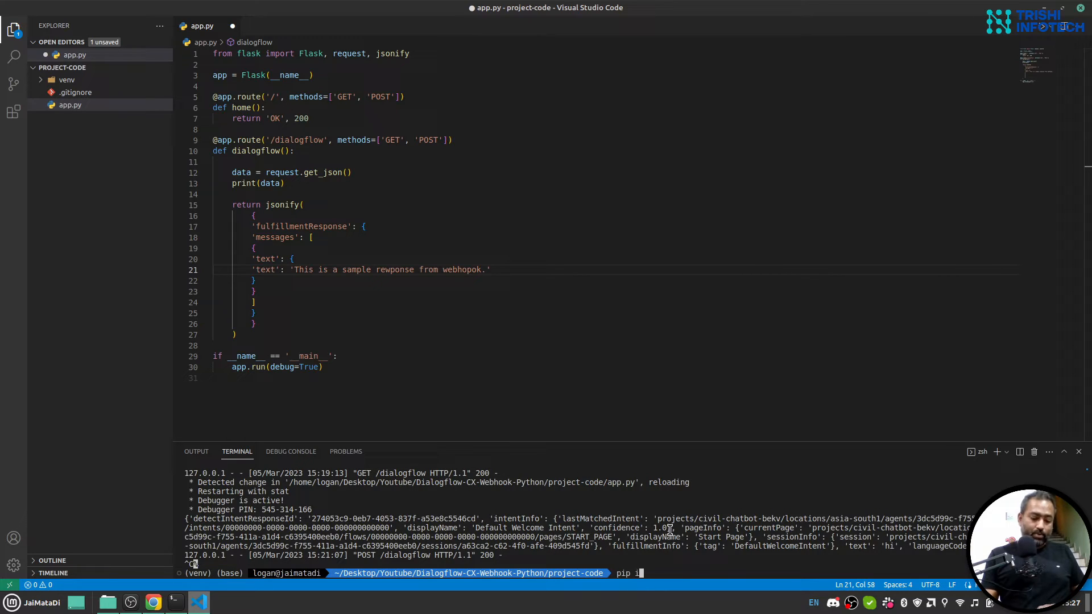
pyautogui.write('nstall autopep8')
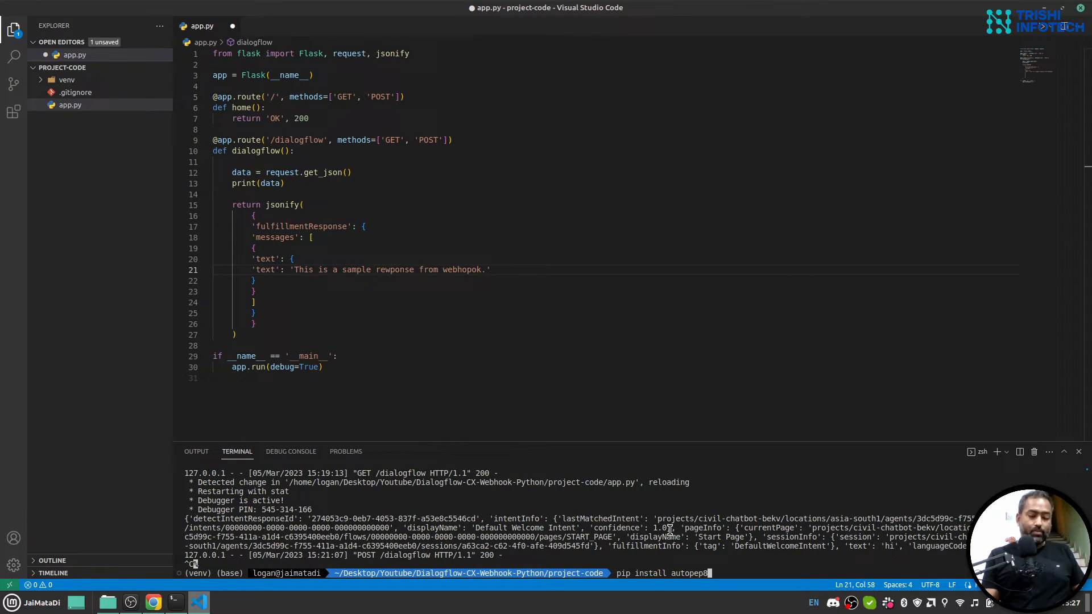
pyautogui.press('Return')
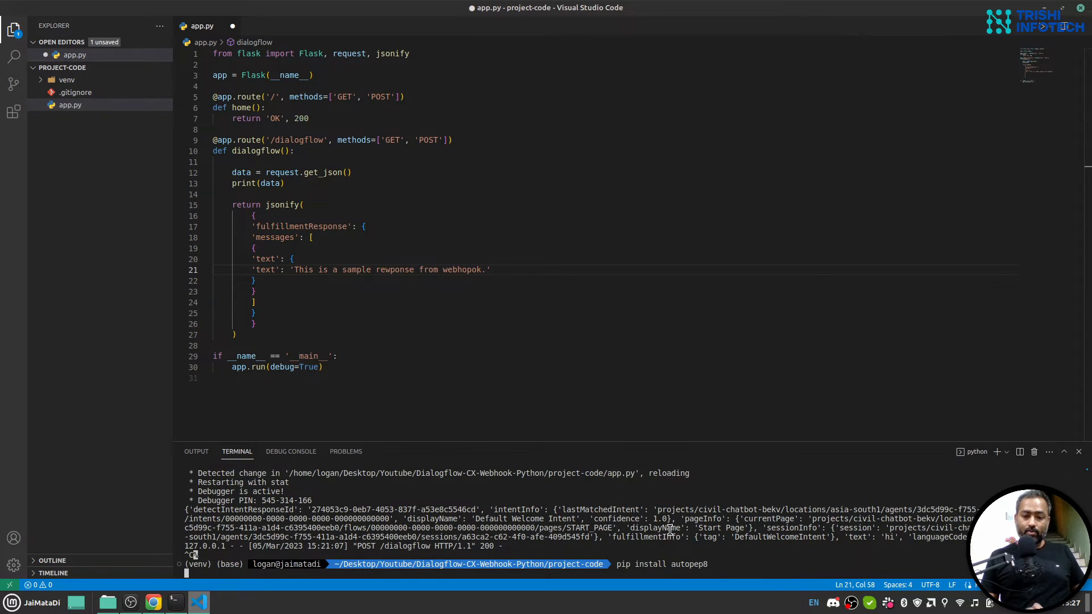
# Step: Reformat app.py and restart the Flask app with python app.py
pyautogui.press('Return')
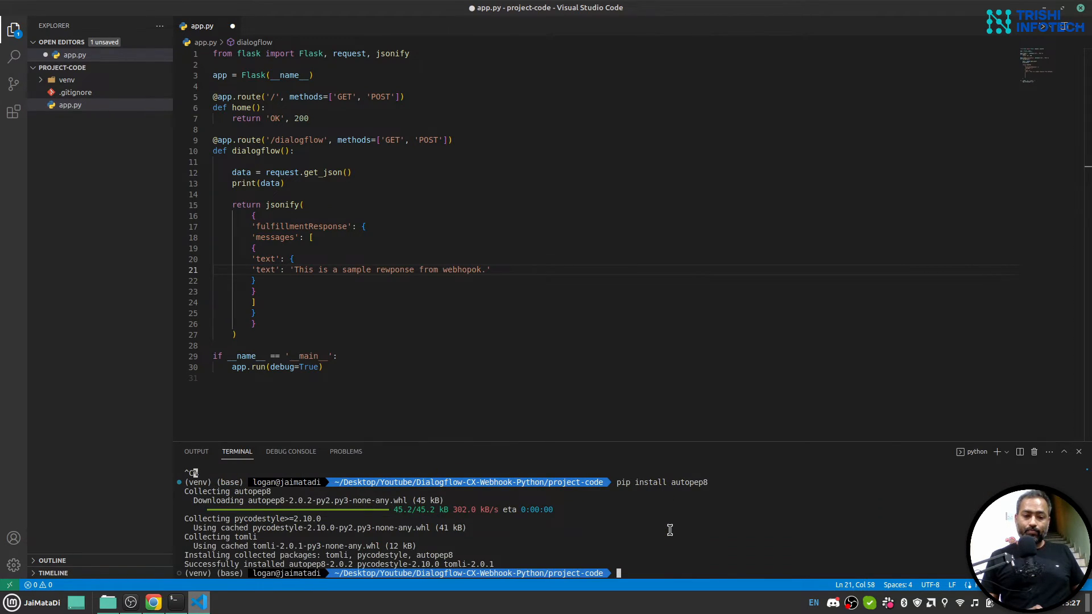
pyautogui.write('python')
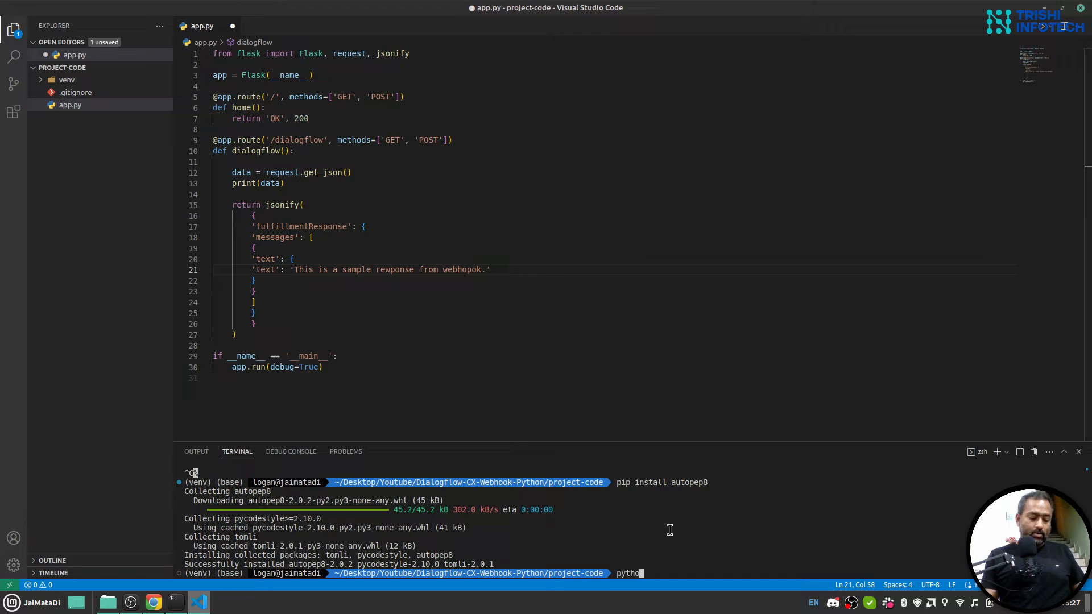
pyautogui.press('Return')
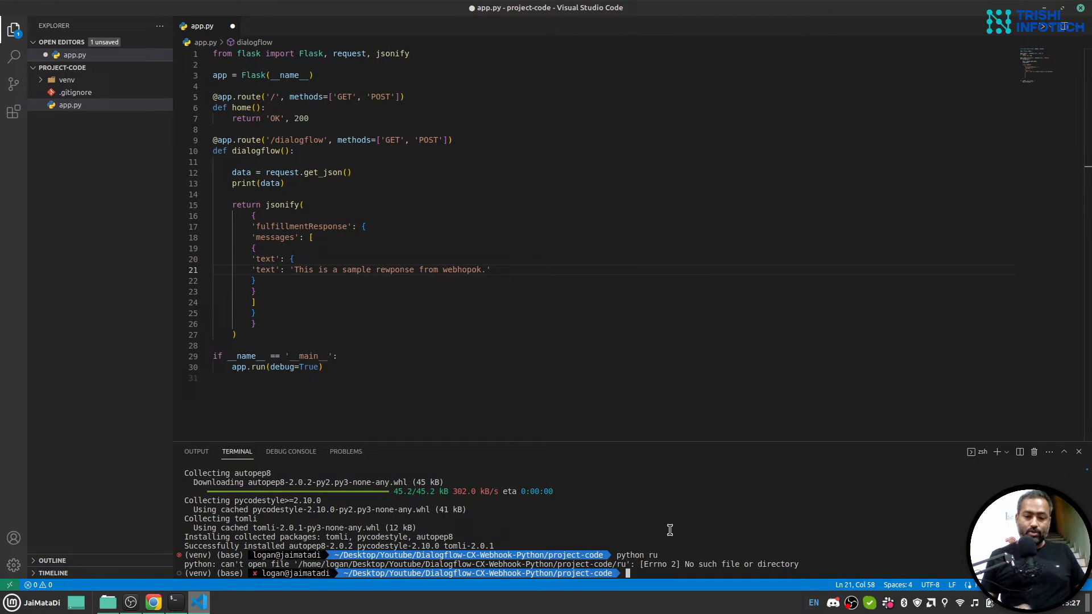
pyautogui.write('python ru')
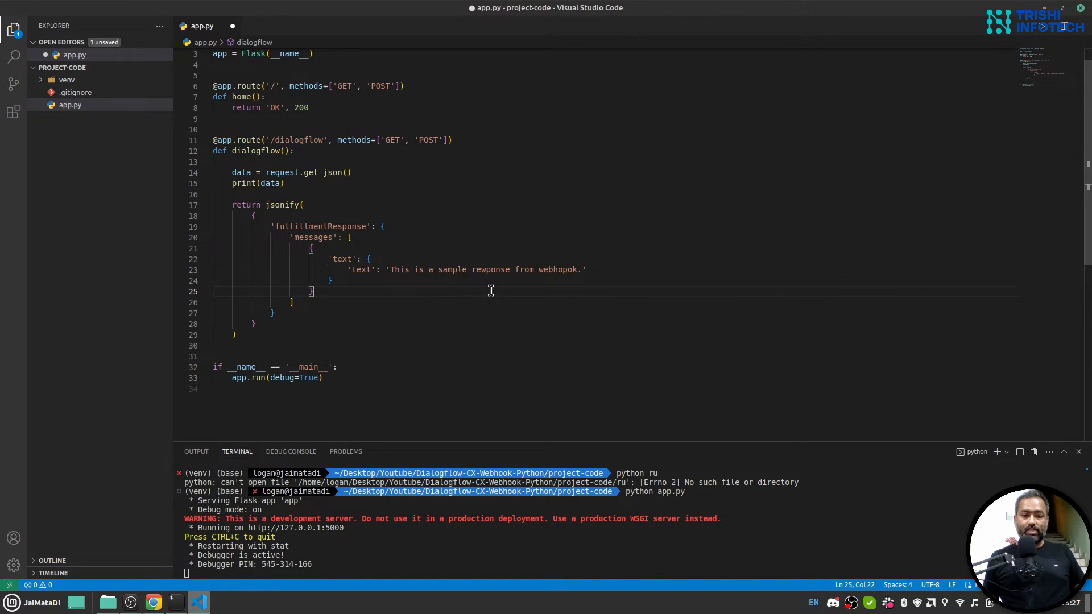
pyautogui.moveTo(278, 212)
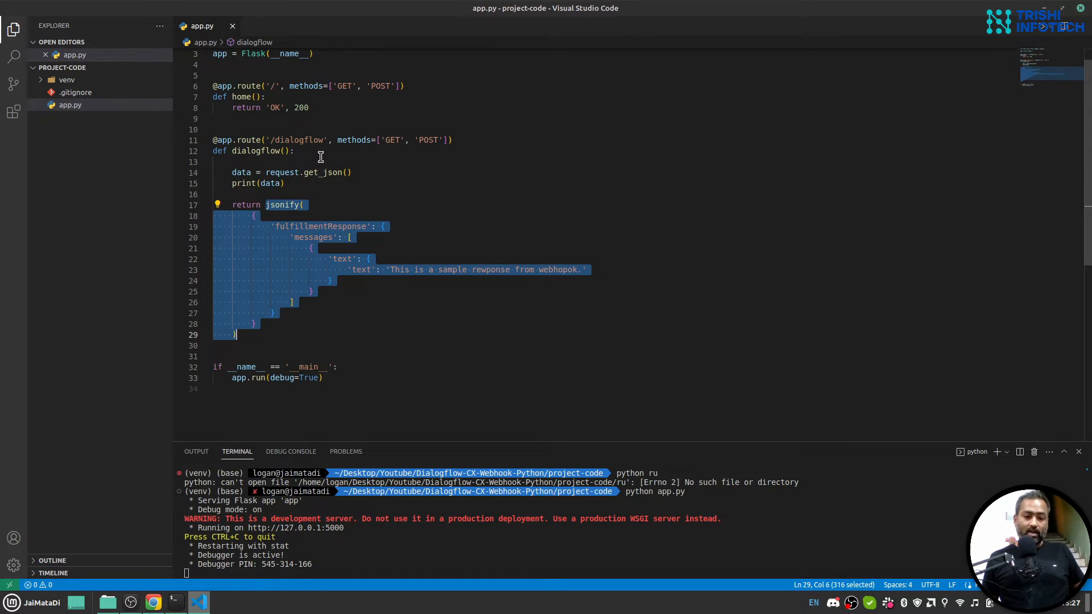
# Step: Save app.py and switch to the browser showing the Text reference
pyautogui.click(152, 601)
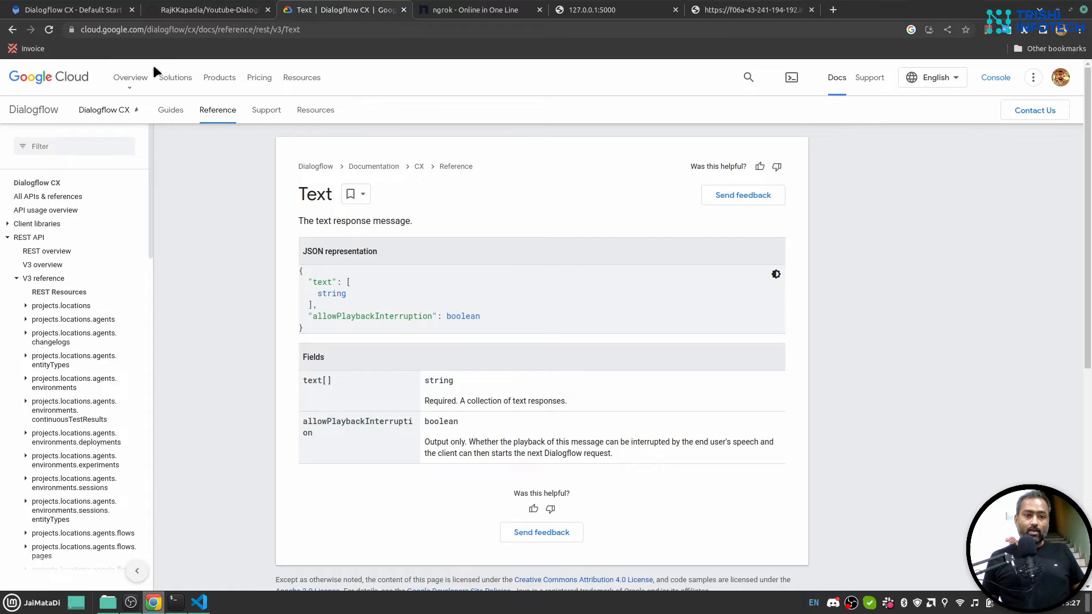
# Step: Send 'hi' in the Dialogflow CX simulator and view the turn's original response JSON
pyautogui.click(66, 10)
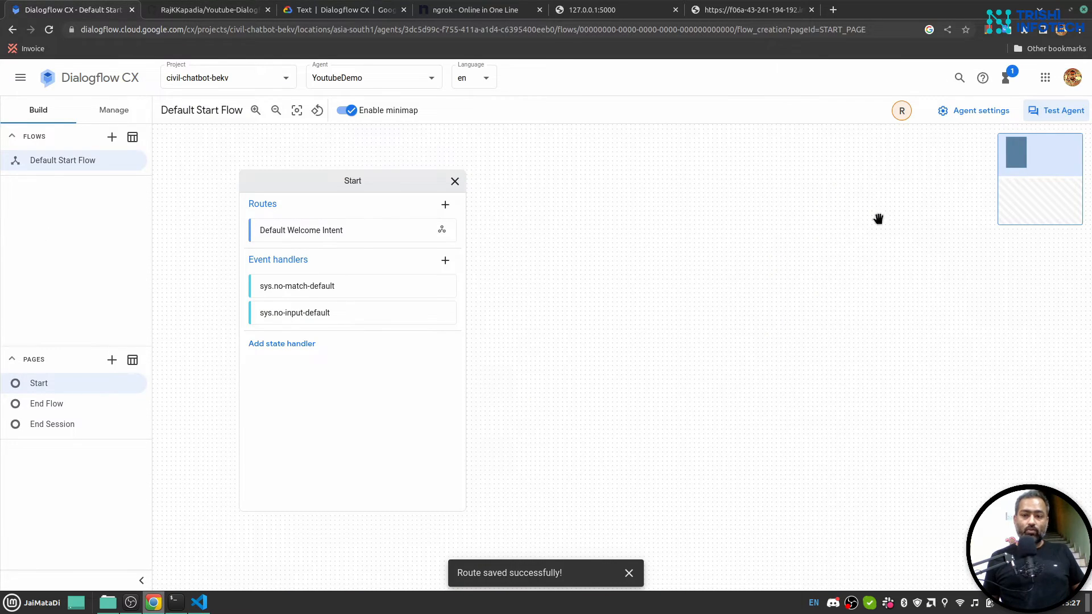
pyautogui.click(1060, 110)
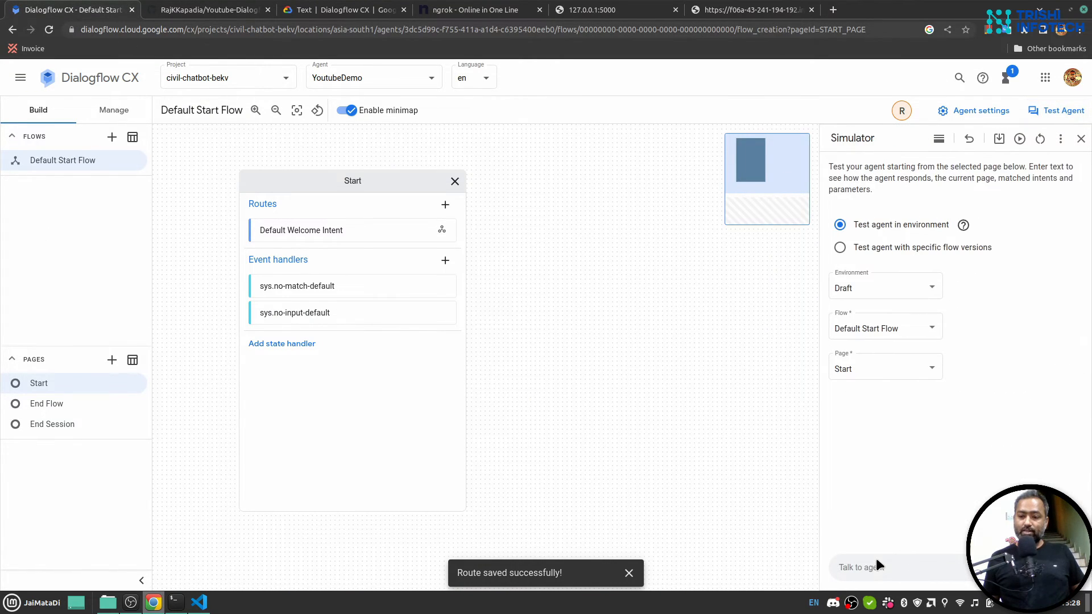
pyautogui.write('hi')
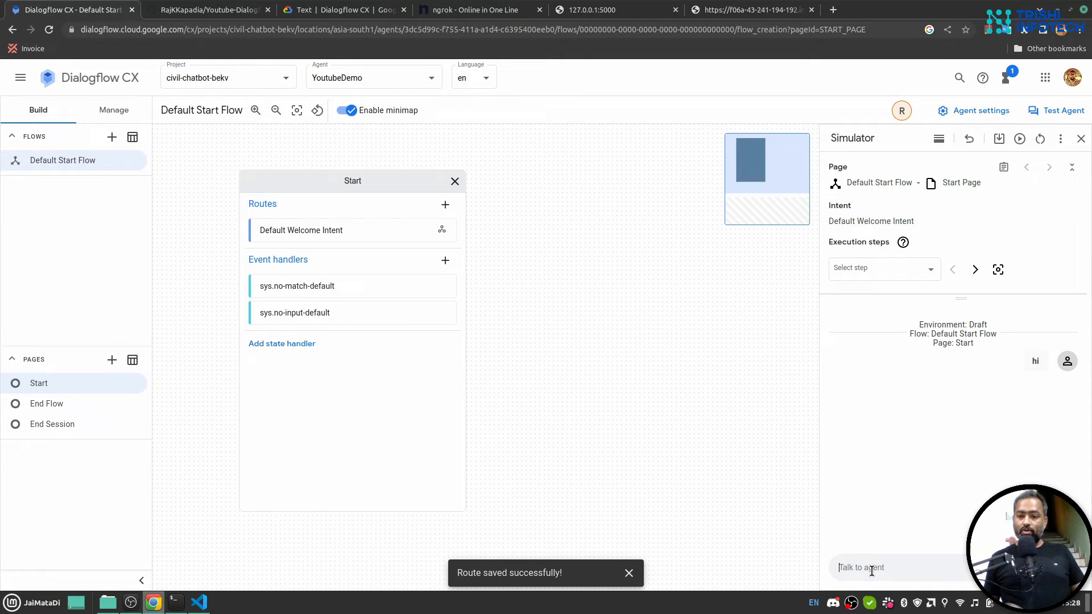
pyautogui.moveTo(1003, 167)
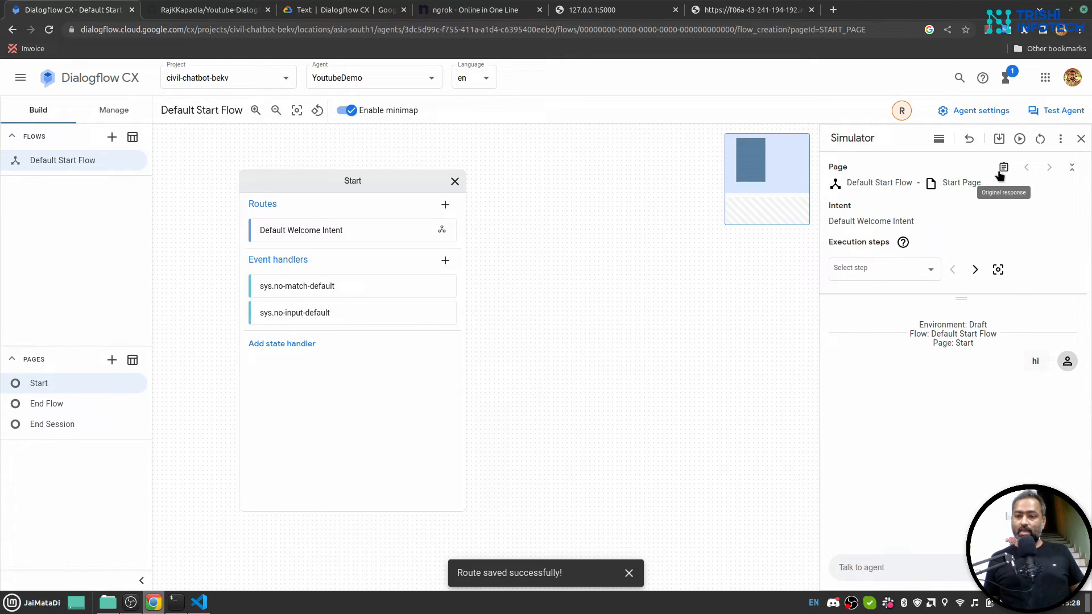
pyautogui.click(1003, 167)
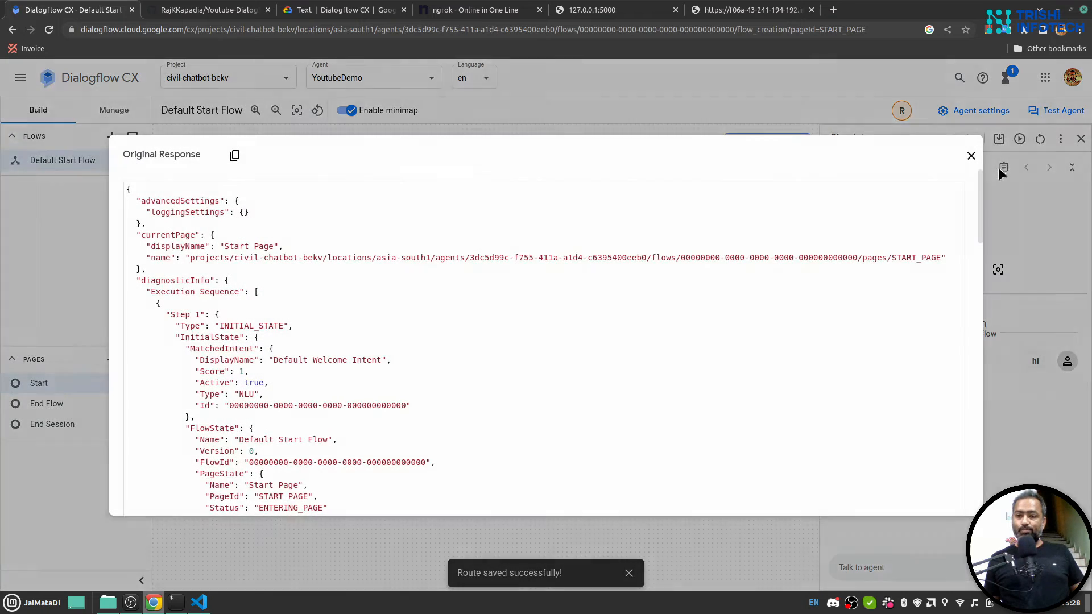
# Step: Review the webhookStatuses in the original response, close it and retest so the agent replies with the sample text
pyautogui.scroll(-3)
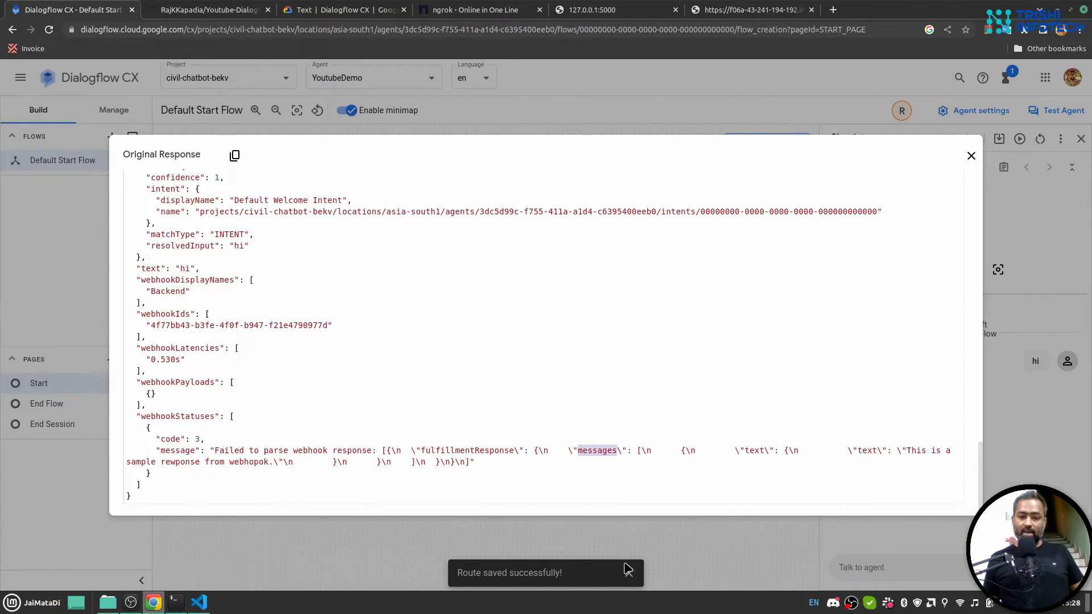
pyautogui.click(198, 602)
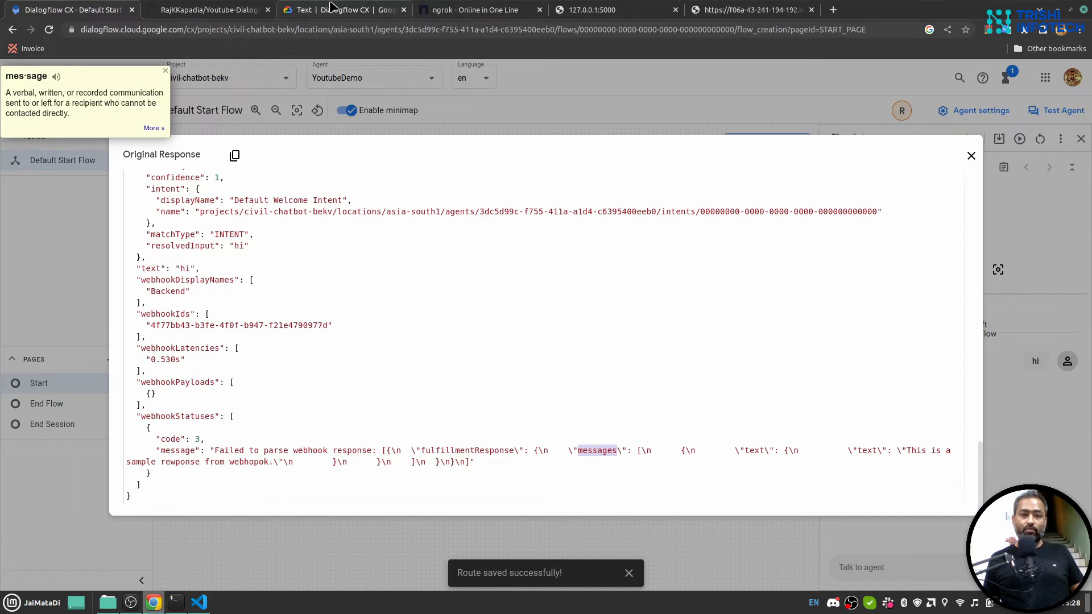
pyautogui.click(341, 10)
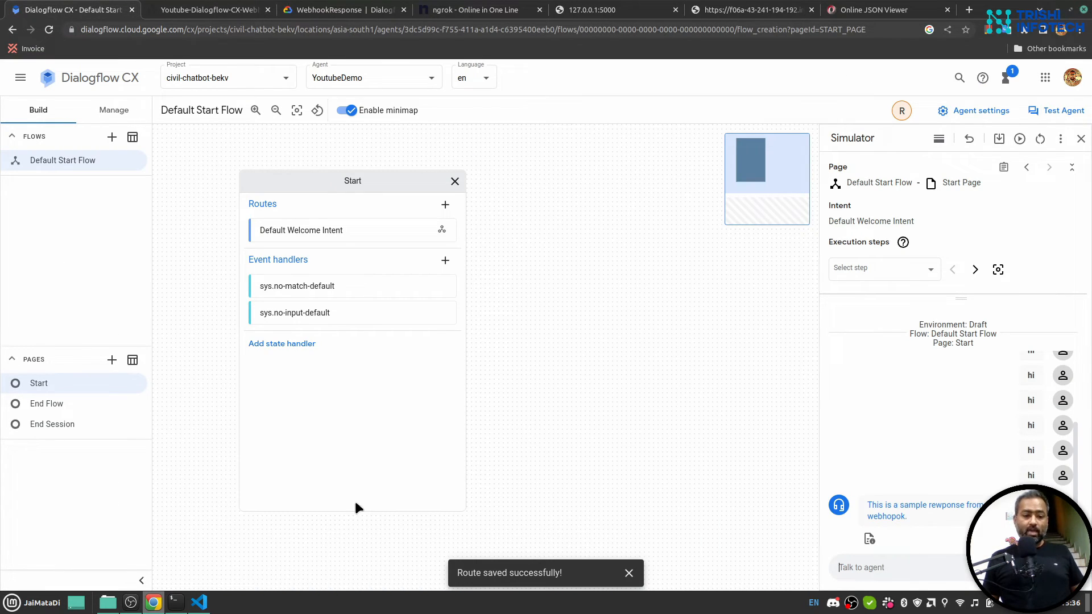
# Step: Delete the responseType and source lines from the message object and save app.py
pyautogui.click(198, 602)
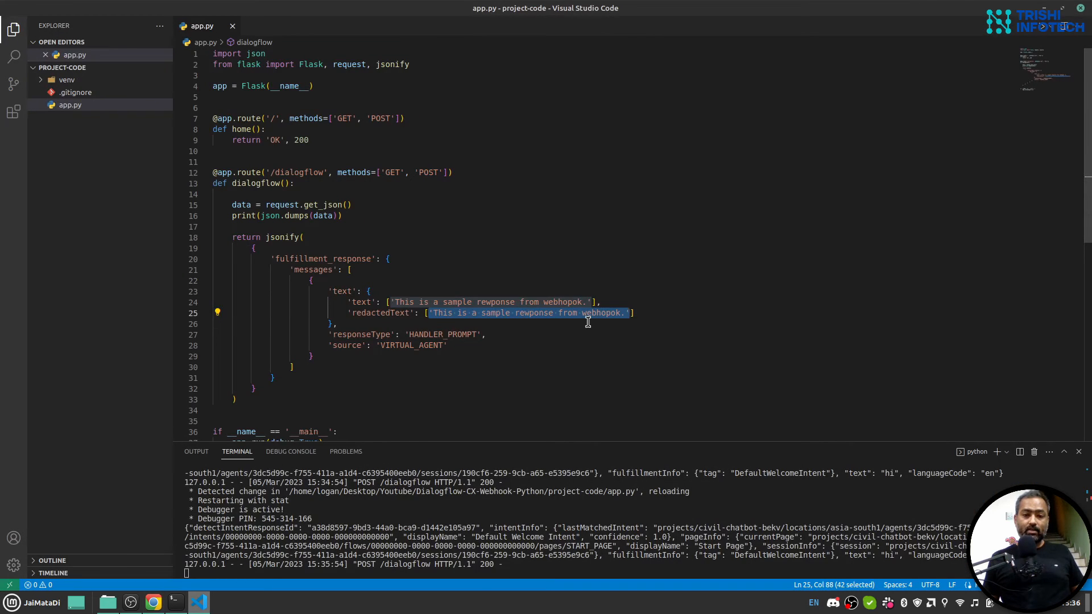
pyautogui.click(368, 301)
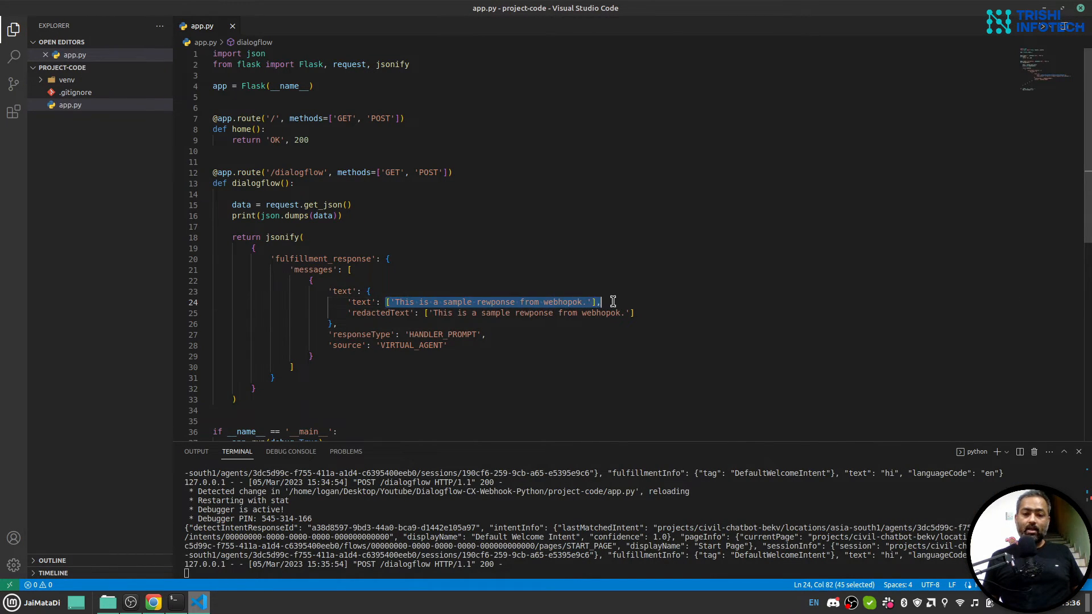
pyautogui.click(422, 301)
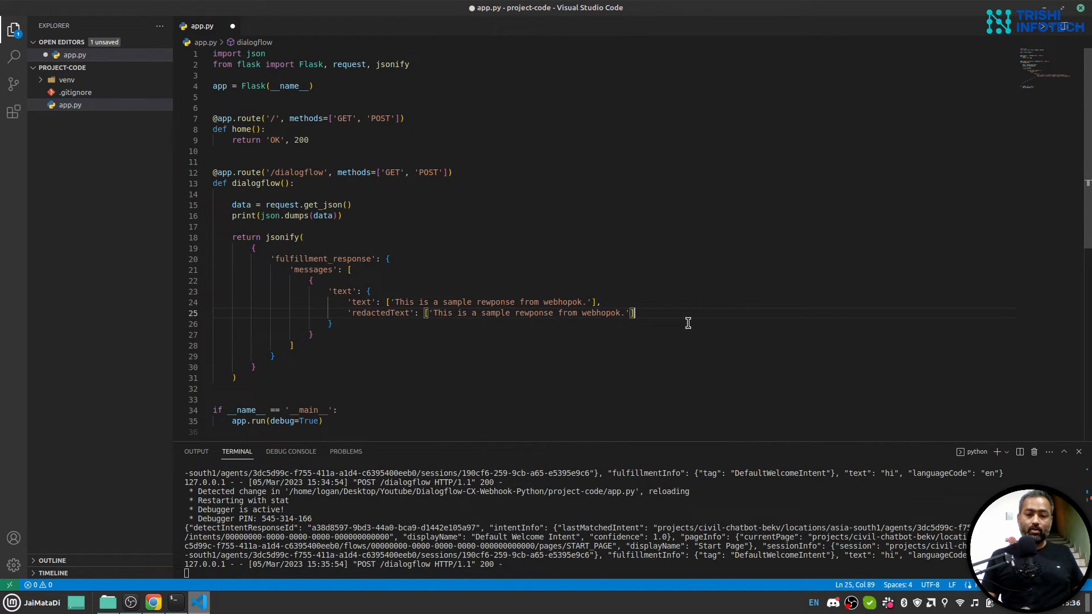
pyautogui.press('ctrl+shift+k')
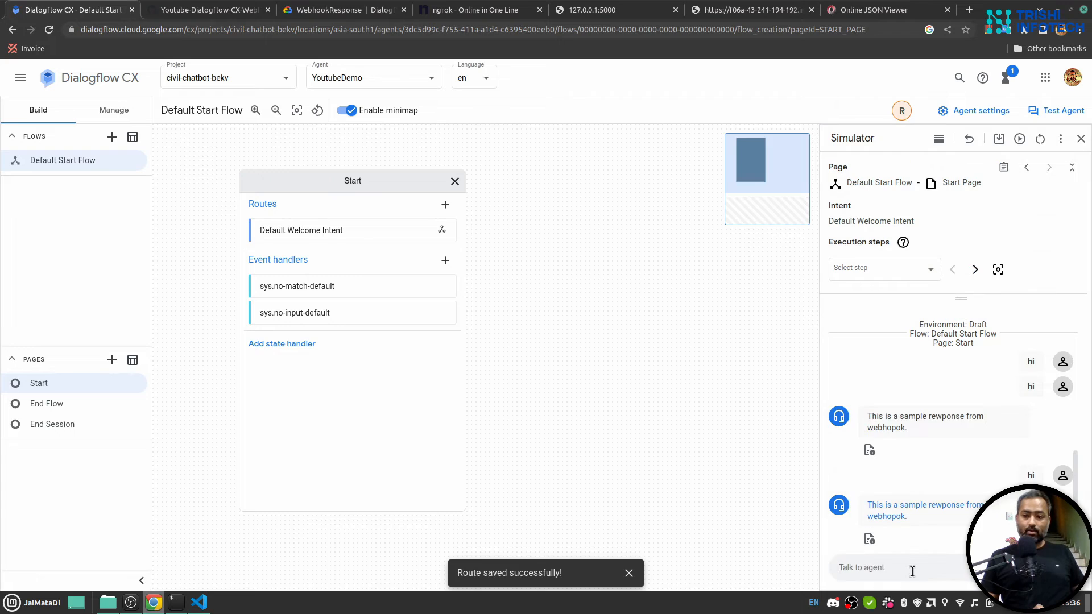
# Step: Send 'hi' to the agent in the Simulator and bring up the reply's Original Response JSON
pyautogui.click(200, 602)
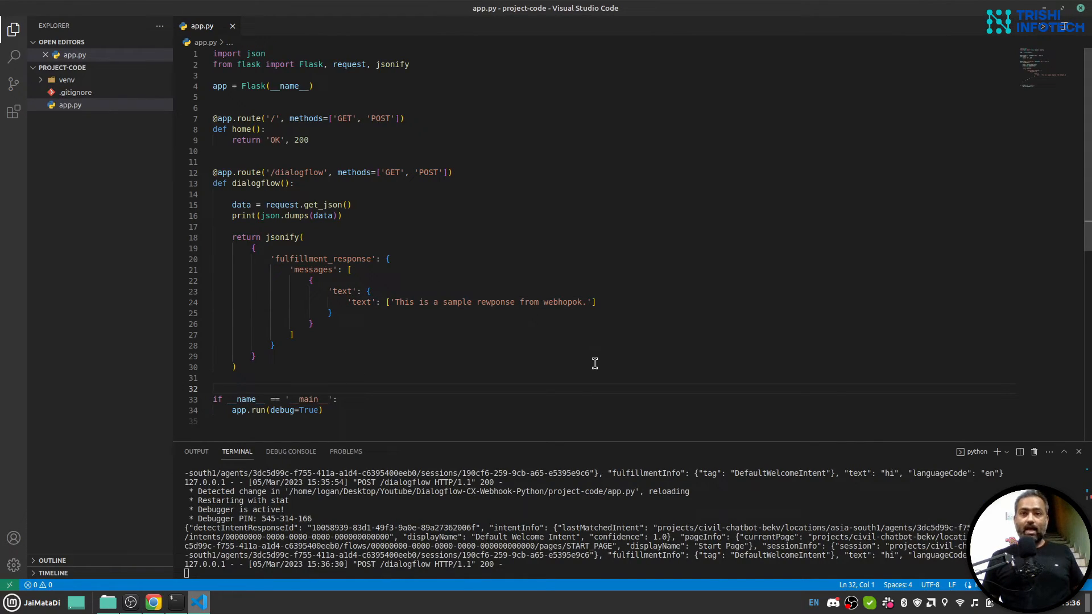
pyautogui.moveTo(253, 265)
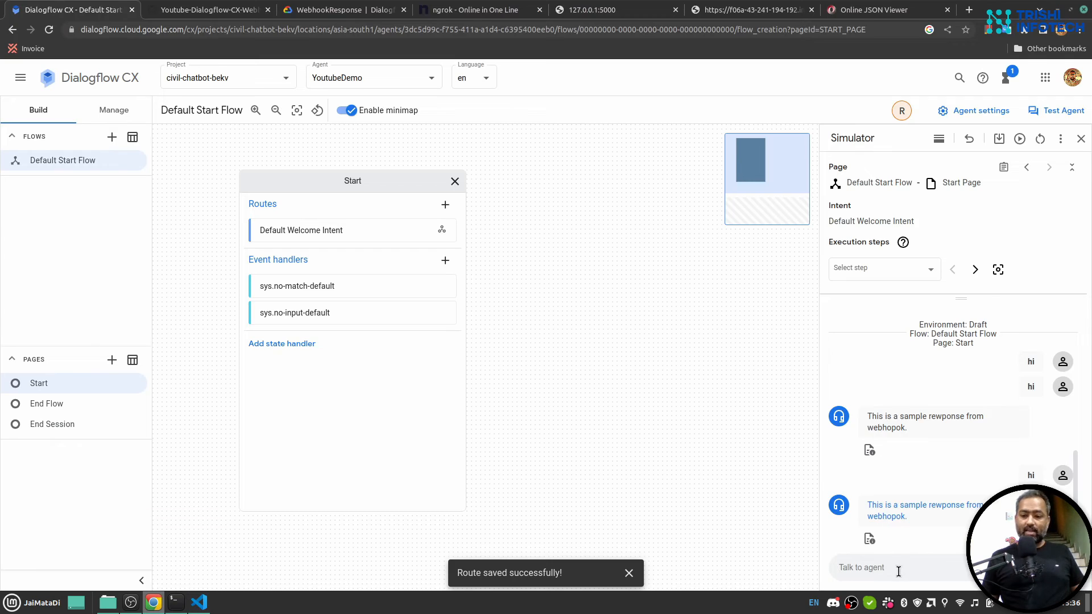
pyautogui.write('hi')
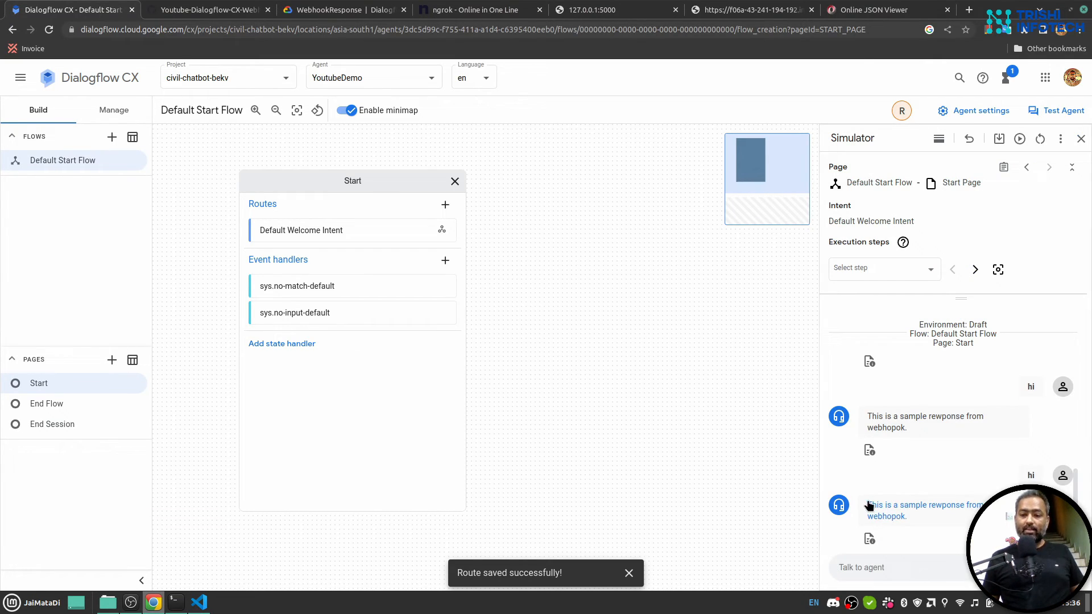
pyautogui.doubleClick(923, 505)
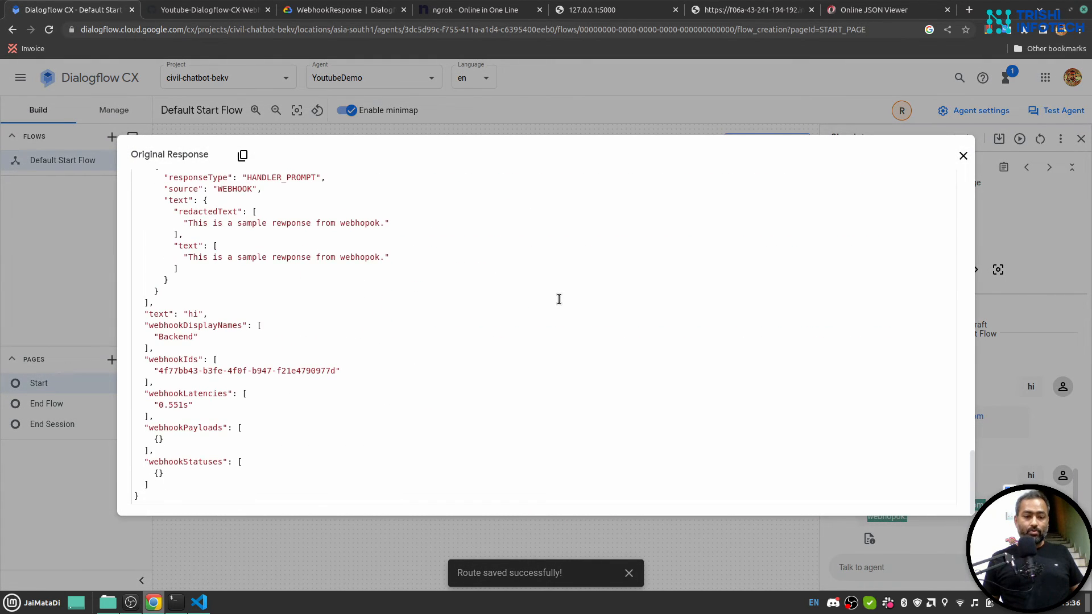
pyautogui.moveTo(234, 383)
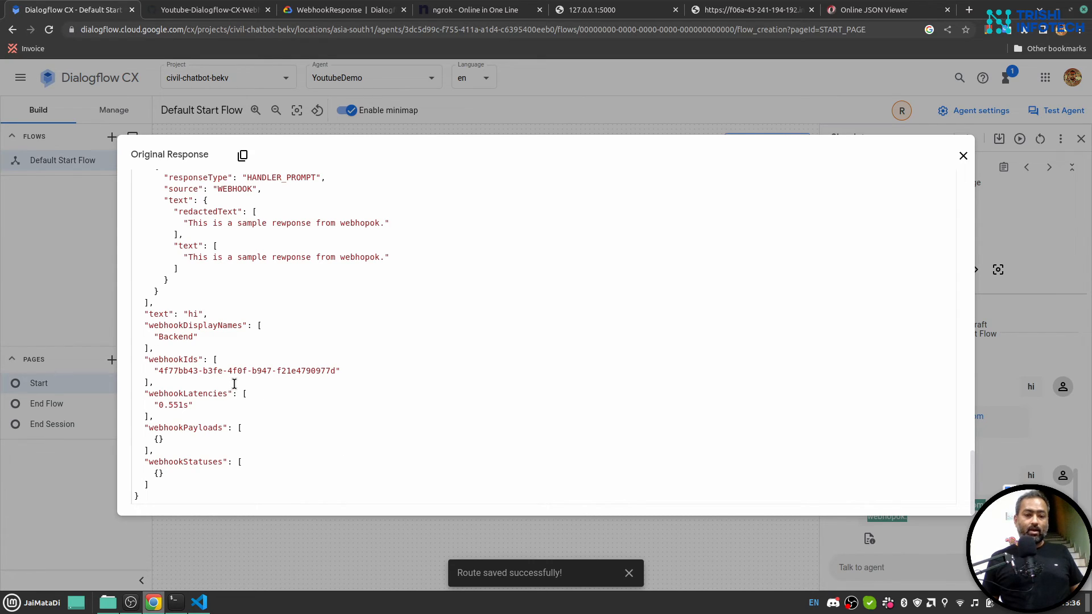
pyautogui.moveTo(349, 349)
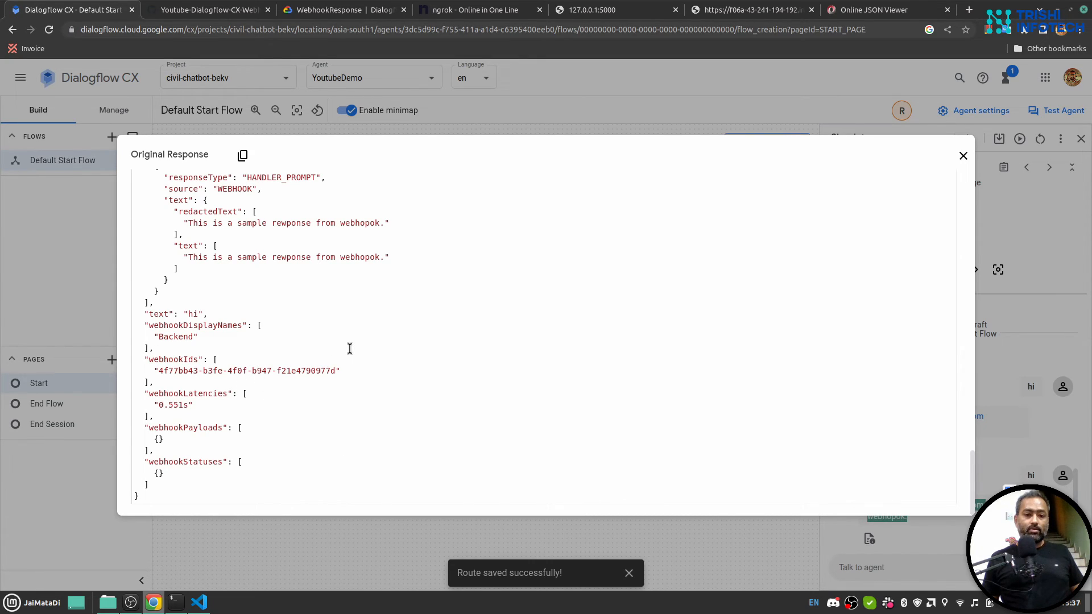
# Step: Scroll through the WEBHOOK responseMessages JSON, then return to app.py in VS Code
pyautogui.scroll(3)
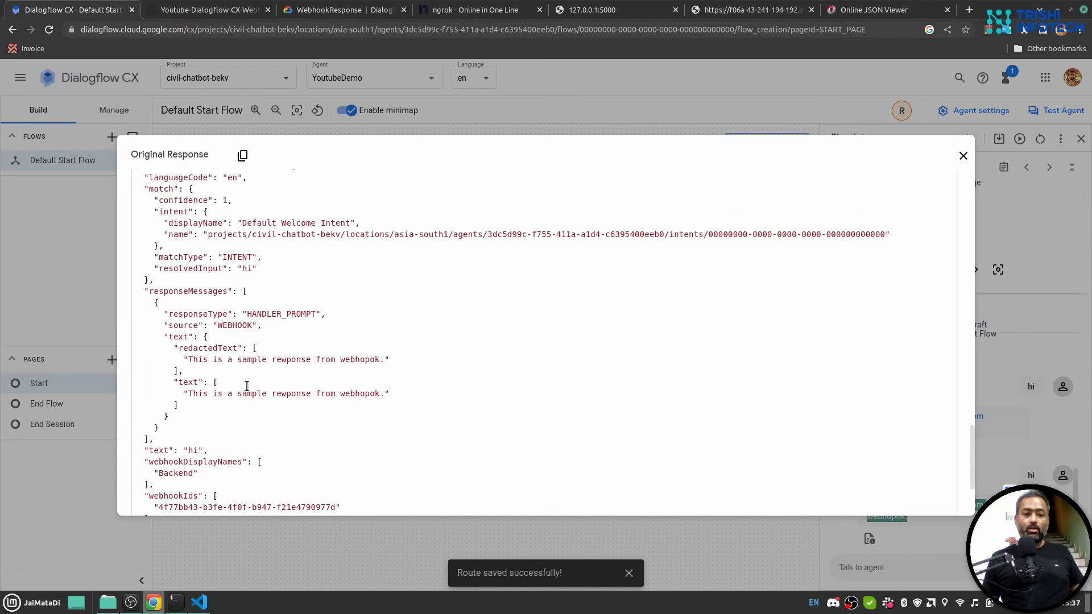
pyautogui.moveTo(202, 599)
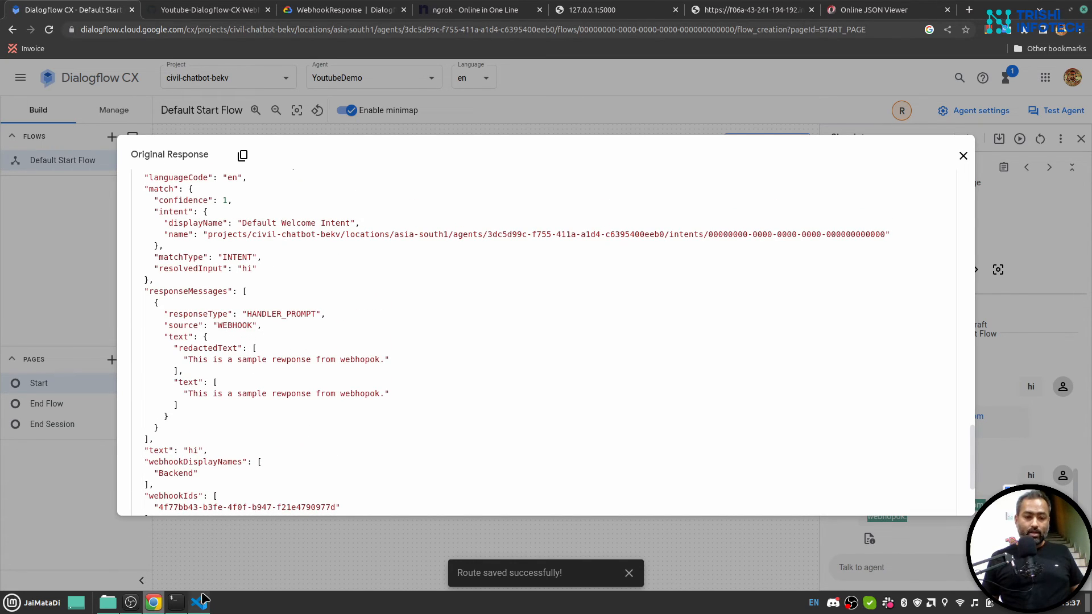
pyautogui.click(197, 602)
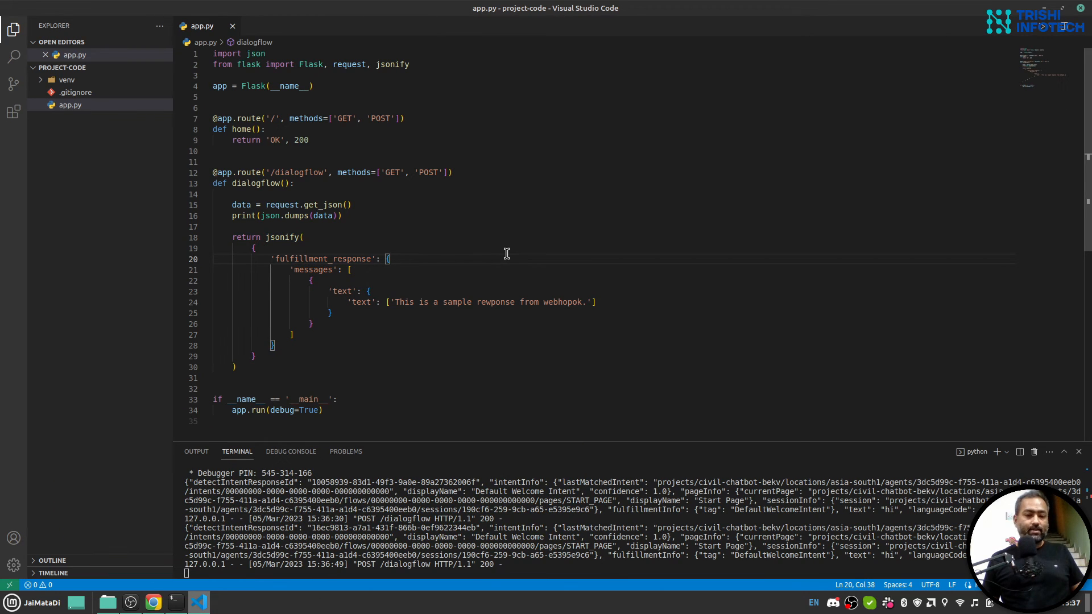
pyautogui.press('ctrl+c')
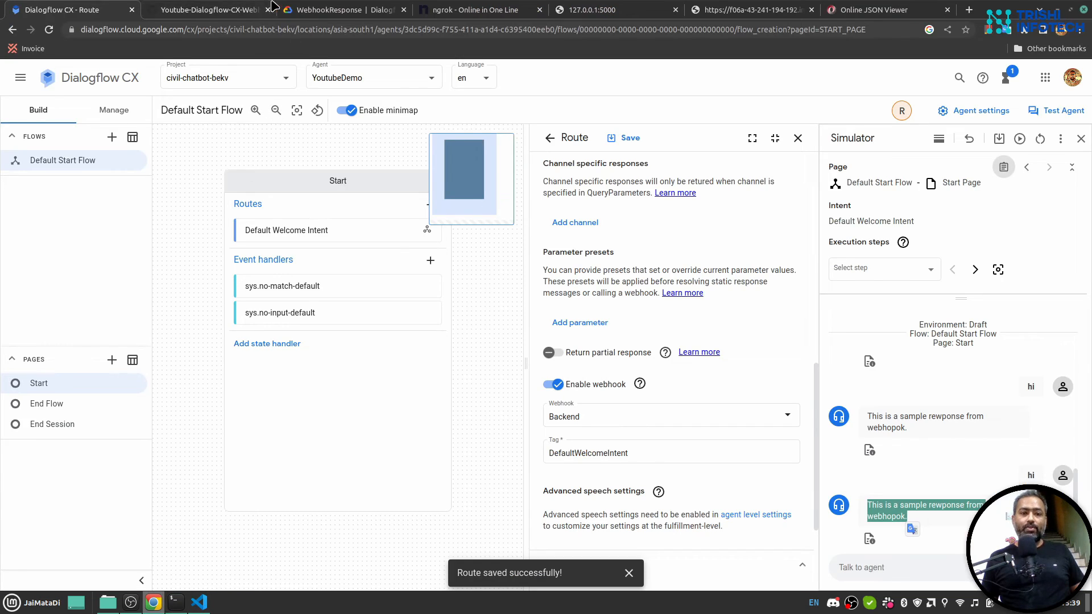
# Step: Review the Youtube-Dialogflow-CX-Webhook repo's util.js and README on GitHub, then return to Dialogflow CX
pyautogui.click(206, 11)
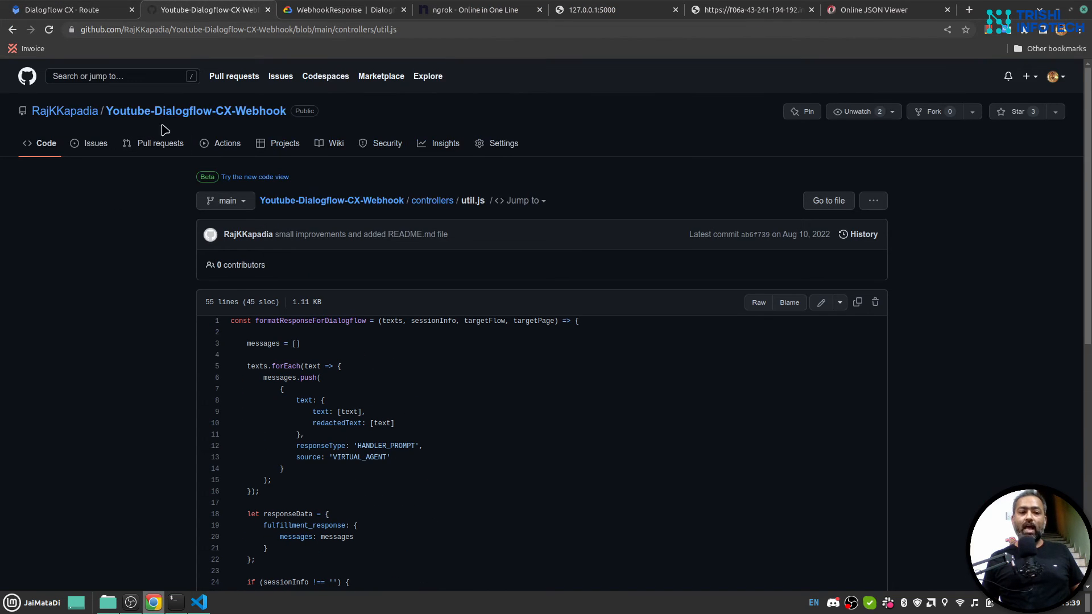
pyautogui.click(195, 111)
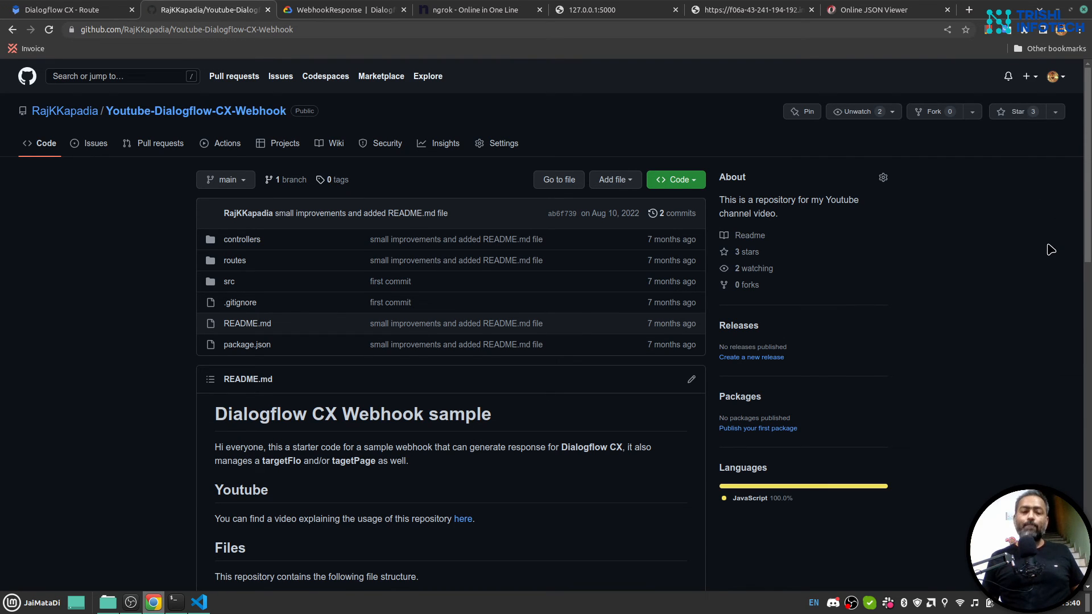
pyautogui.click(200, 603)
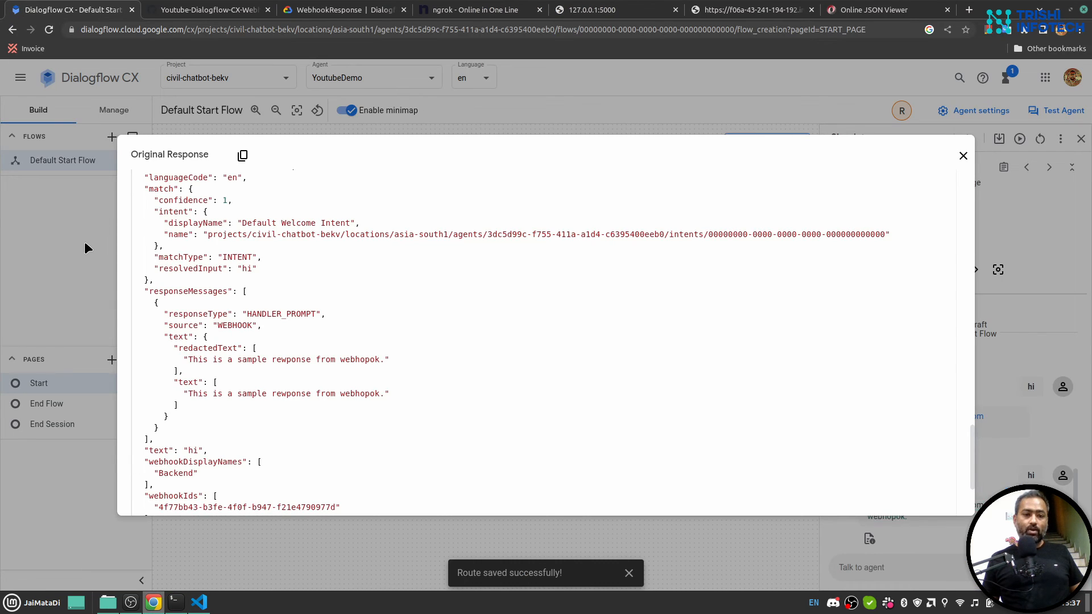
# Step: Close the Original Response and view the Default Welcome Intent route's Backend webhook with tag DefaultWelcomeIntent
pyautogui.click(964, 156)
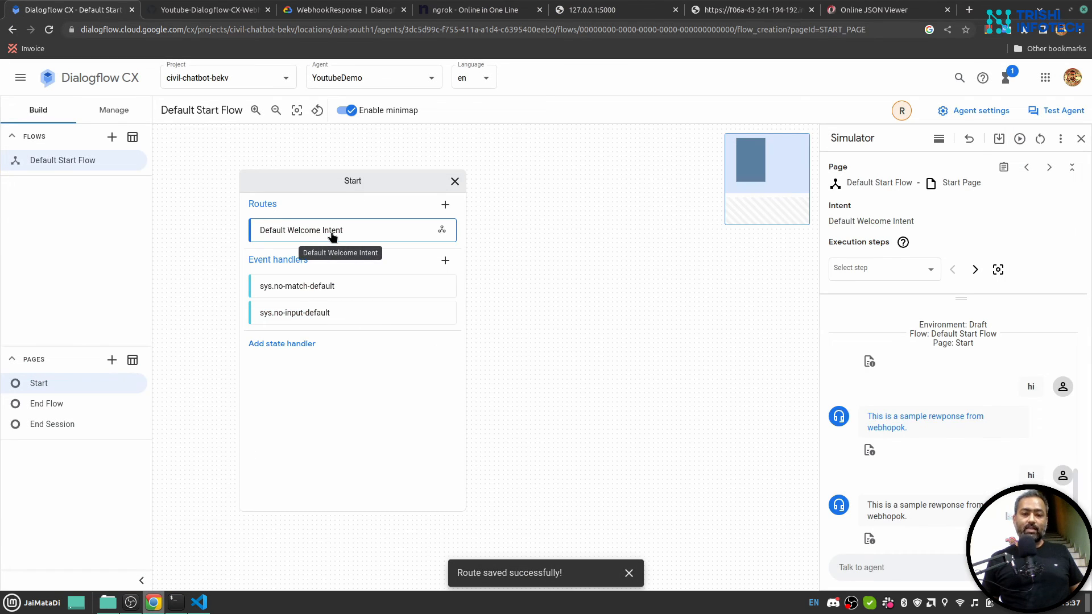
pyautogui.click(300, 230)
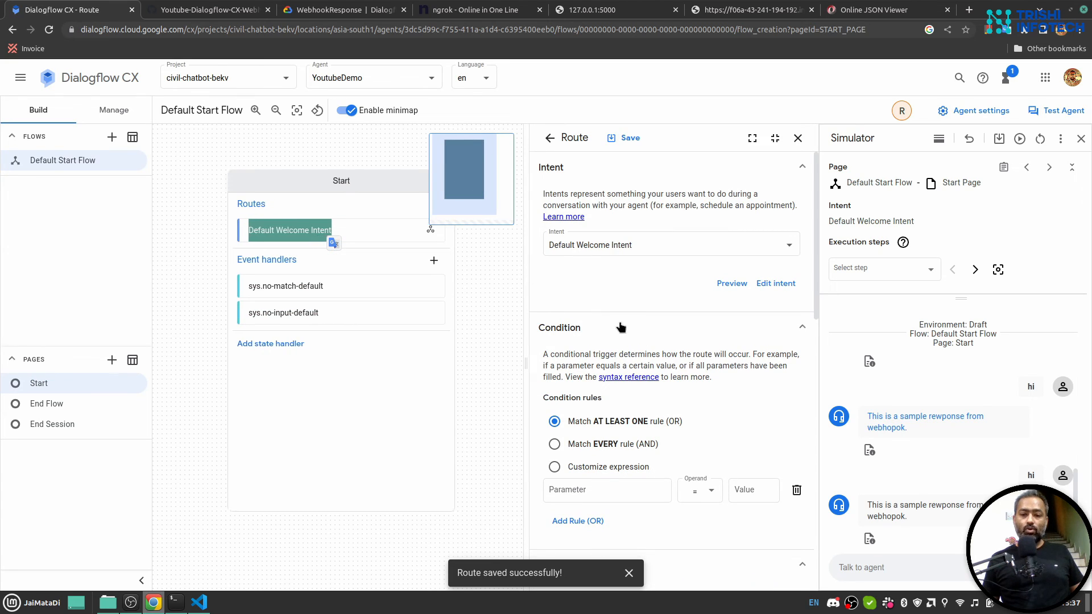
pyautogui.scroll(-3)
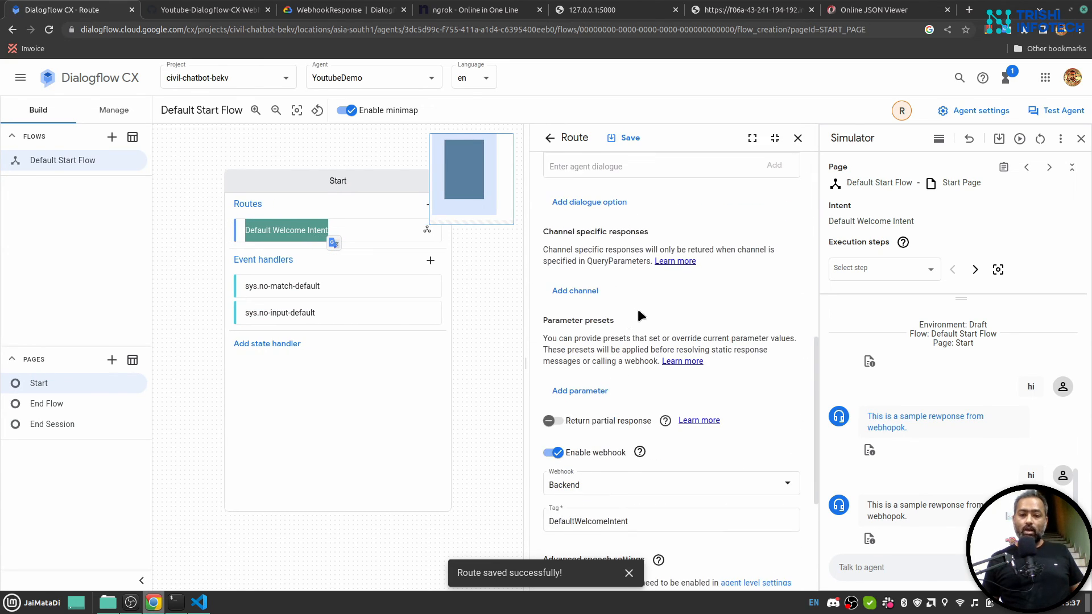
pyautogui.scroll(-3)
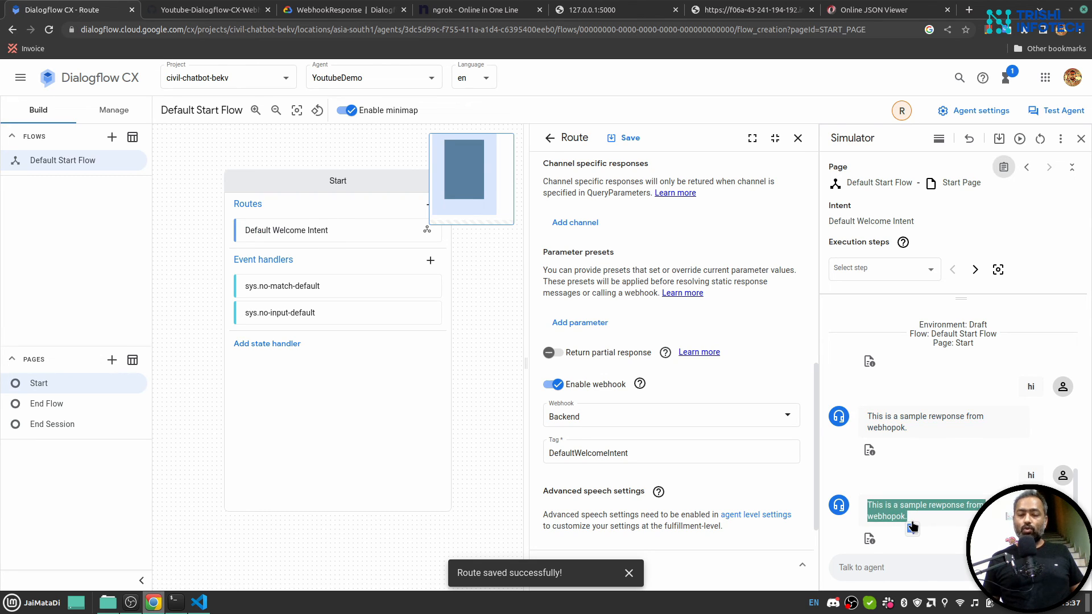
pyautogui.moveTo(498, 341)
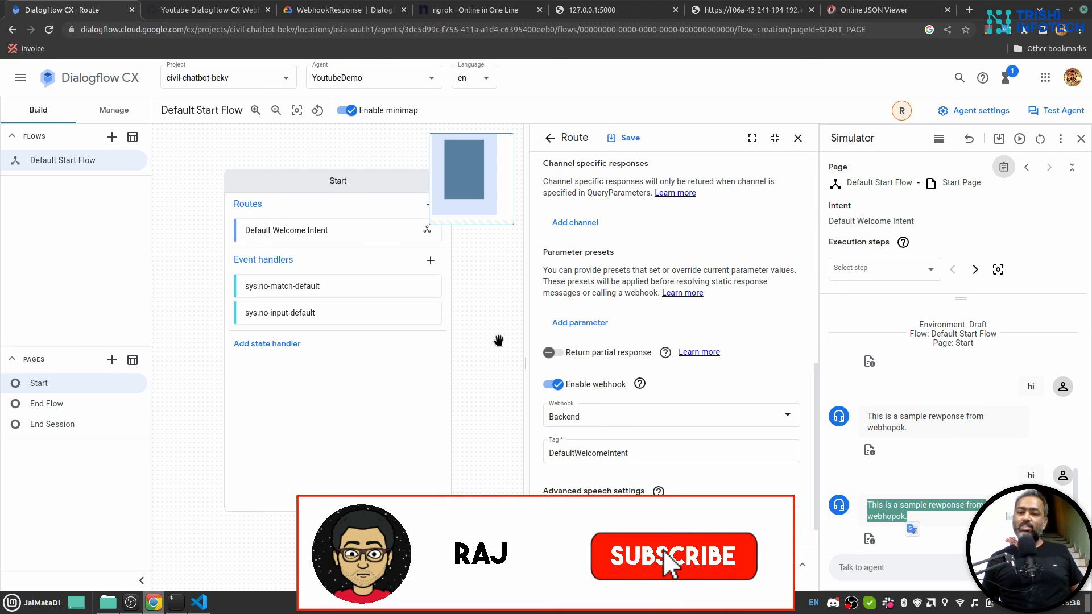
pyautogui.click(627, 137)
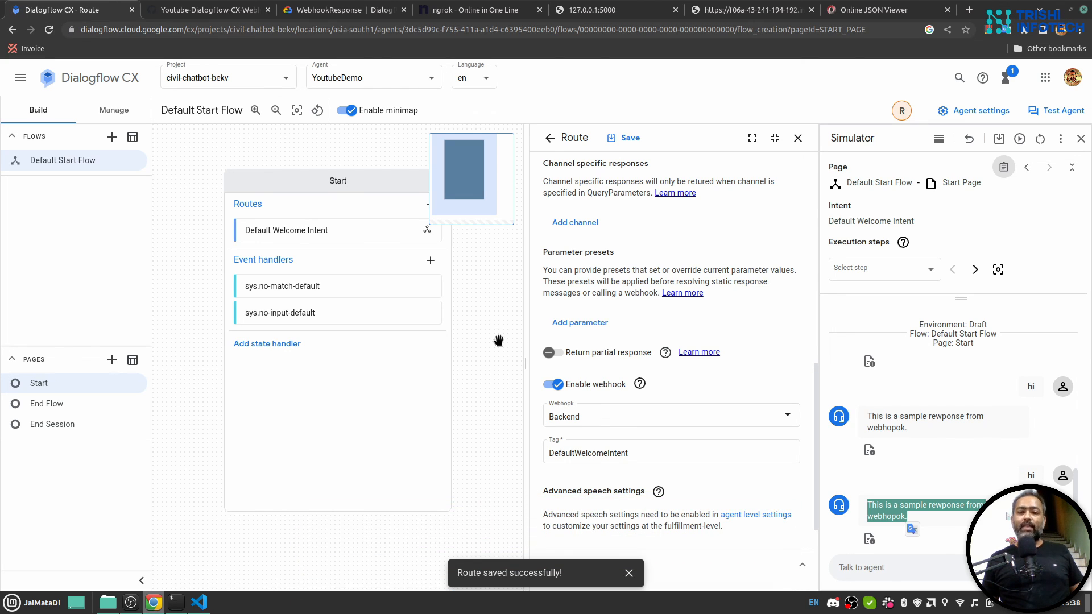